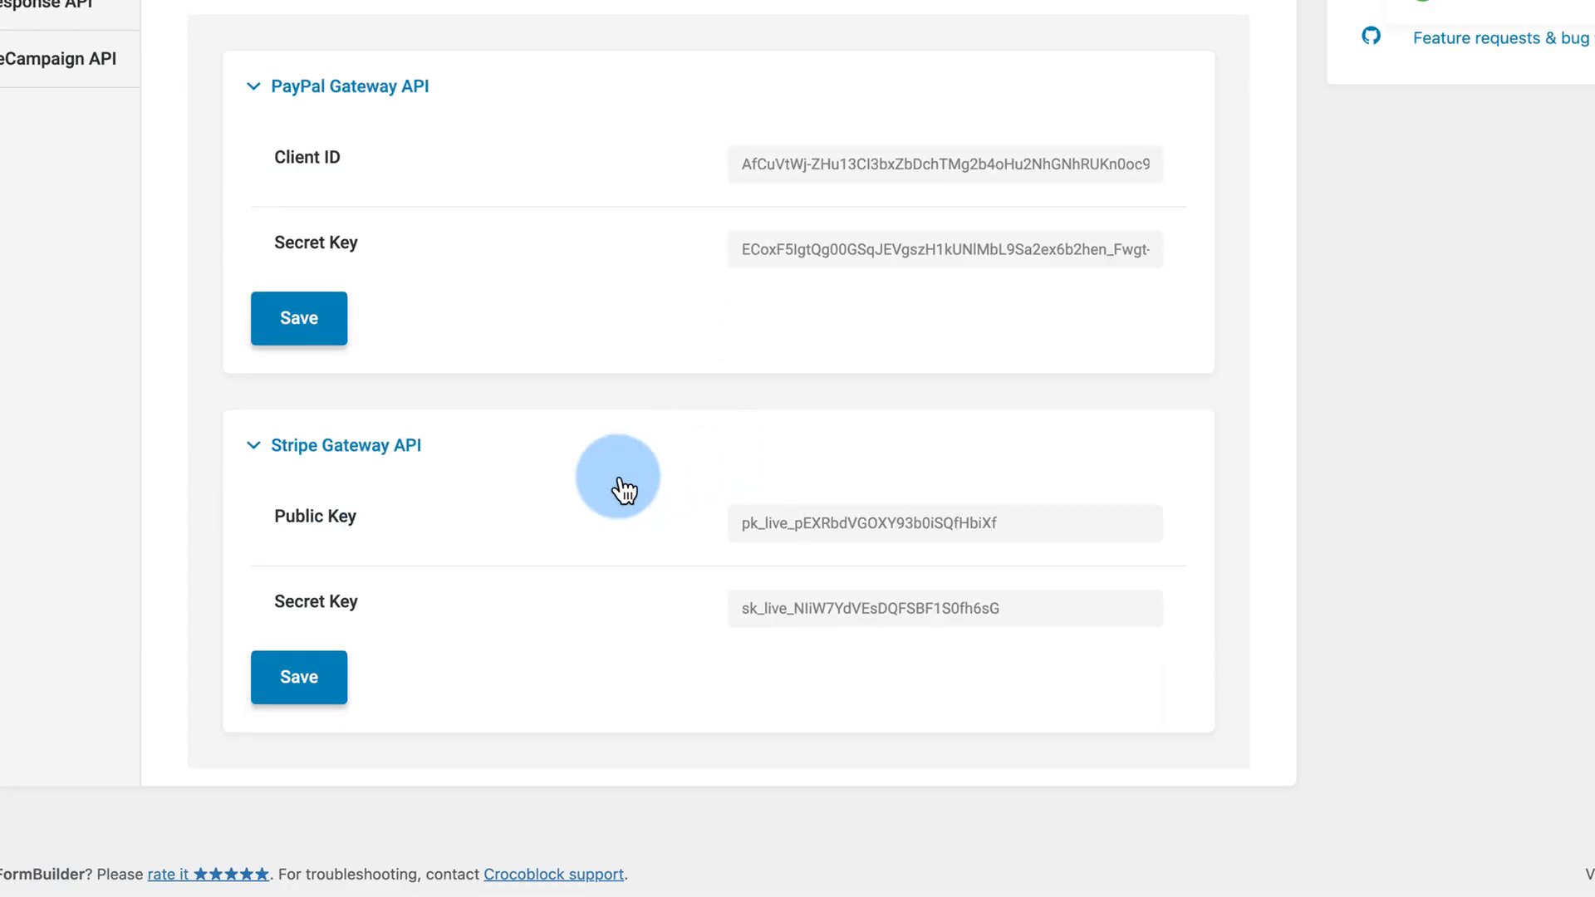
# Insert a JetForm block into the page via the block inserter search for 'jet'.
pyautogui.click(158, 35)
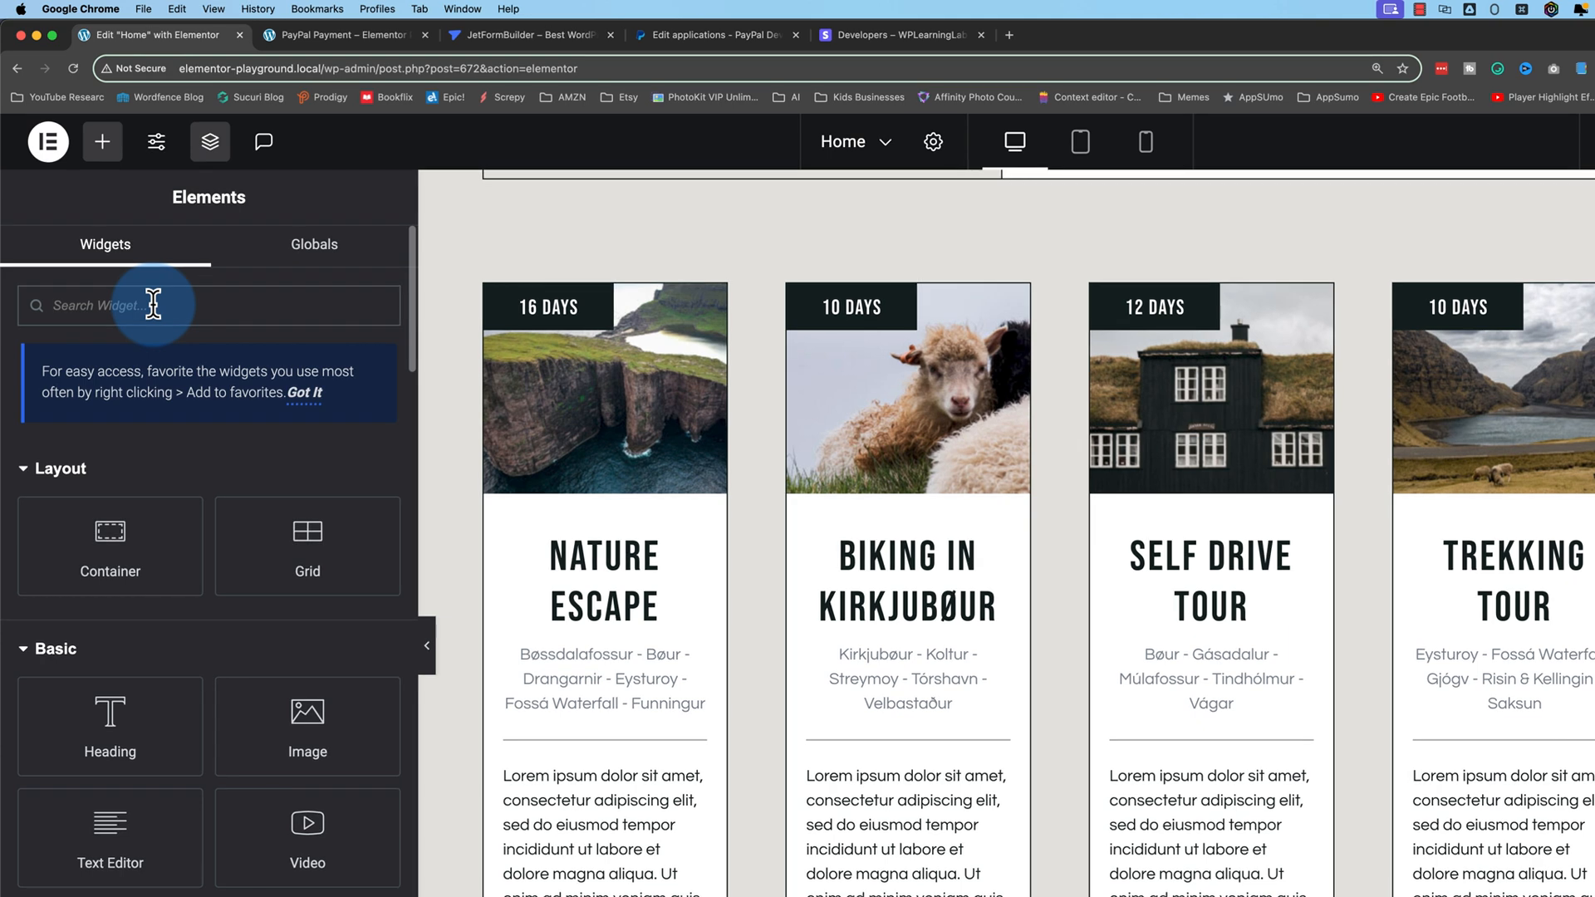
pyautogui.write('jet')
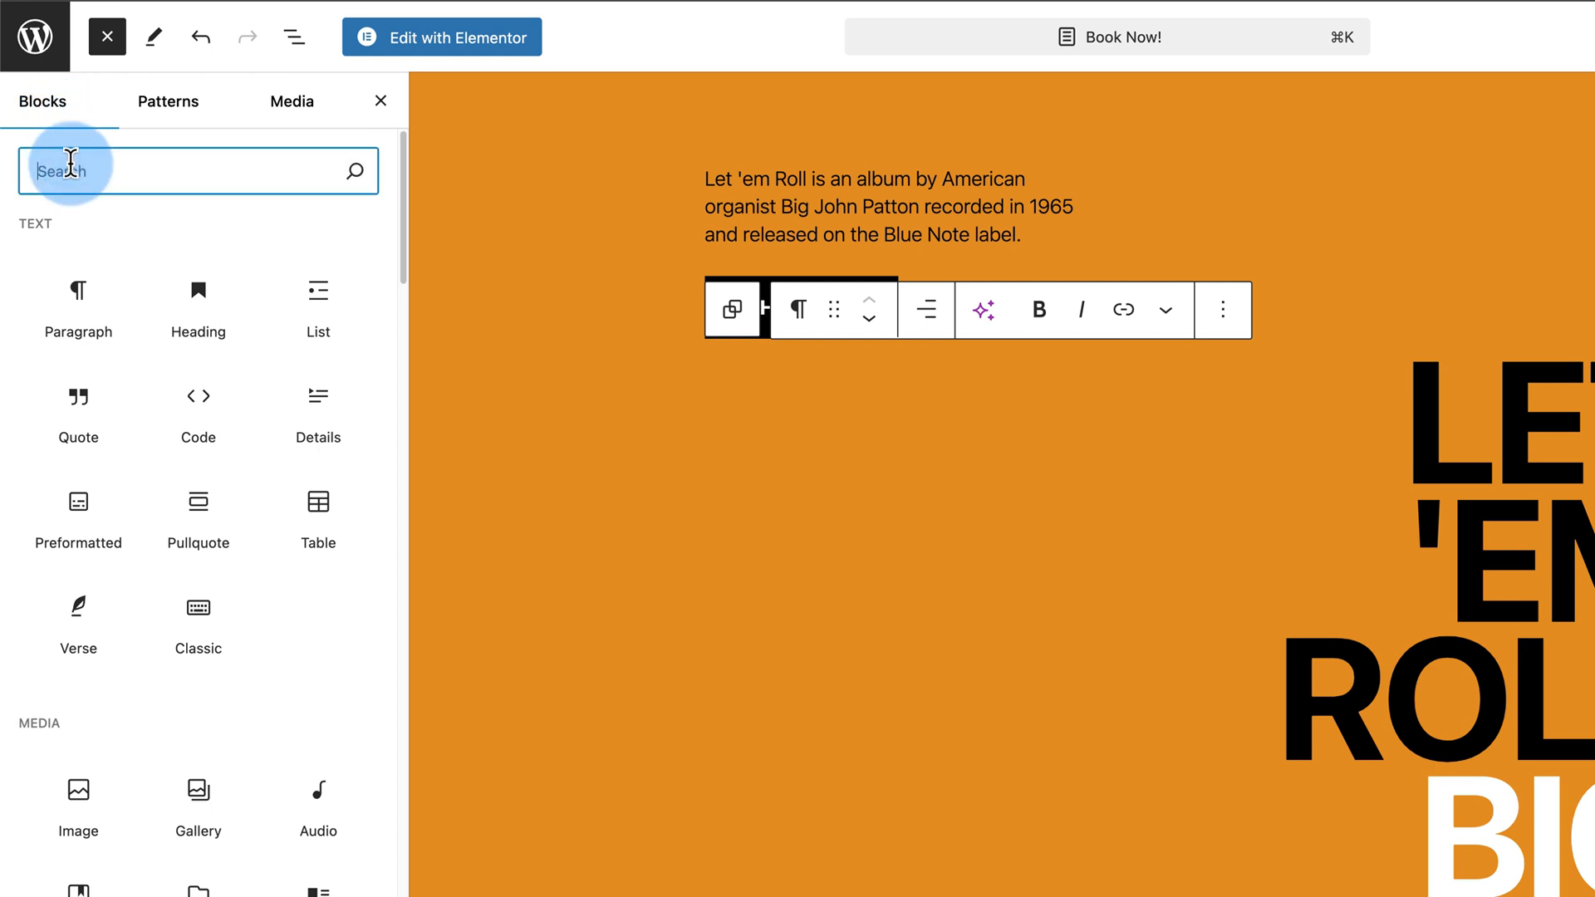
pyautogui.write('jet')
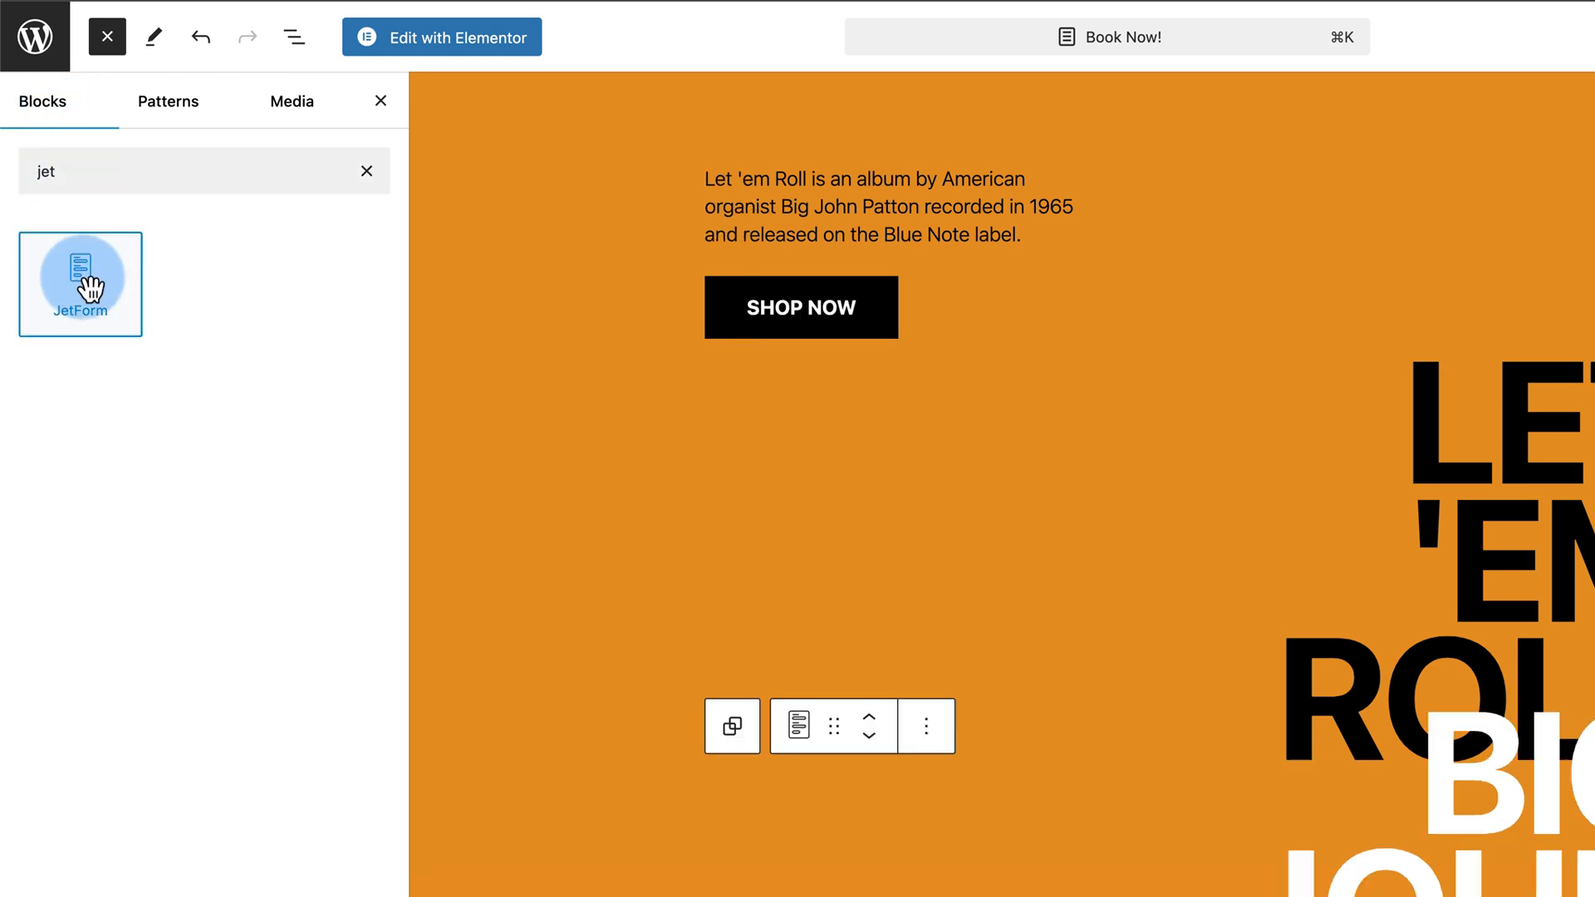
pyautogui.click(80, 282)
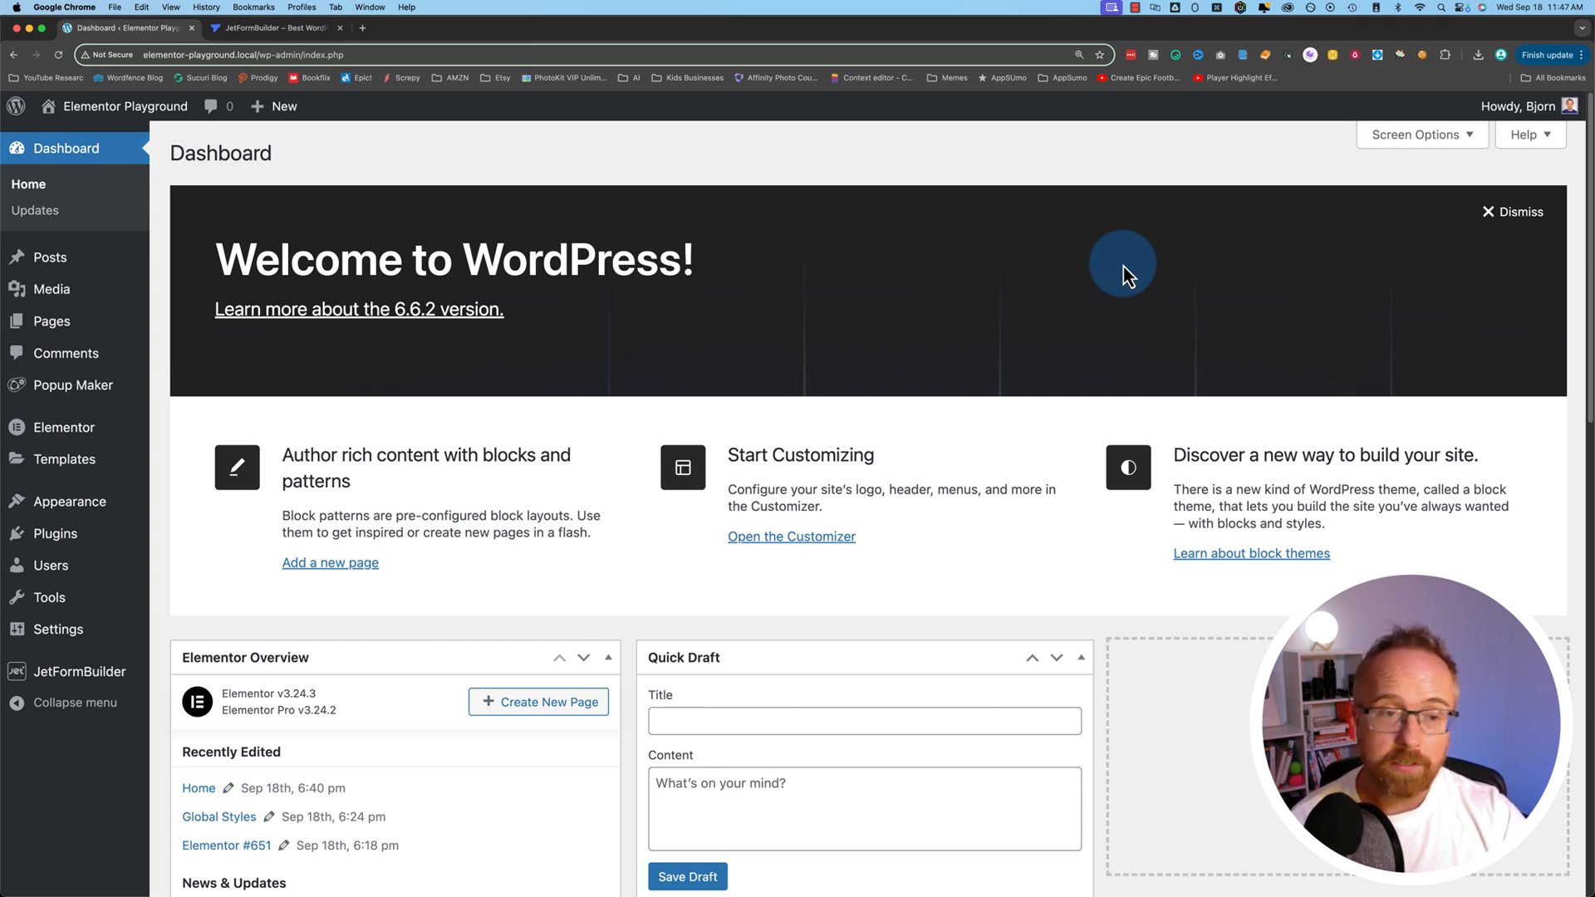
pyautogui.moveTo(294, 392)
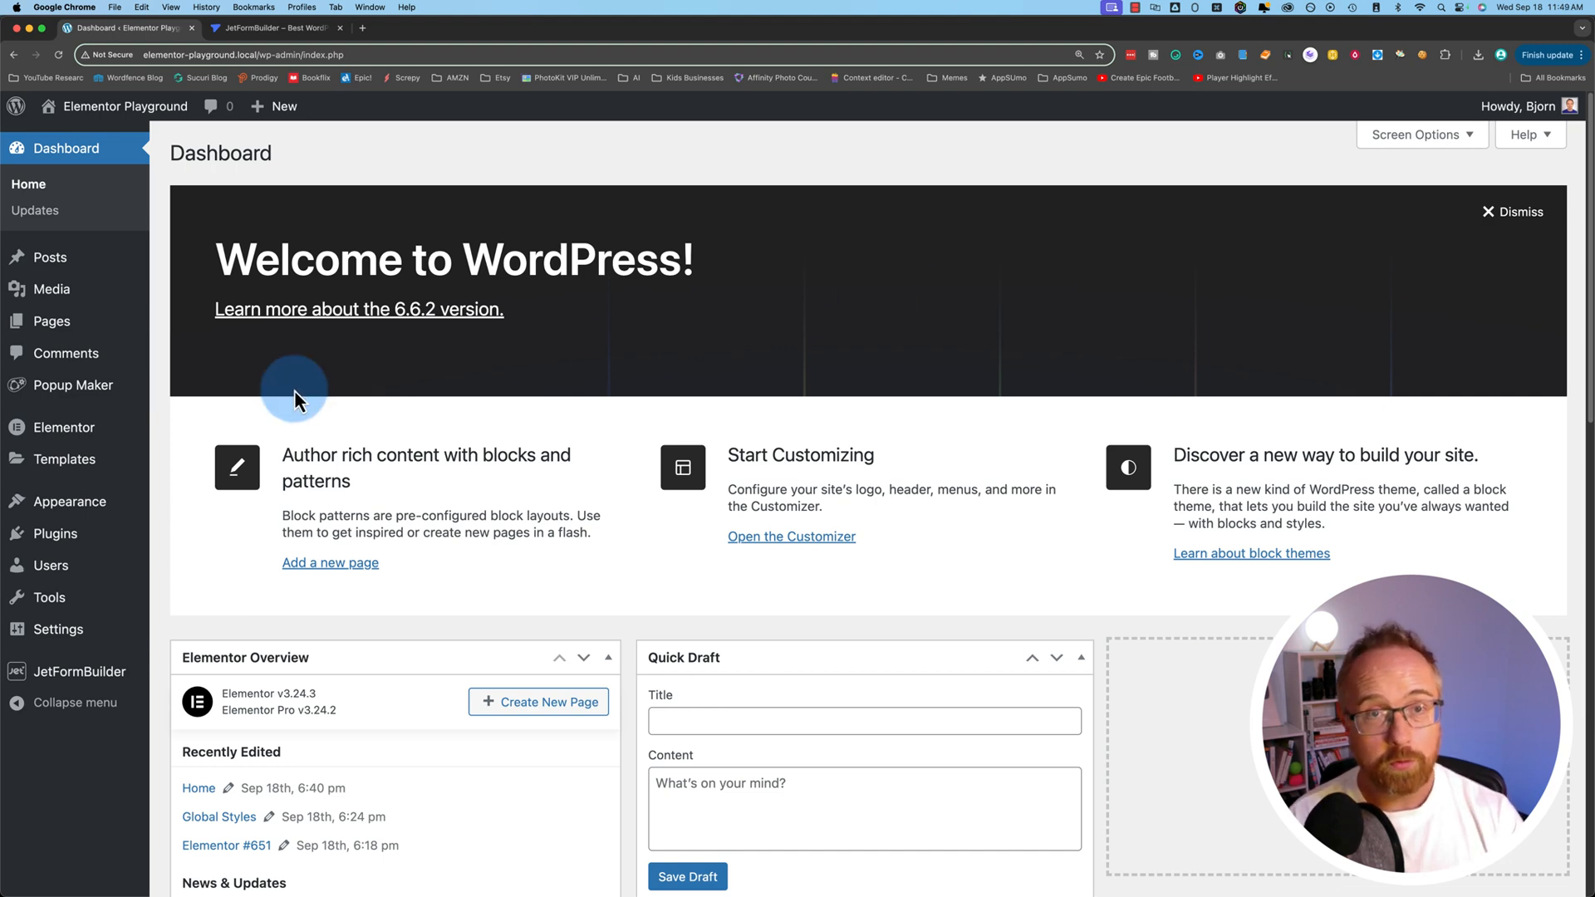
pyautogui.click(271, 28)
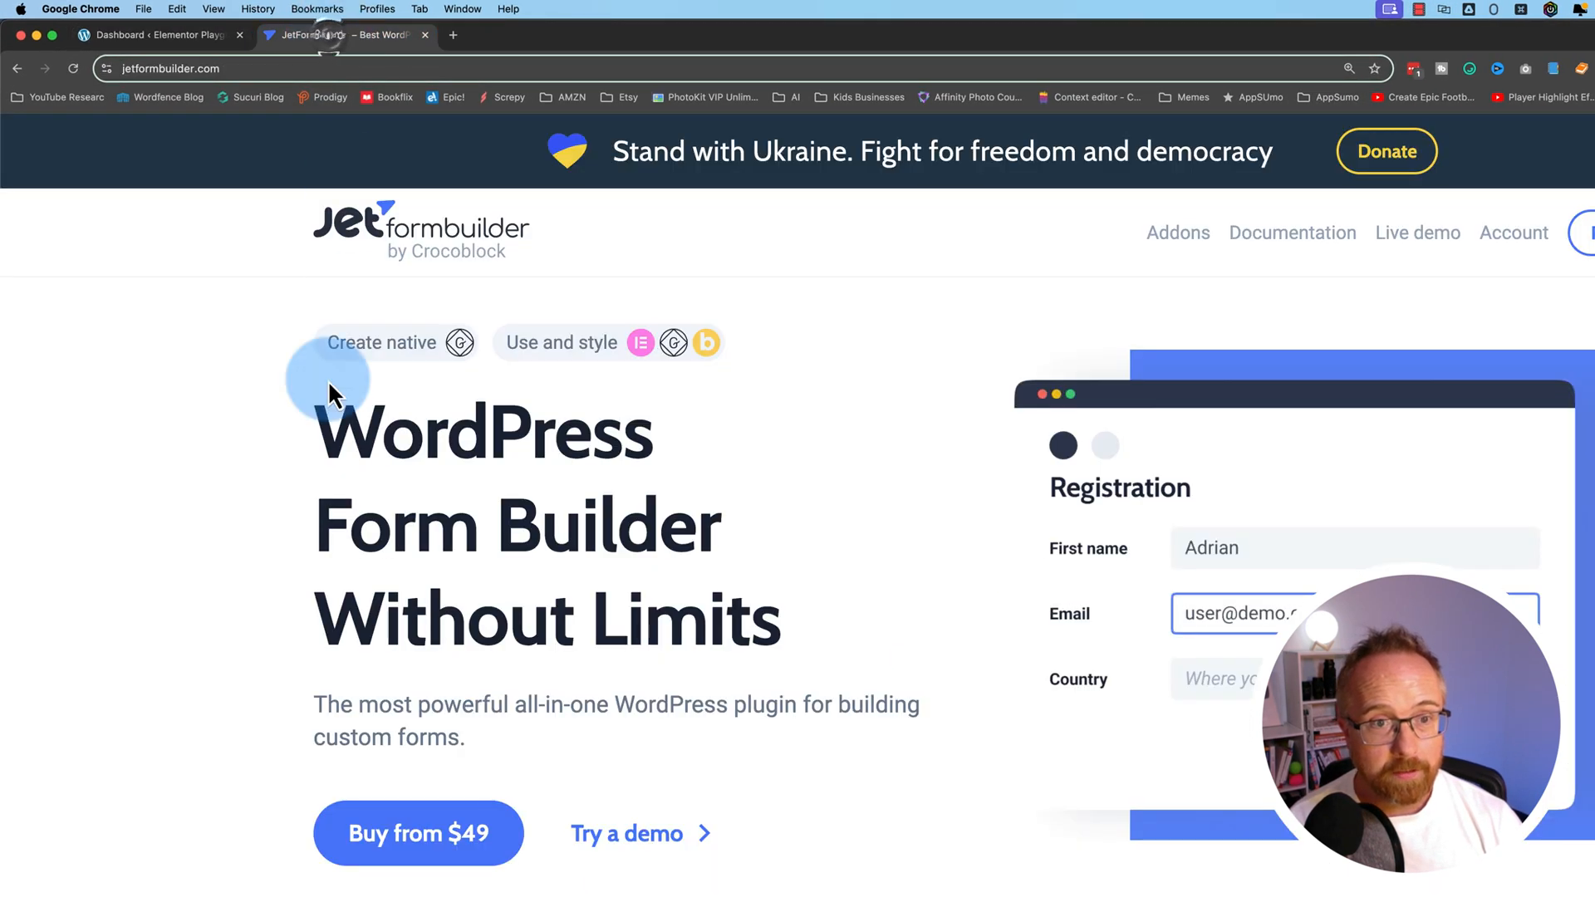
pyautogui.write('Austria')
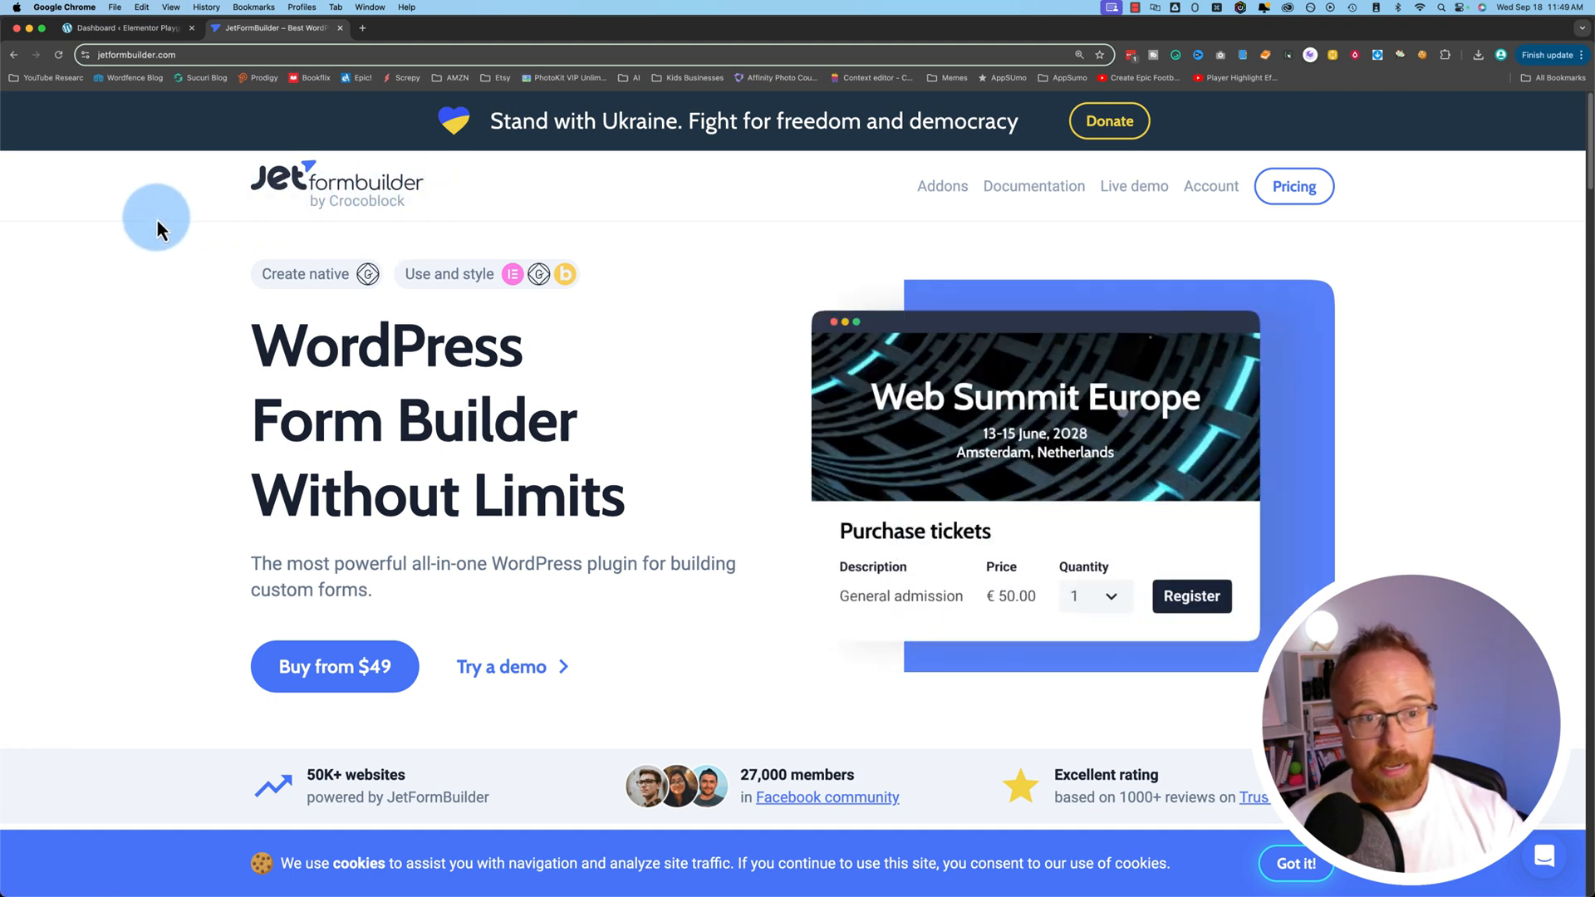
pyautogui.write('Adrian')
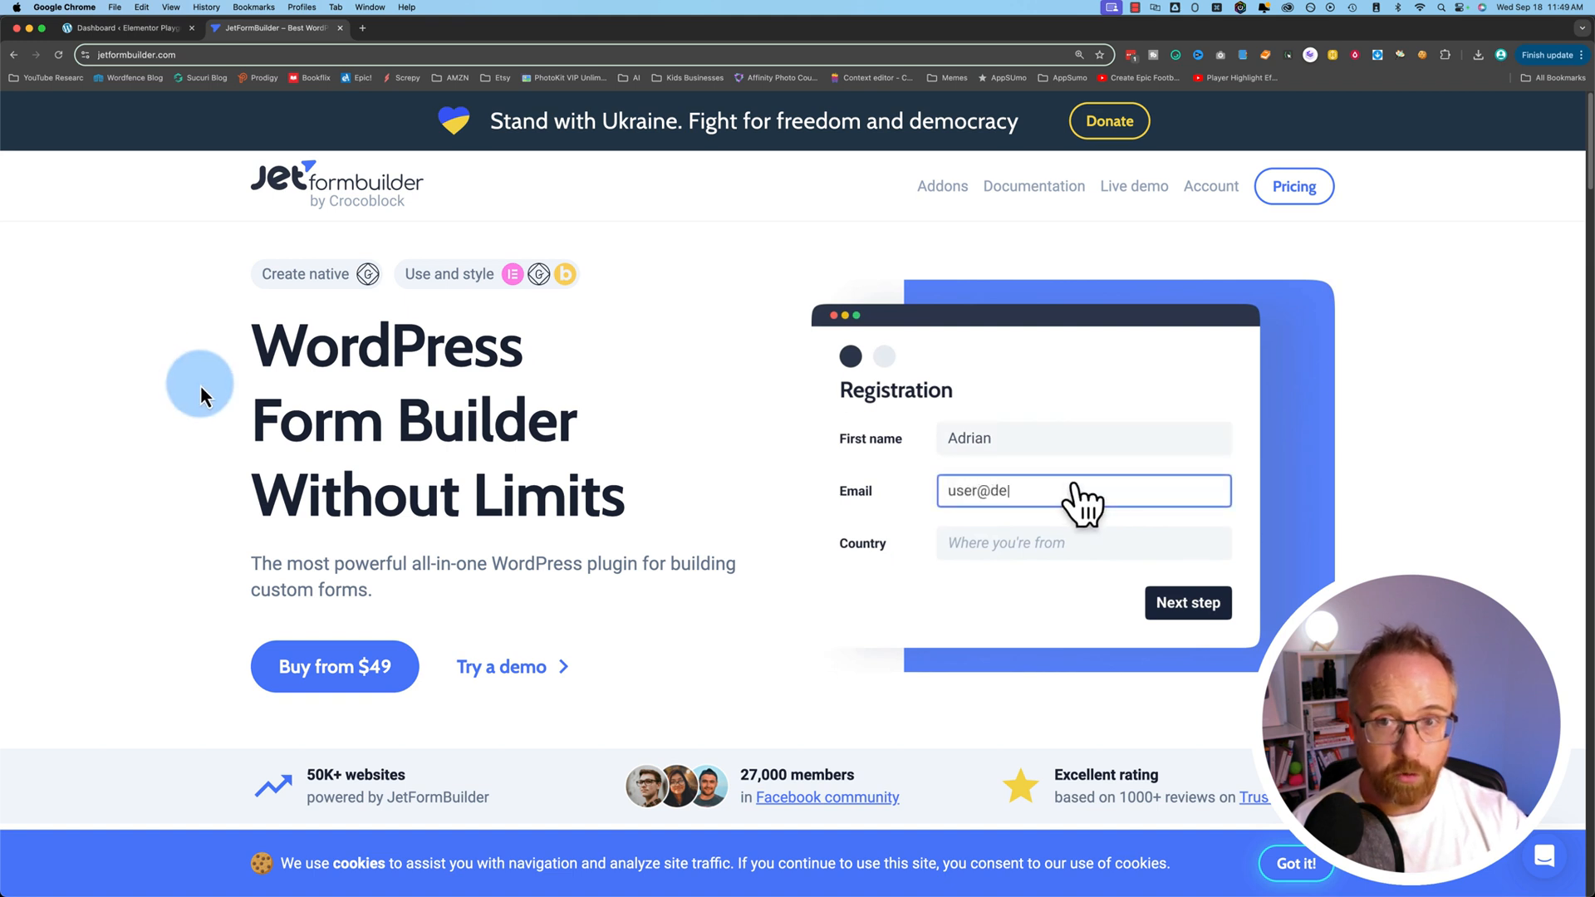
pyautogui.write('Au')
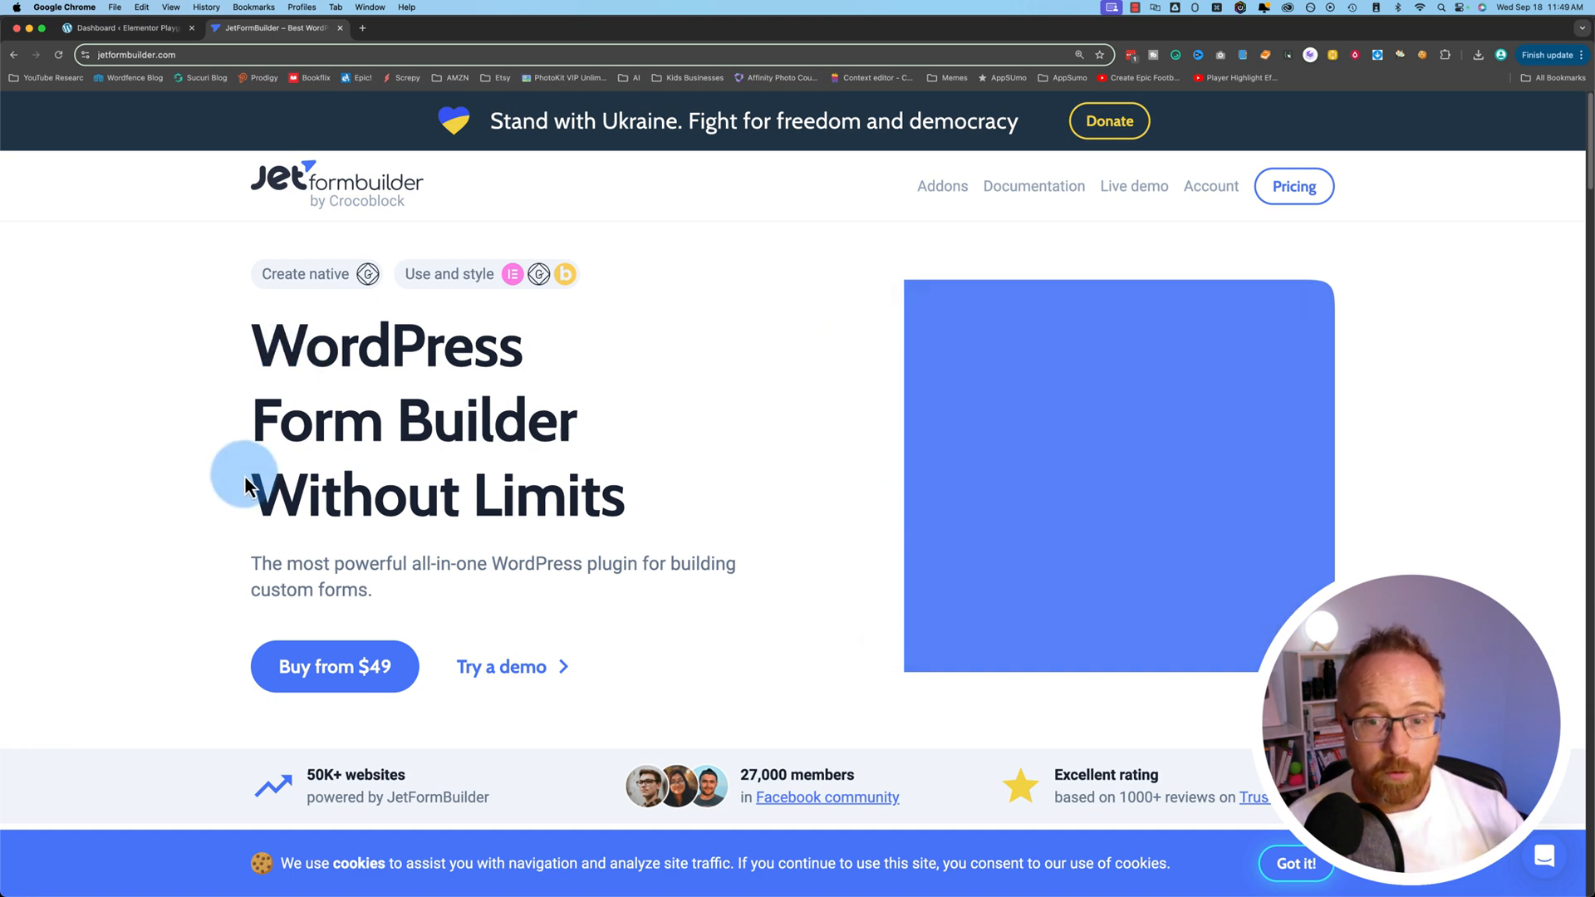
pyautogui.scroll(-3)
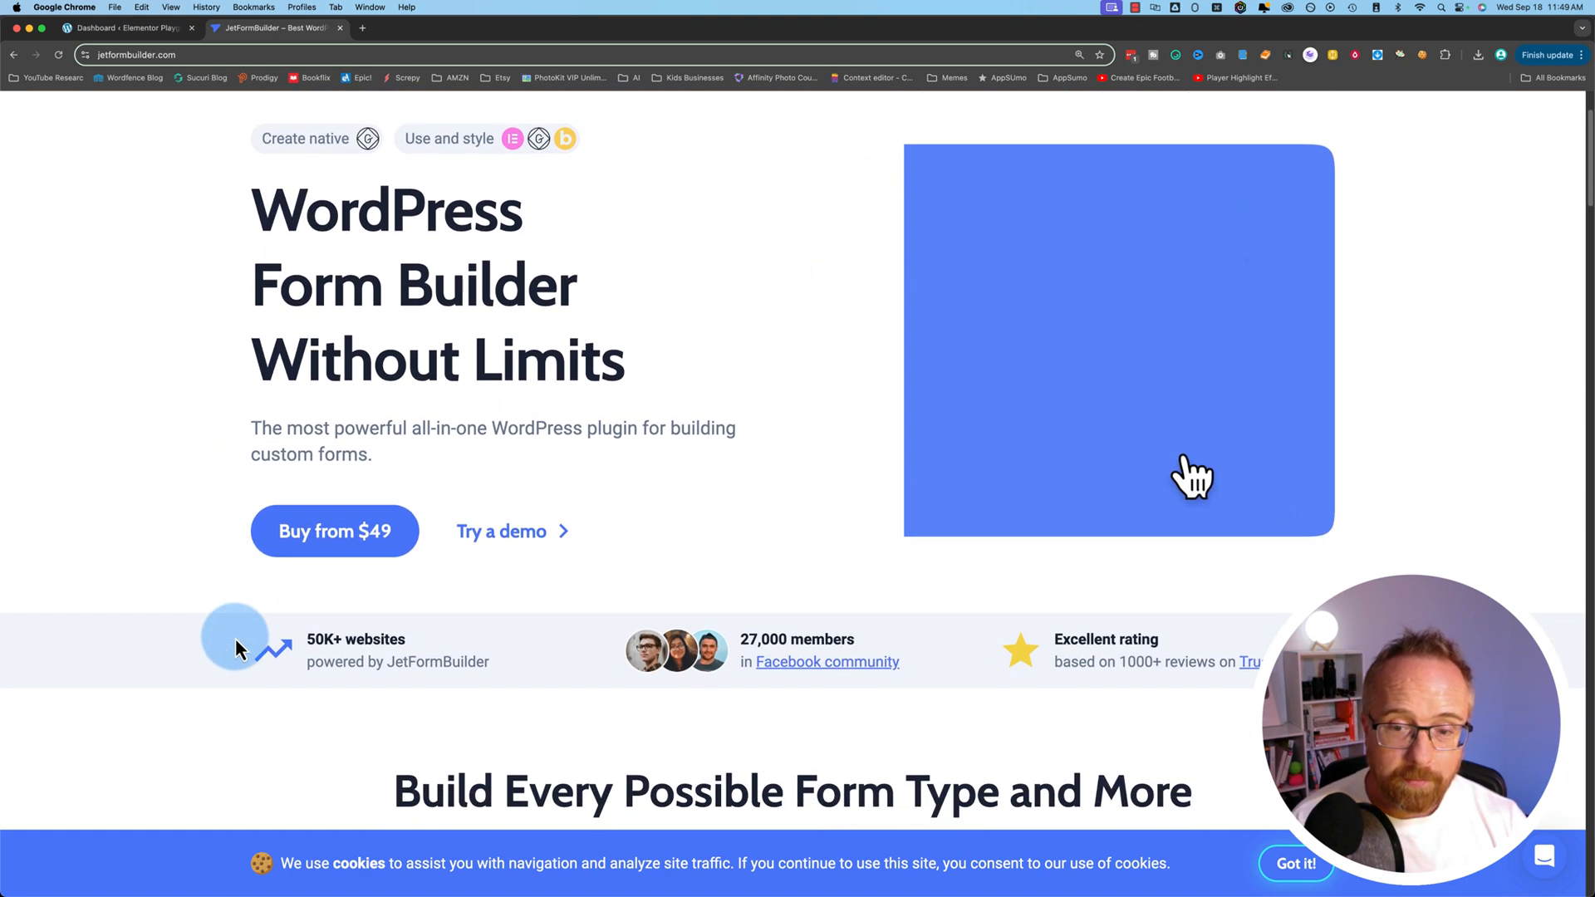
pyautogui.scroll(-3)
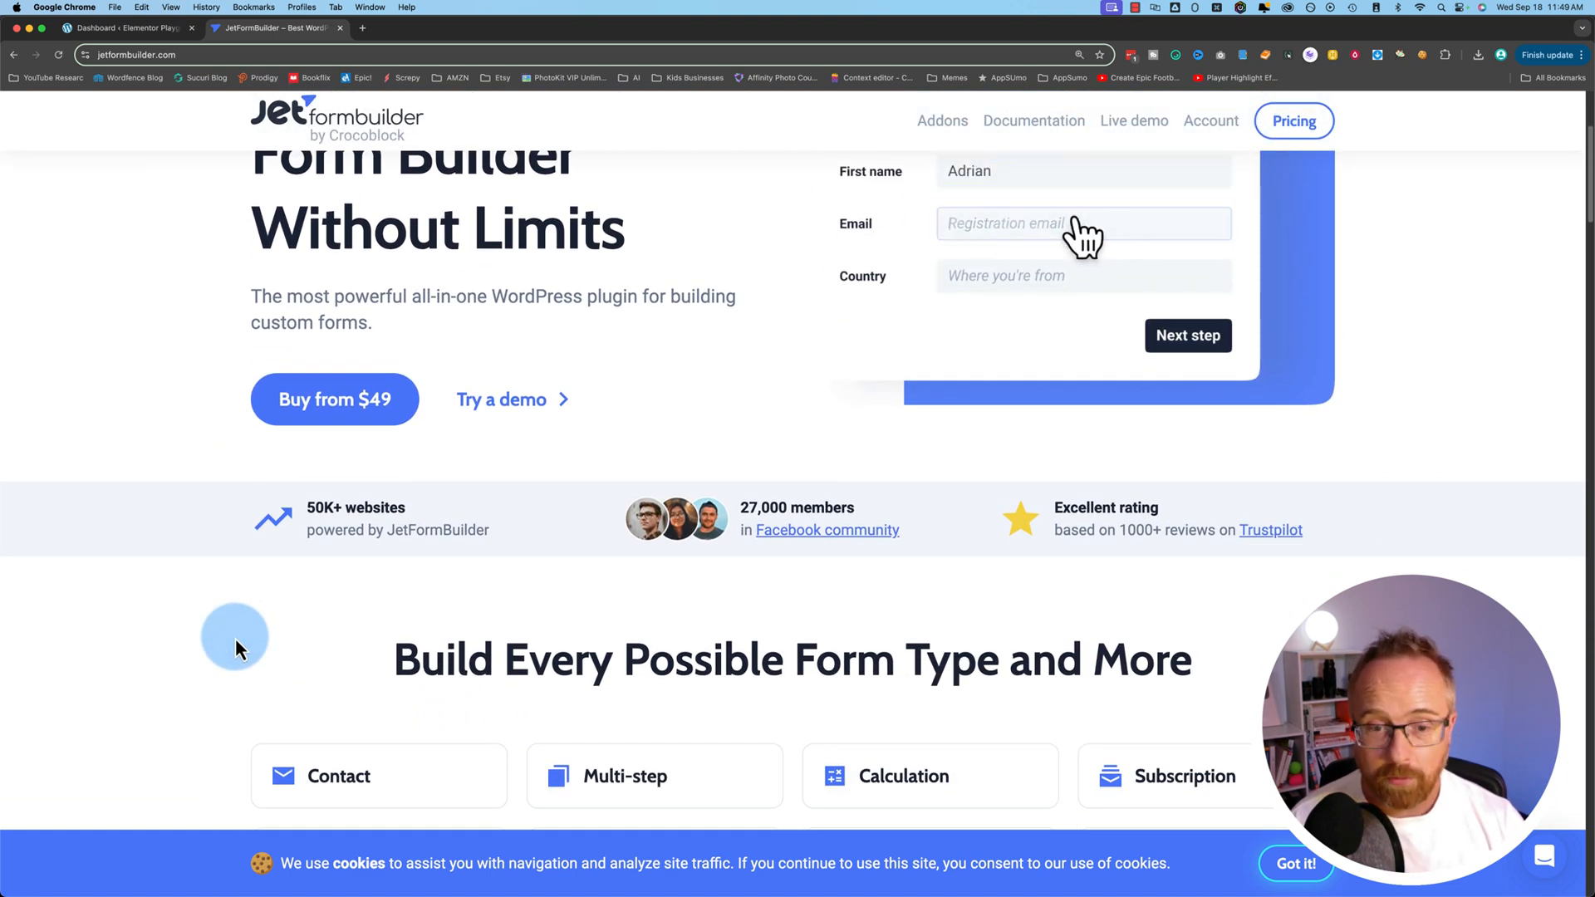
pyautogui.write('user@demo.com')
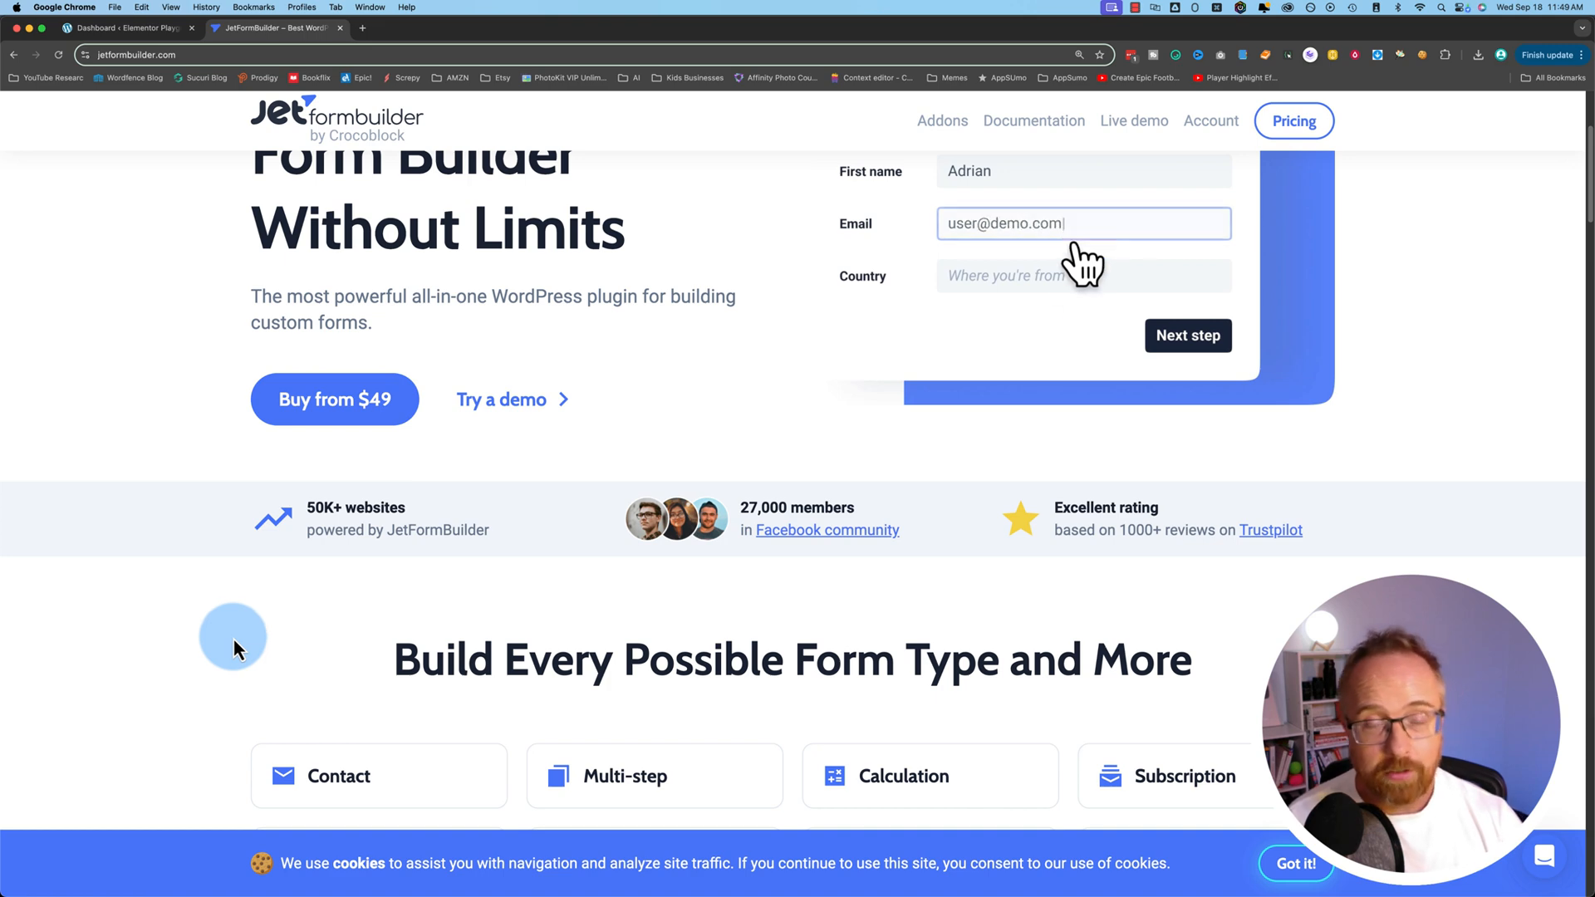
pyautogui.write('Austria')
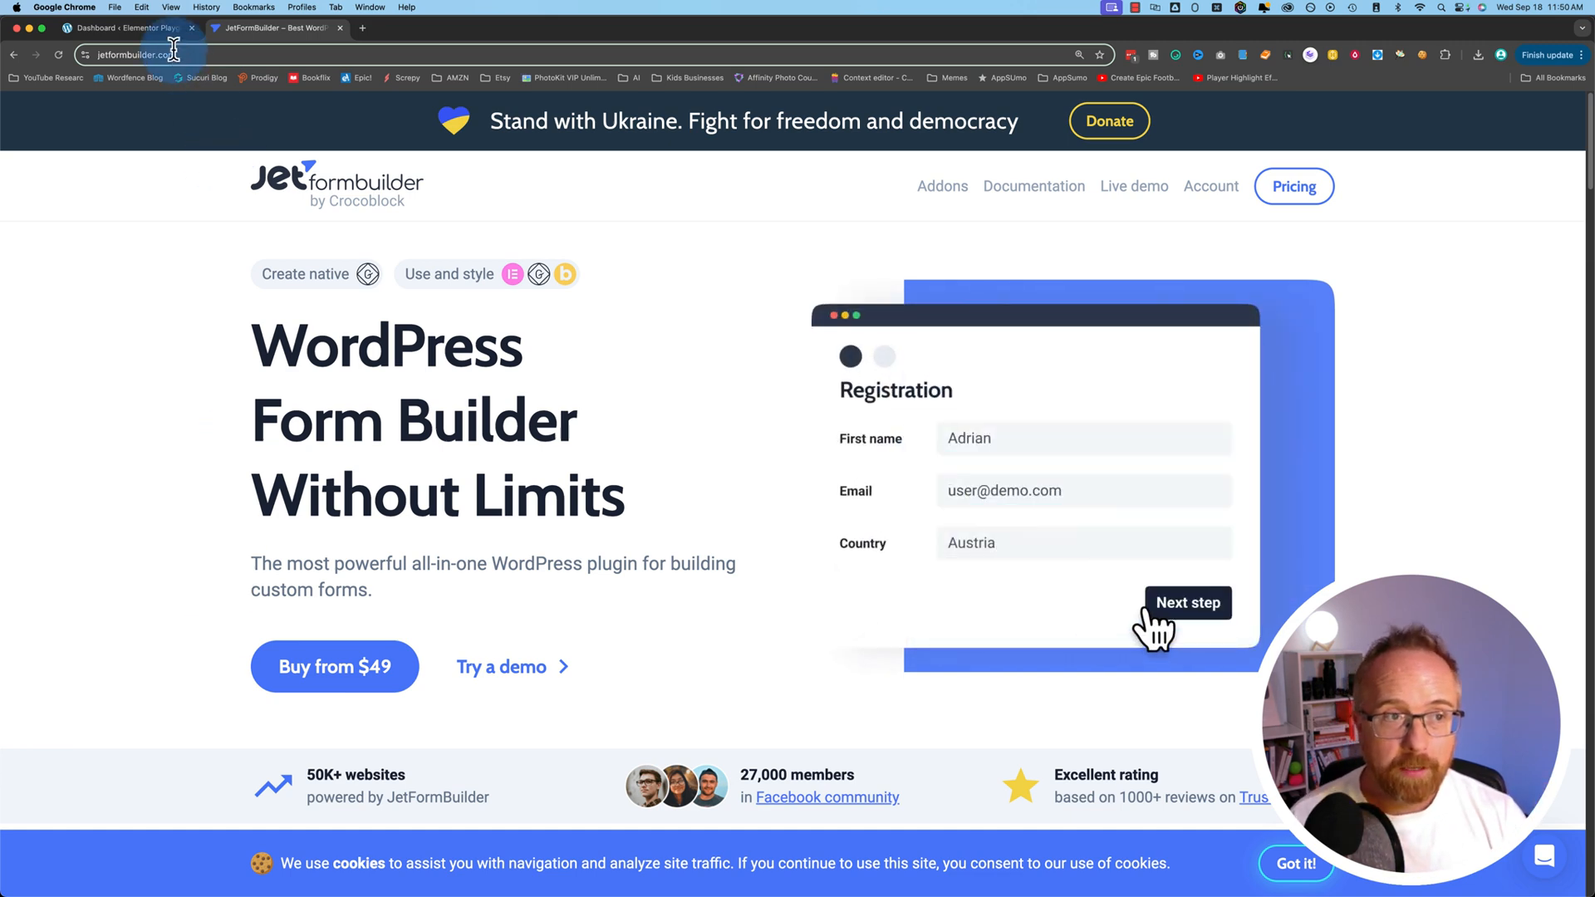
# Return to the WordPress dashboard and view JetFormBuilder's empty Forms list.
pyautogui.click(122, 28)
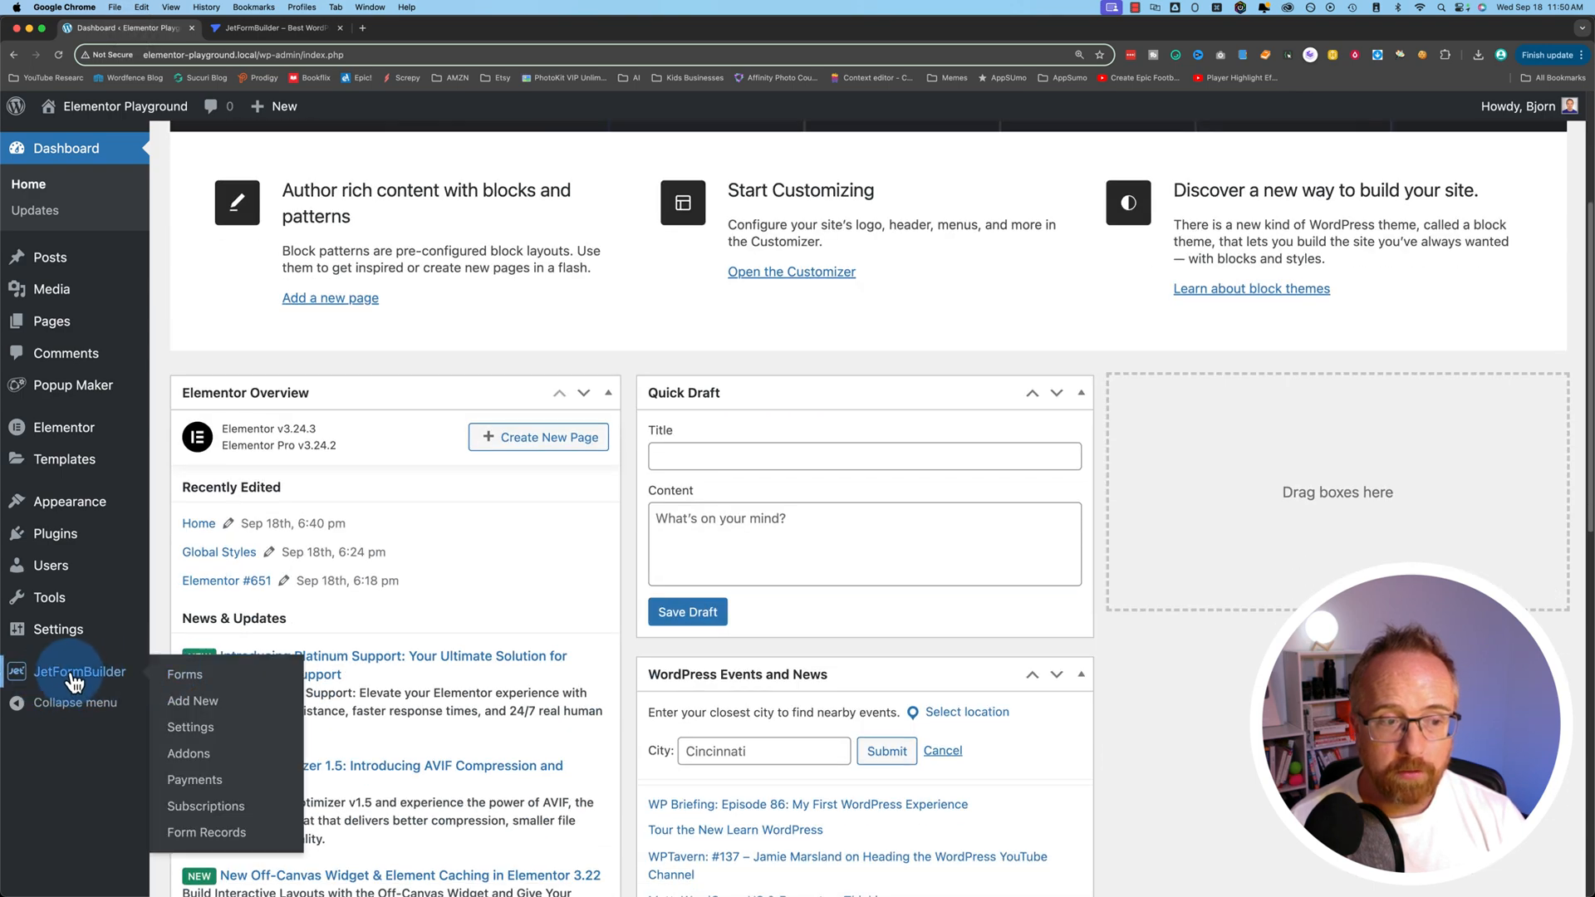
pyautogui.click(184, 674)
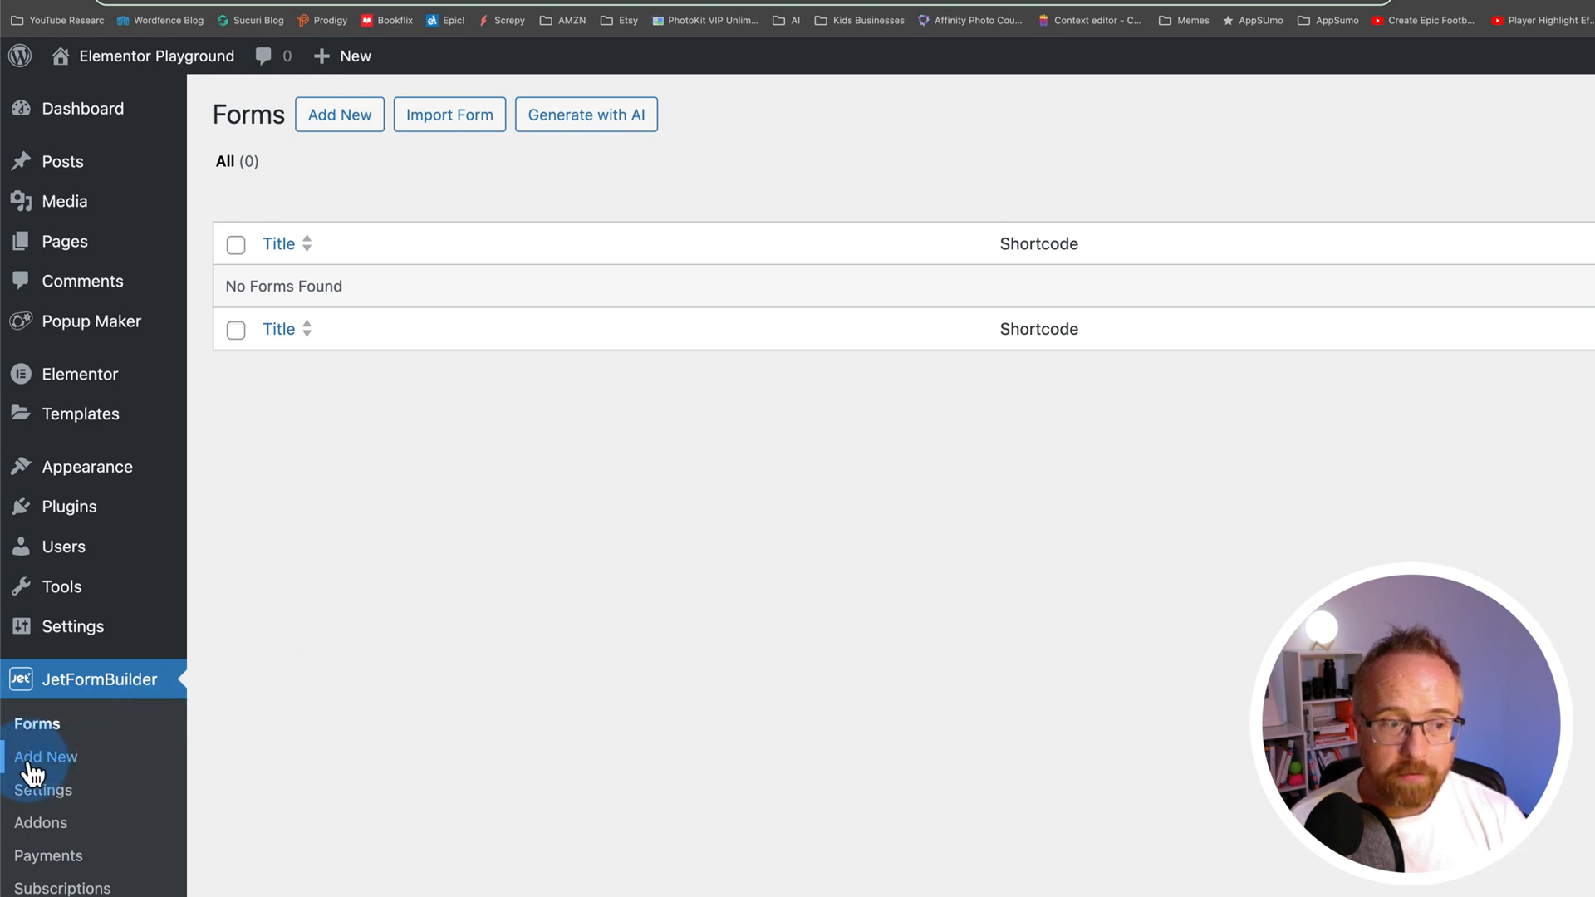
pyautogui.moveTo(91, 789)
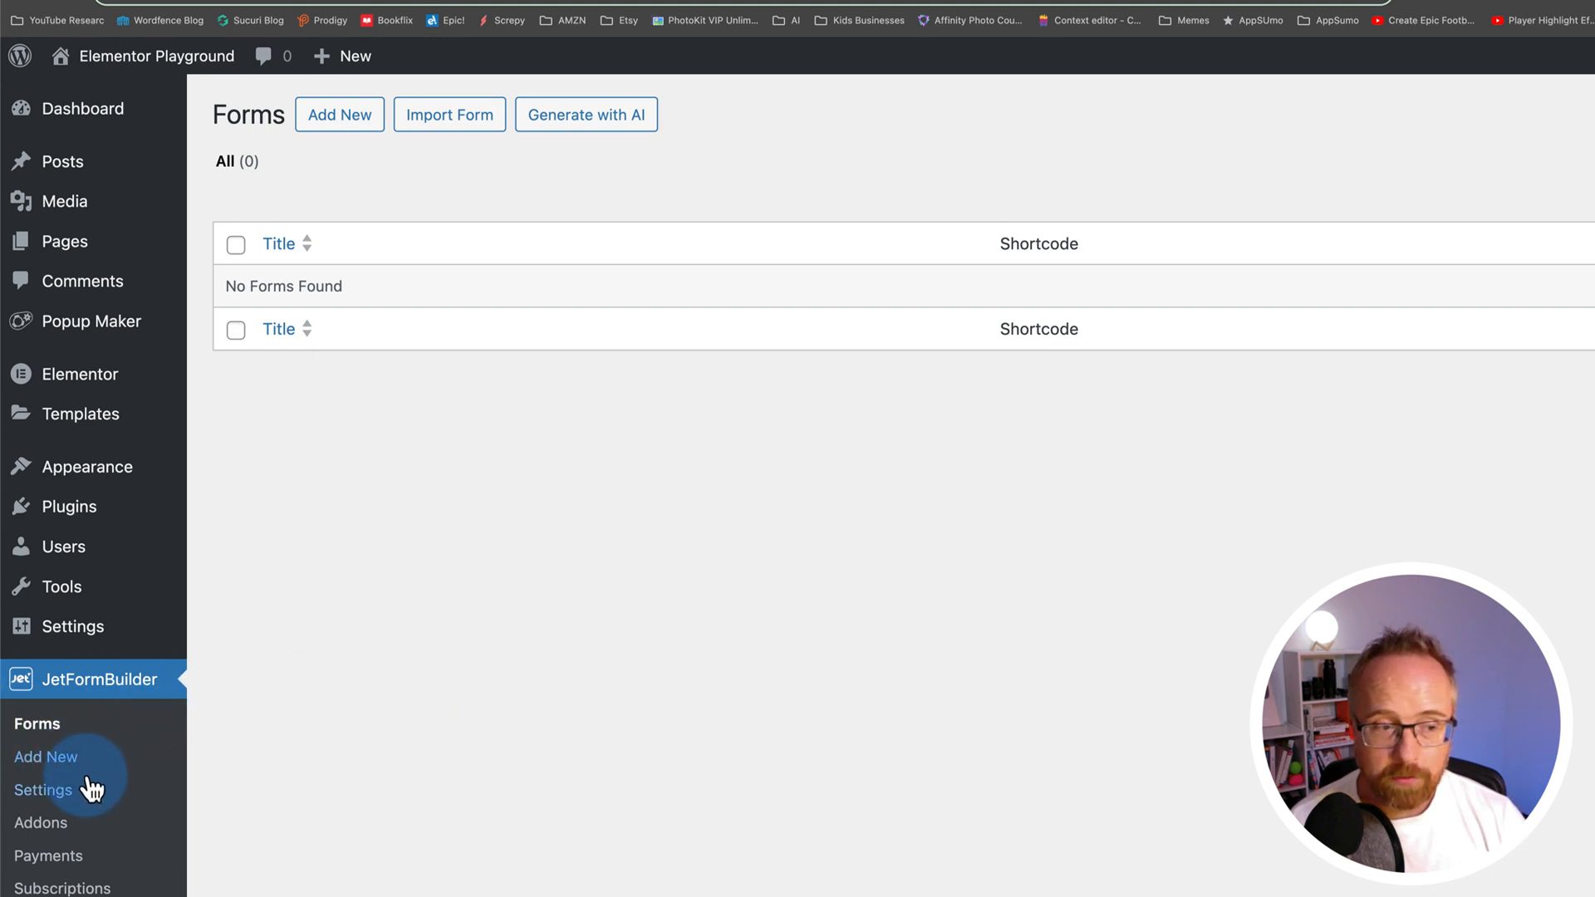
pyautogui.scroll(-3)
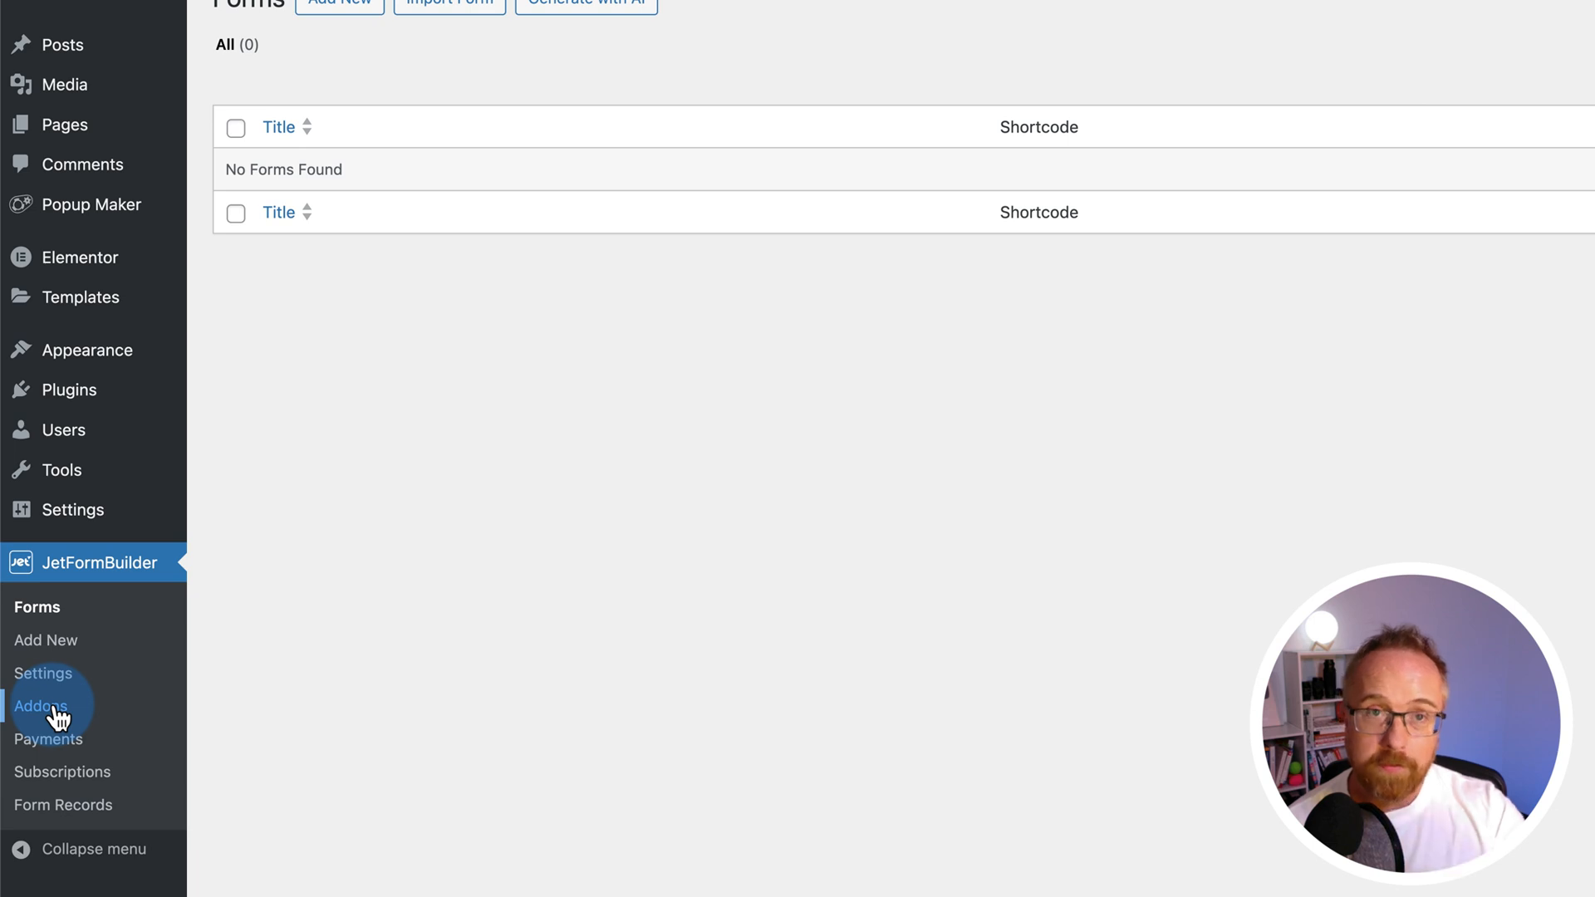
# Browse the Addons page confirming Stripe Payment Gateway and PayPal Recurring Payments are installed.
pyautogui.click(40, 706)
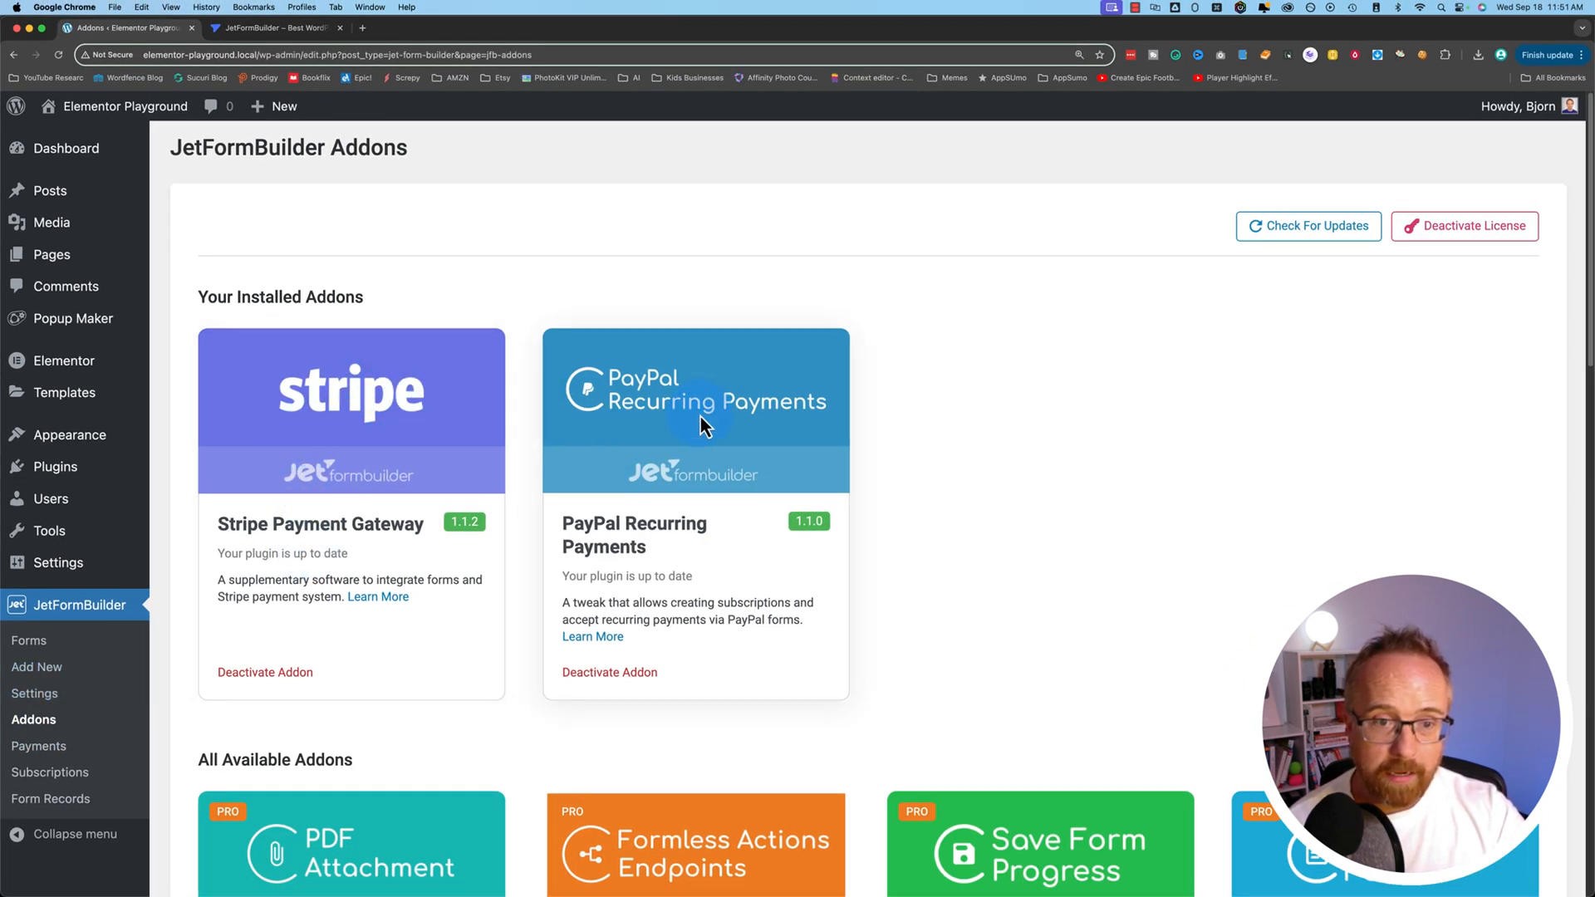
pyautogui.scroll(-3)
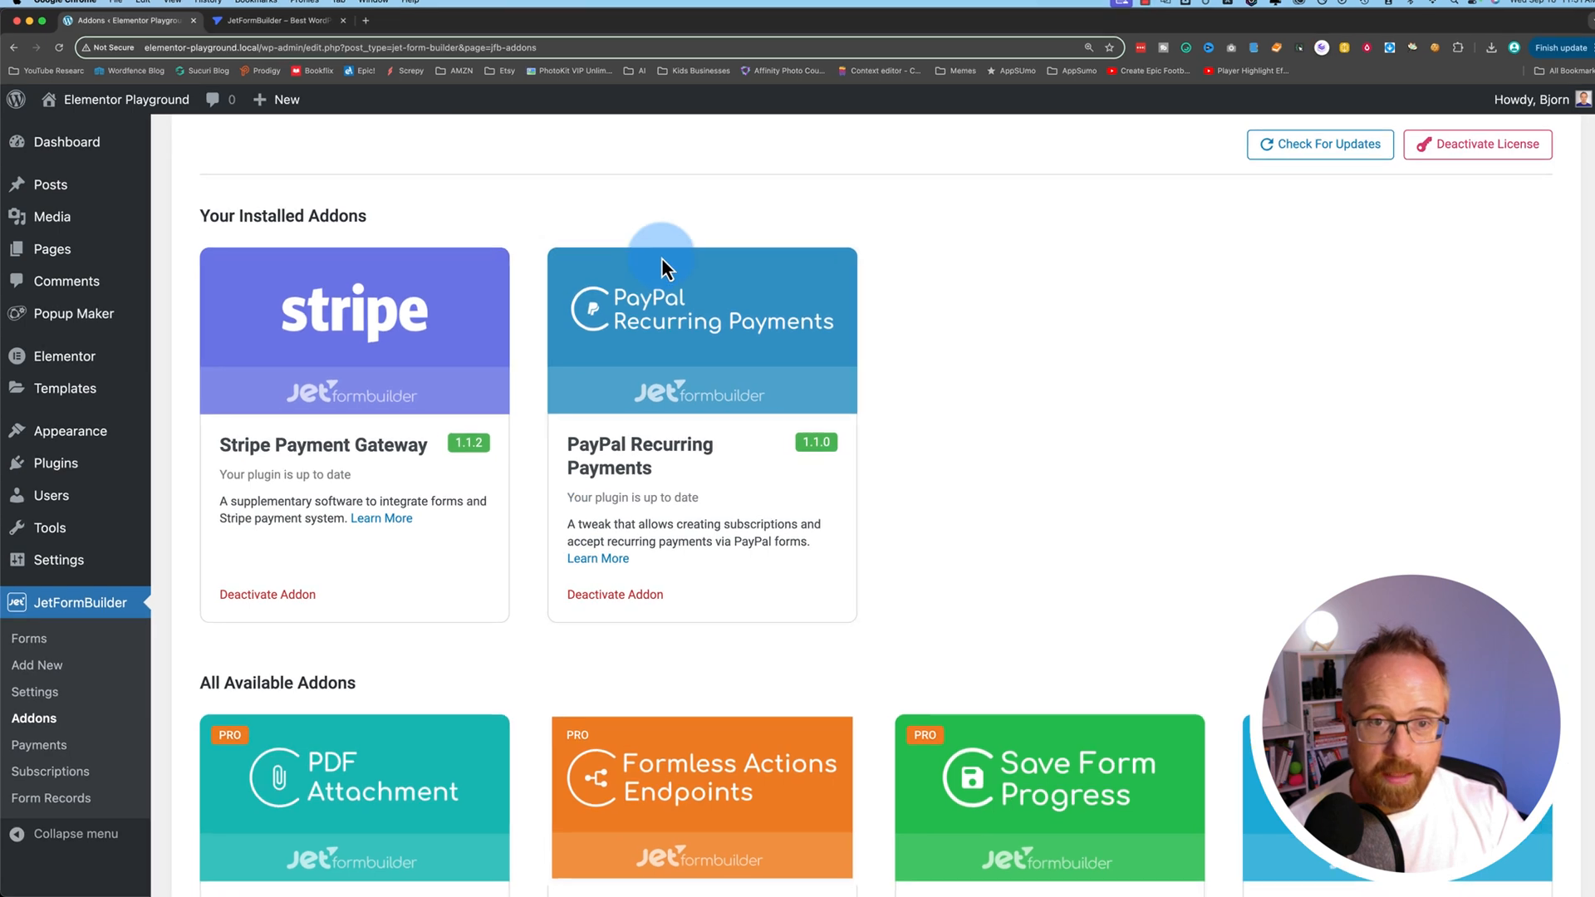
pyautogui.scroll(-3)
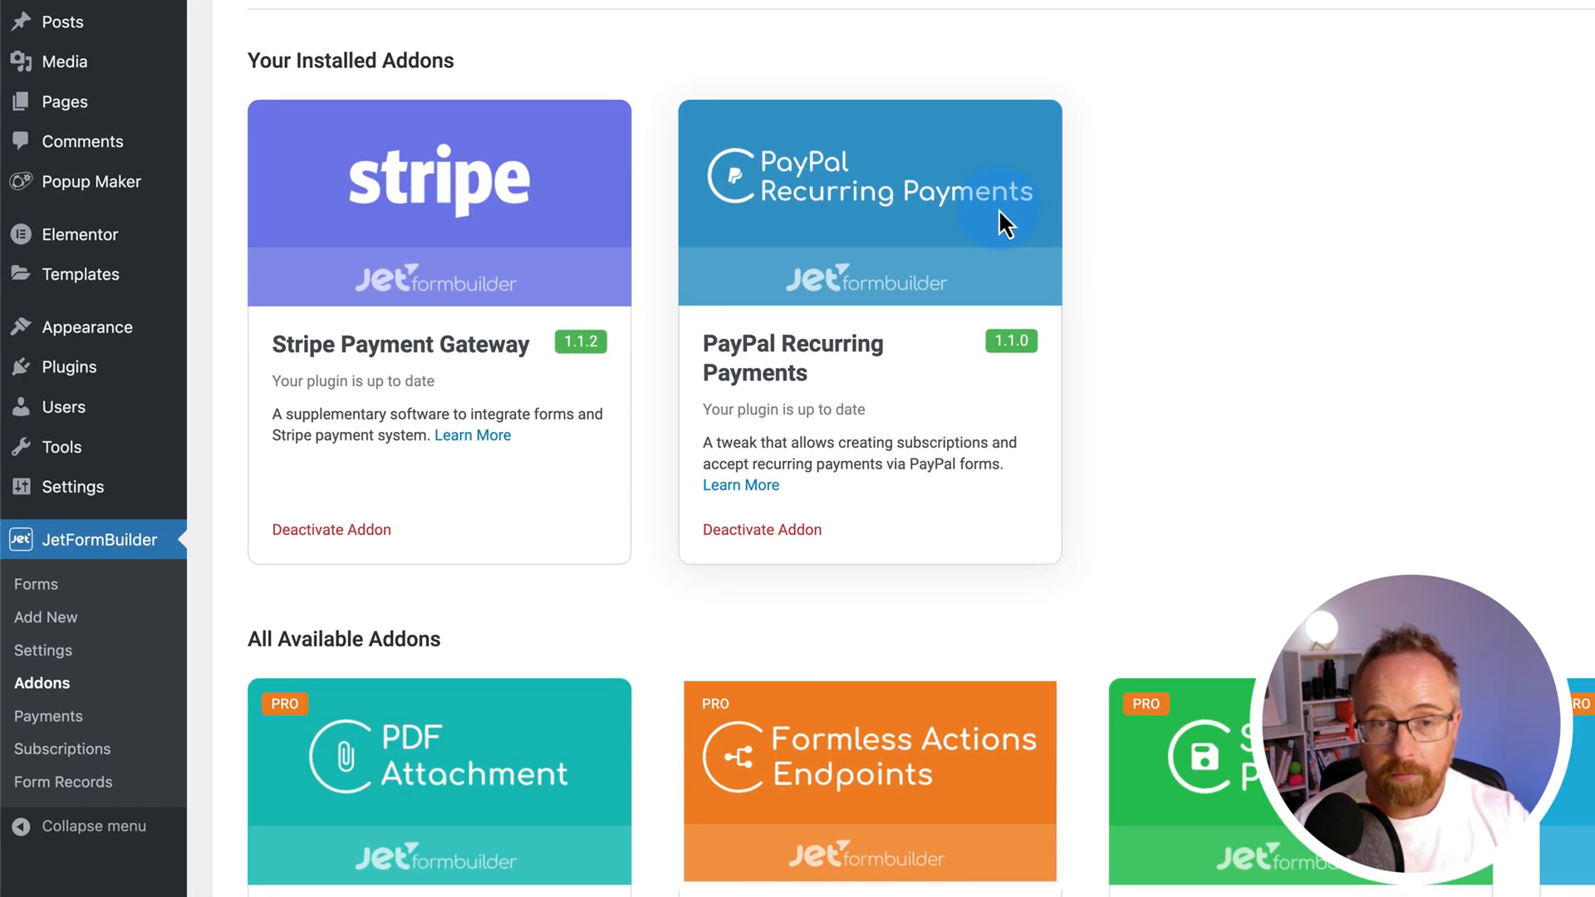
pyautogui.scroll(-3)
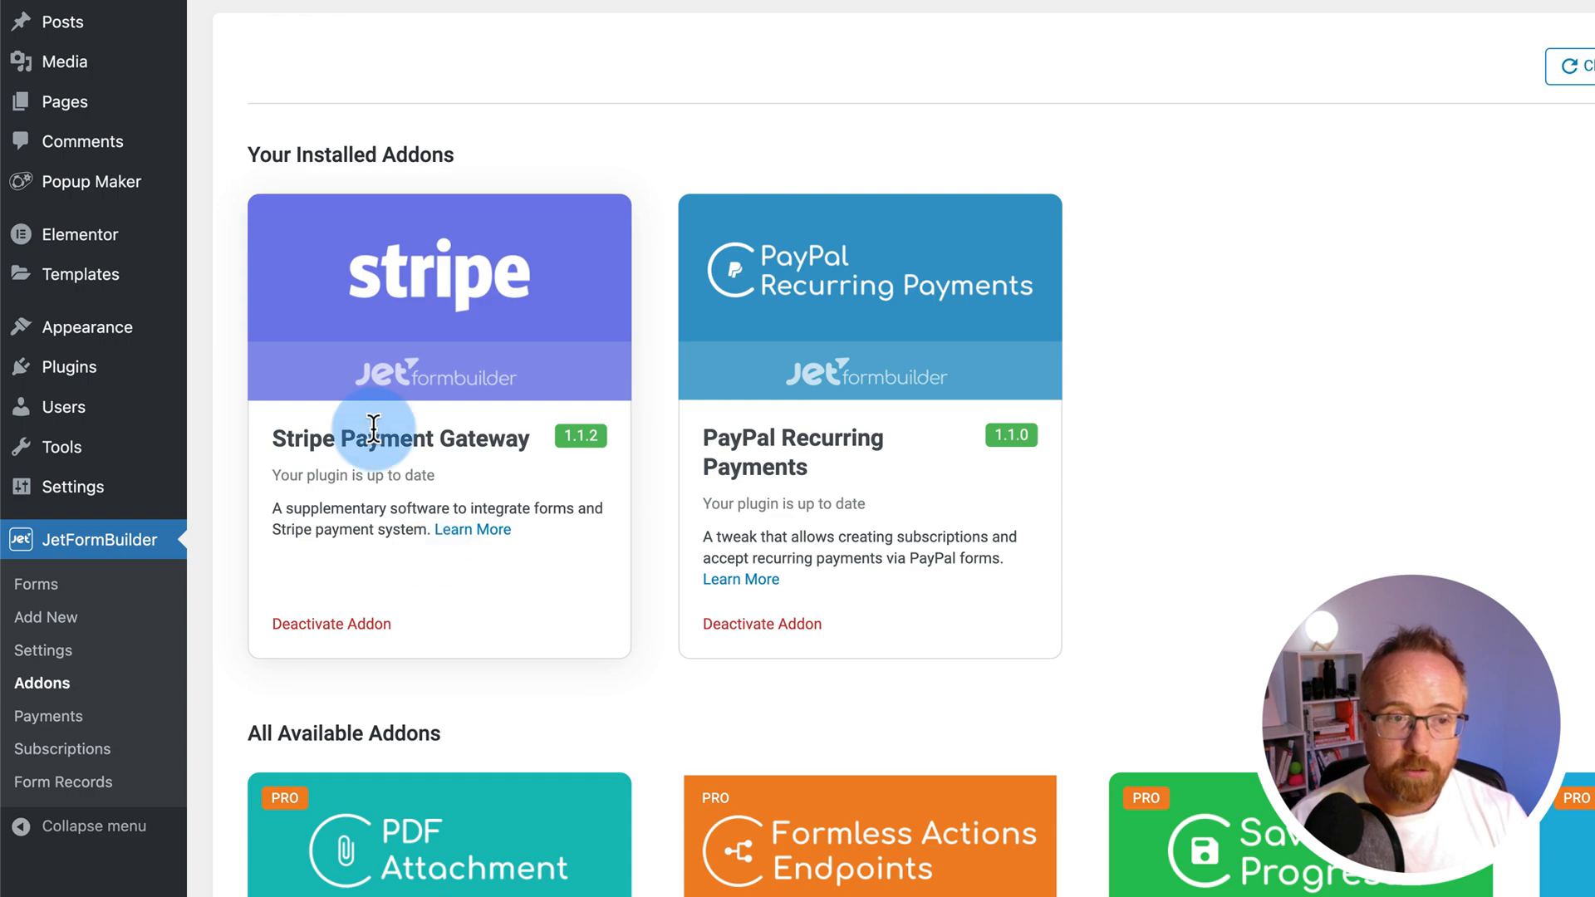
pyautogui.scroll(-3)
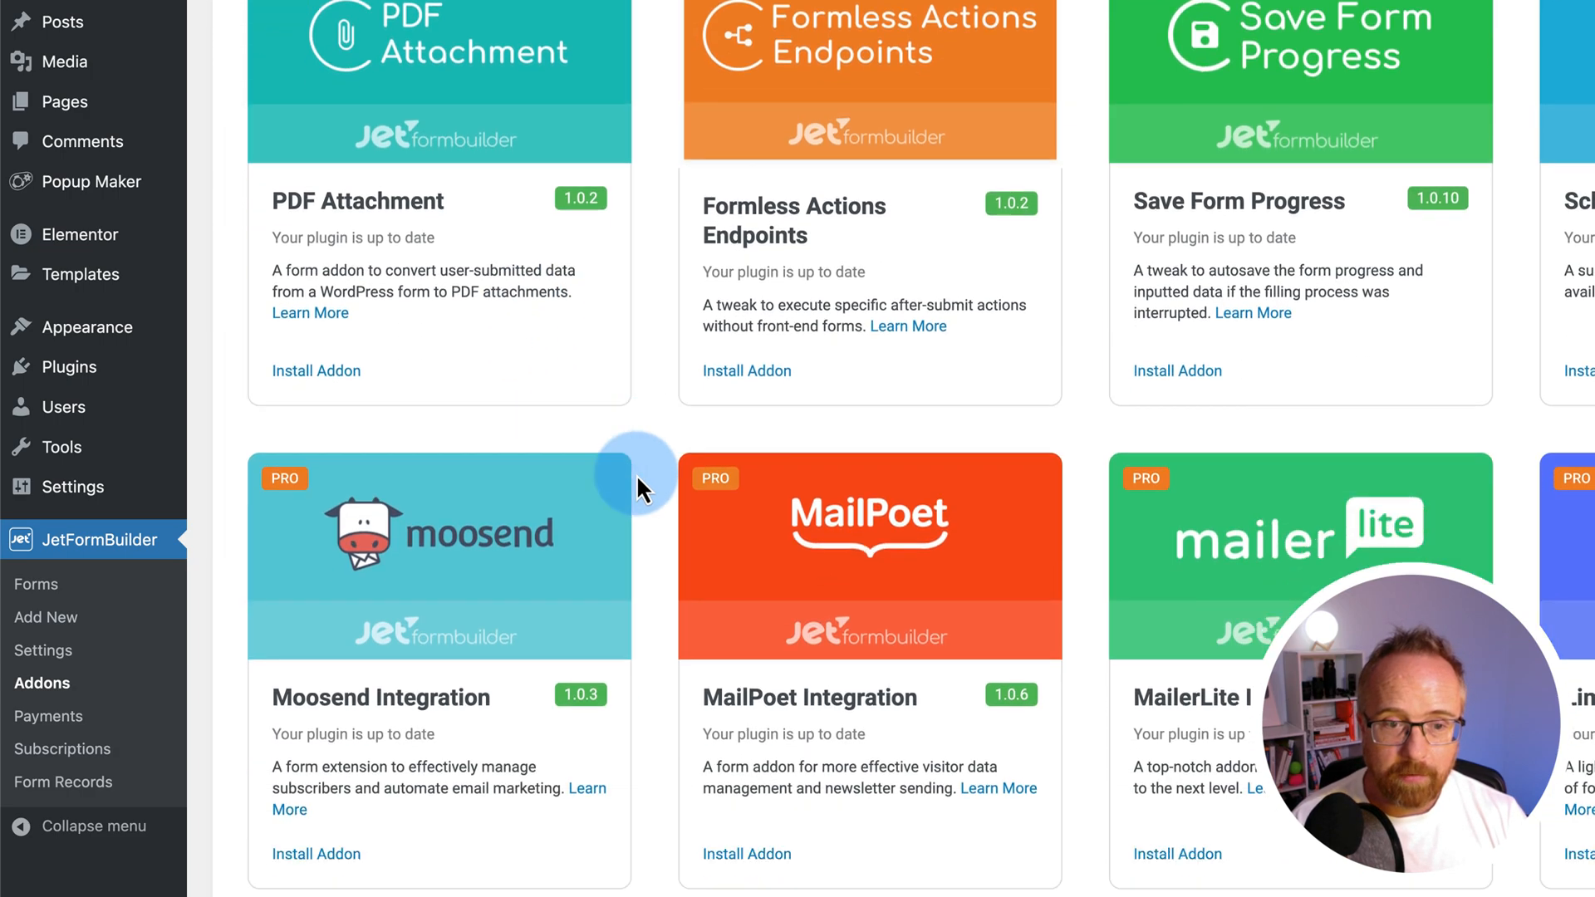
pyautogui.scroll(-3)
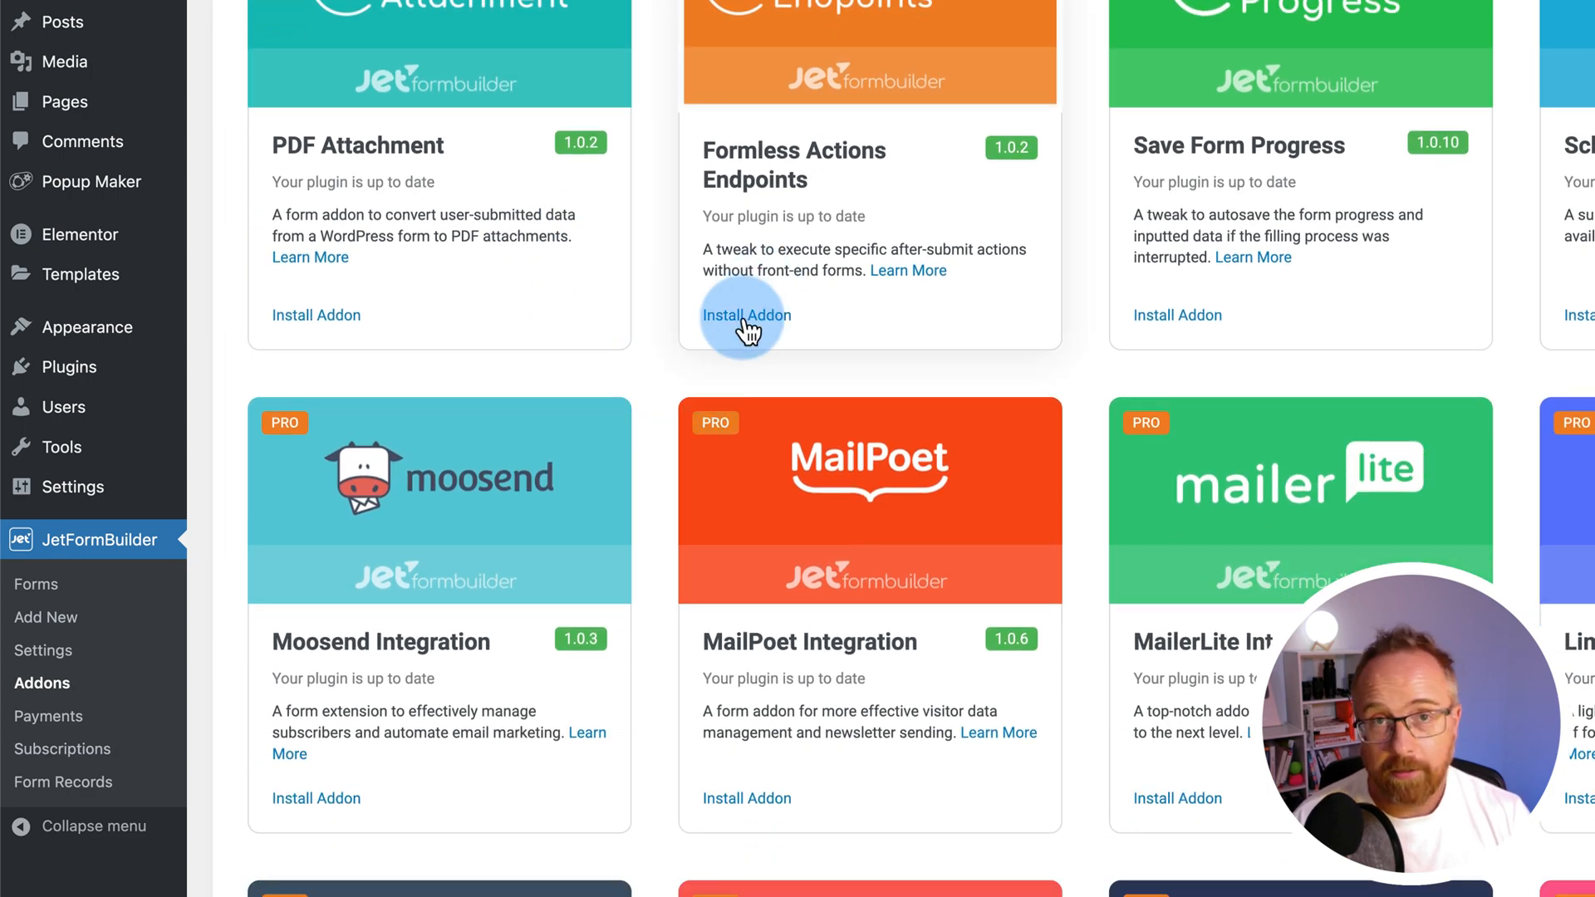
pyautogui.scroll(3)
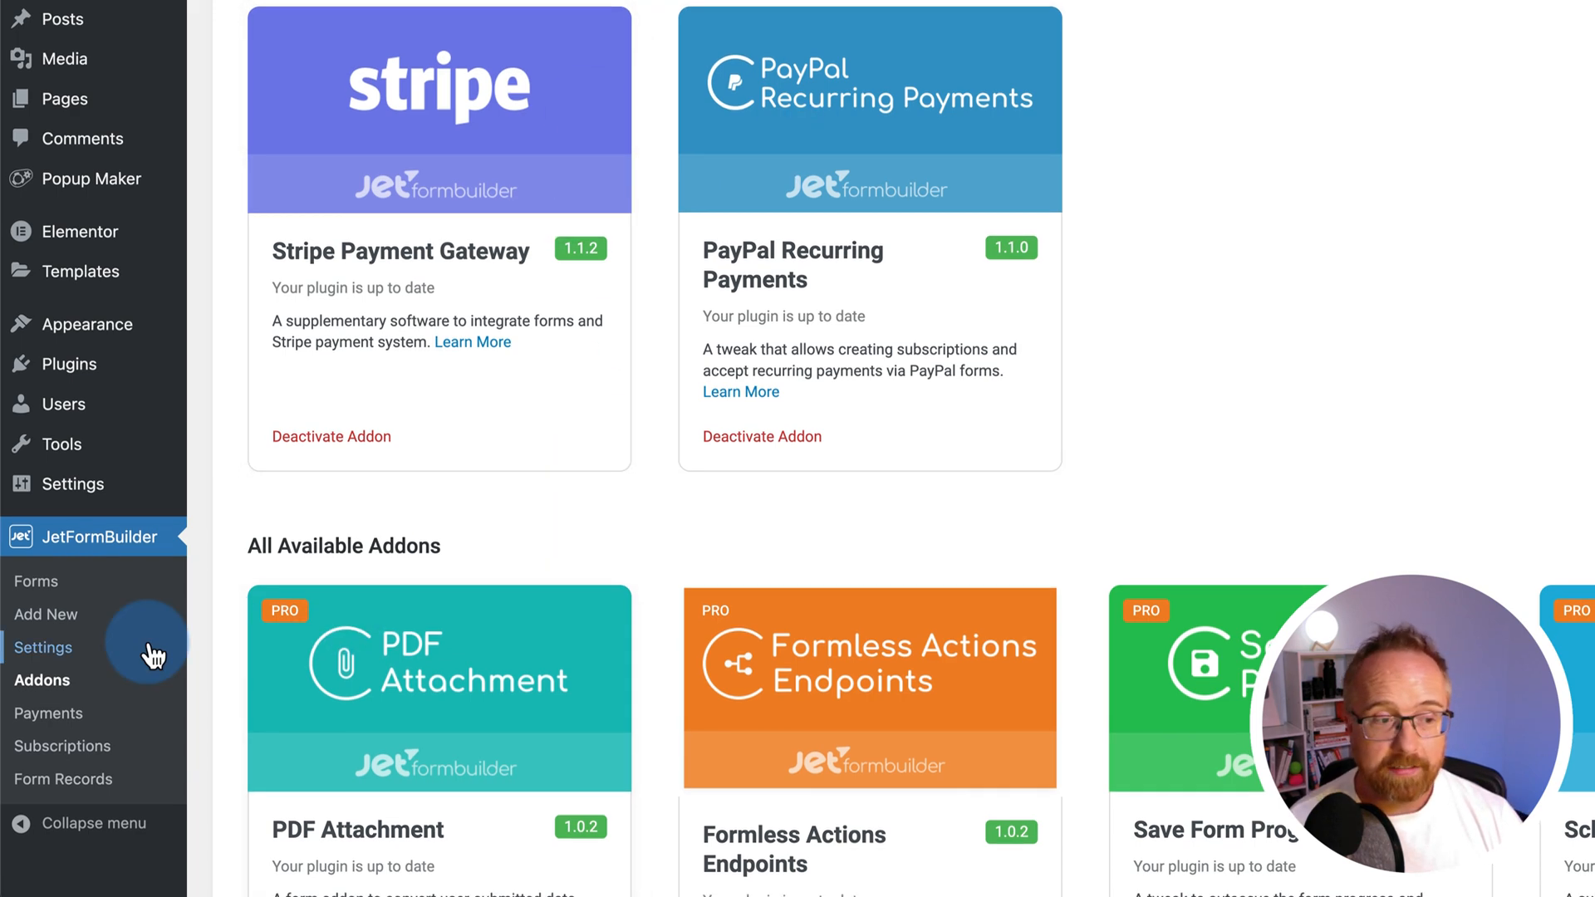
# In Settings > Payments Gateways, switch on Enable Gateways and Enable Test Mode and expand PayPal Gateway API.
pyautogui.click(43, 648)
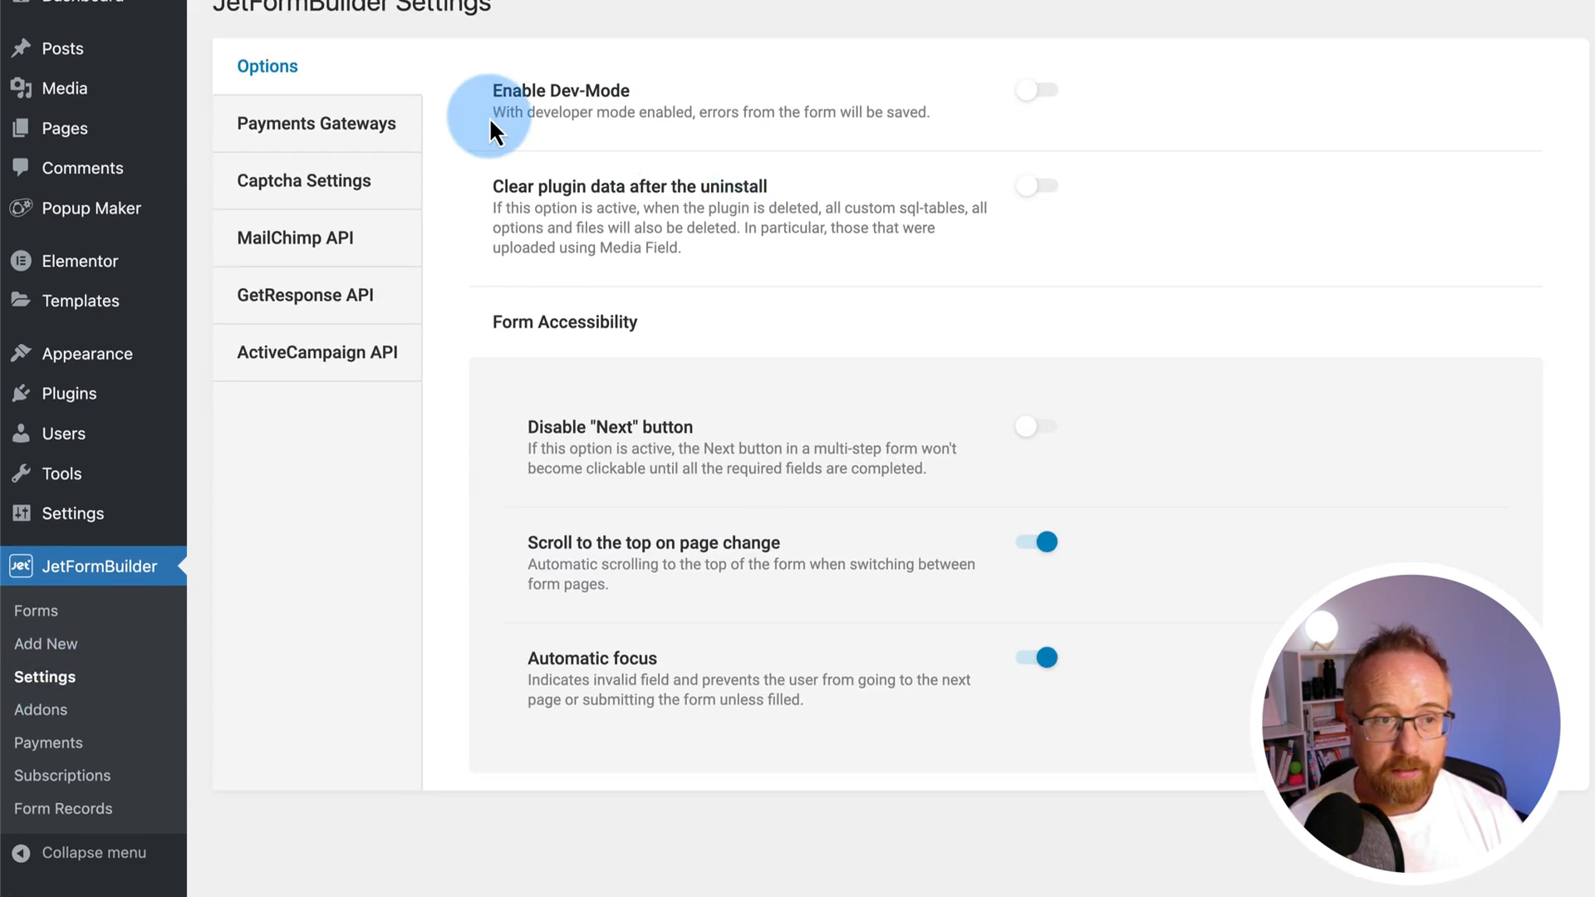
pyautogui.click(316, 122)
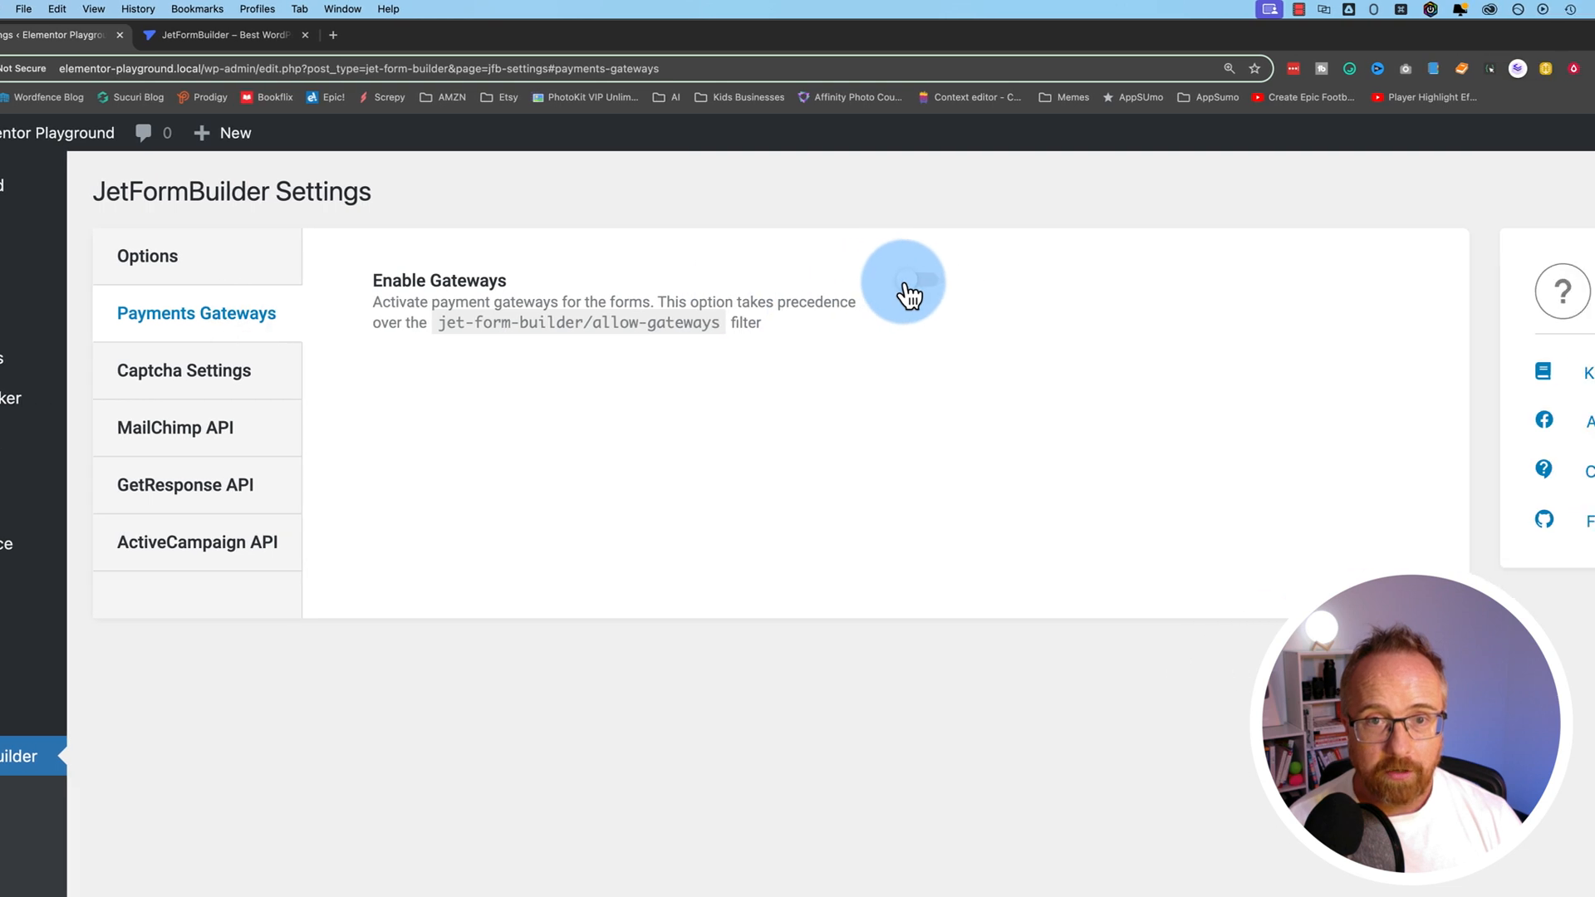
pyautogui.click(904, 279)
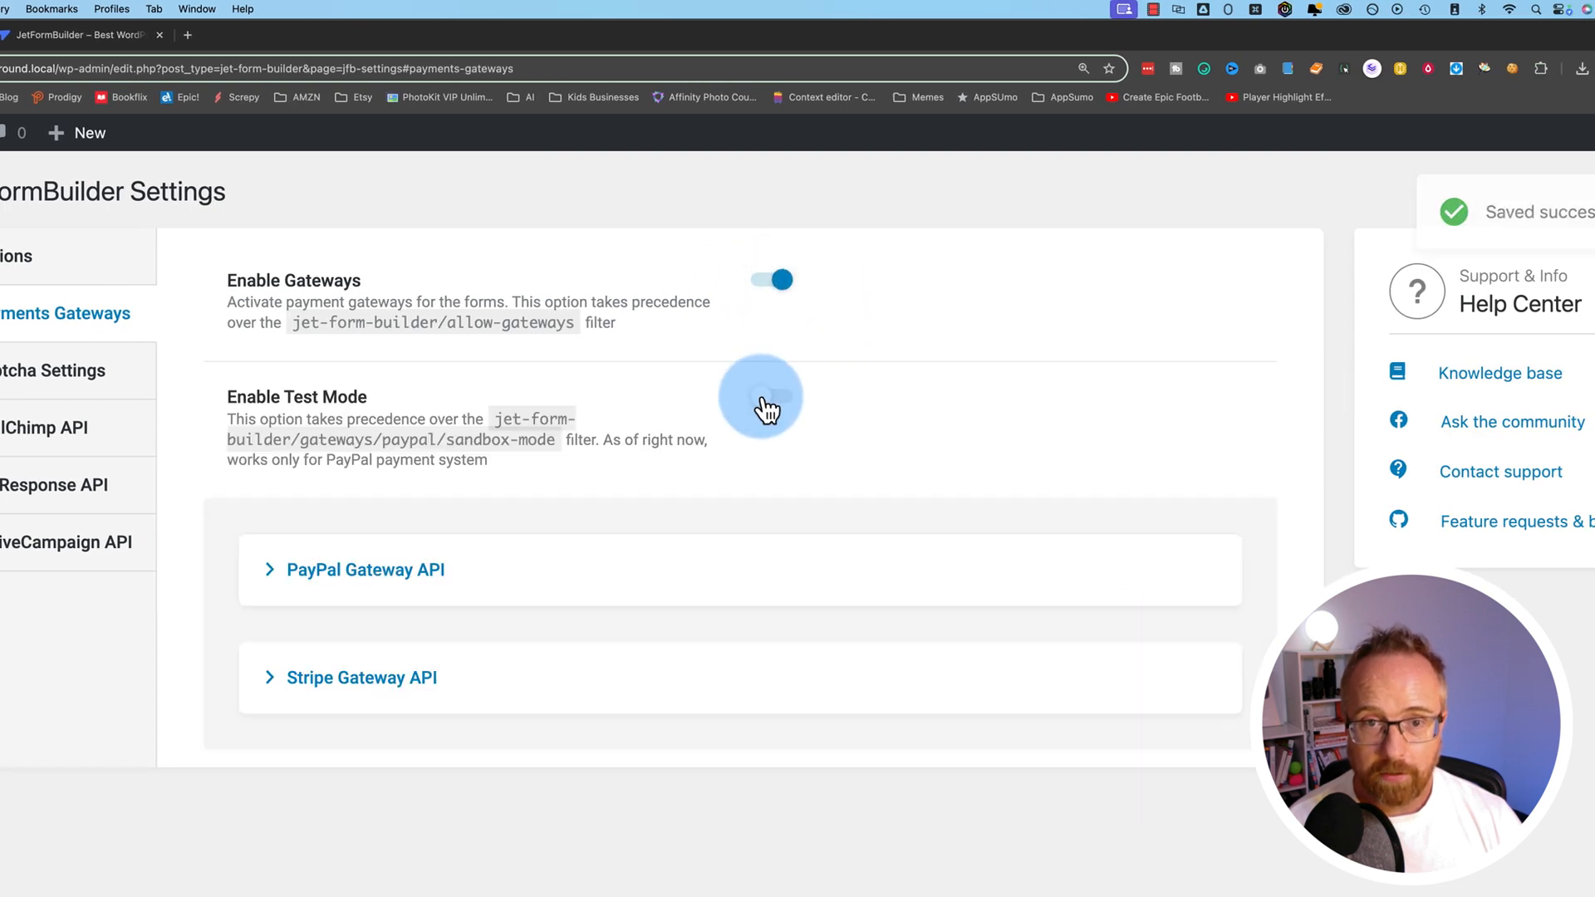
pyautogui.click(773, 397)
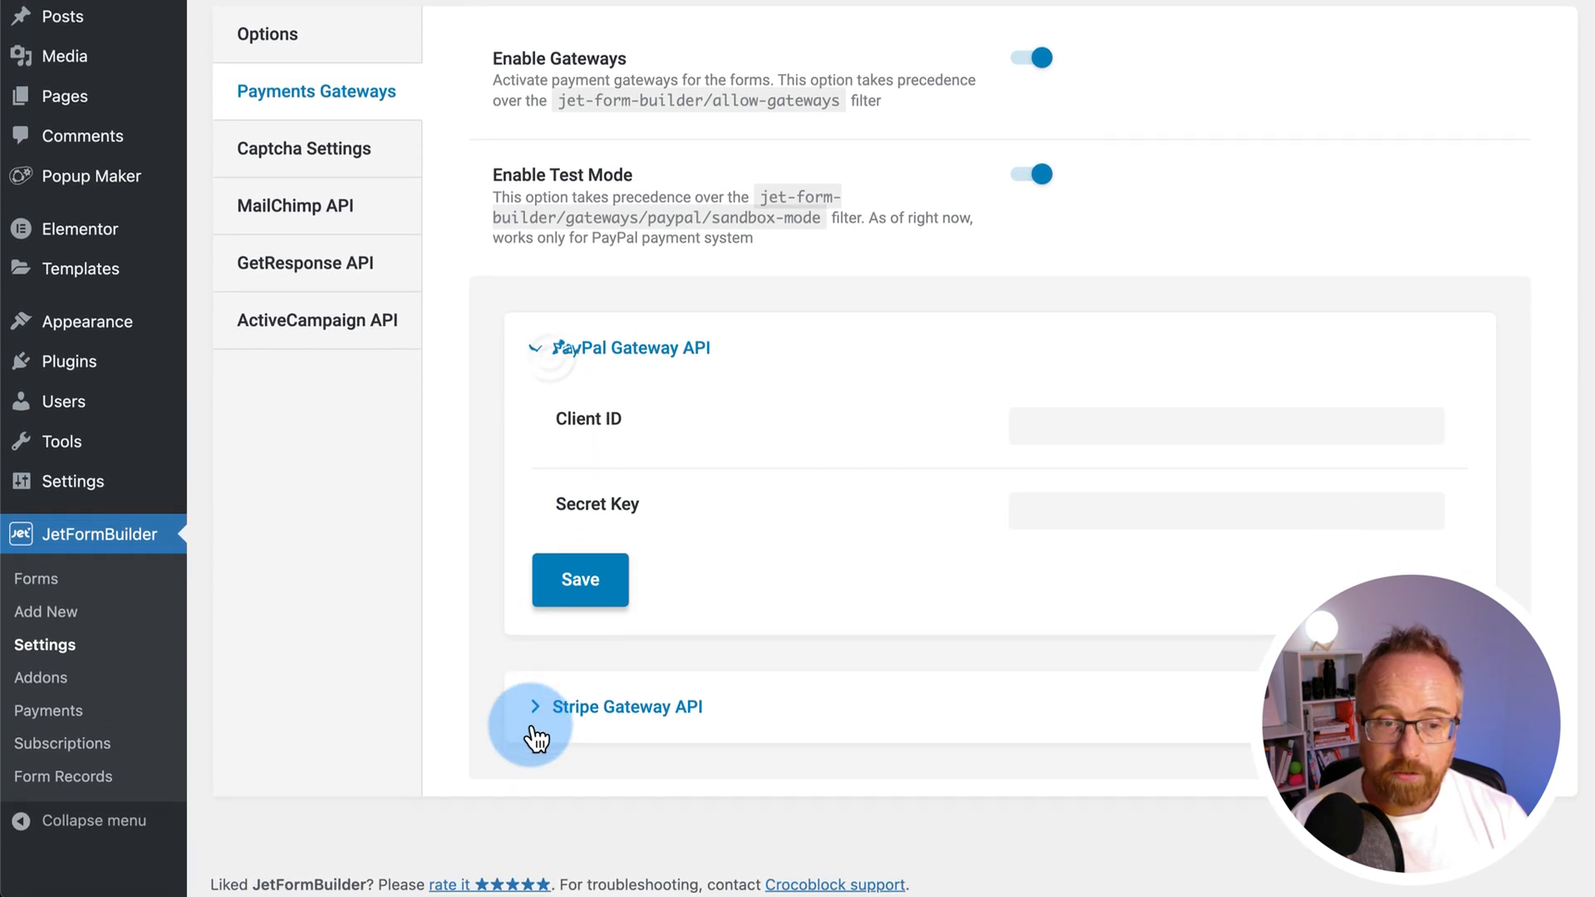
pyautogui.click(537, 706)
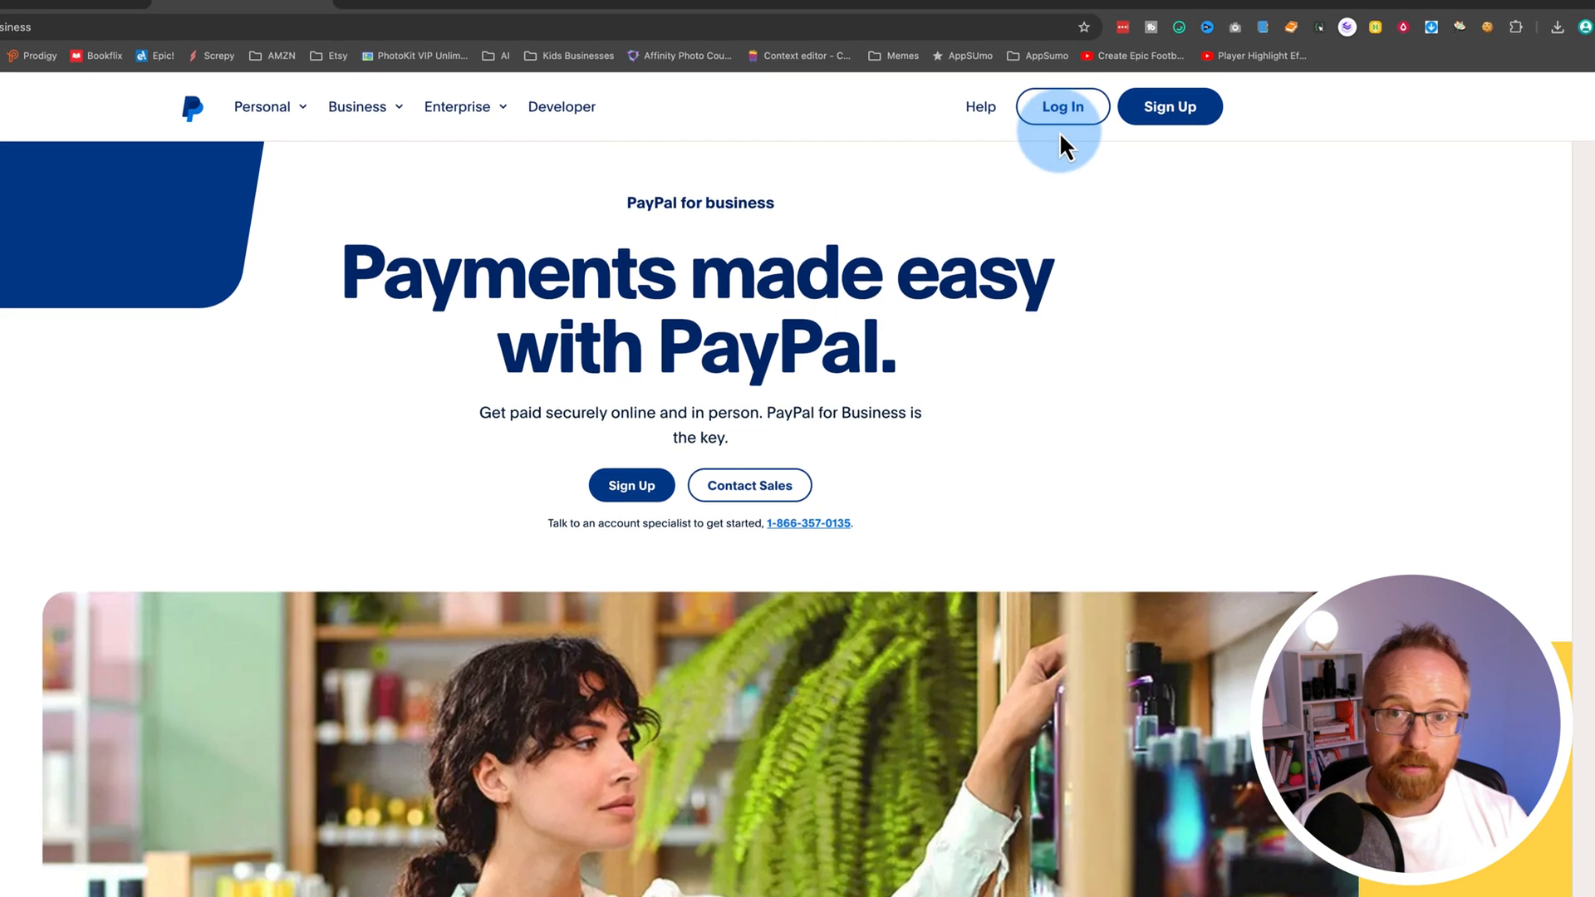
# Log in to PayPal to reach the Developer Dashboard in sandbox mode.
pyautogui.click(1061, 106)
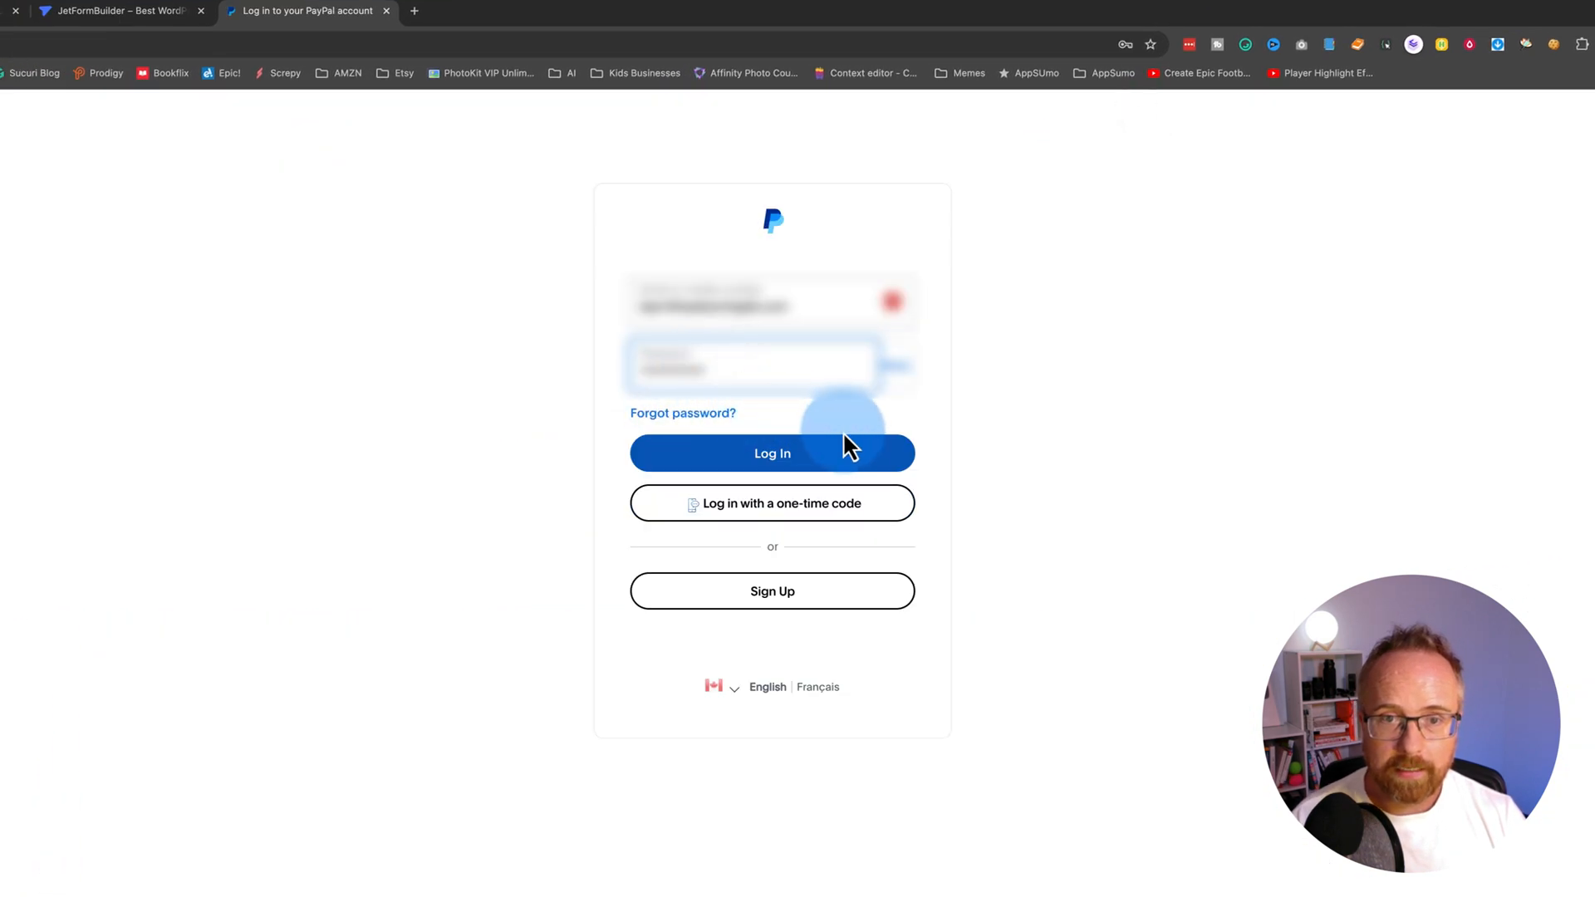
pyautogui.click(772, 452)
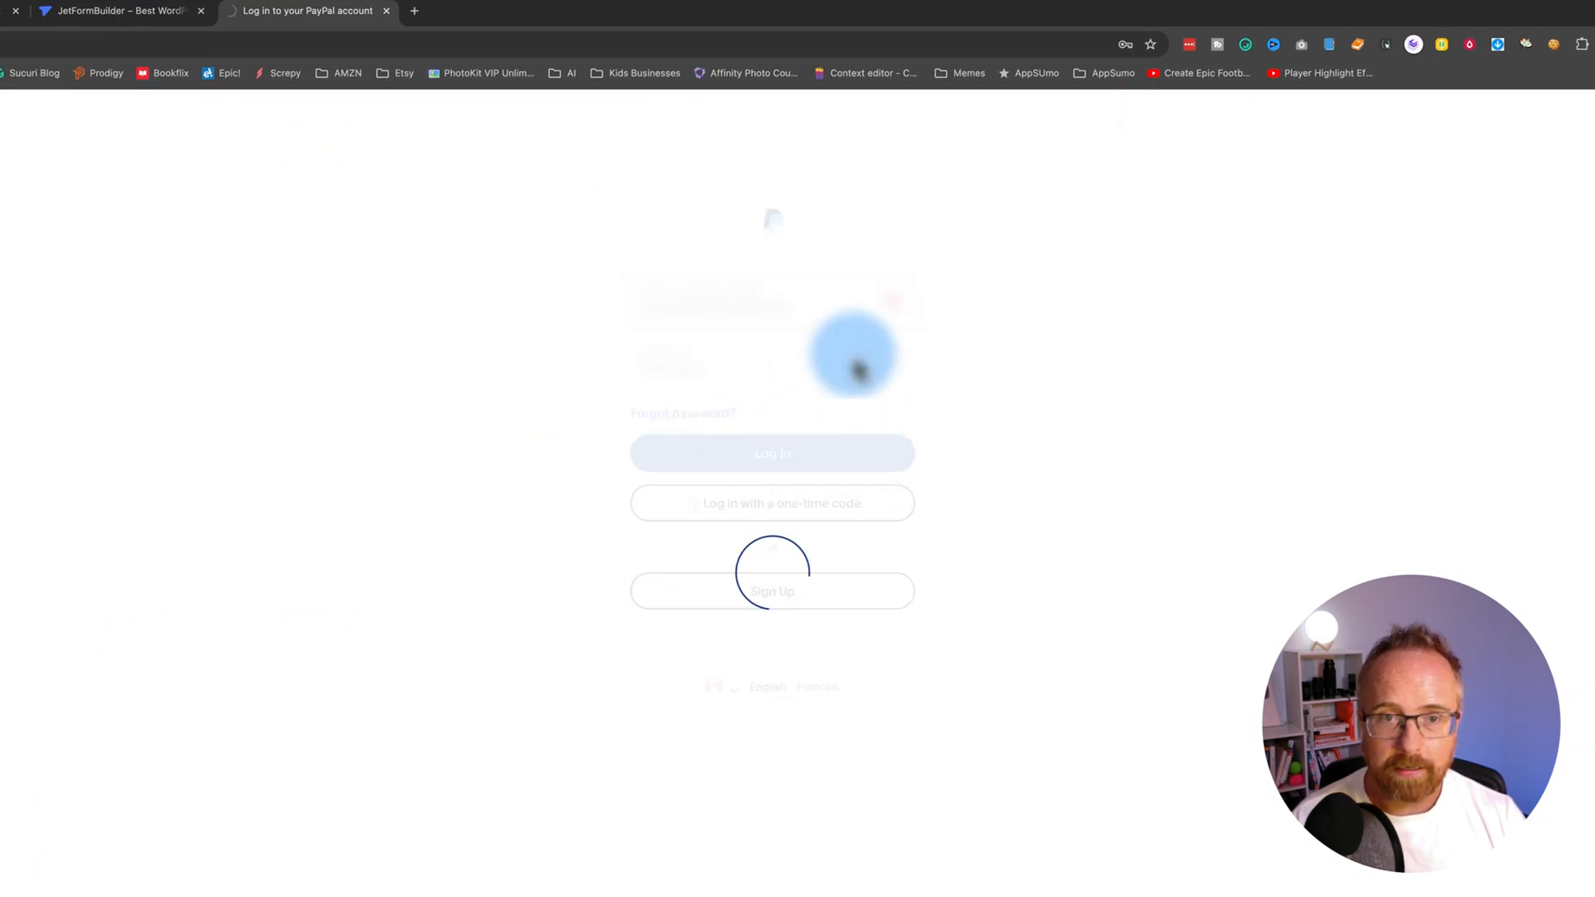
pyautogui.click(772, 452)
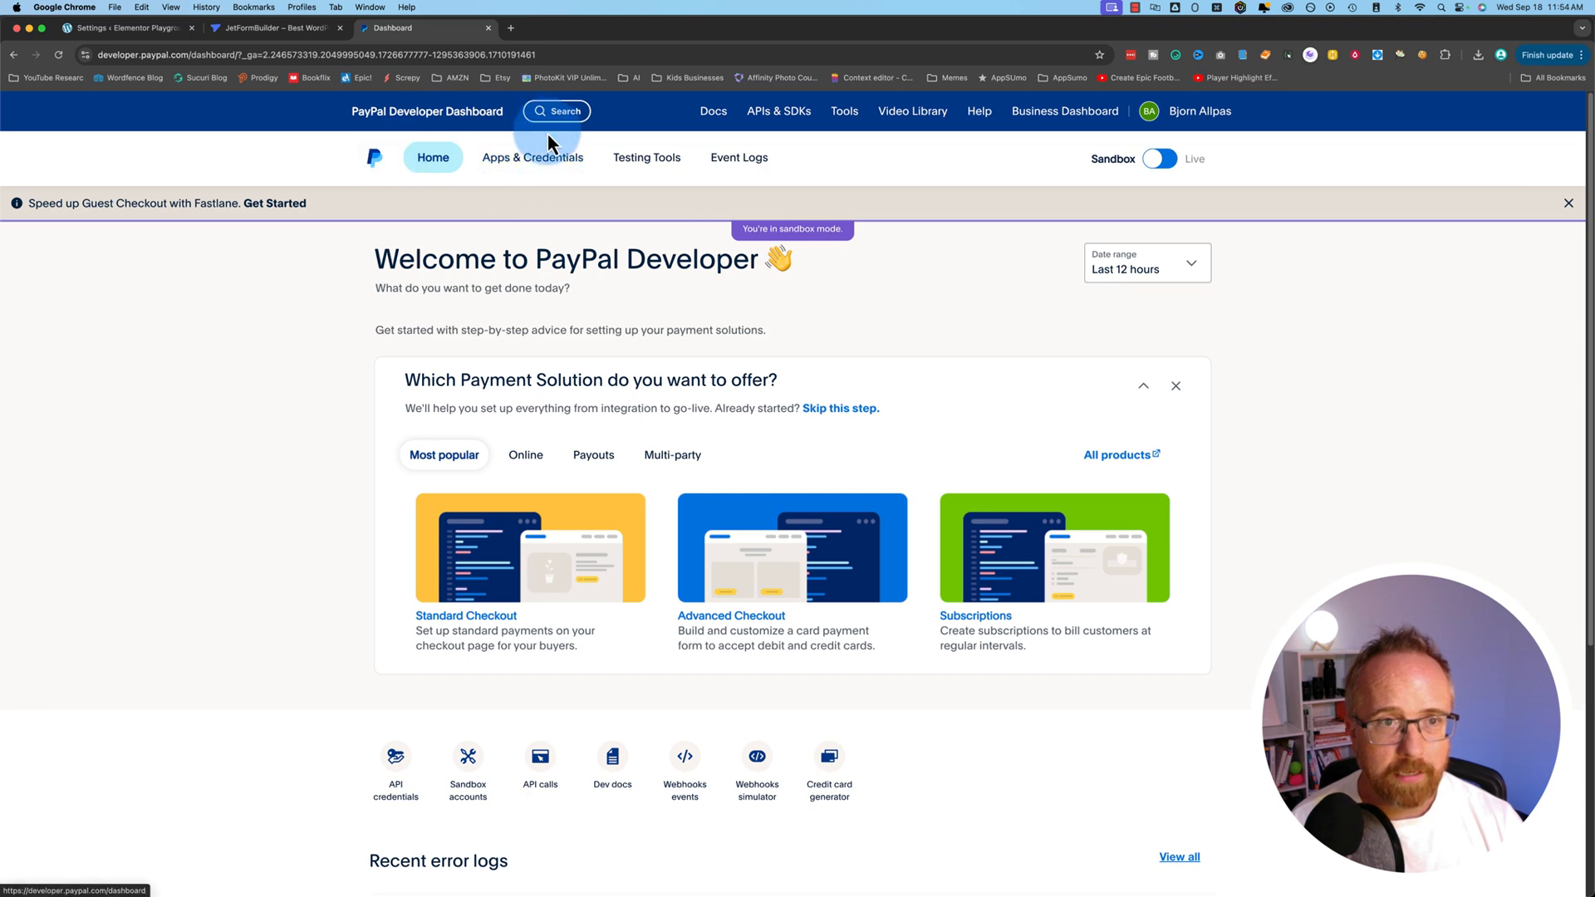
pyautogui.moveTo(527, 221)
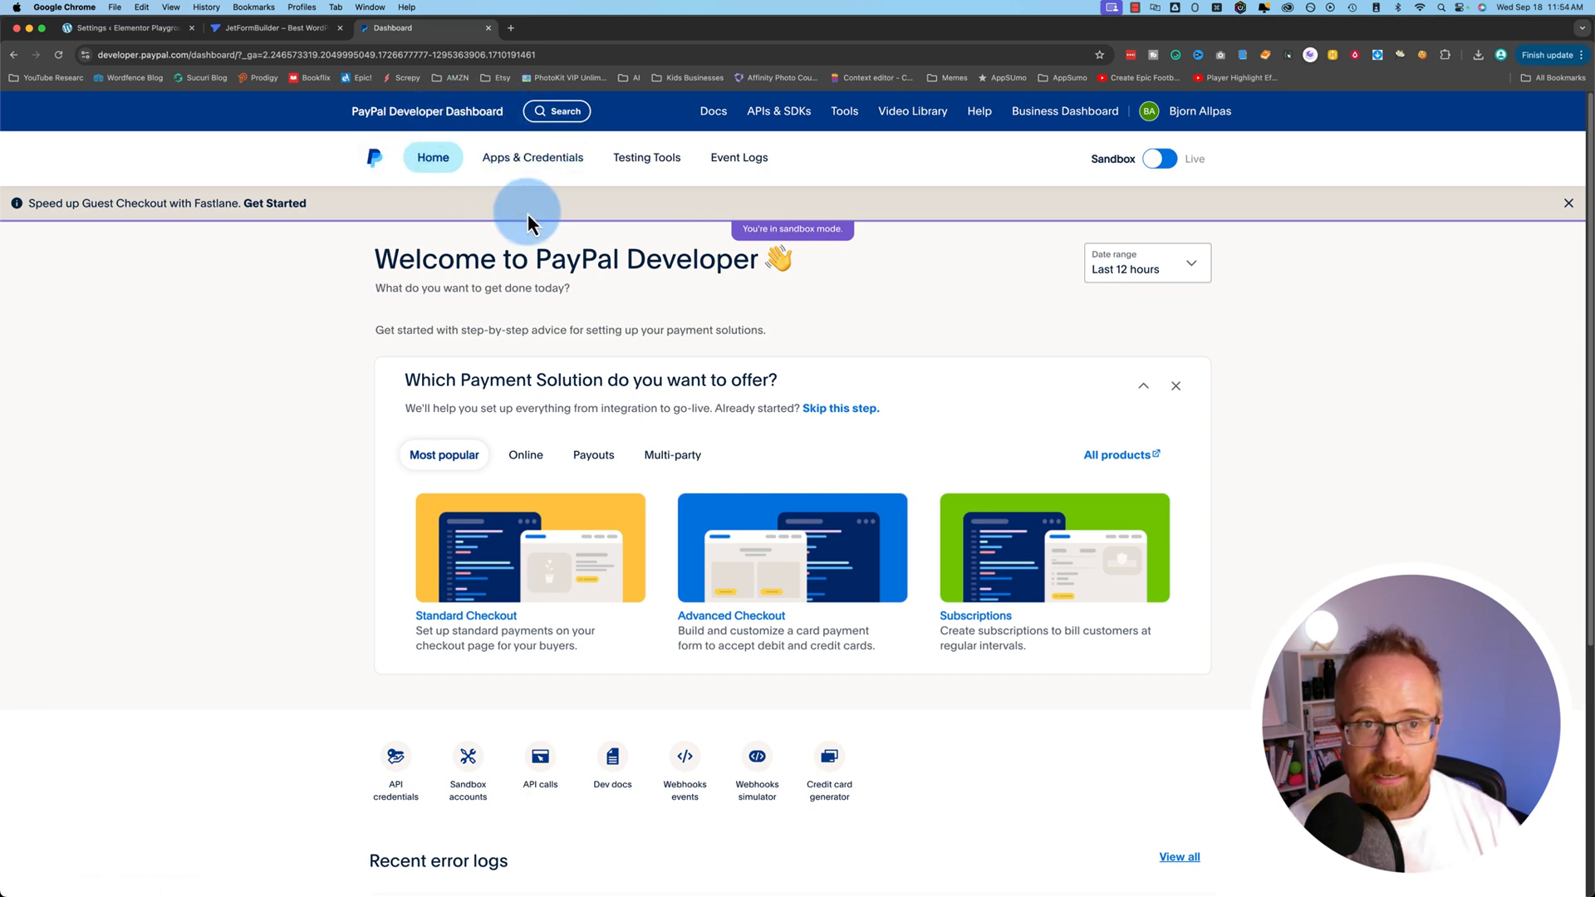
# View Apps & Credentials listing the sandbox REST API apps, currently none.
pyautogui.click(531, 157)
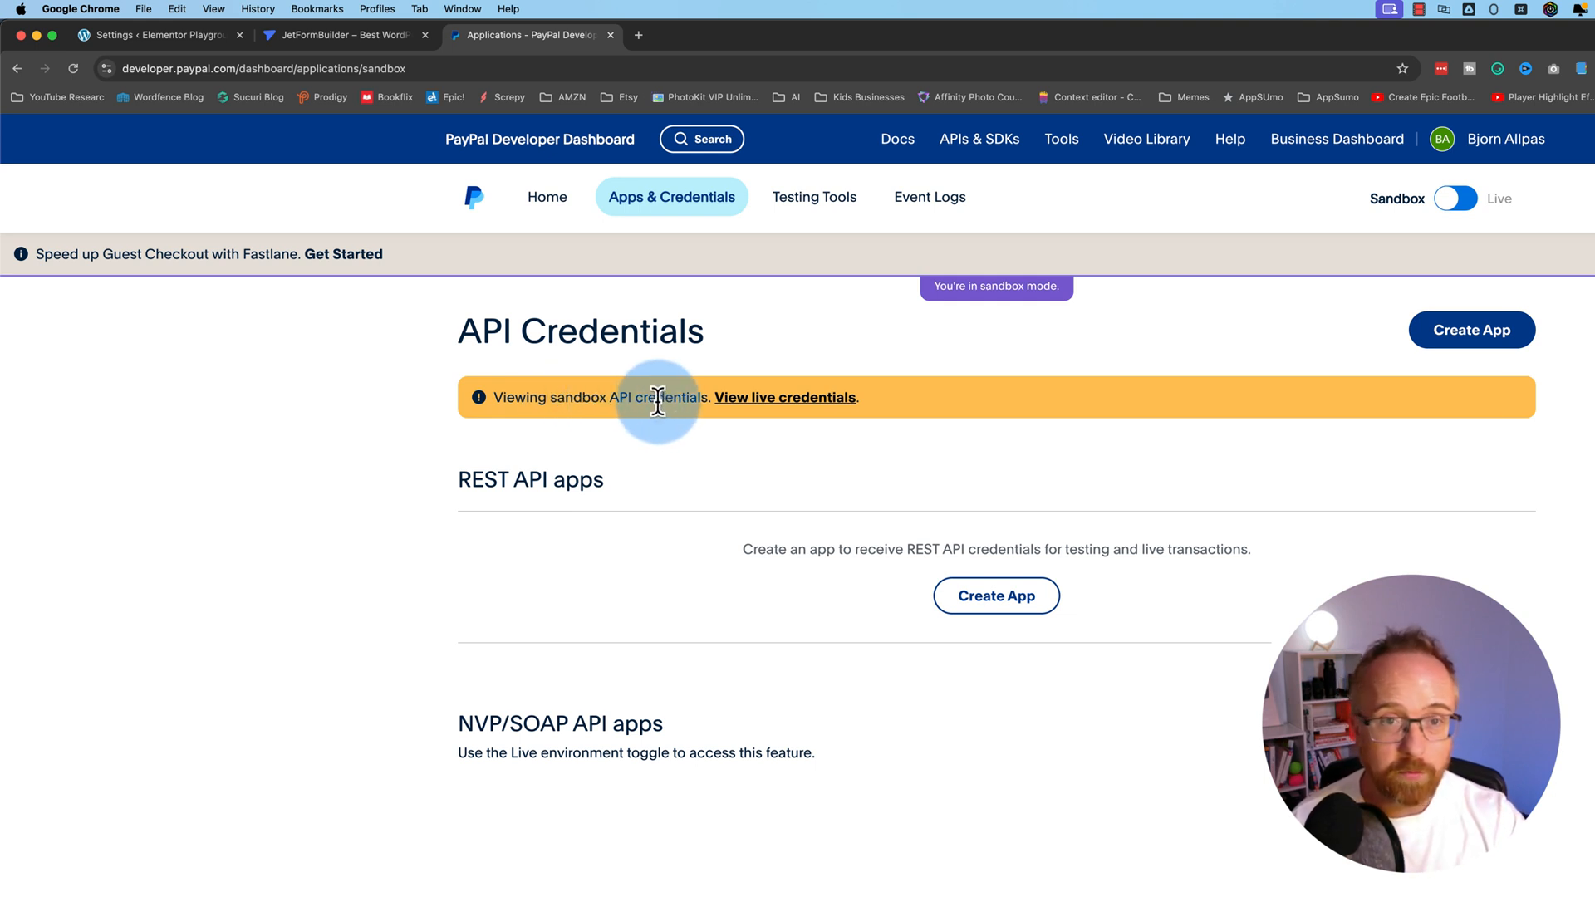
pyautogui.moveTo(668, 429)
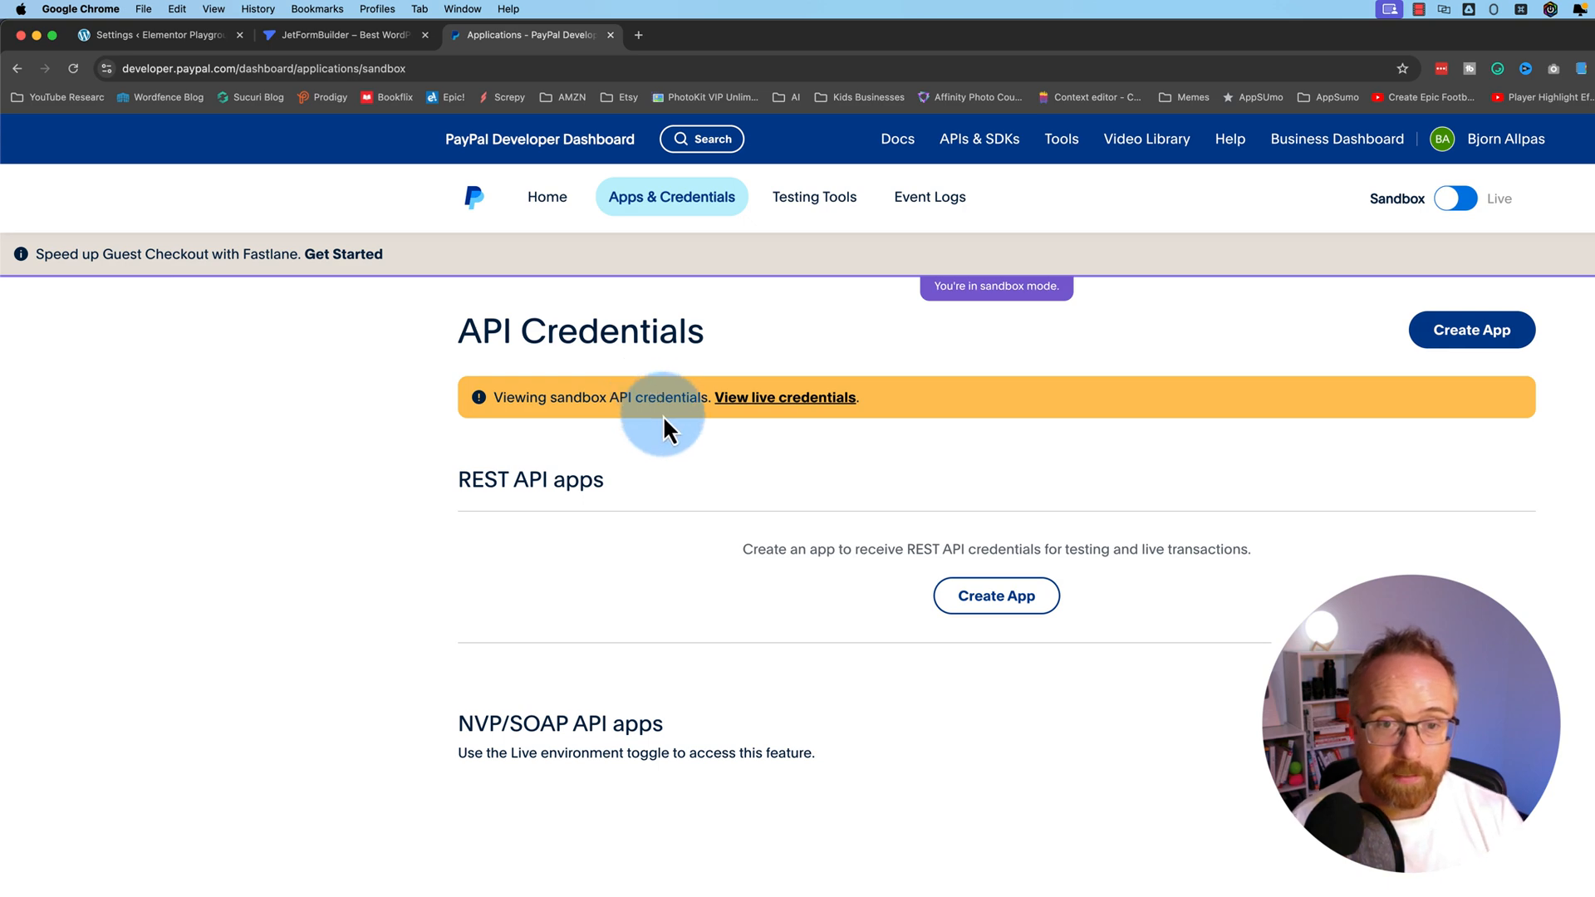
pyautogui.moveTo(459, 464)
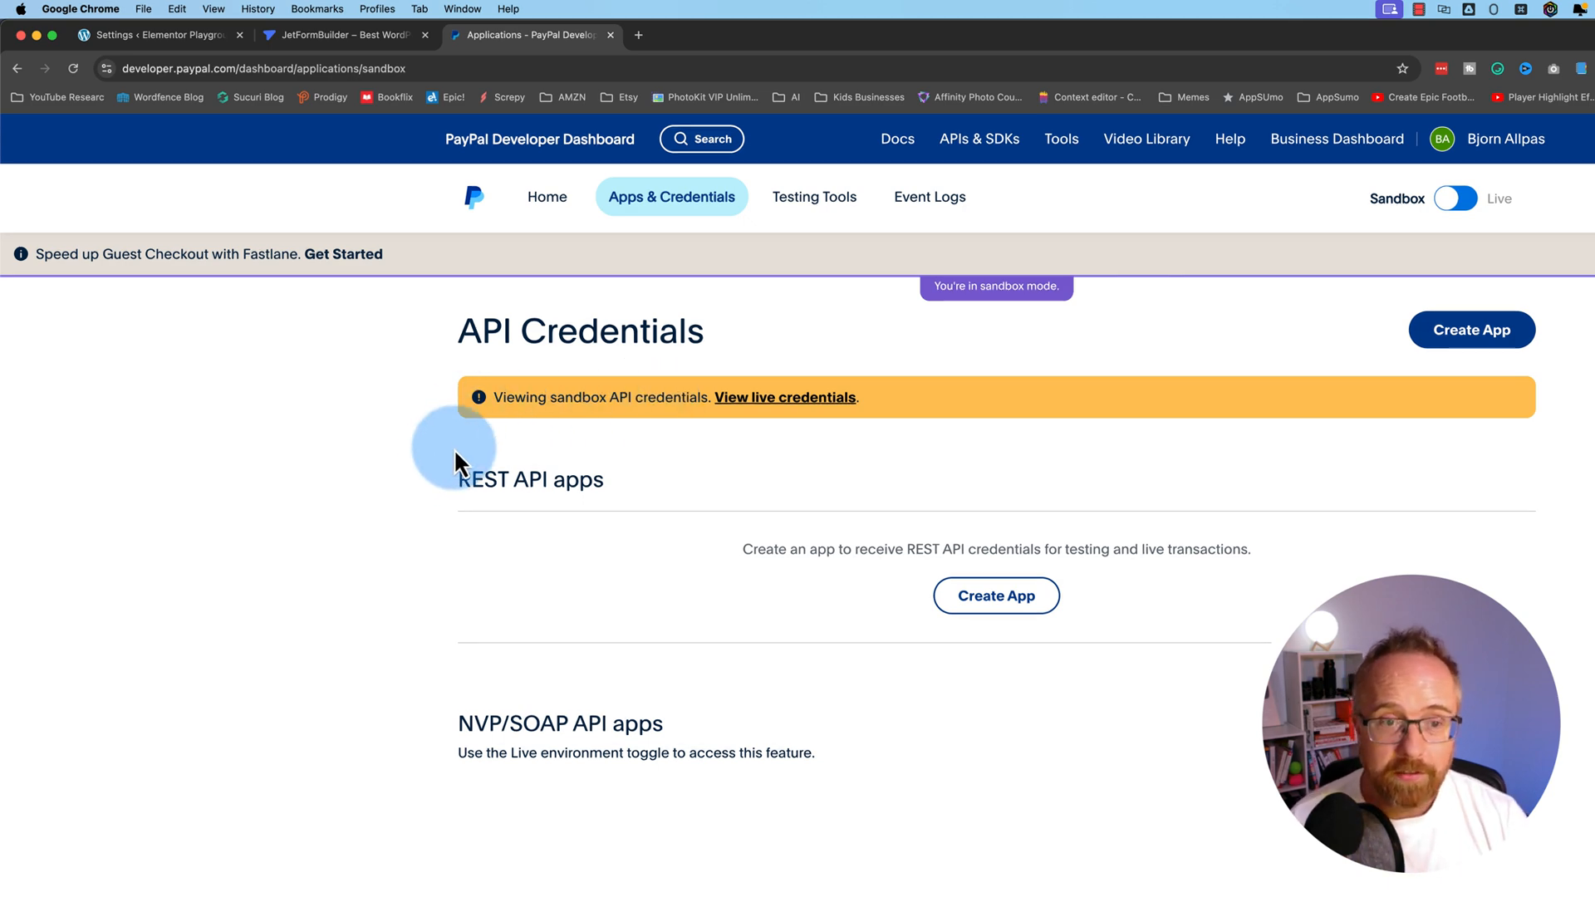
# Create a new sandbox REST API app named Vacation with the Merchant type.
pyautogui.click(1470, 329)
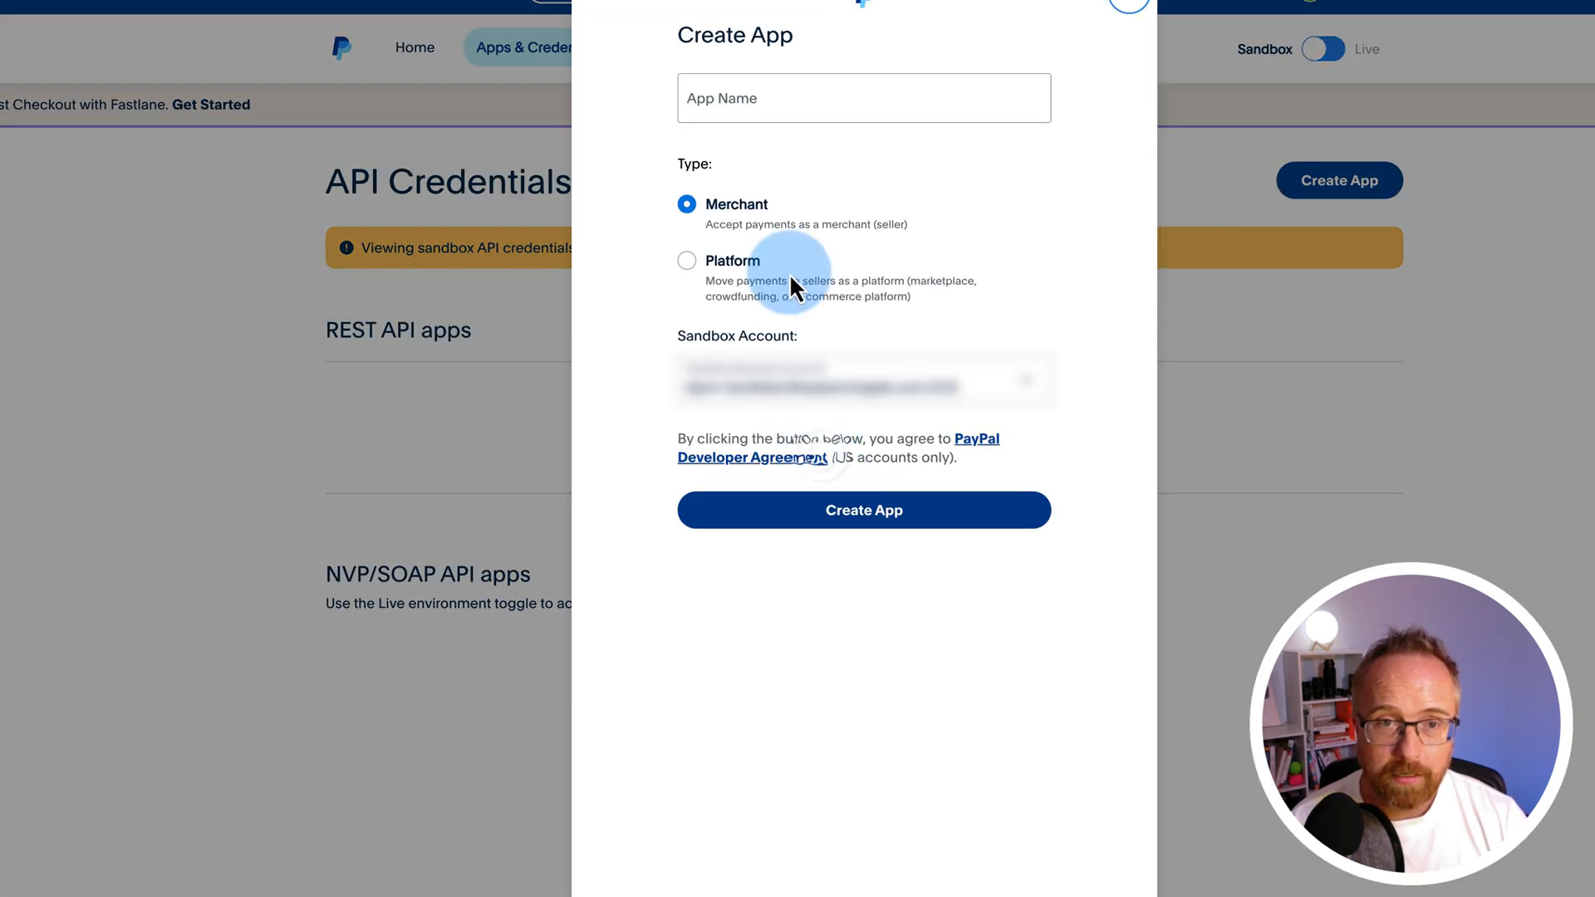
pyautogui.click(862, 98)
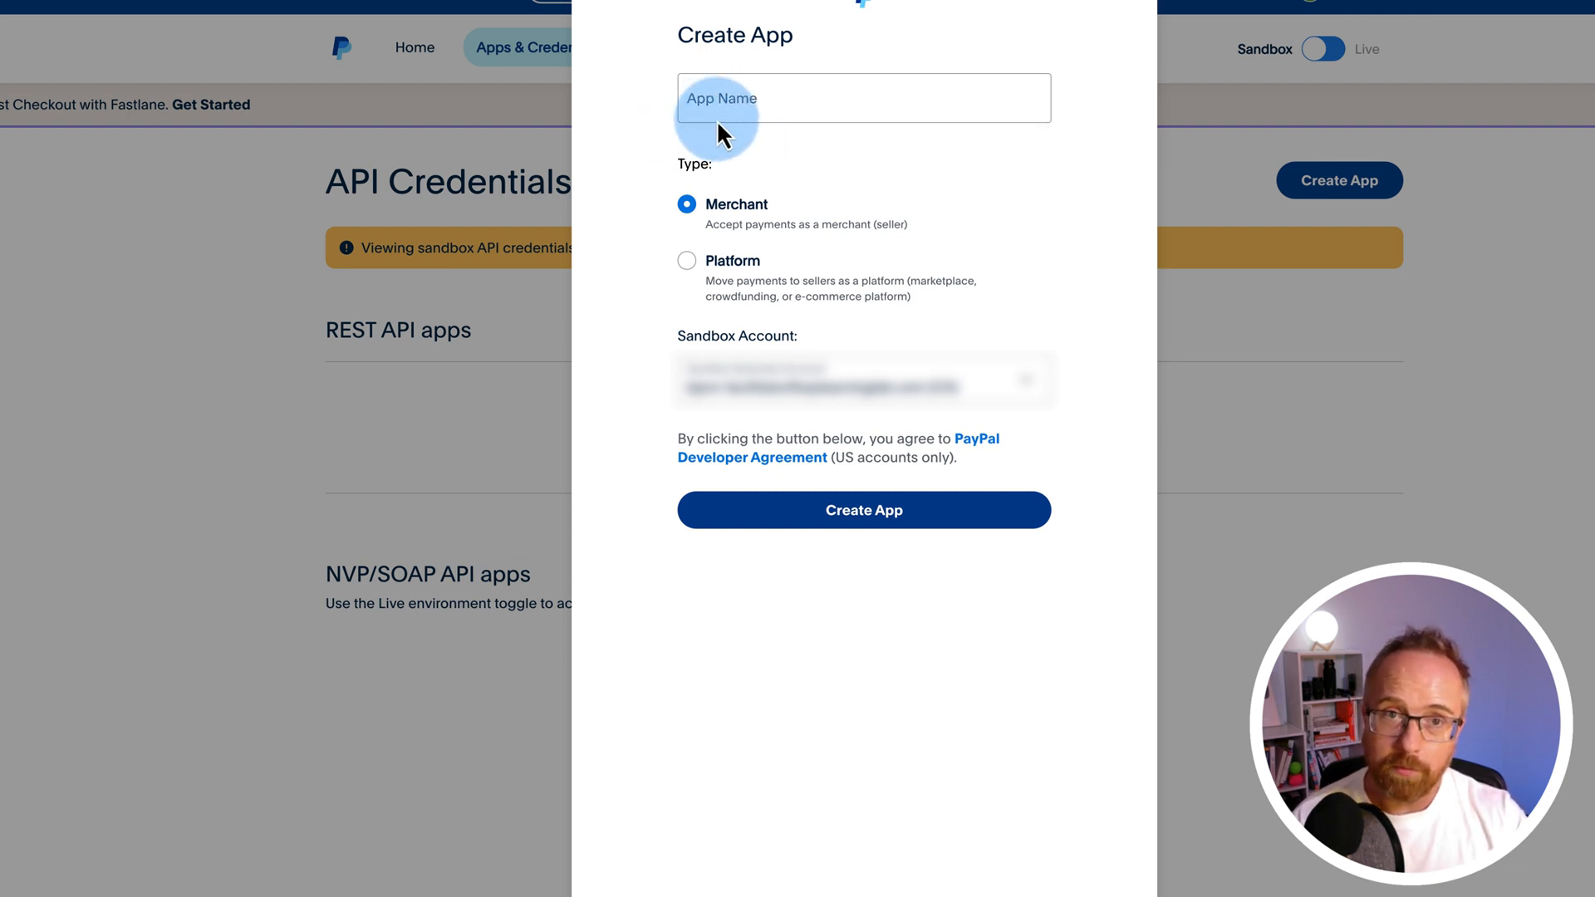
pyautogui.moveTo(658, 133)
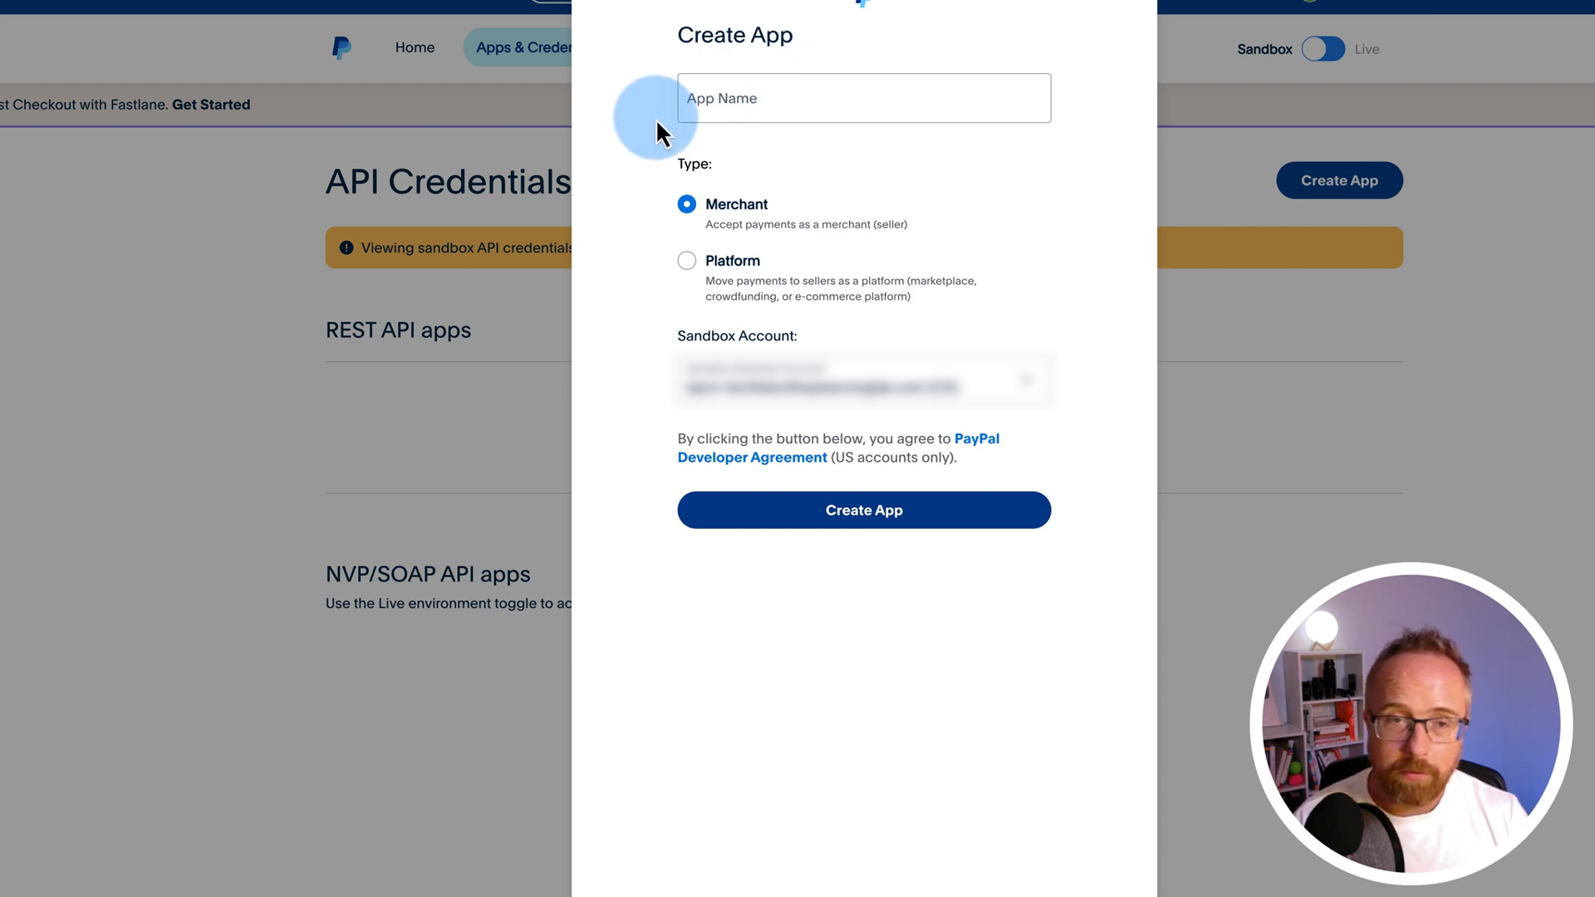
pyautogui.write('Vacation')
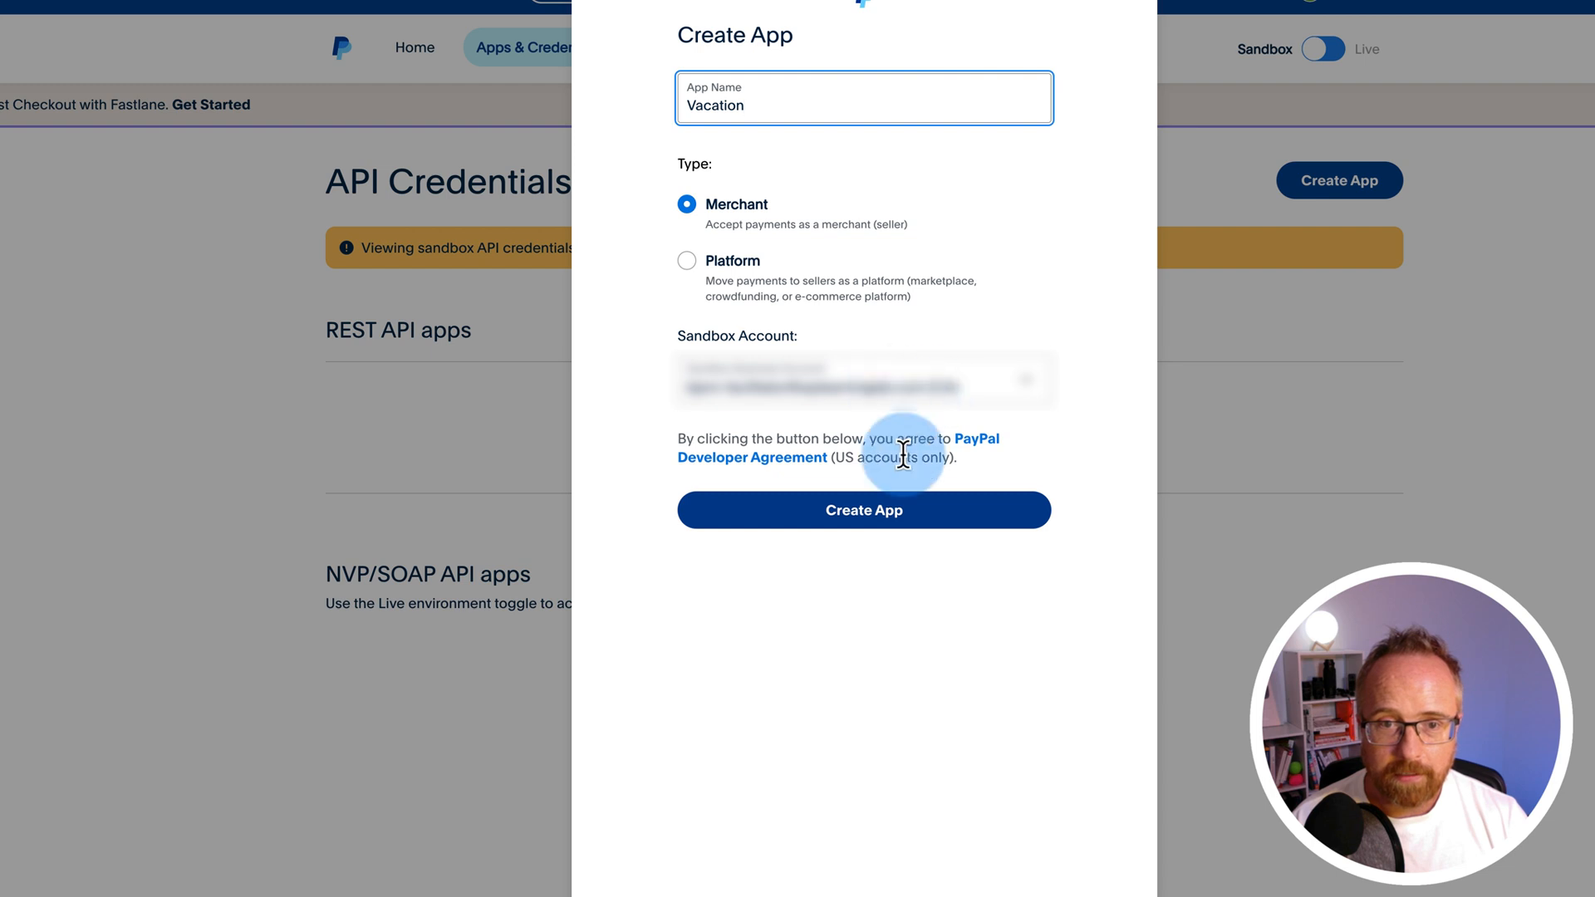
pyautogui.click(862, 510)
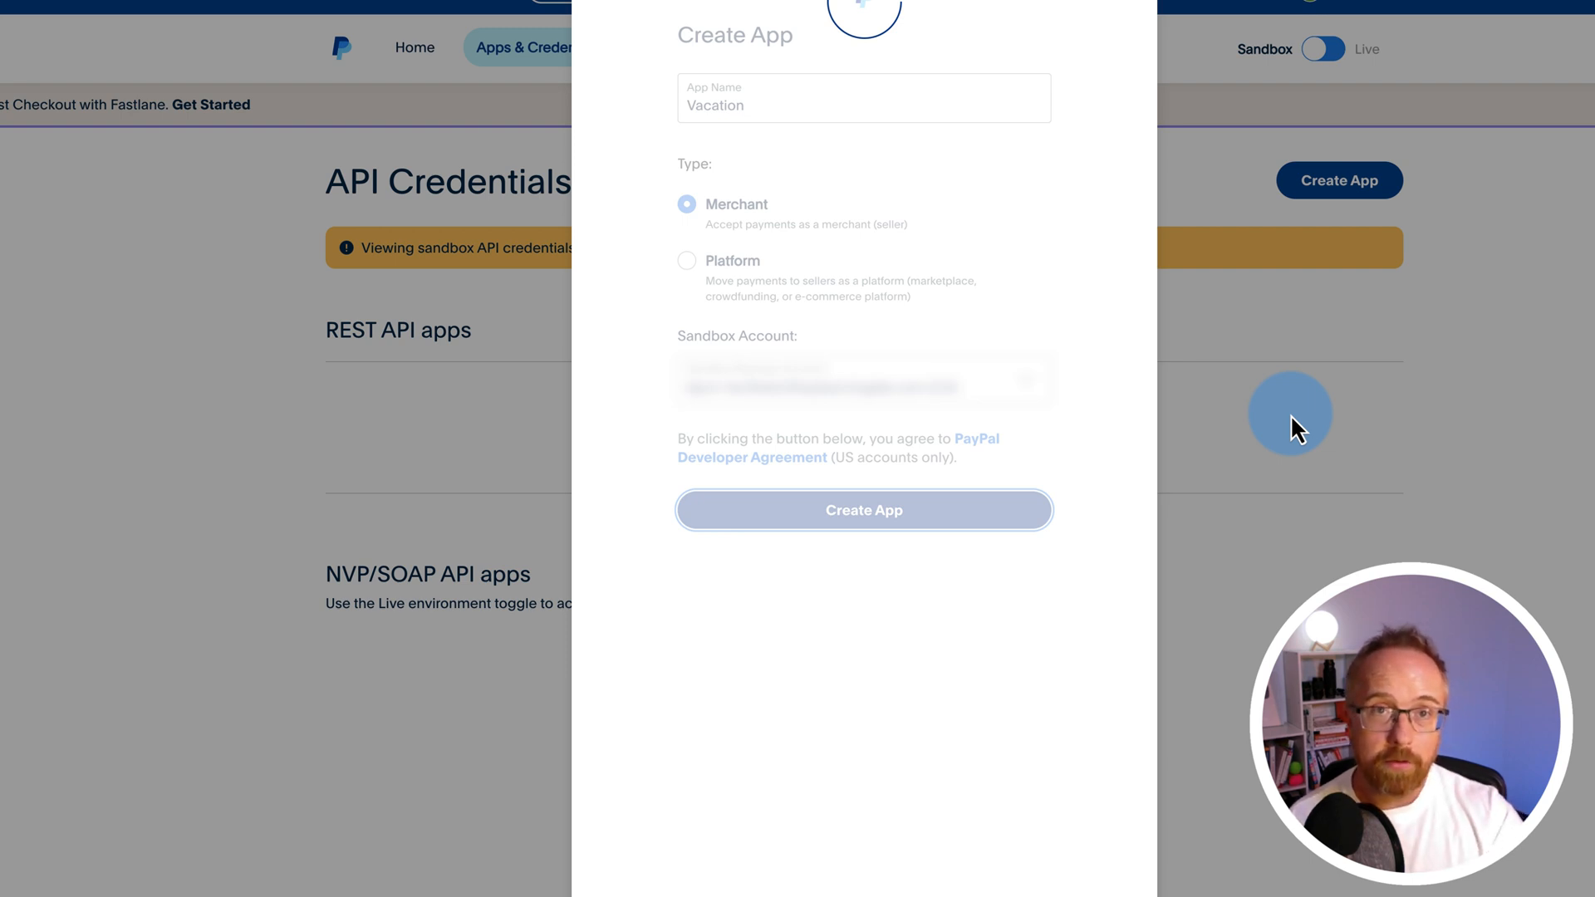
pyautogui.click(862, 510)
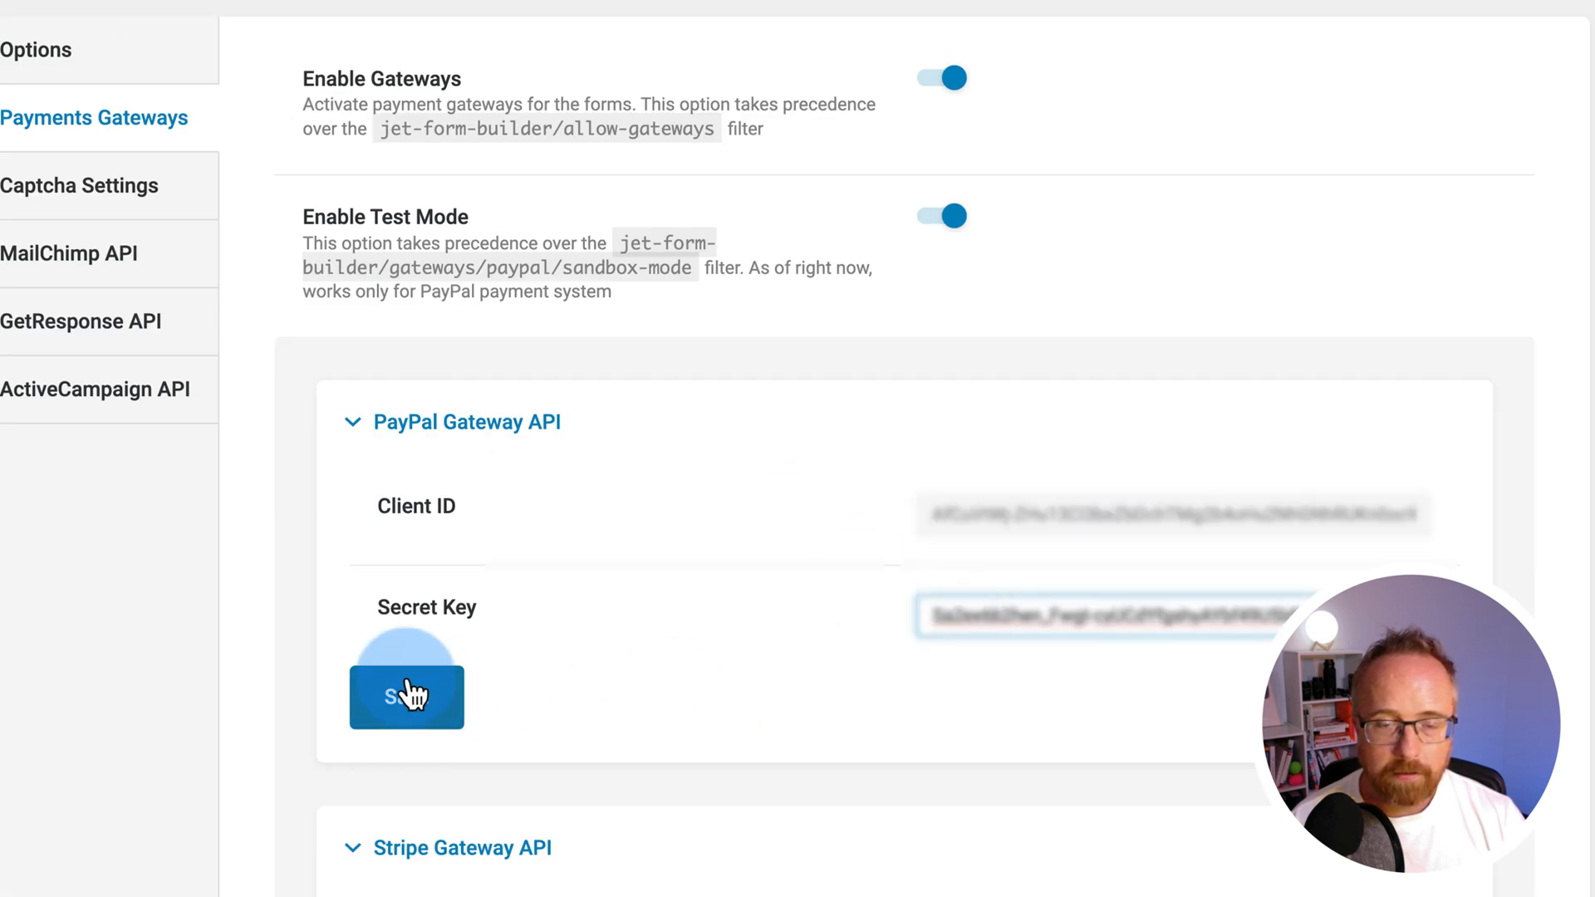
# Save the pasted PayPal sandbox Client ID and Secret Key under PayPal Gateway API.
pyautogui.click(405, 696)
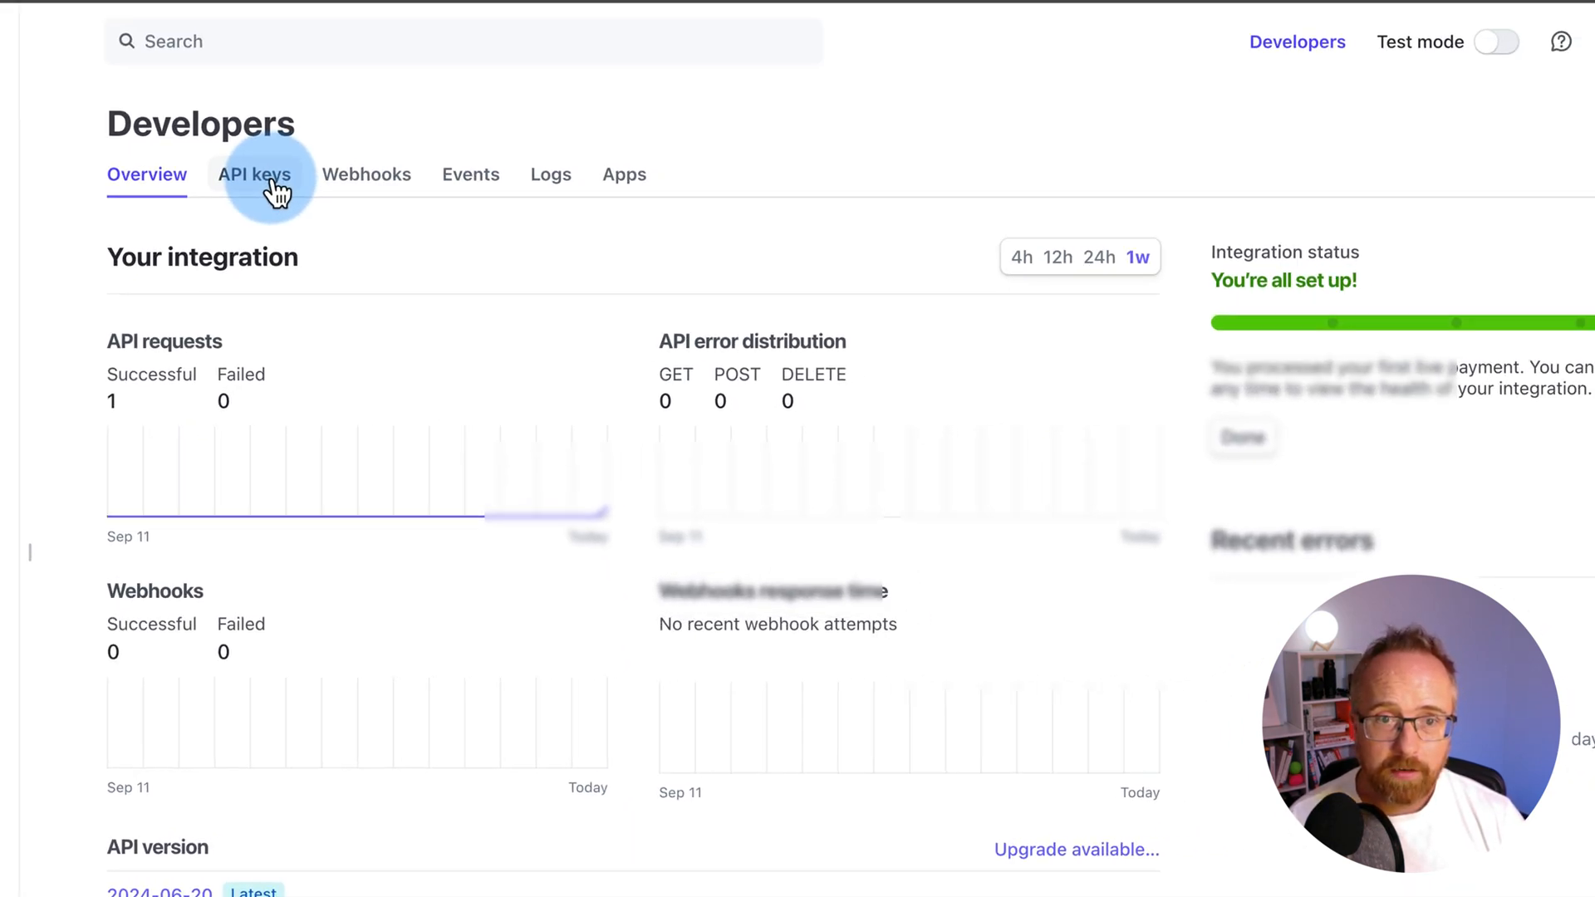
pyautogui.click(256, 174)
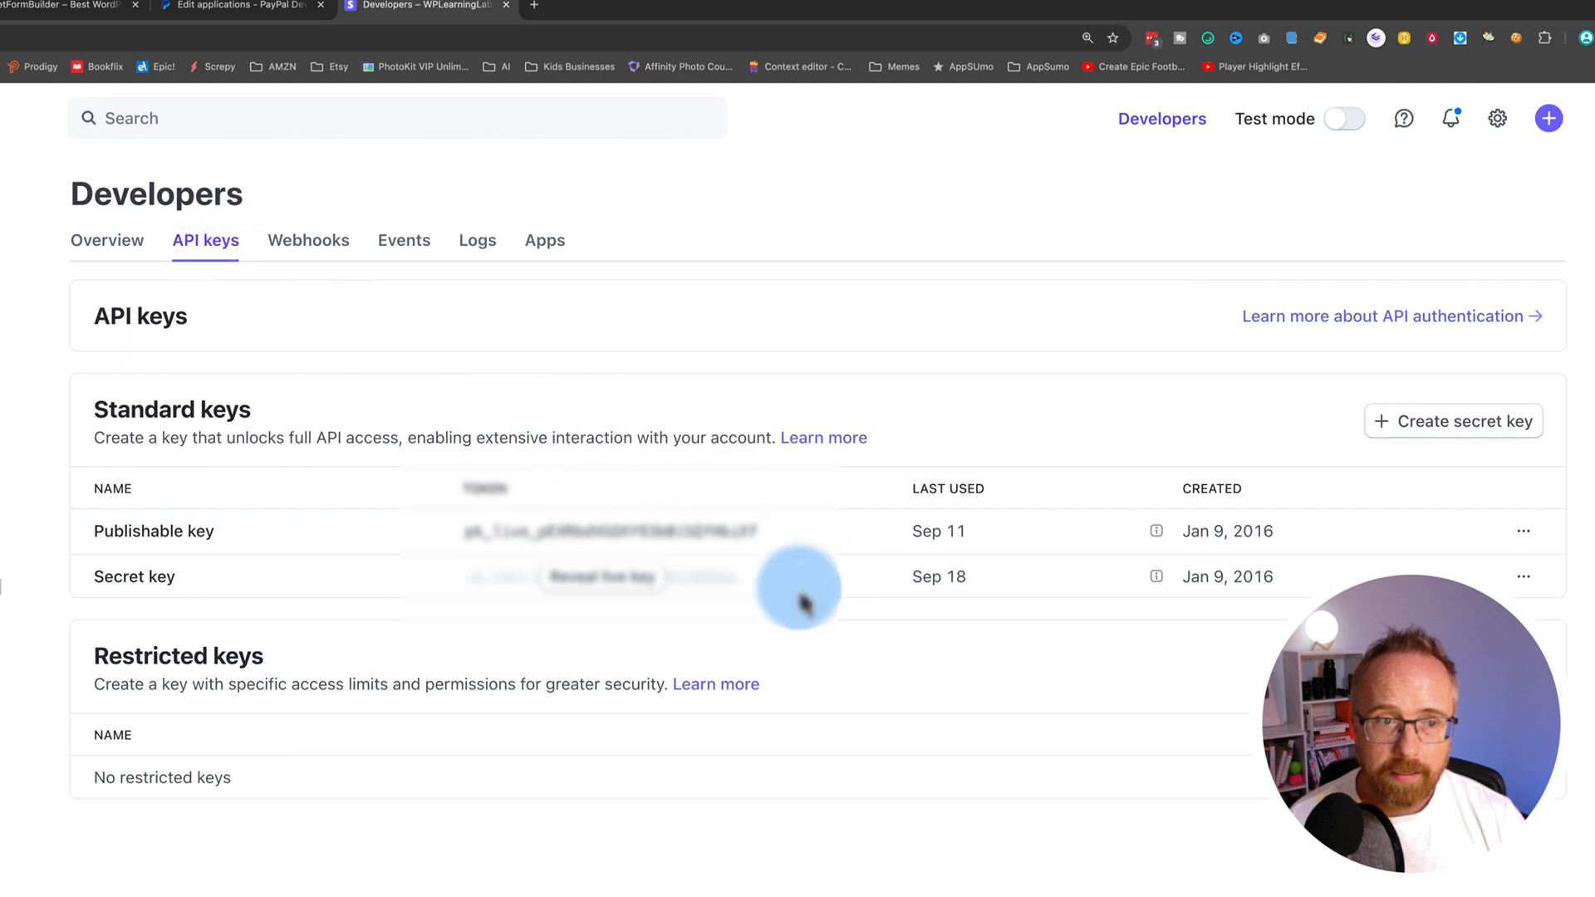
pyautogui.moveTo(599, 489)
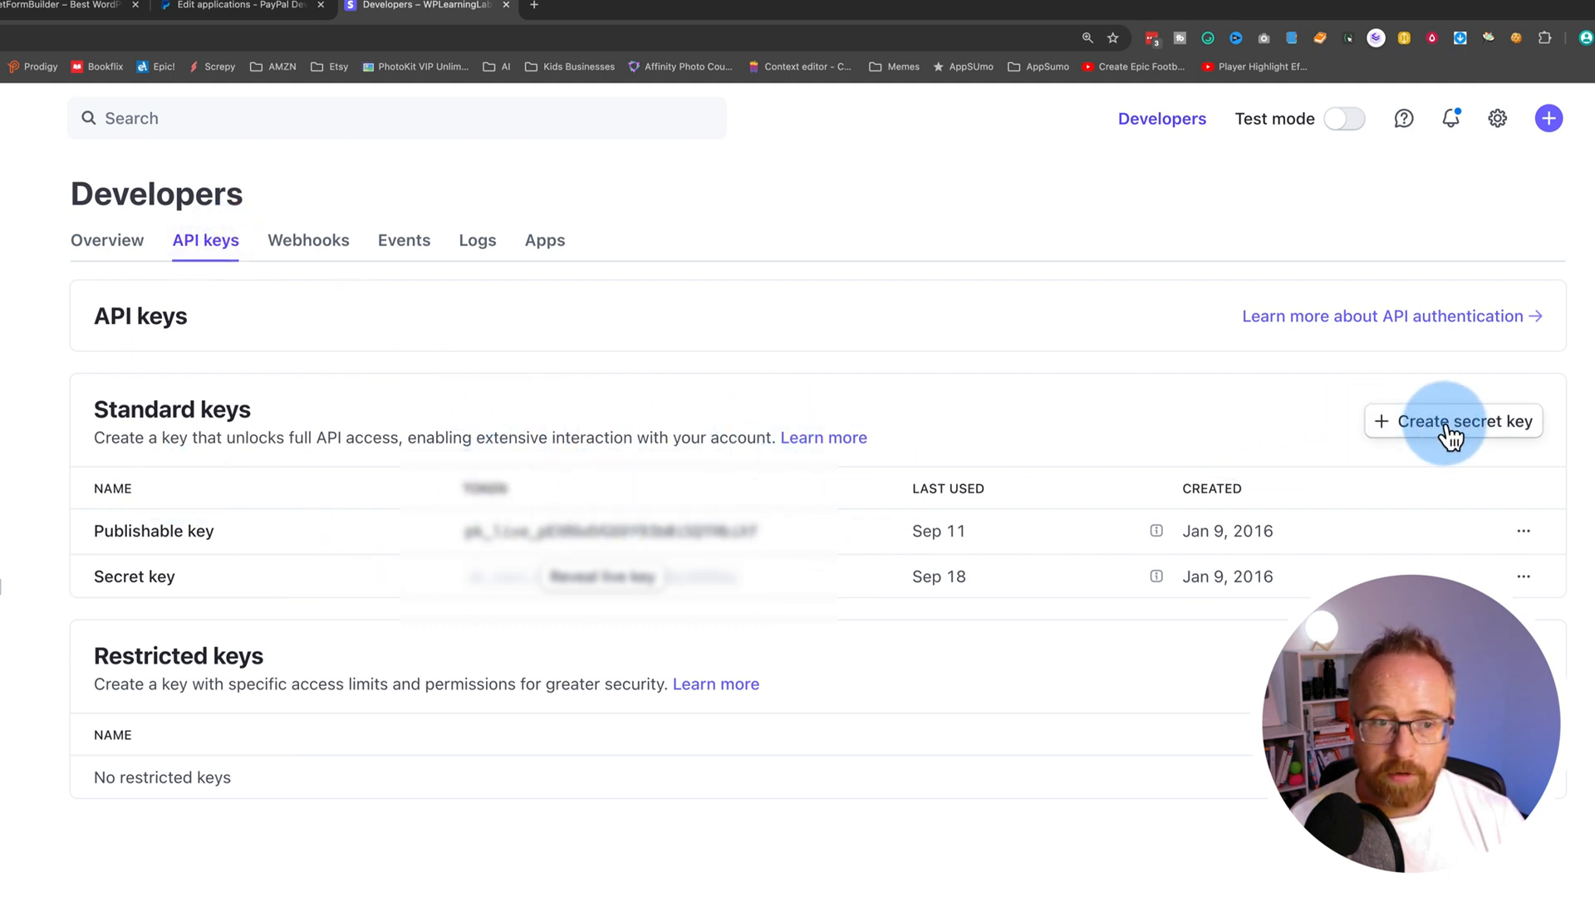
pyautogui.moveTo(671, 531)
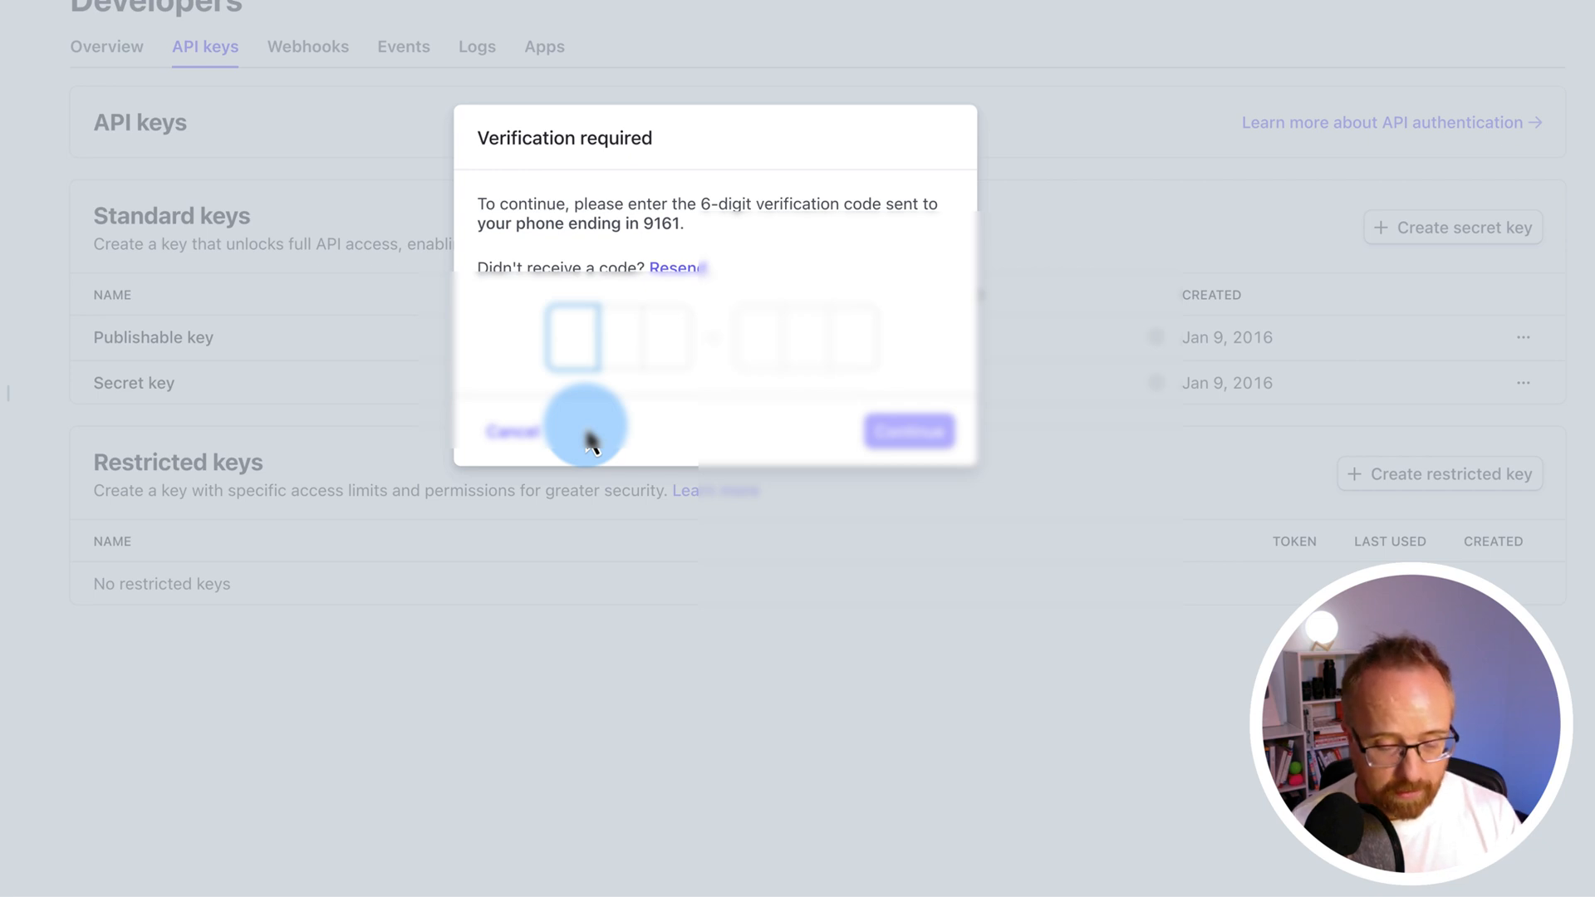
pyautogui.write('2364')
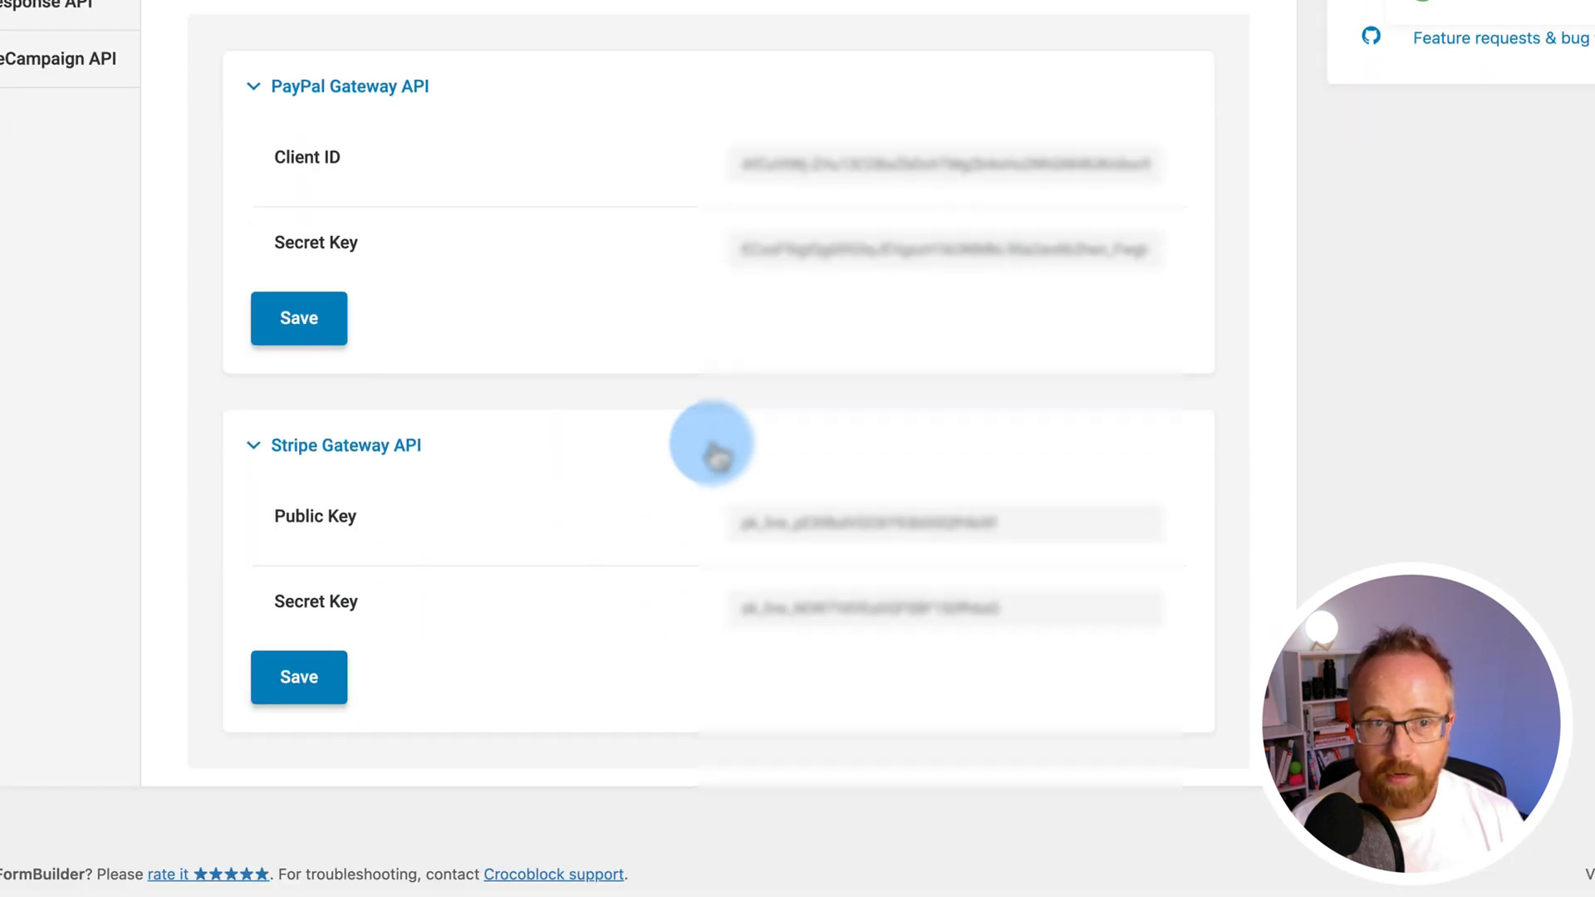
pyautogui.moveTo(620, 489)
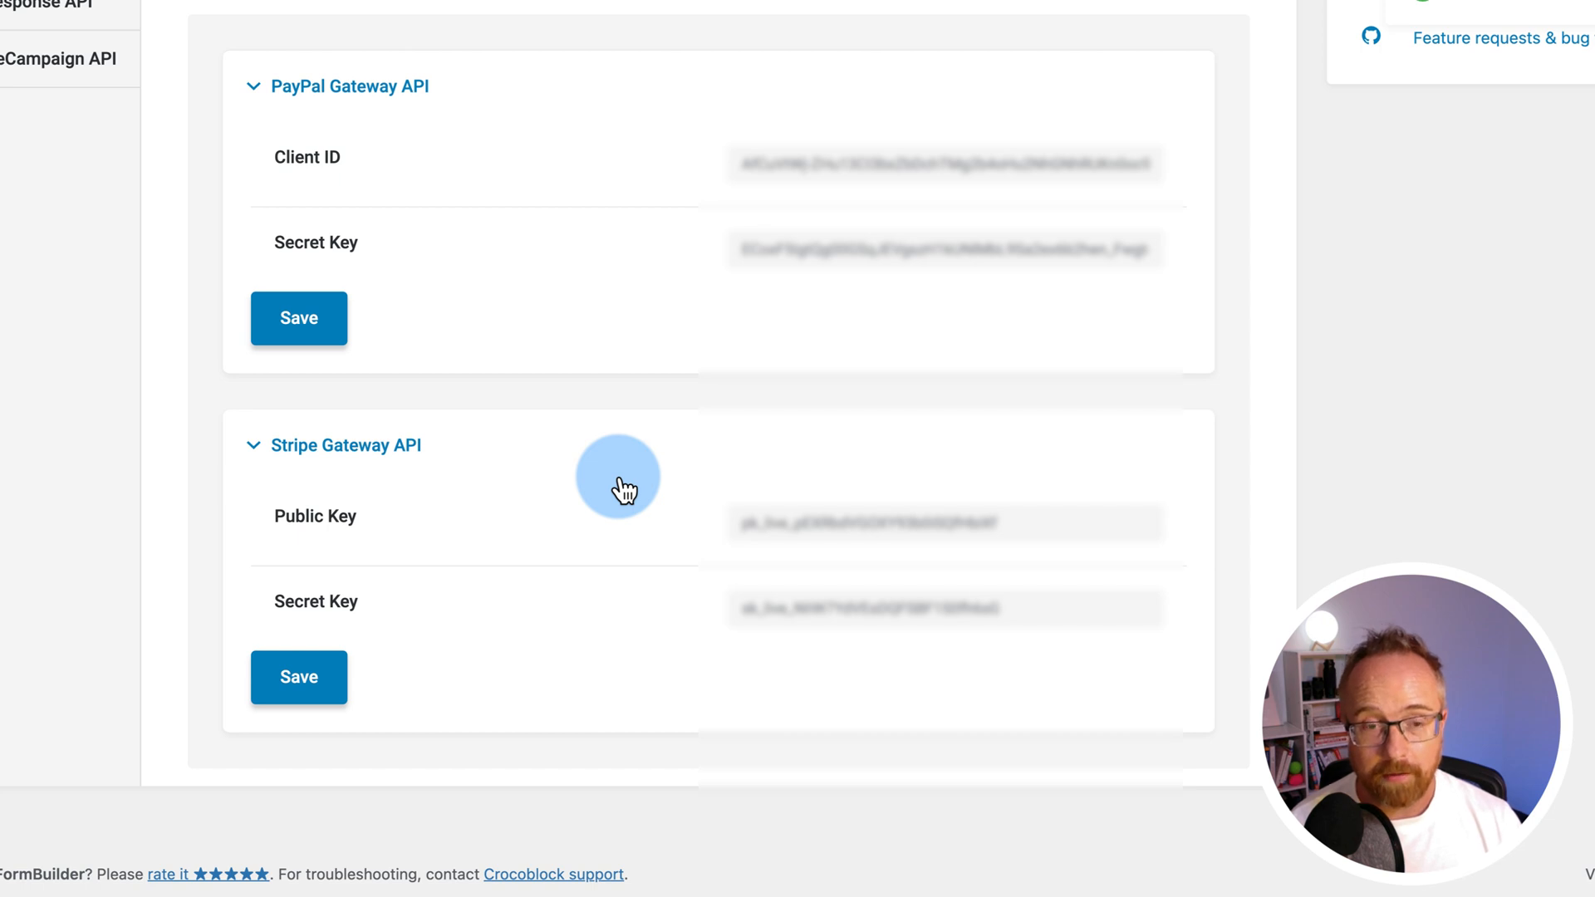
pyautogui.moveTo(619, 478)
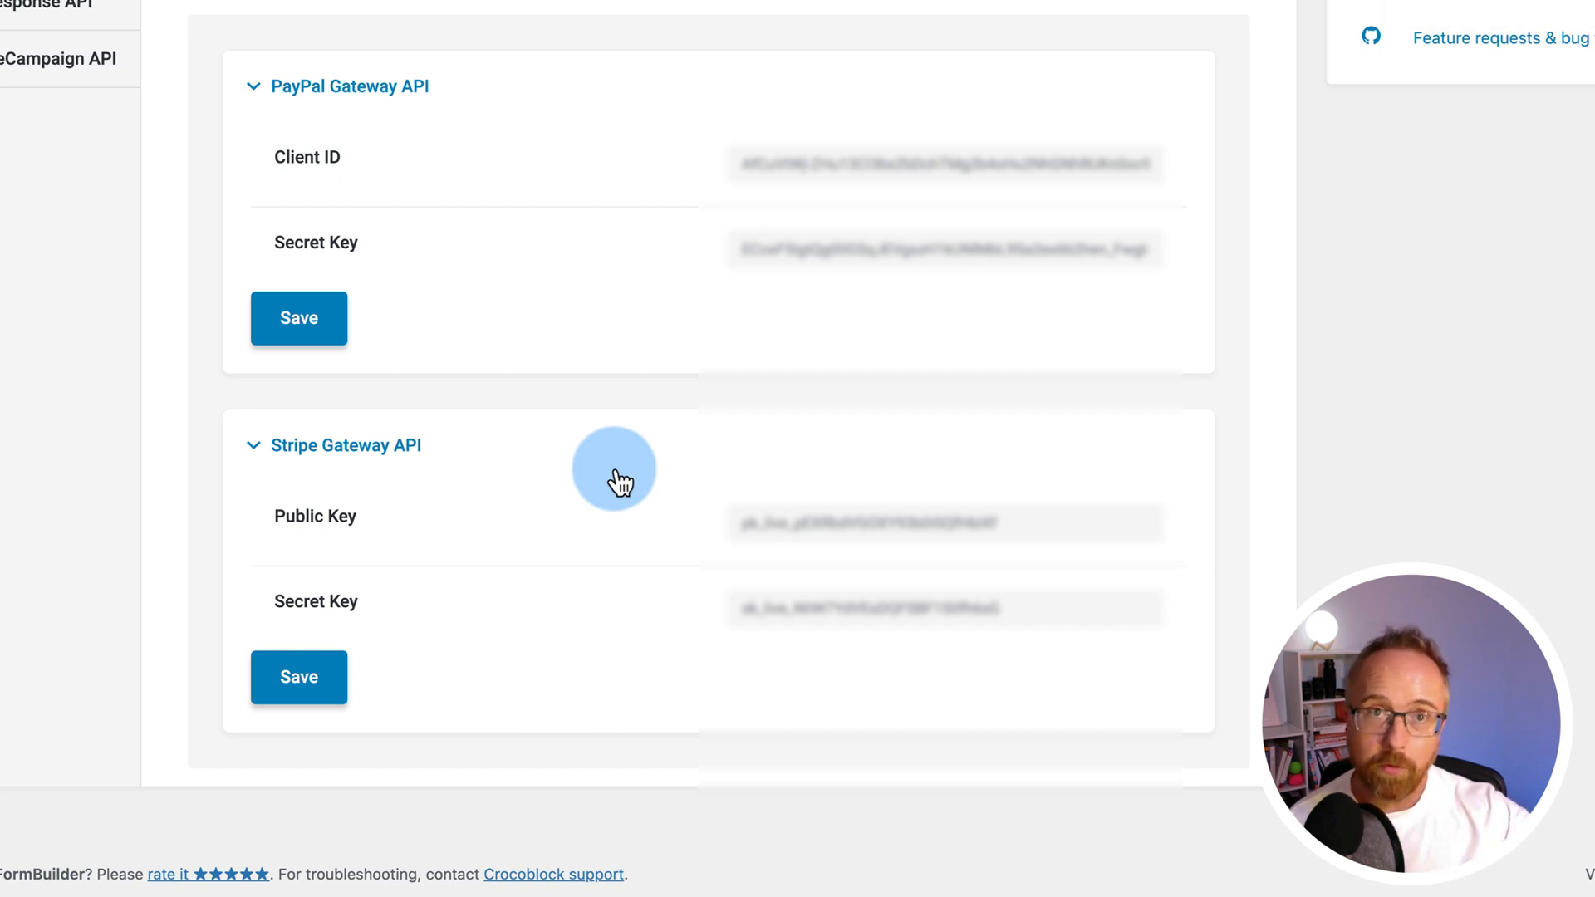
pyautogui.scroll(-3)
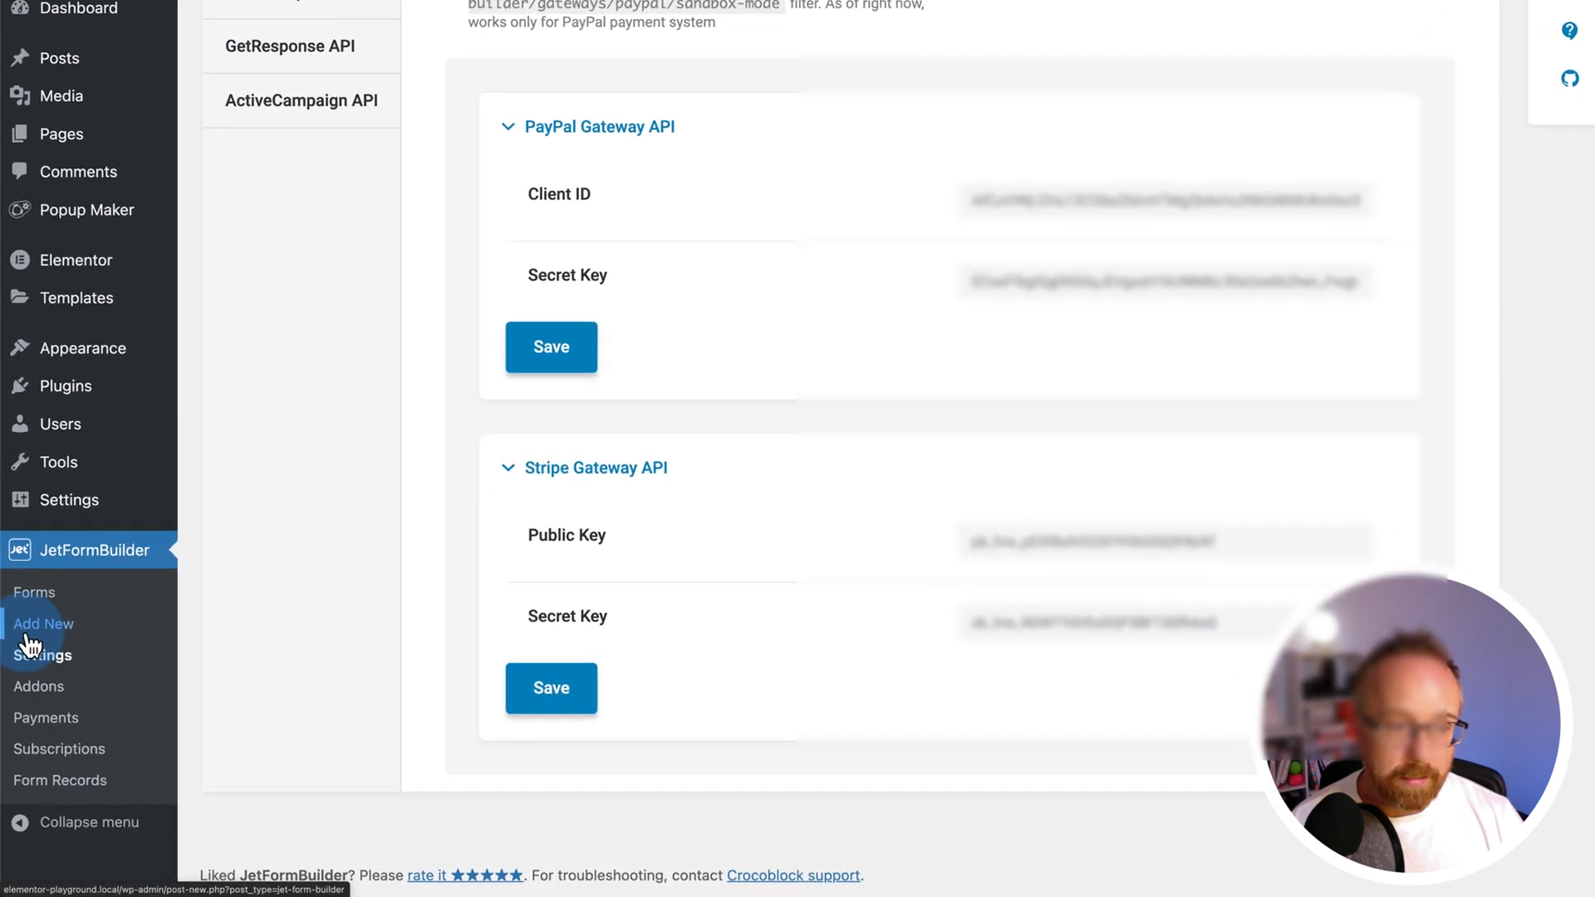
# Create form 'PayPal Payment' from the Contact pattern and remove its Subject and Message fields.
pyautogui.click(43, 623)
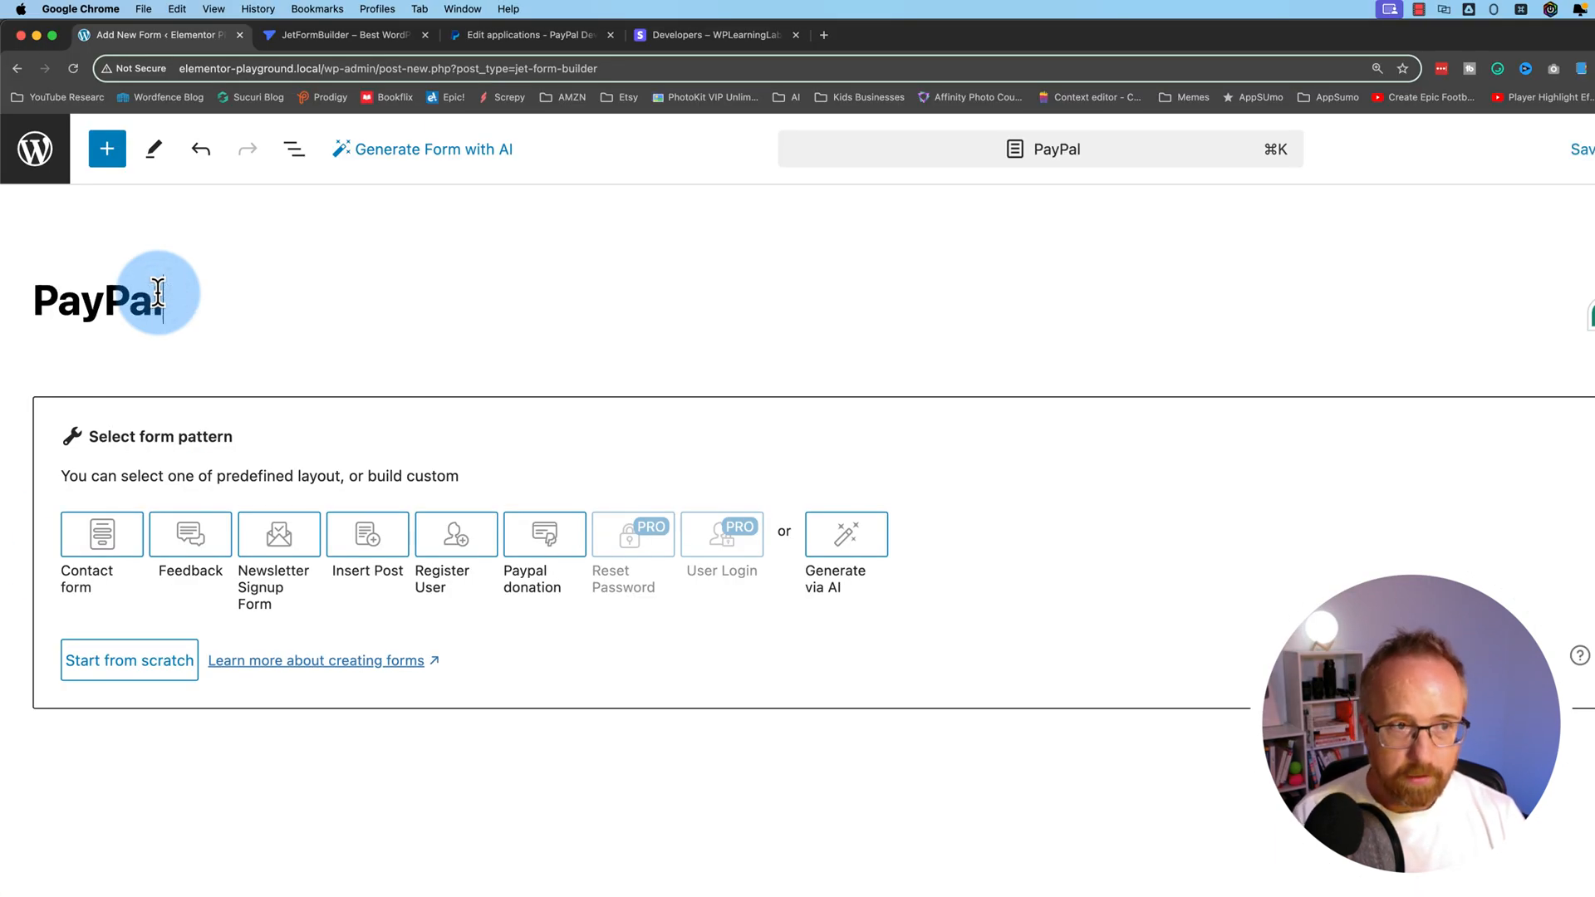
pyautogui.write('Paymne')
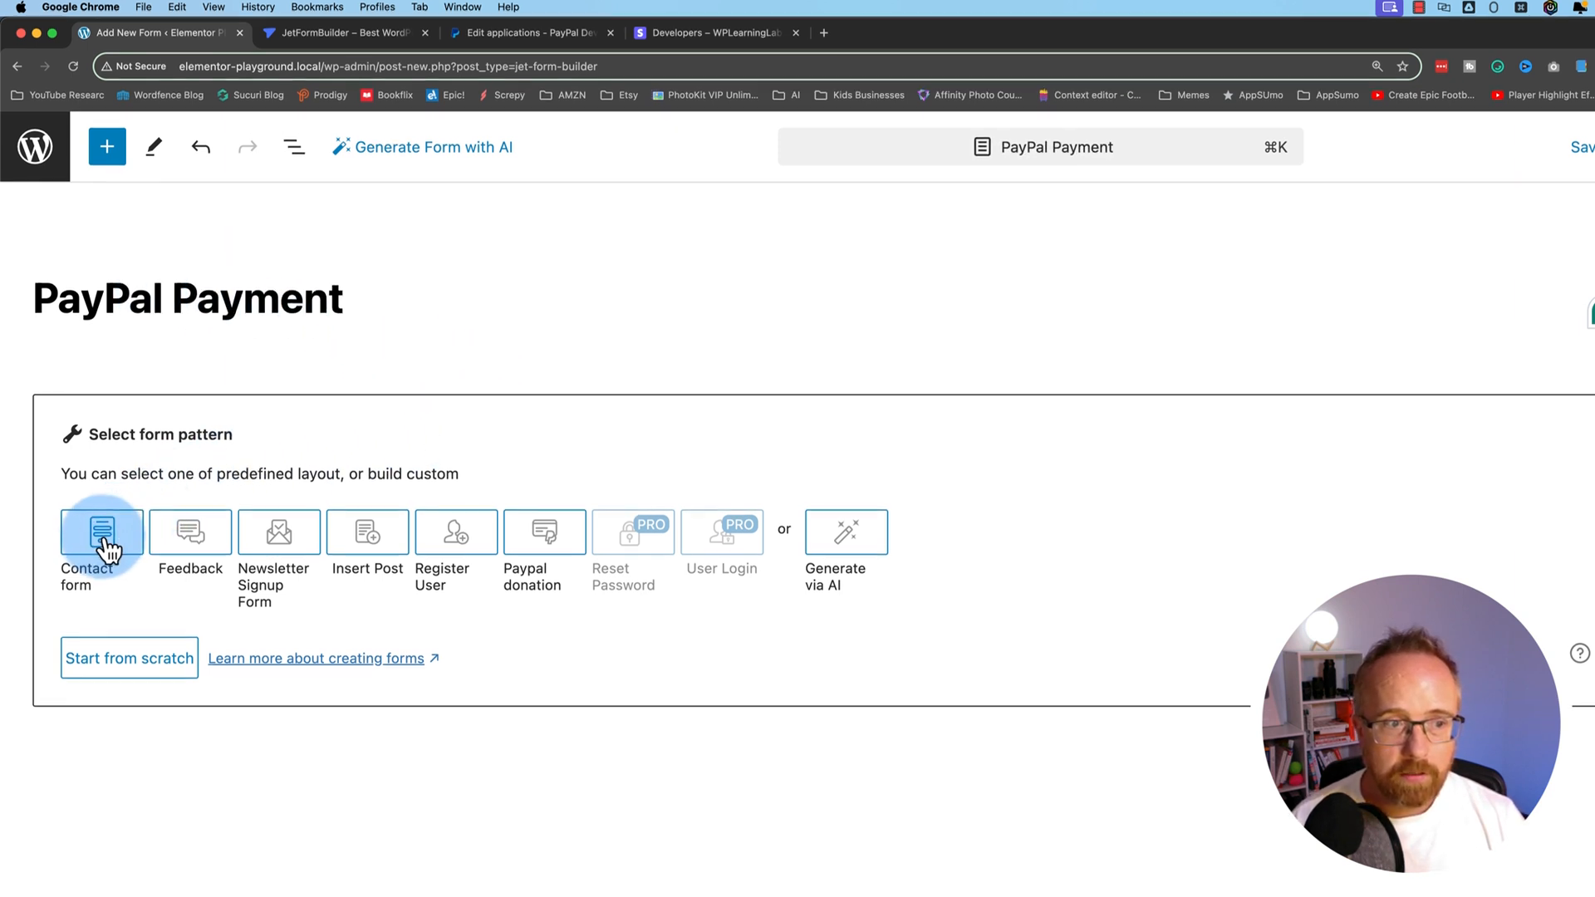
pyautogui.click(101, 532)
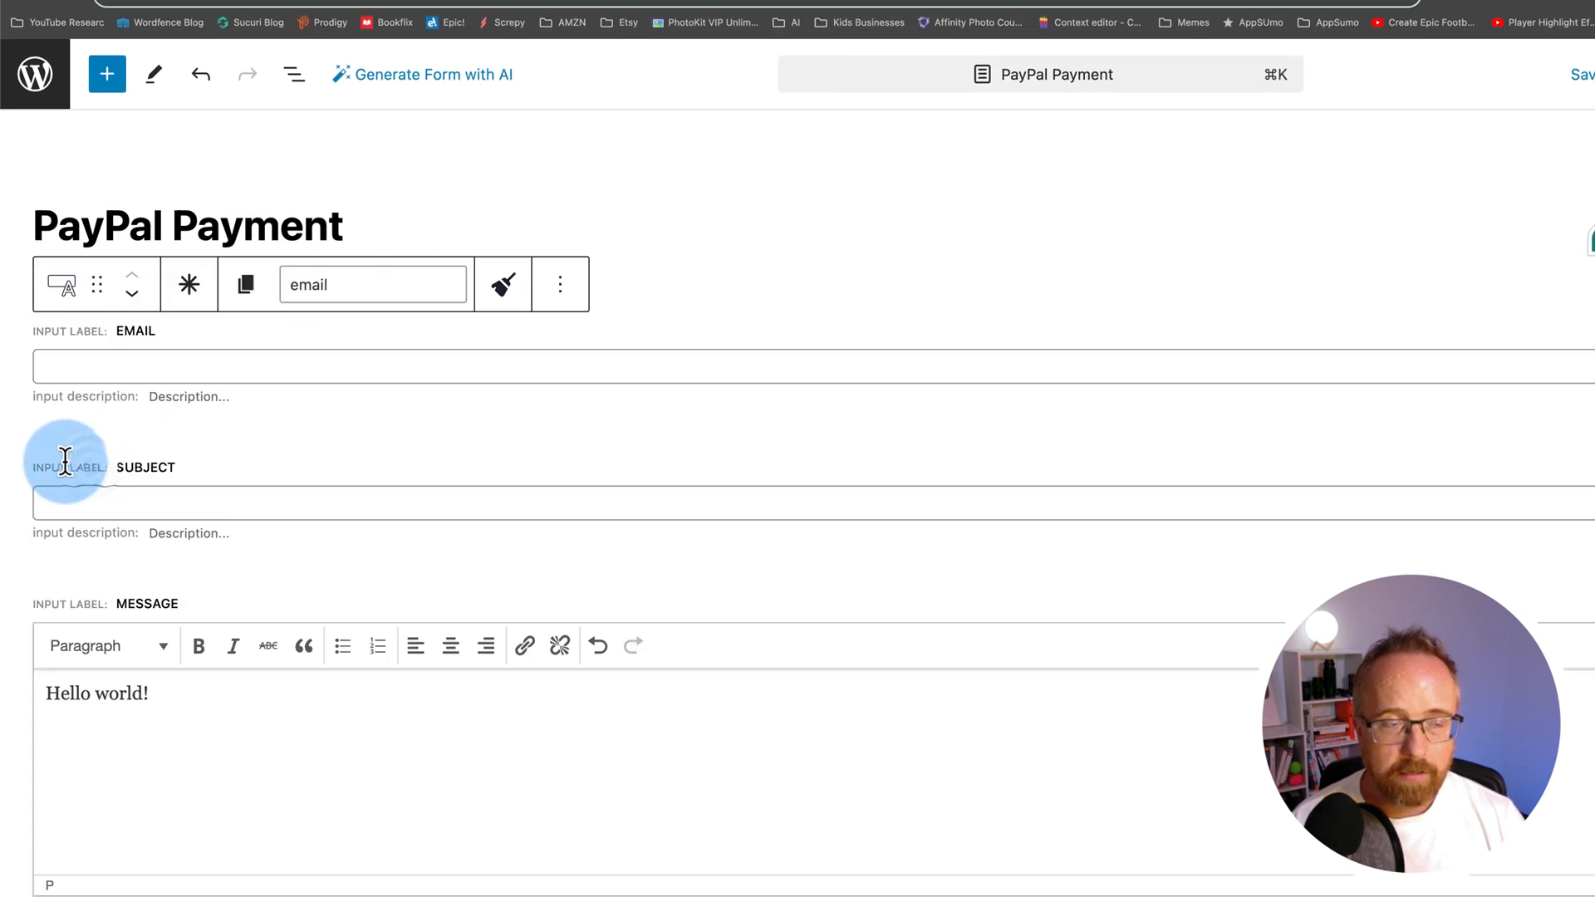
pyautogui.moveTo(216, 400)
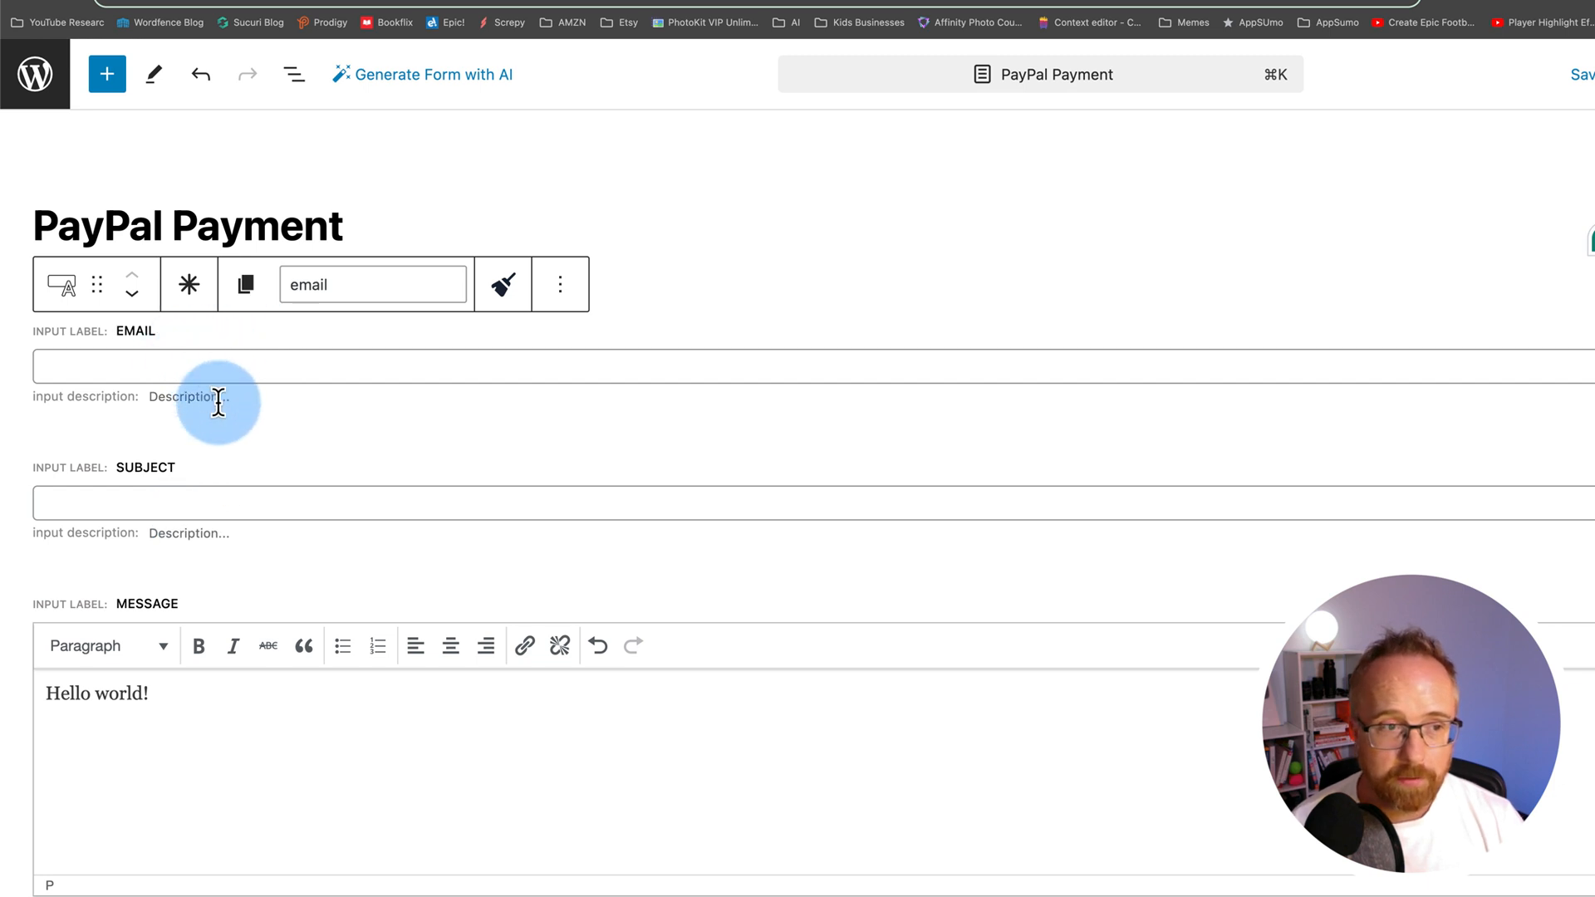
pyautogui.moveTo(121, 470)
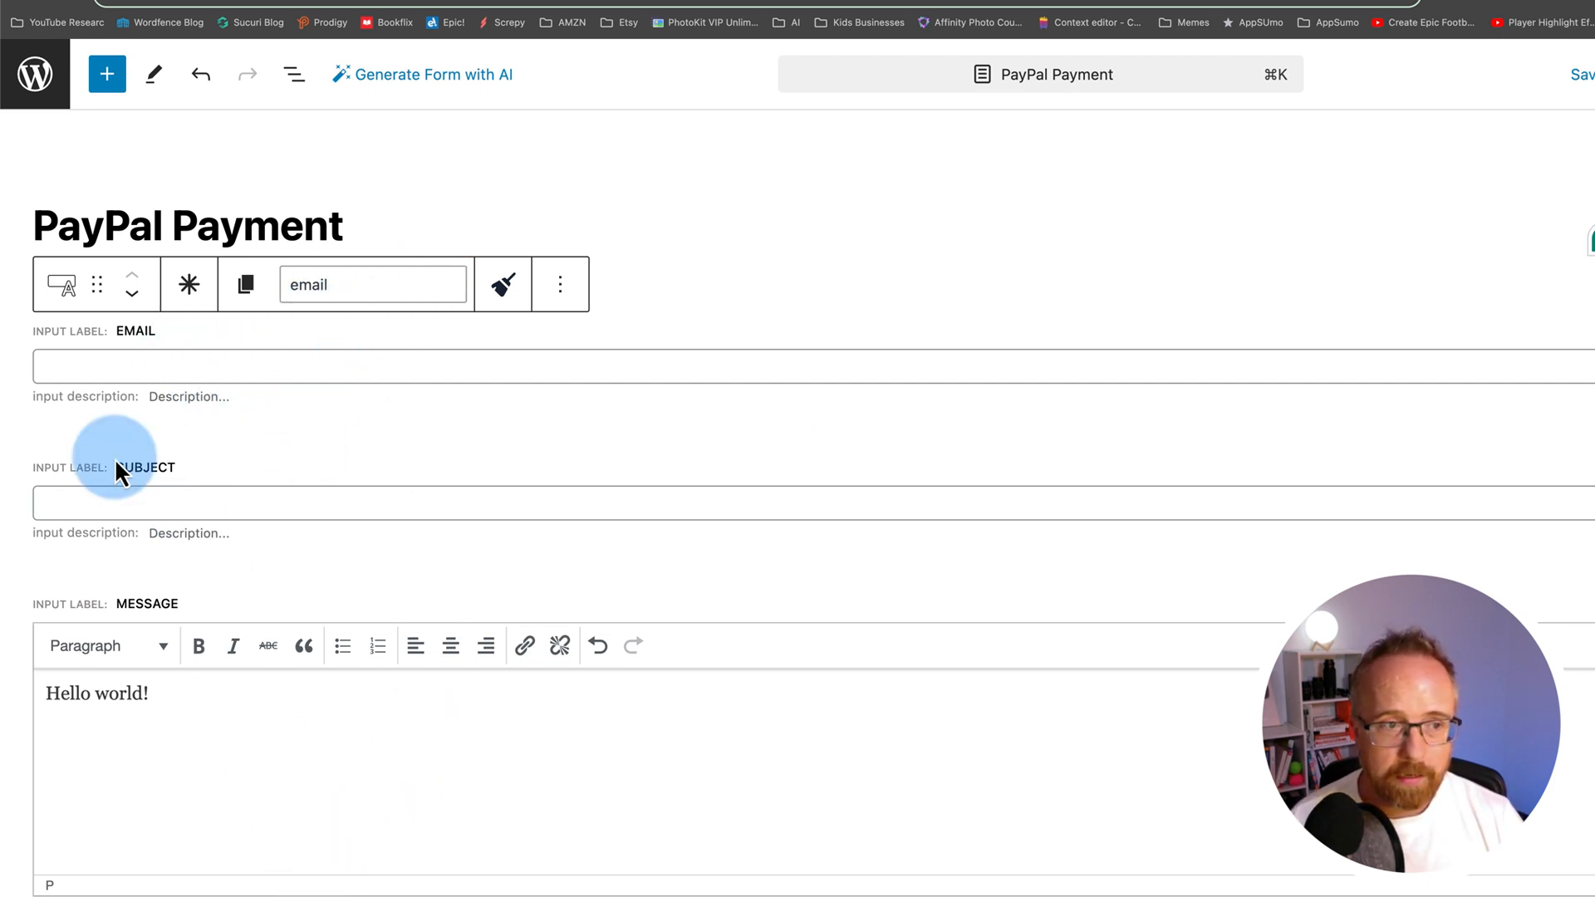
pyautogui.moveTo(158, 605)
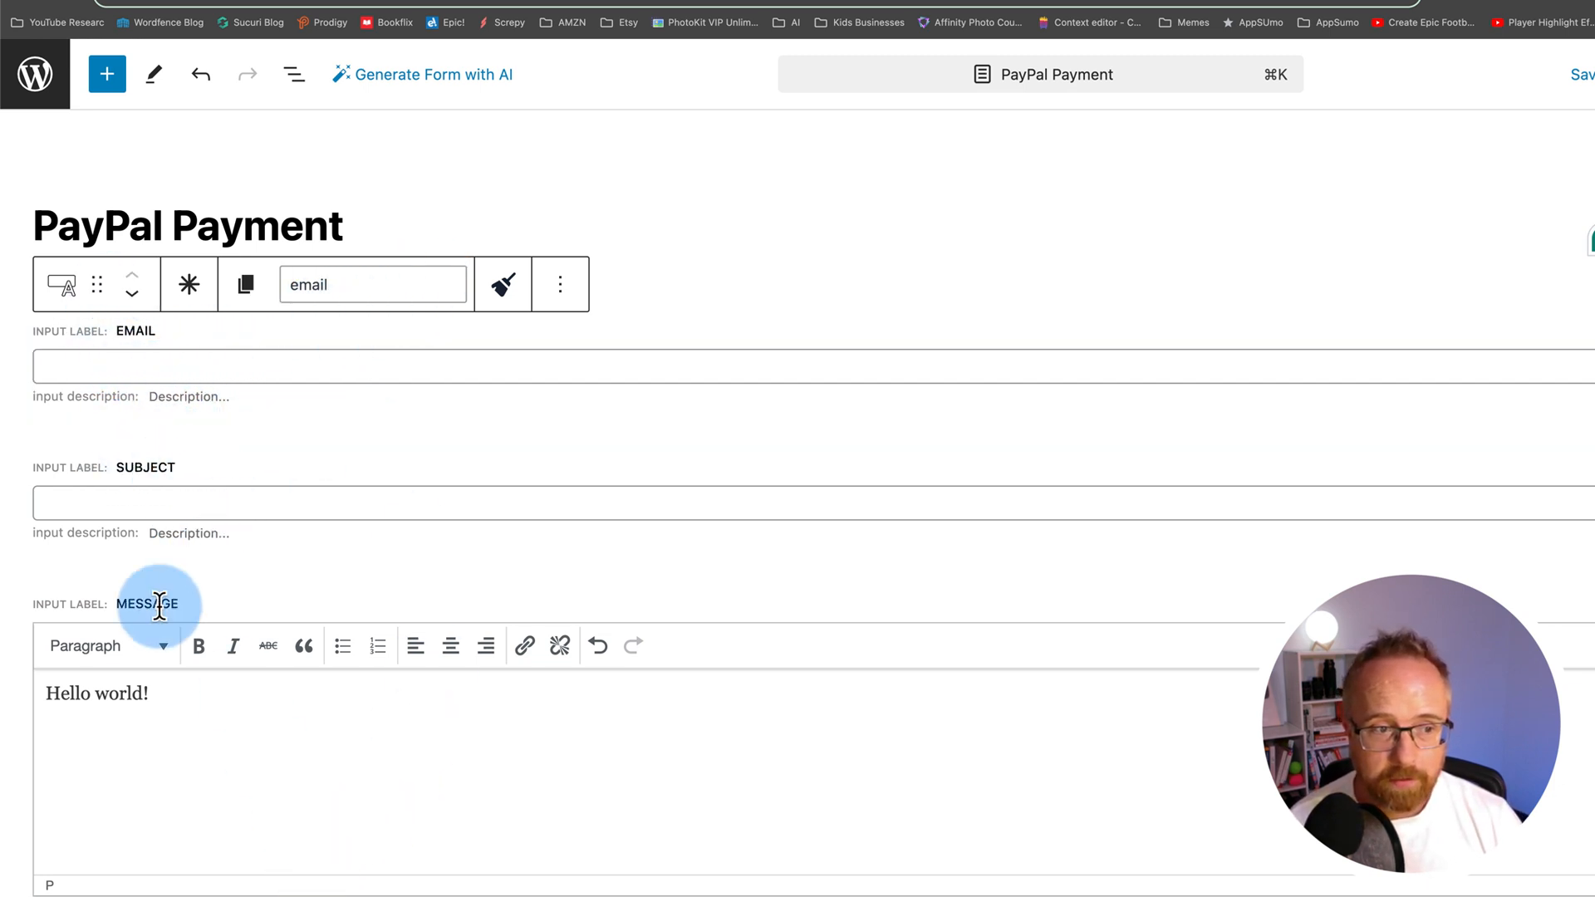
pyautogui.scroll(-3)
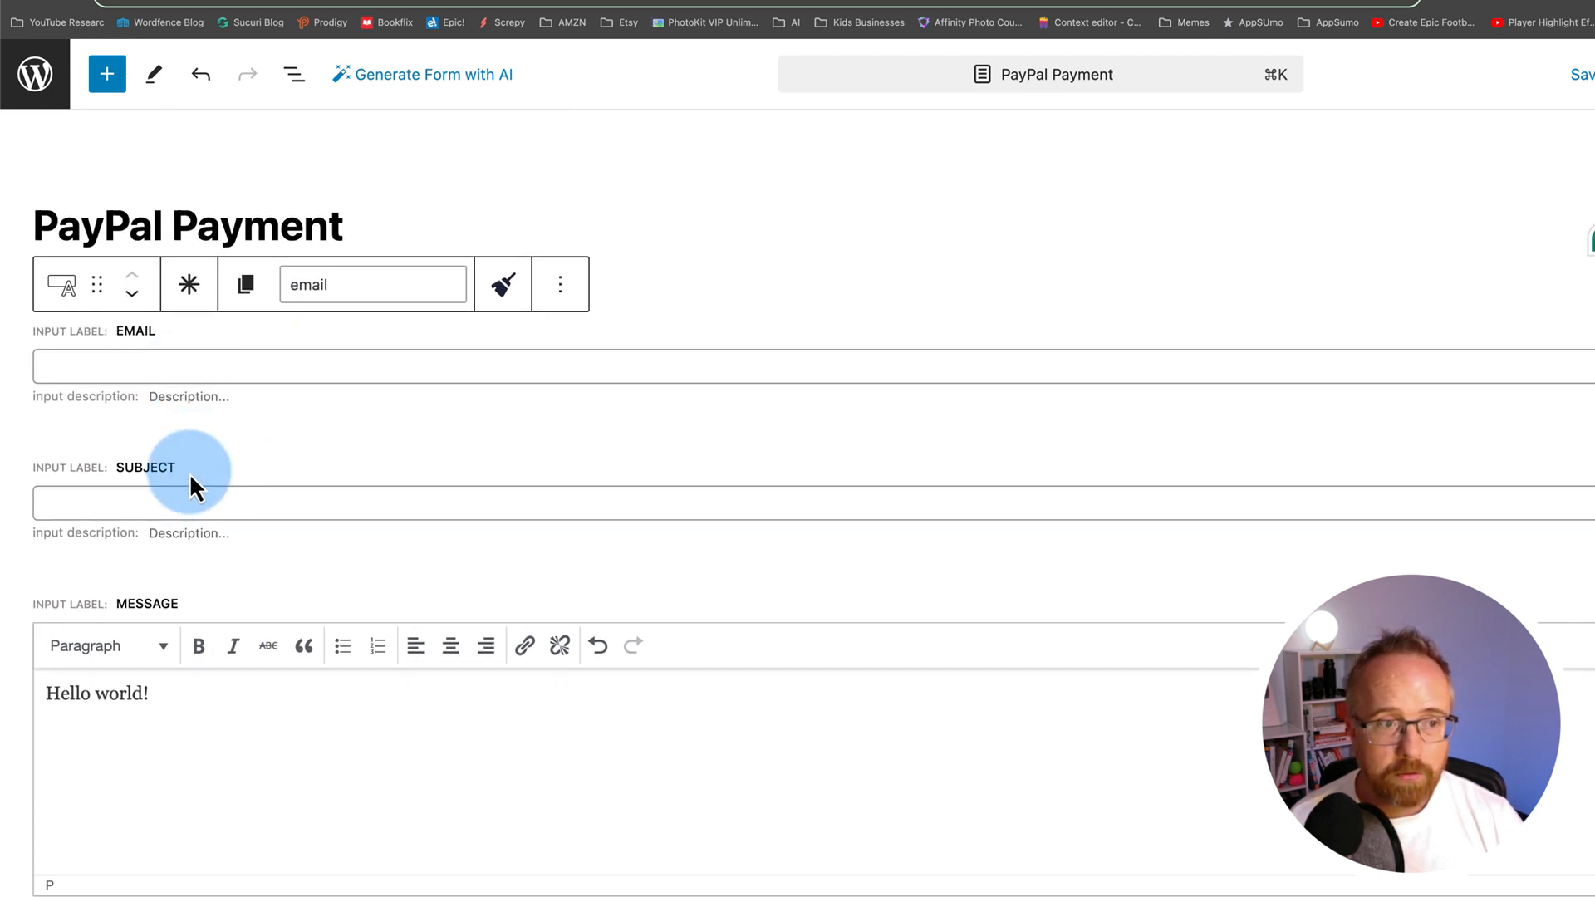
pyautogui.click(559, 284)
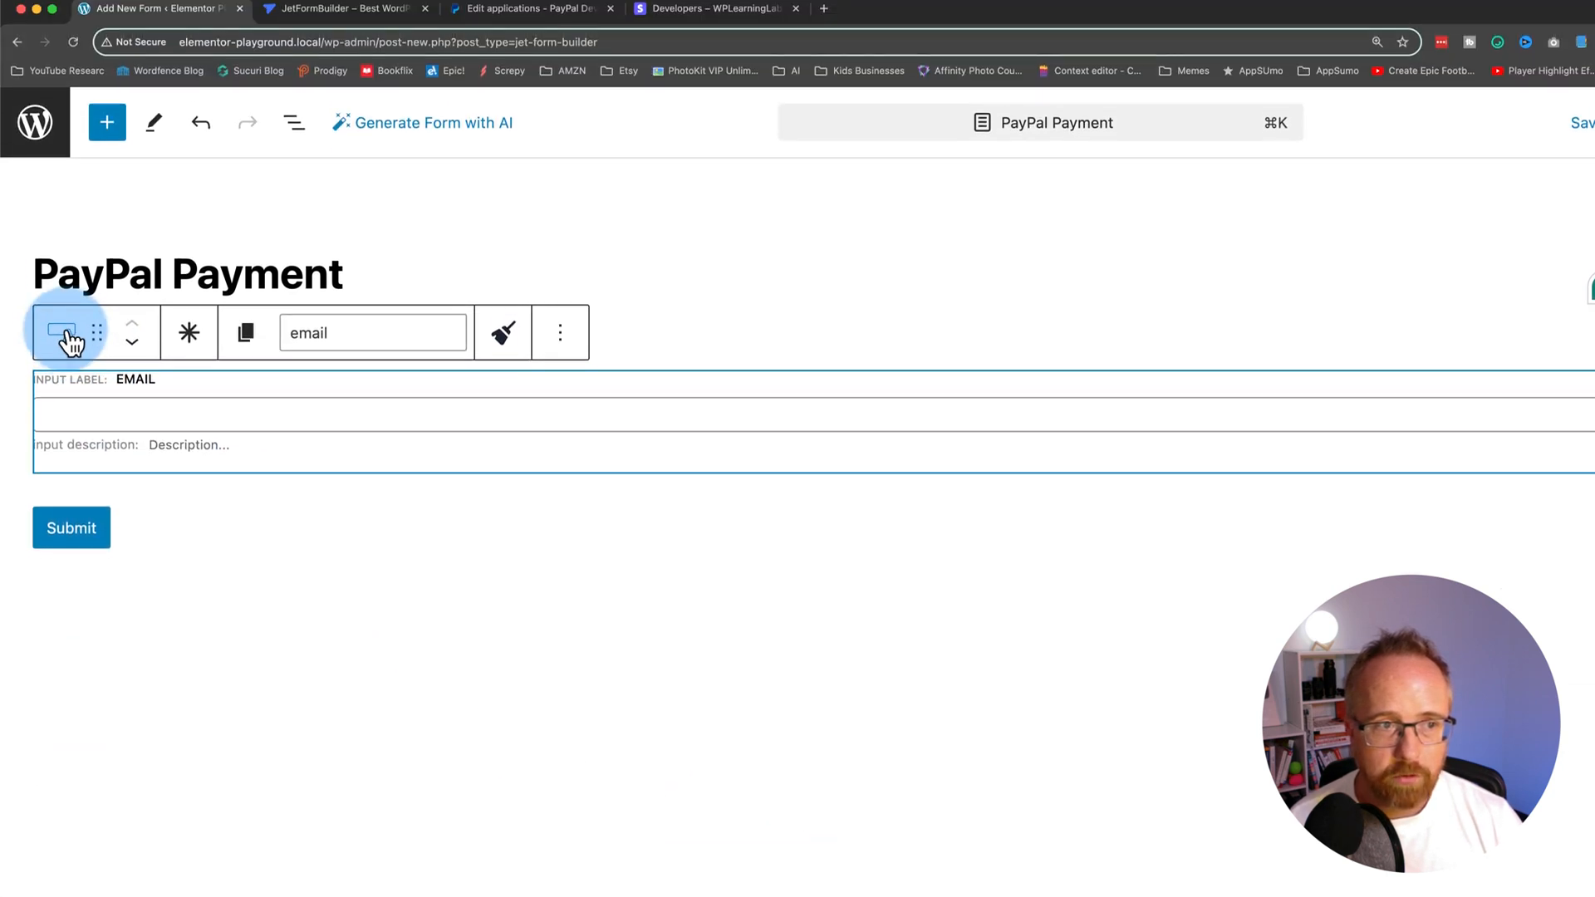
# Add a First name text field (first_name) described 'Enter your first name!' and duplicate it.
pyautogui.click(106, 121)
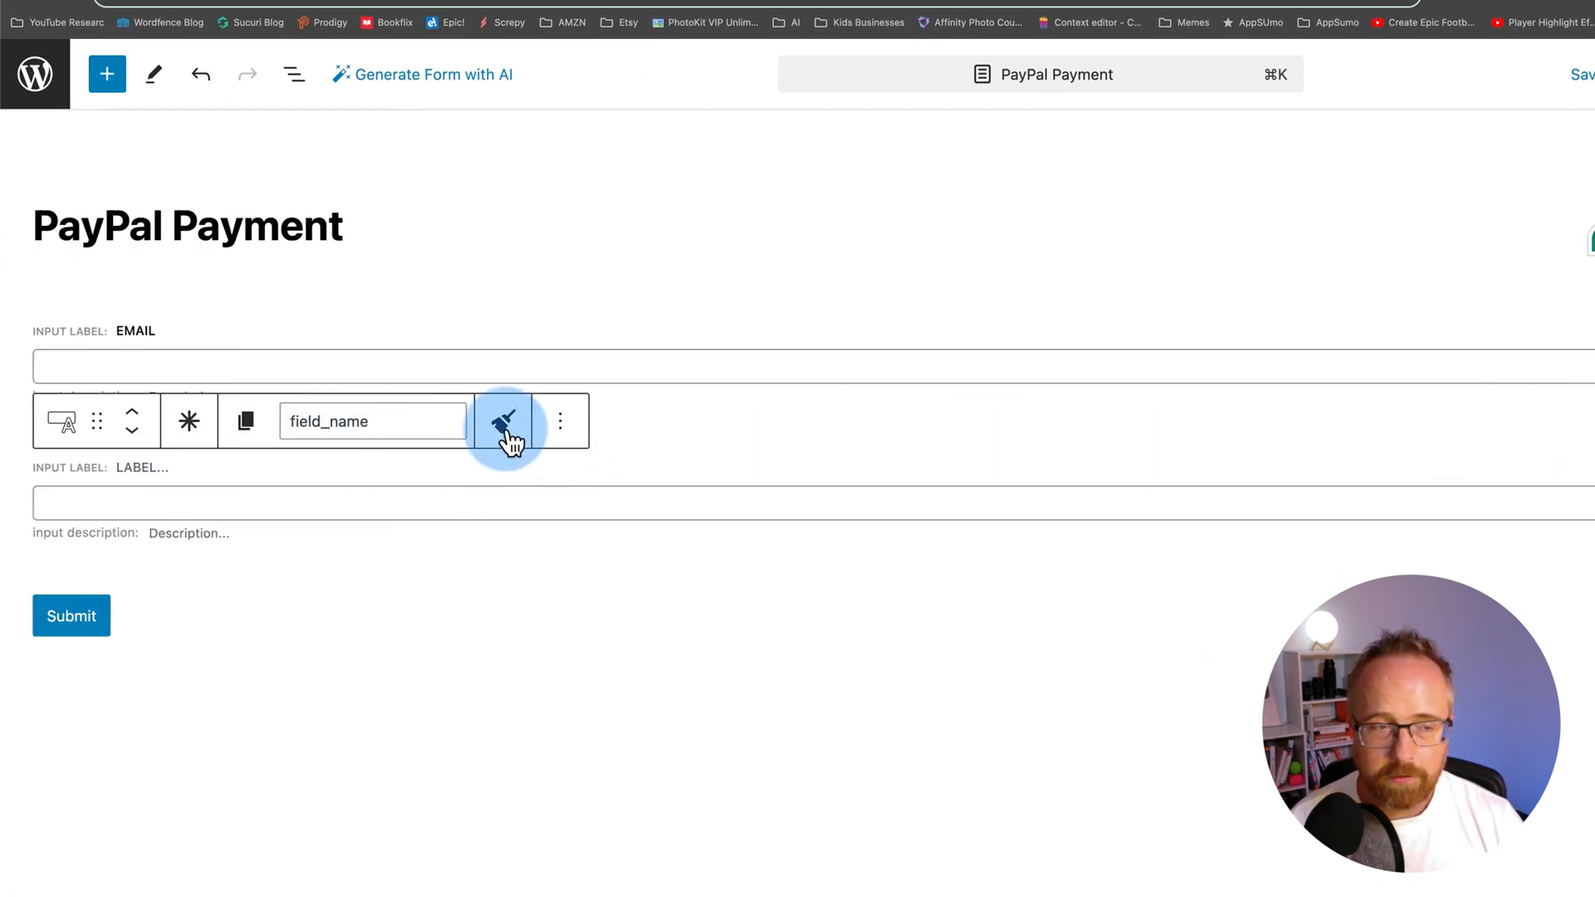
pyautogui.click(502, 421)
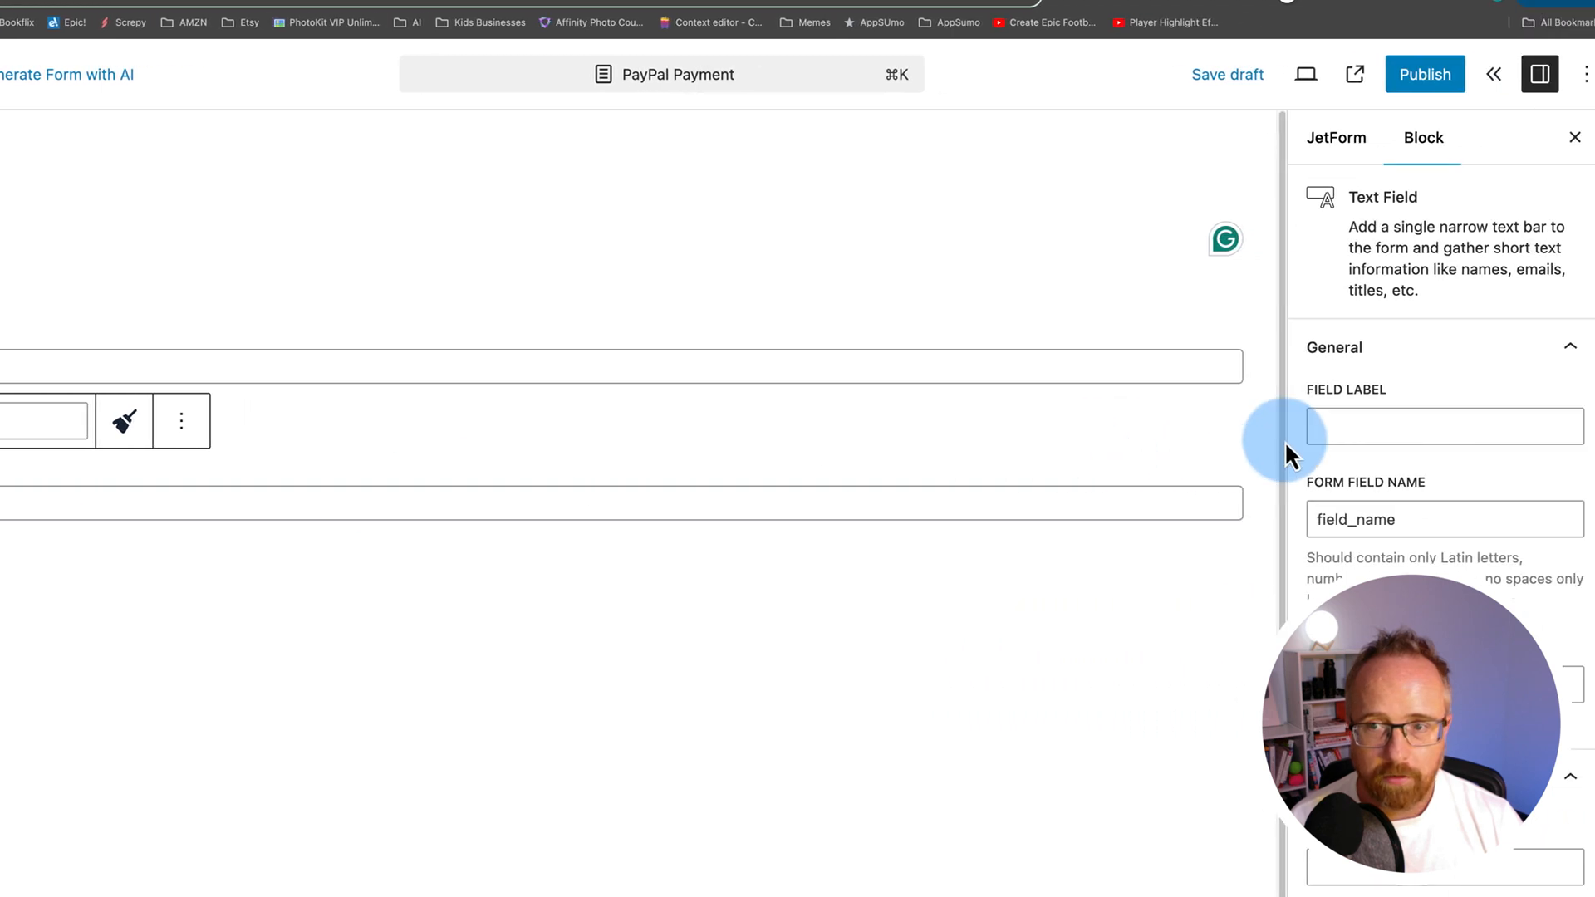
pyautogui.write('First')
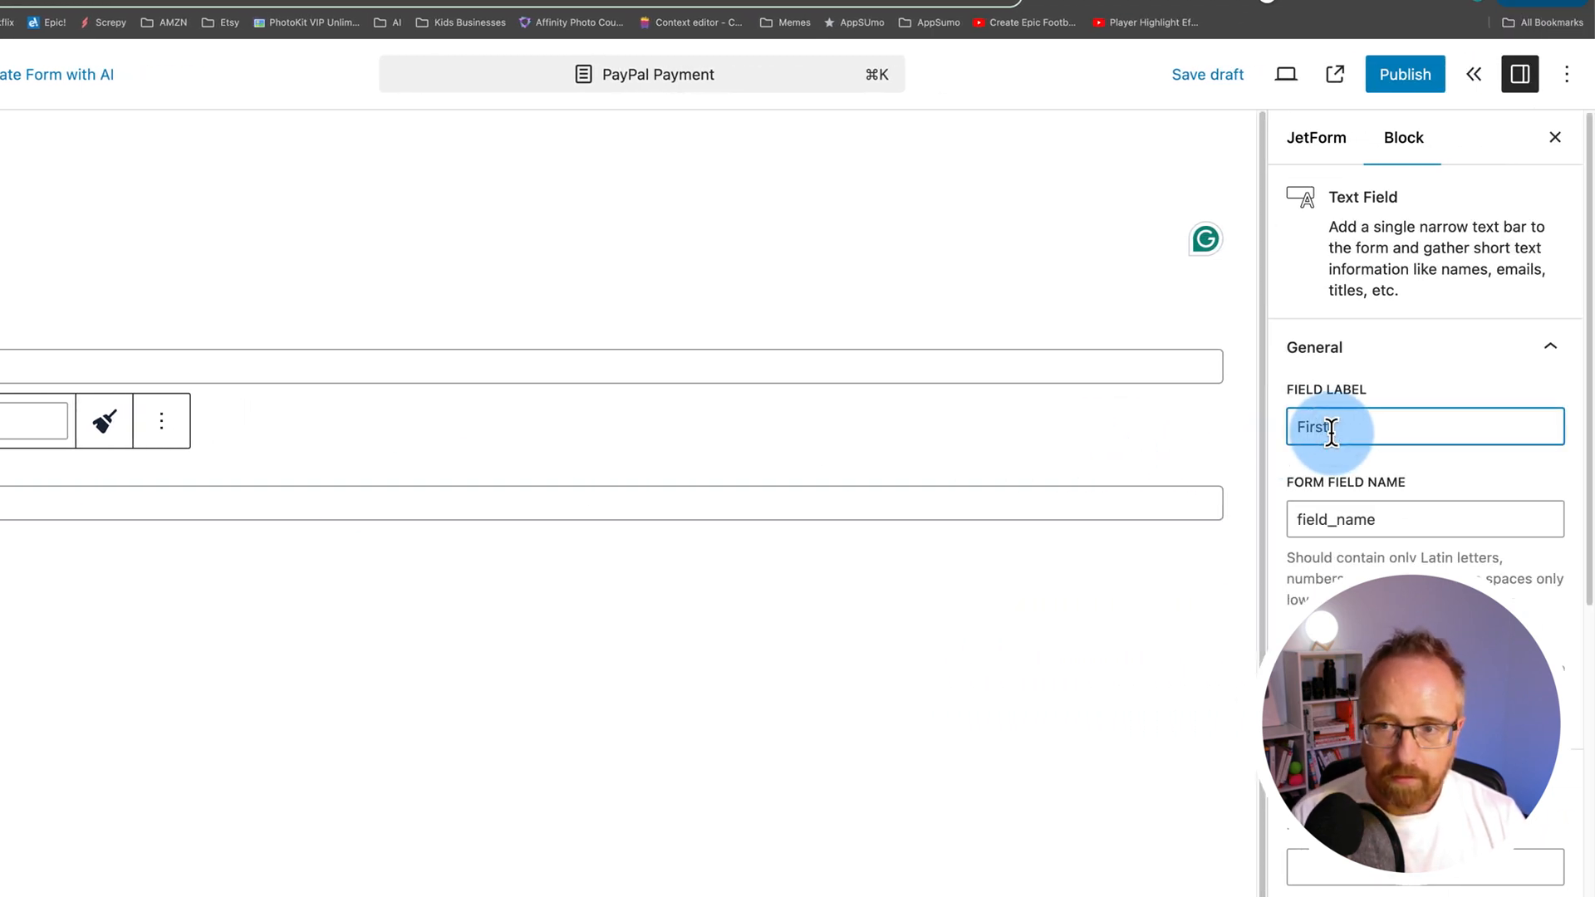
pyautogui.write('first_name')
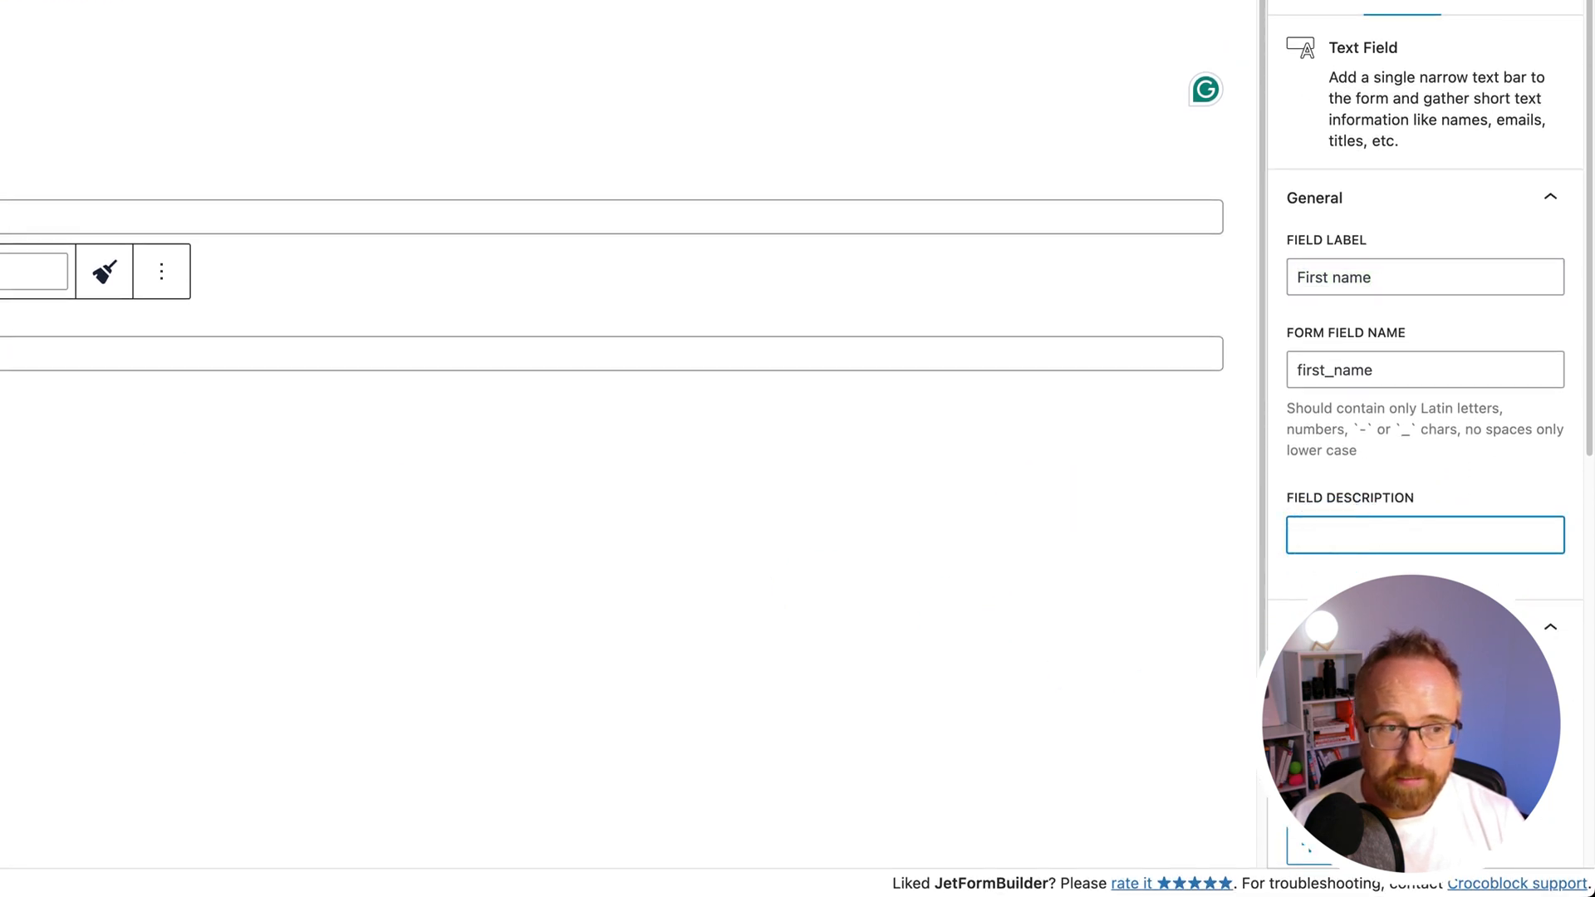
pyautogui.write('Enter your first name!')
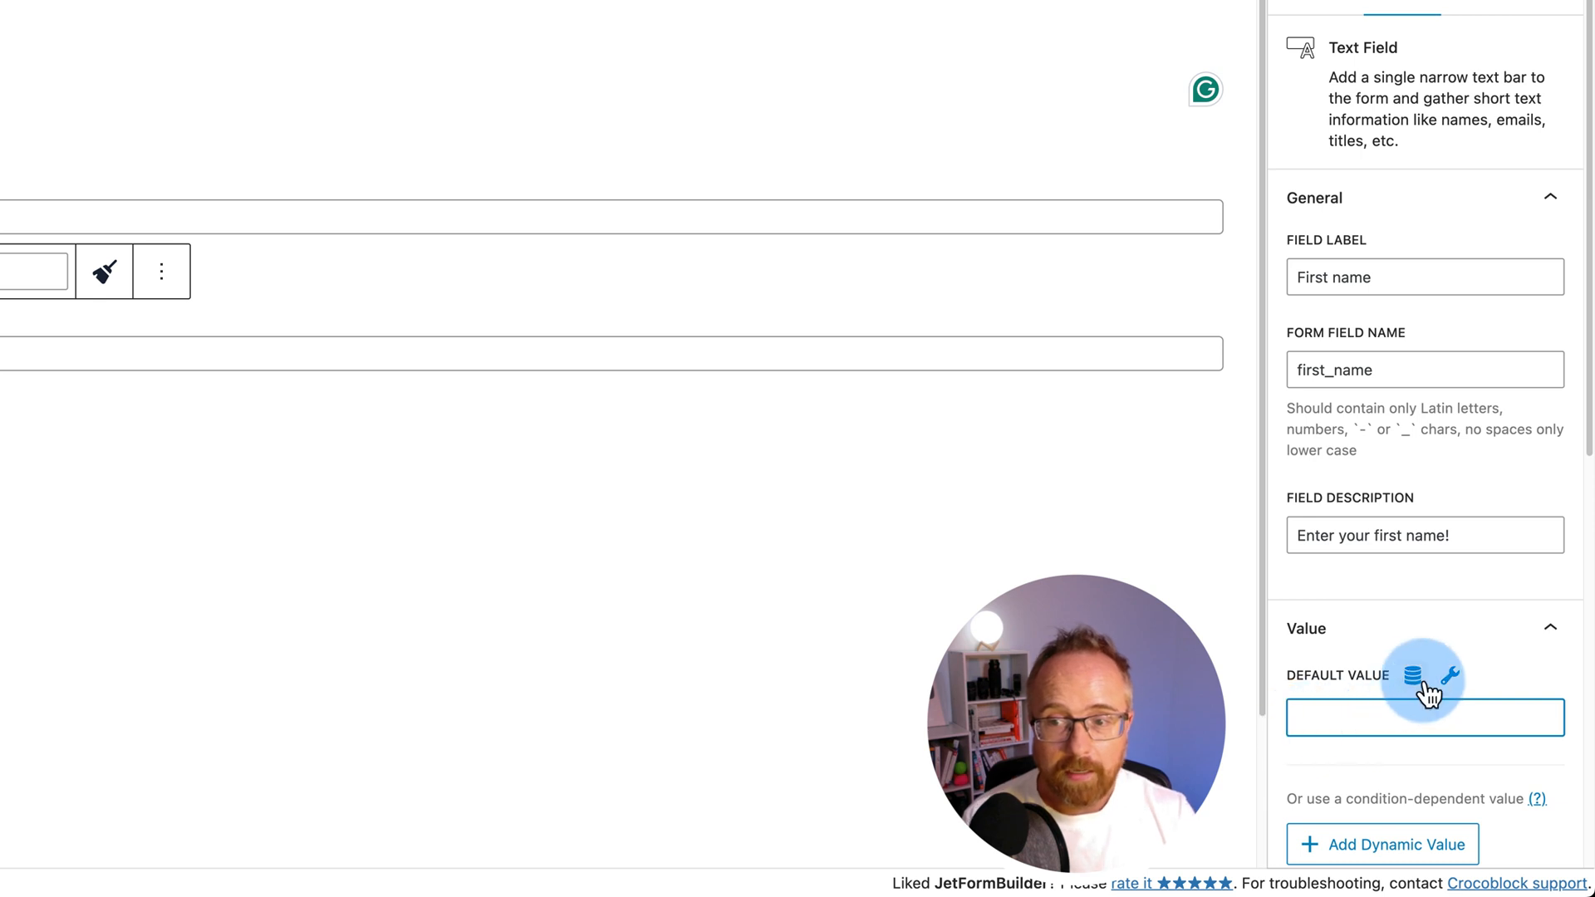
pyautogui.click(1407, 676)
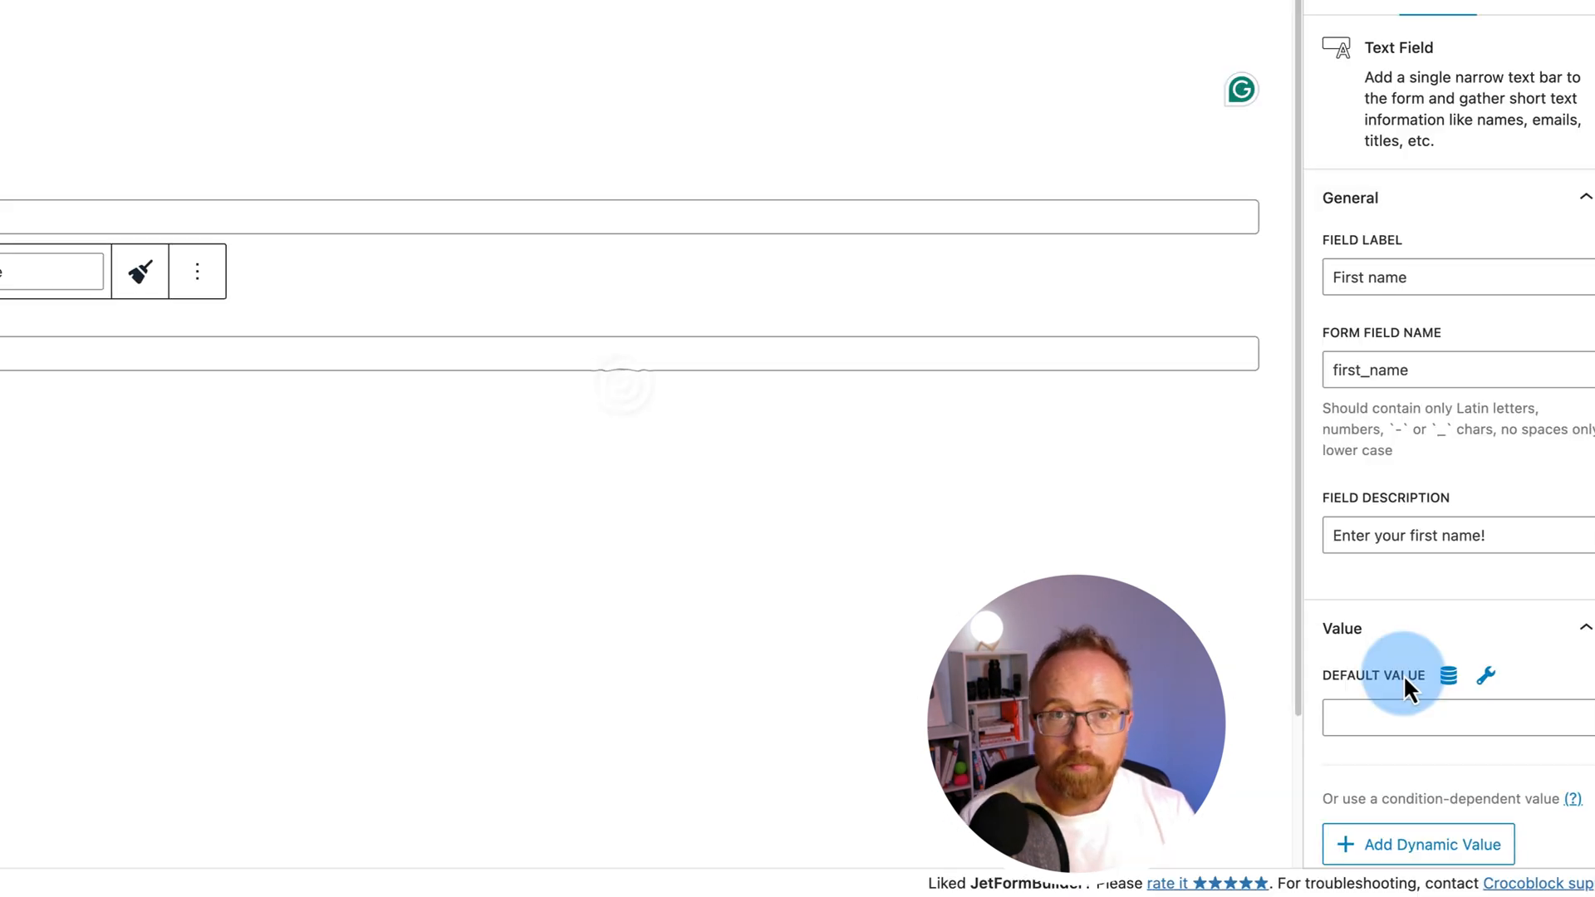
pyautogui.click(1447, 676)
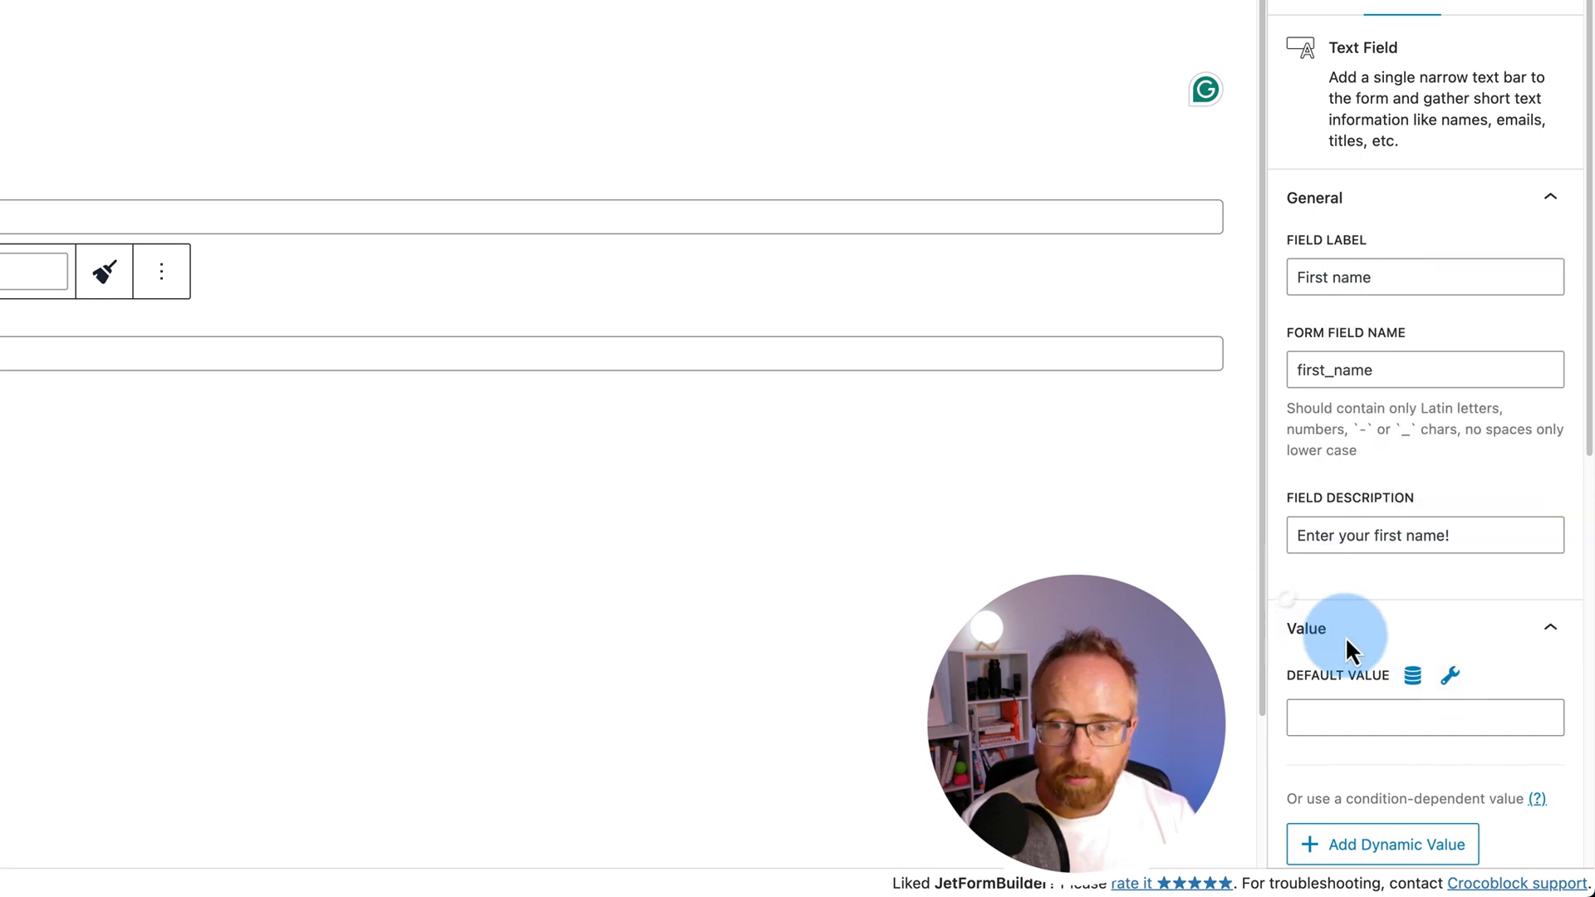
pyautogui.click(573, 347)
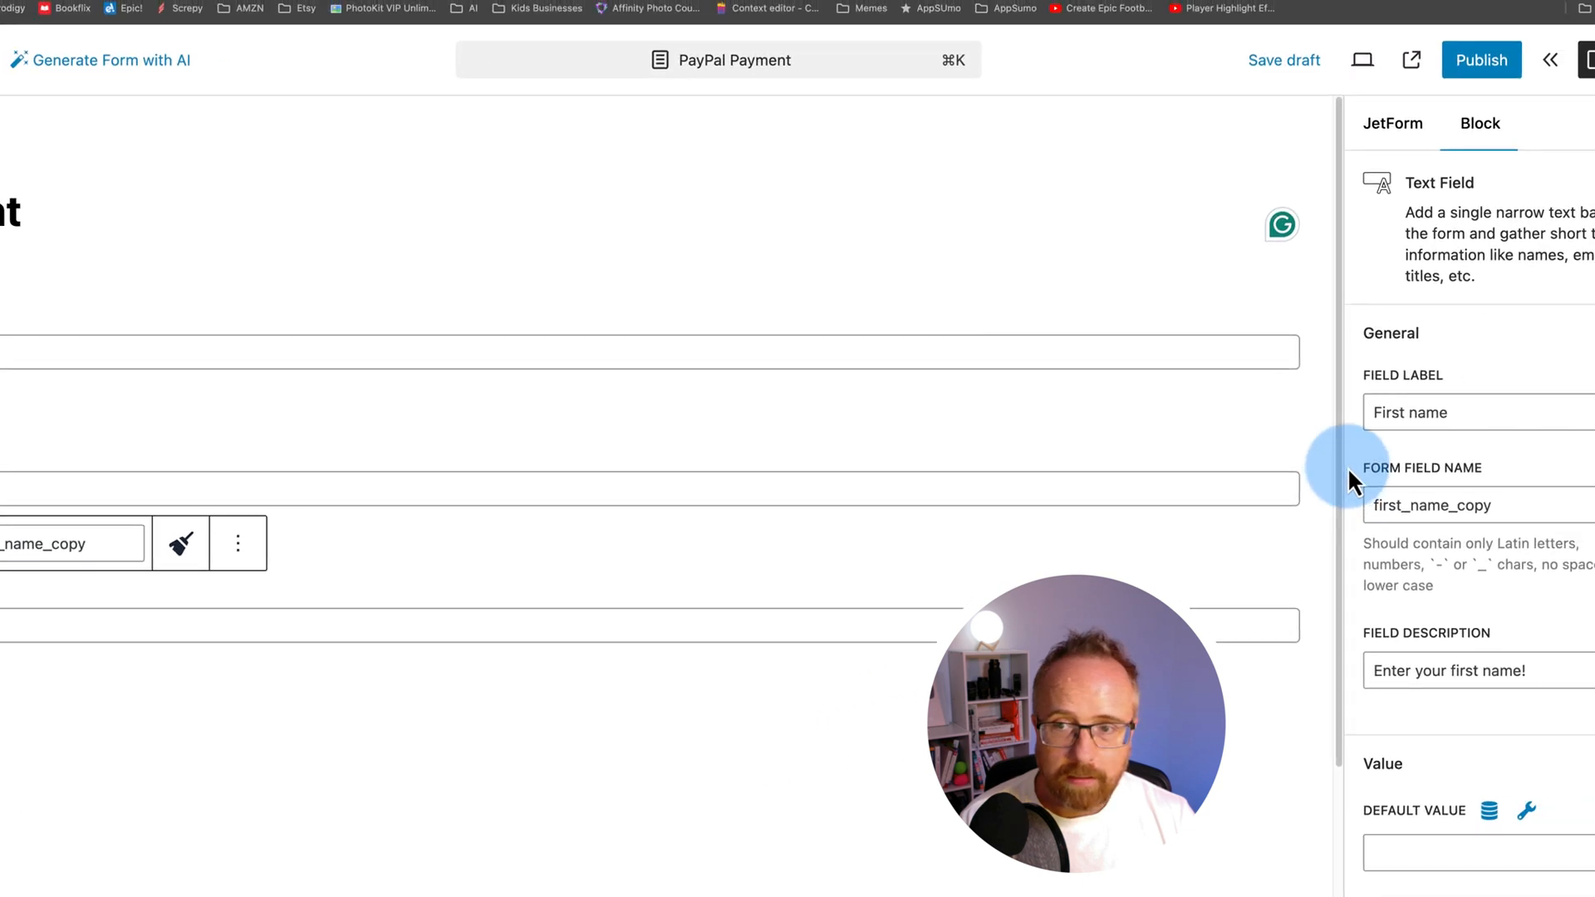
# Relabel the duplicated field as Last name with field name last_name.
pyautogui.click(1424, 426)
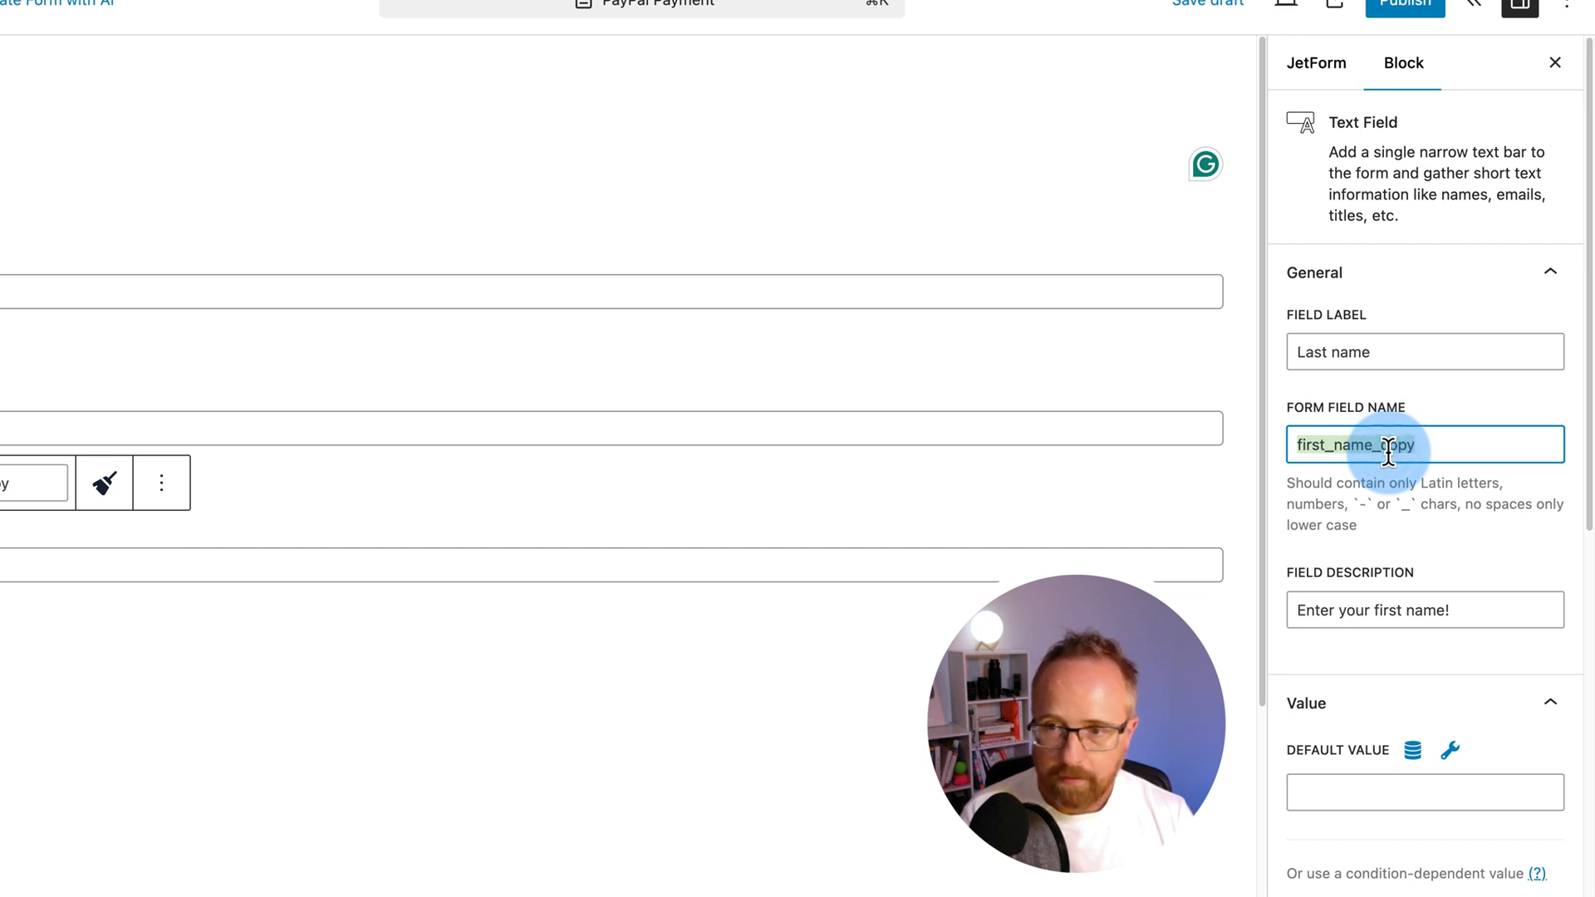
pyautogui.write('last')
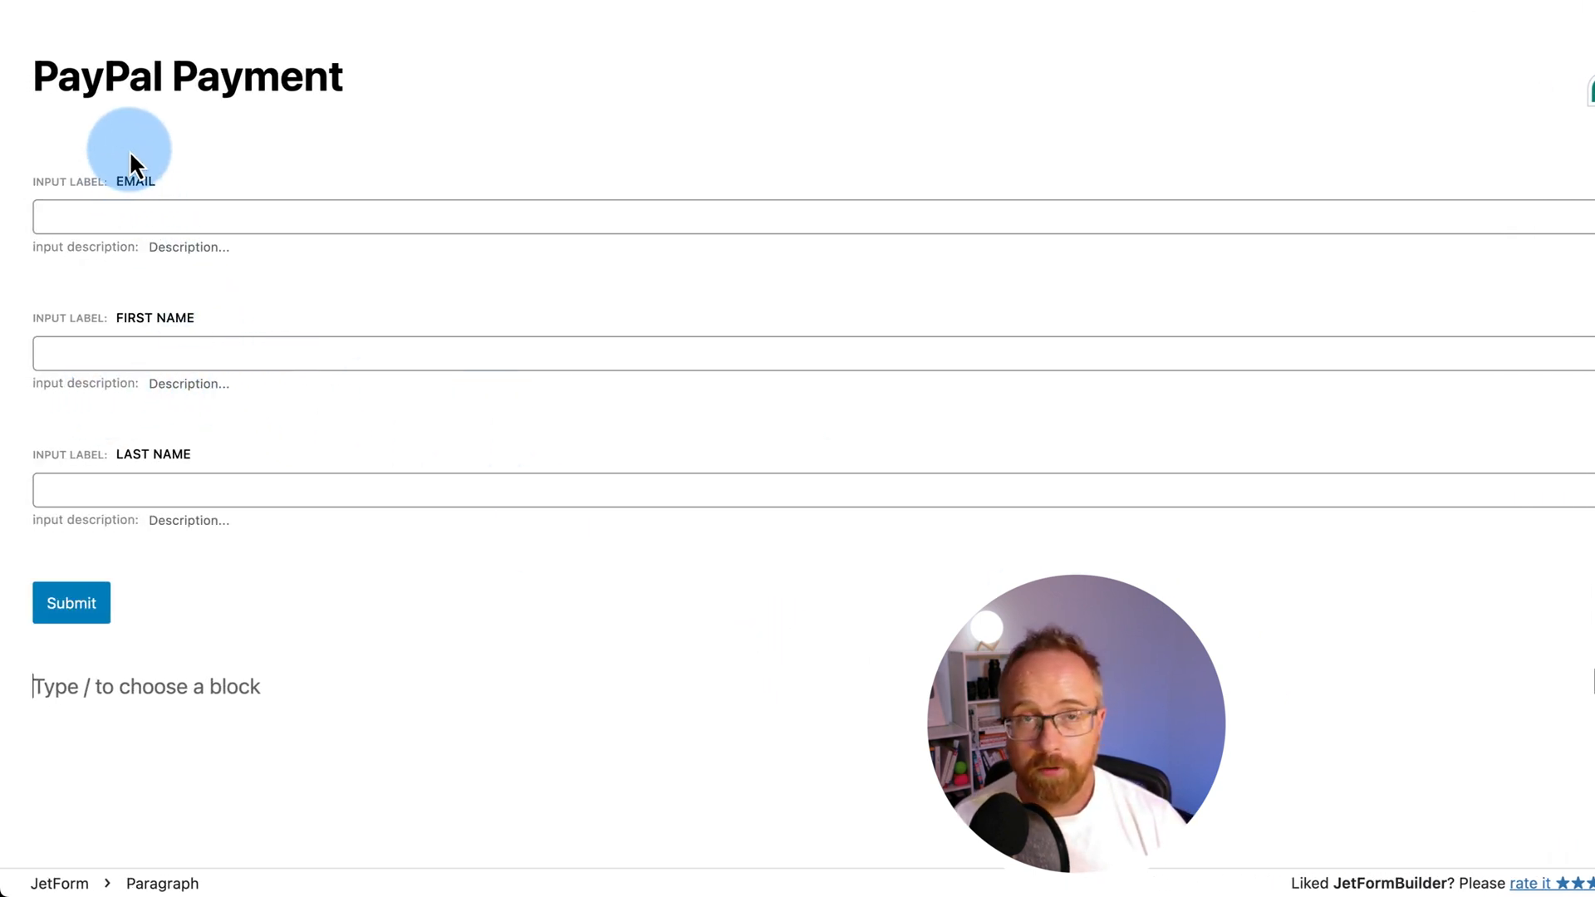
pyautogui.moveTo(154, 517)
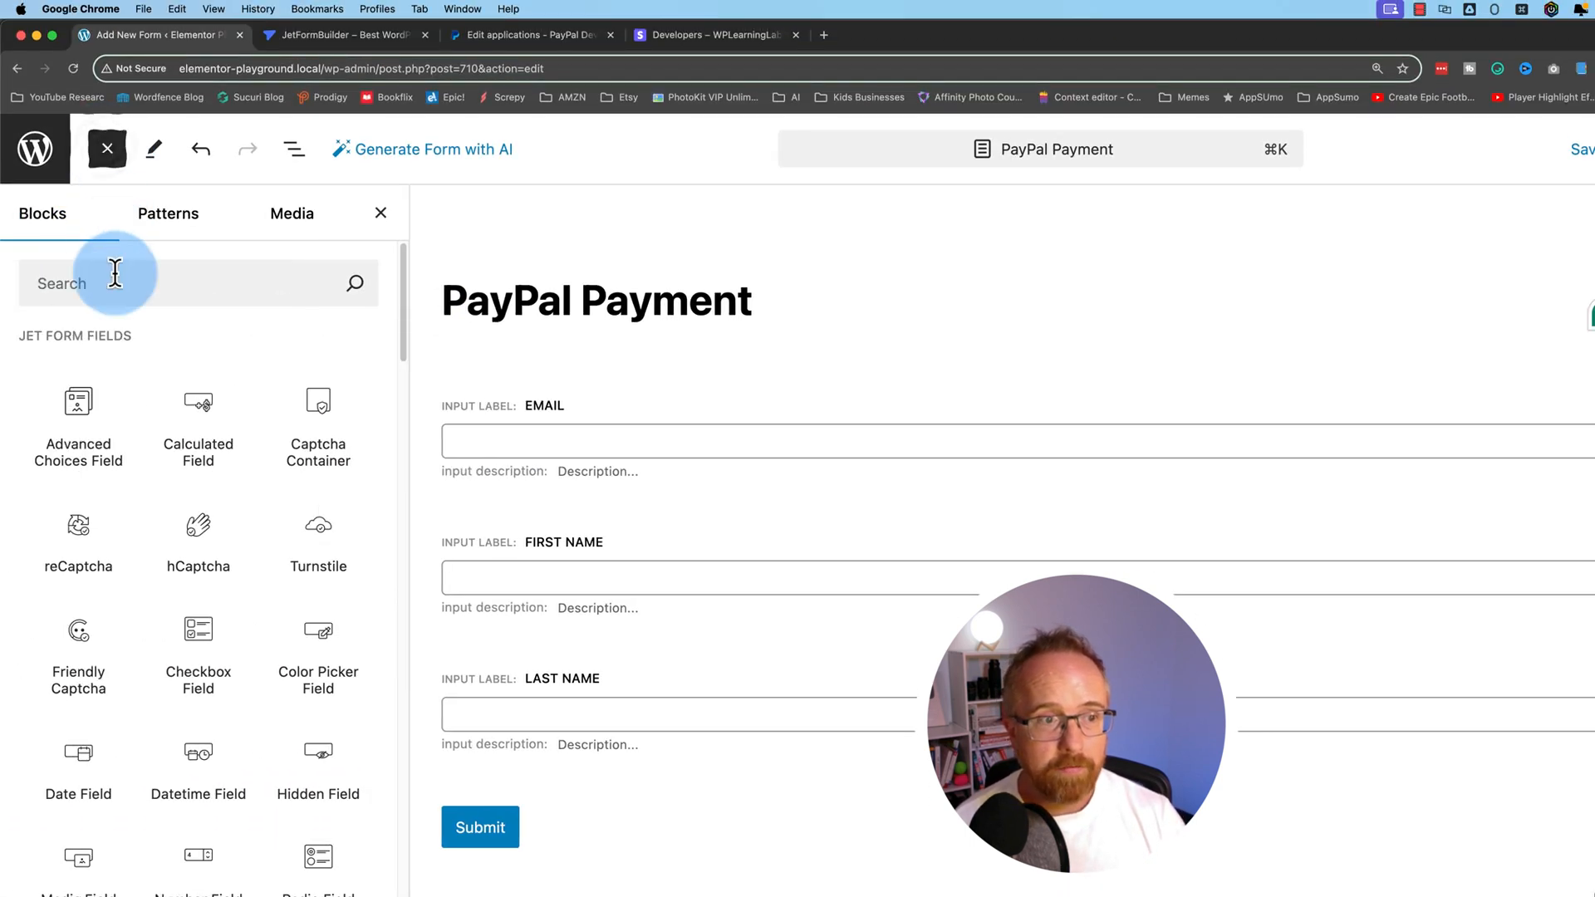
# Insert a Hidden Field named price with a Manual Input value of 199.
pyautogui.write('hidden')
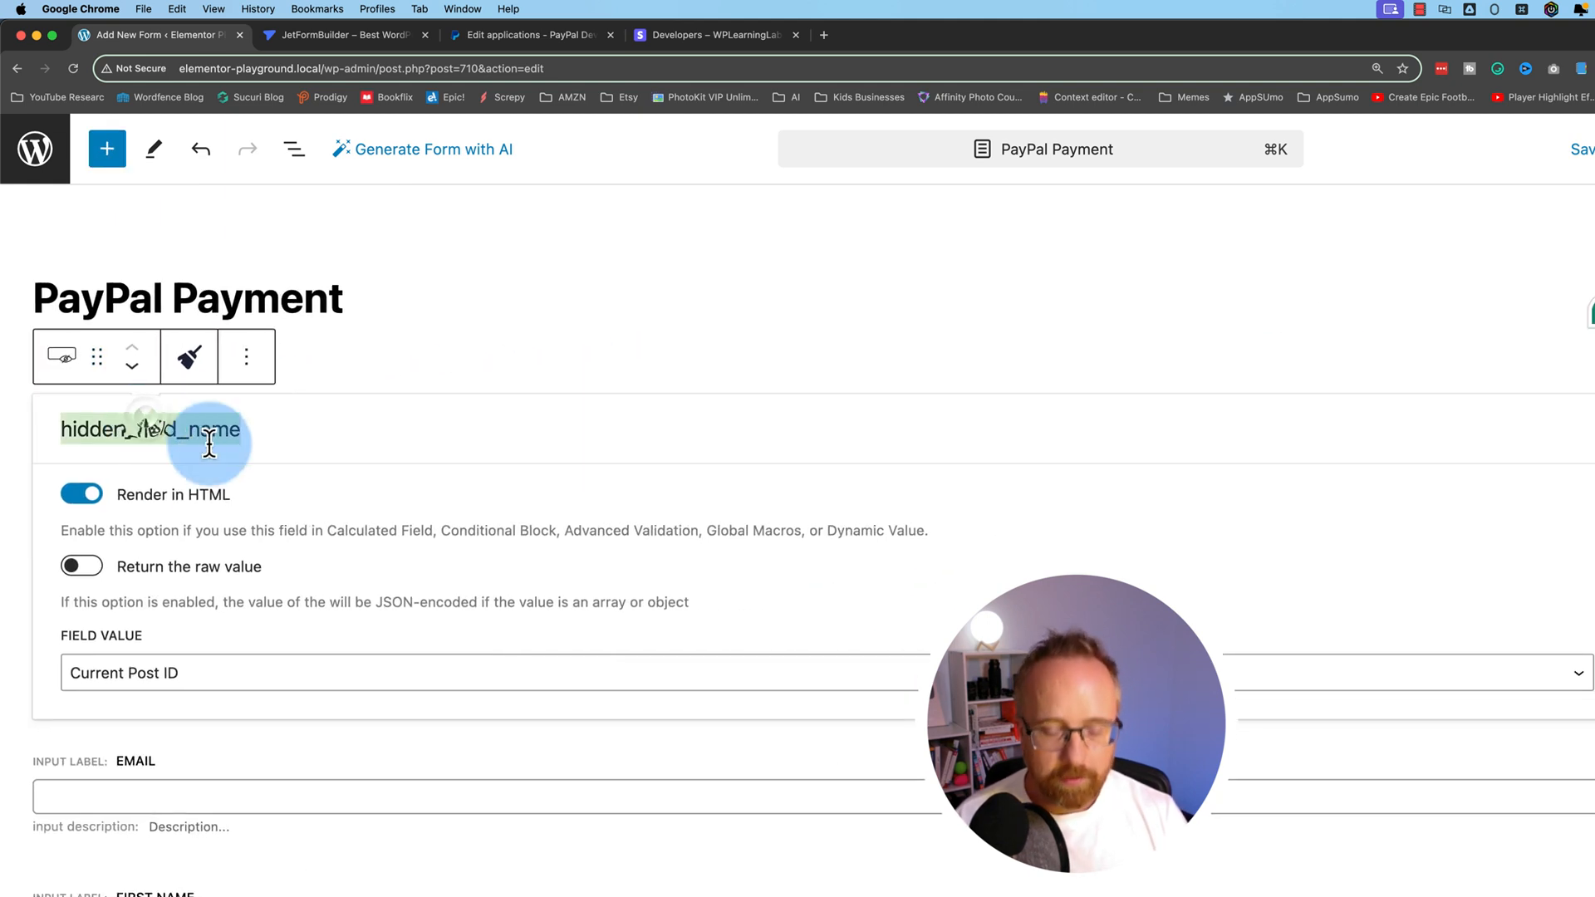
pyautogui.write('price')
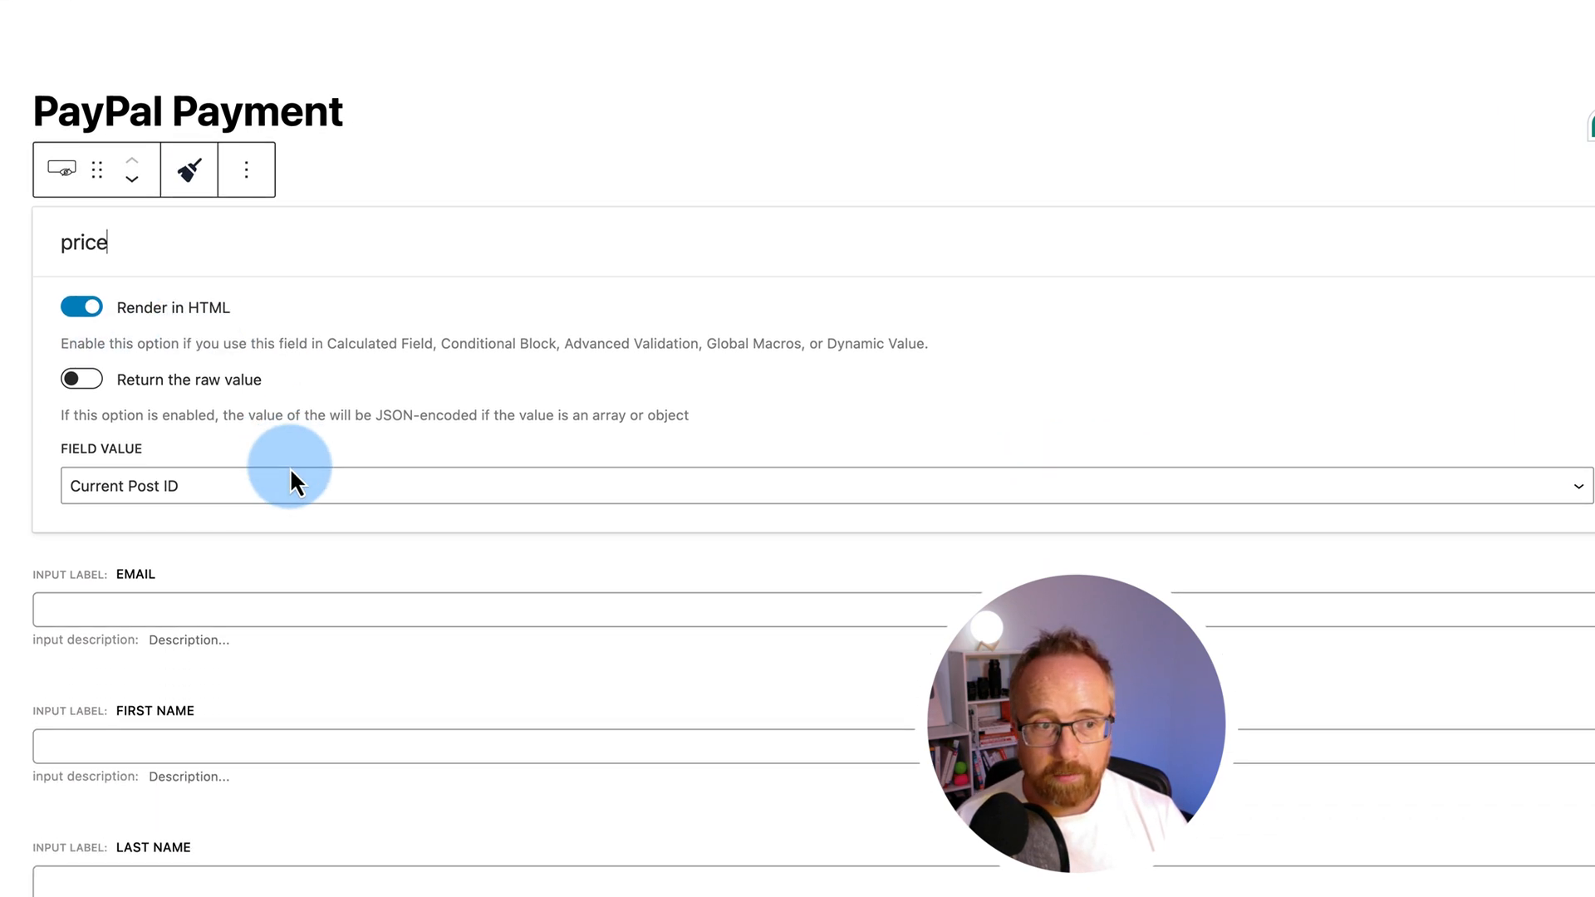
pyautogui.click(814, 485)
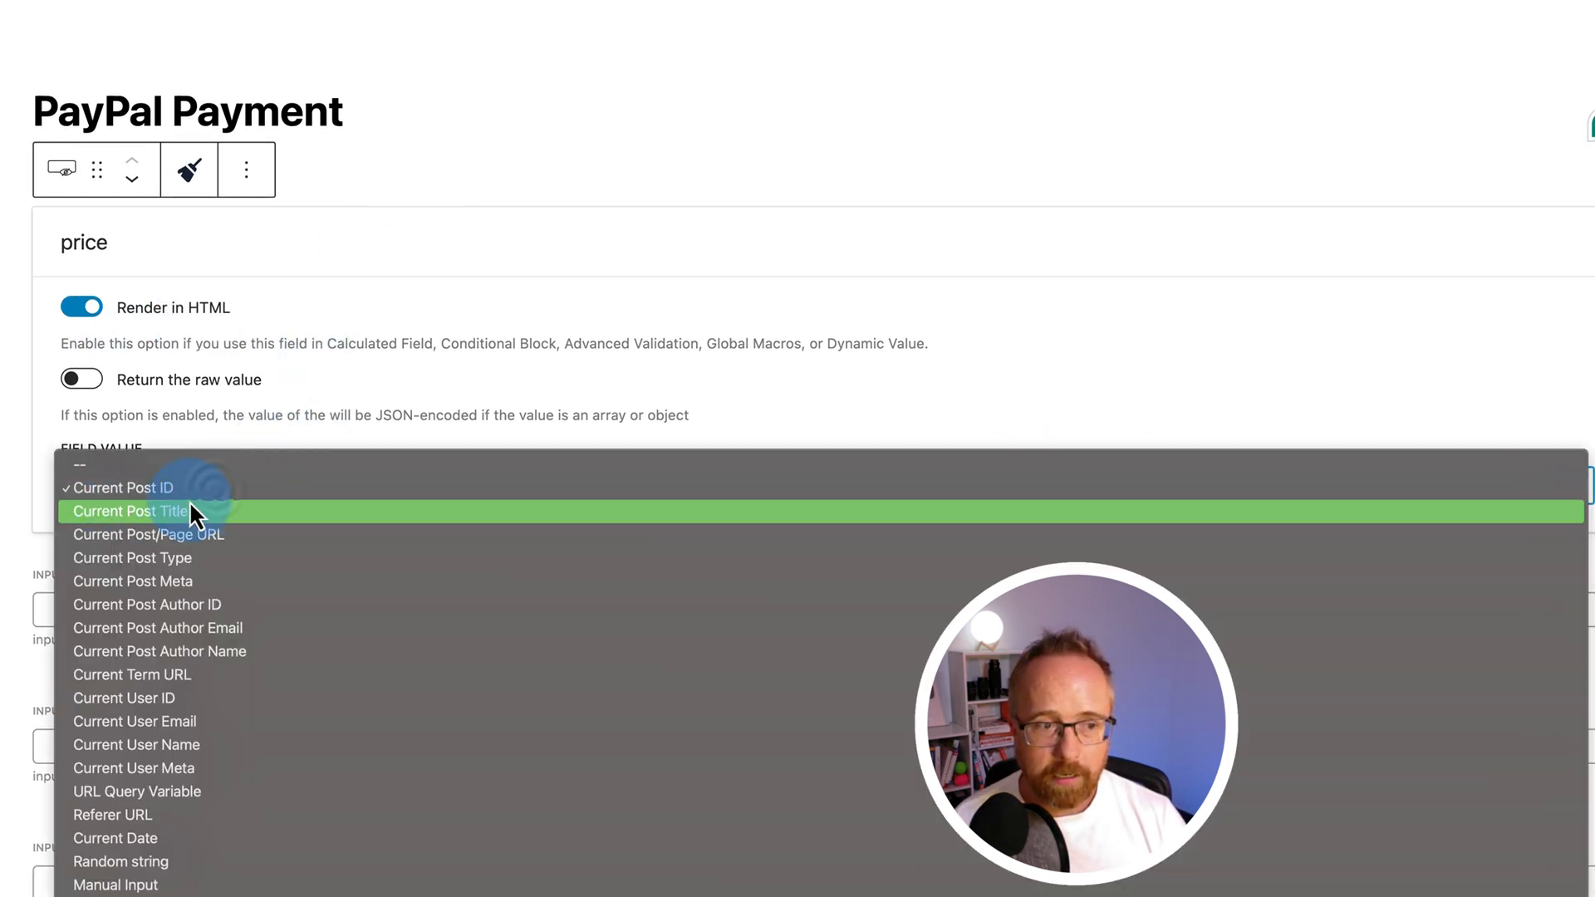
pyautogui.click(116, 885)
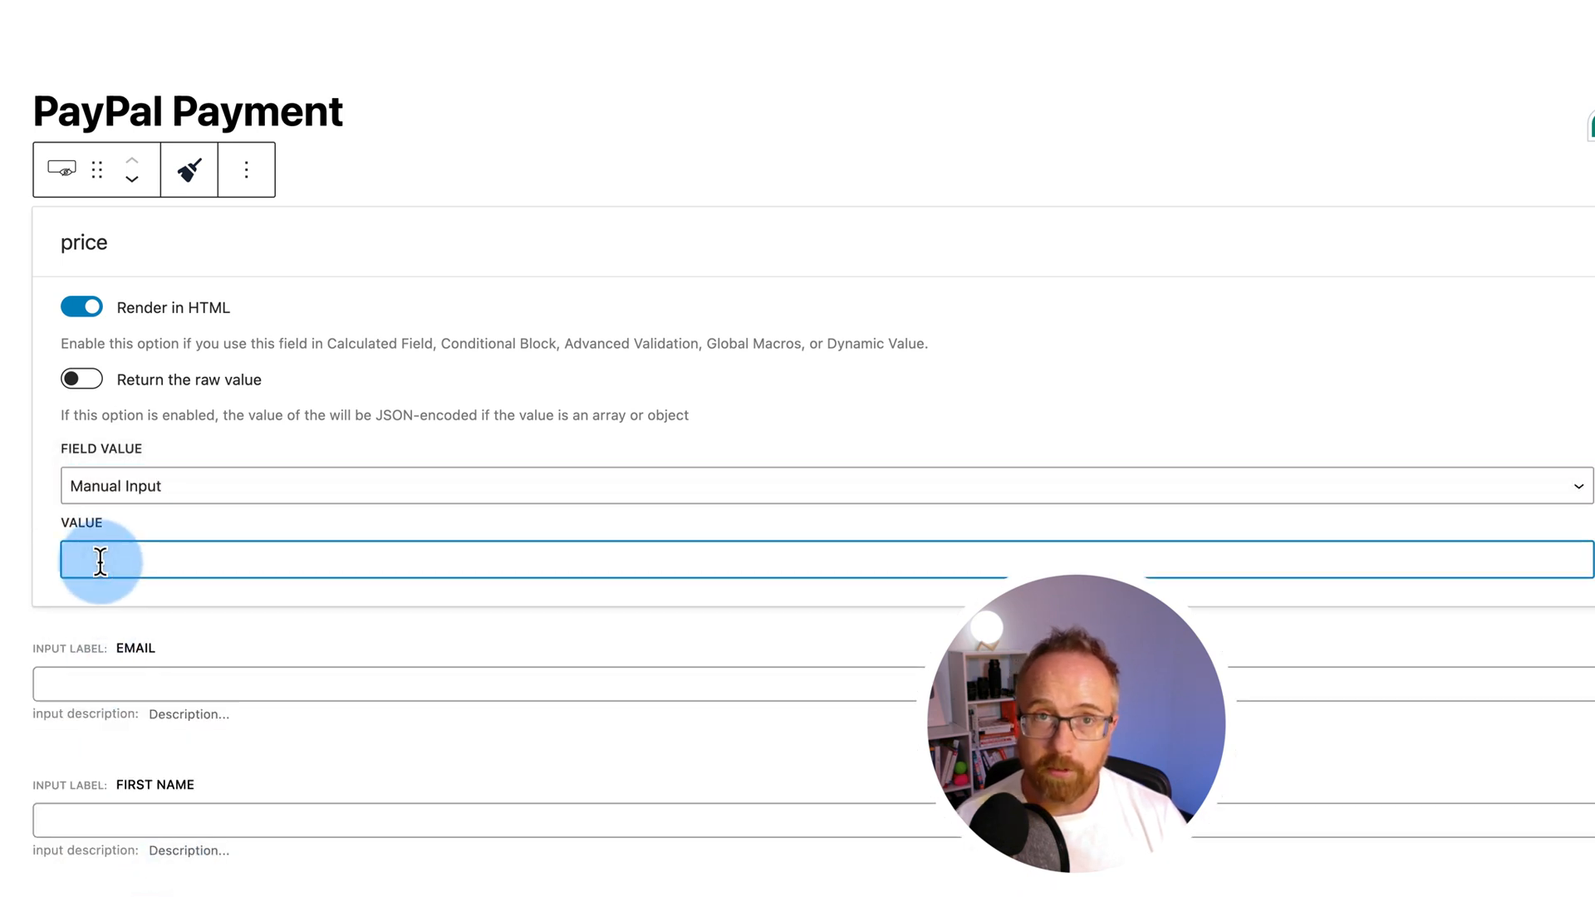
pyautogui.write('1')
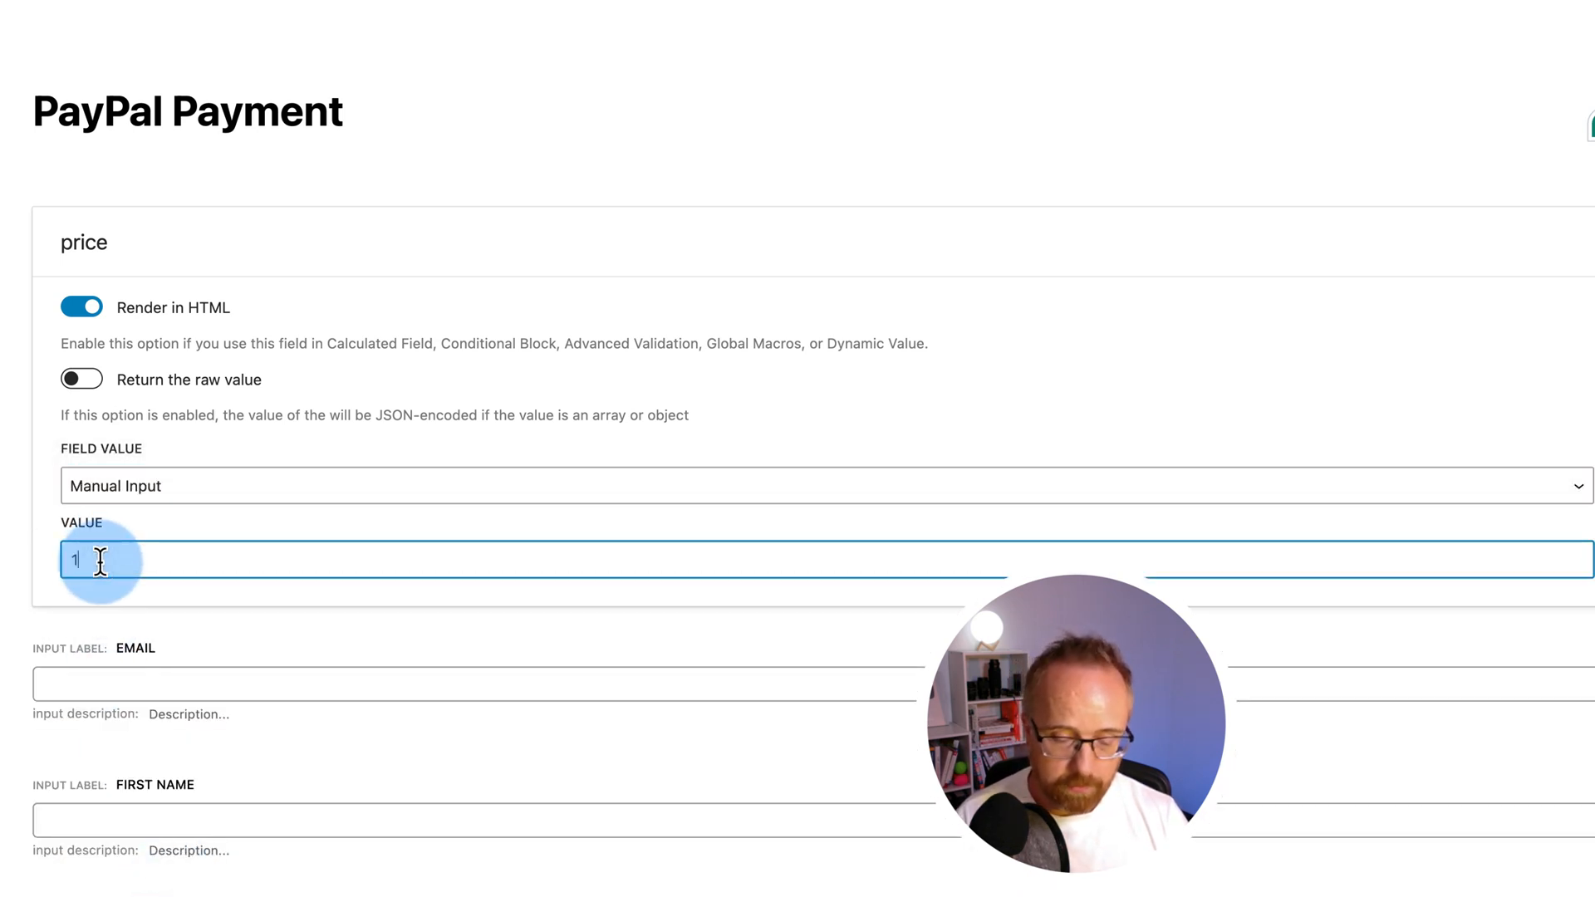
pyautogui.write('99')
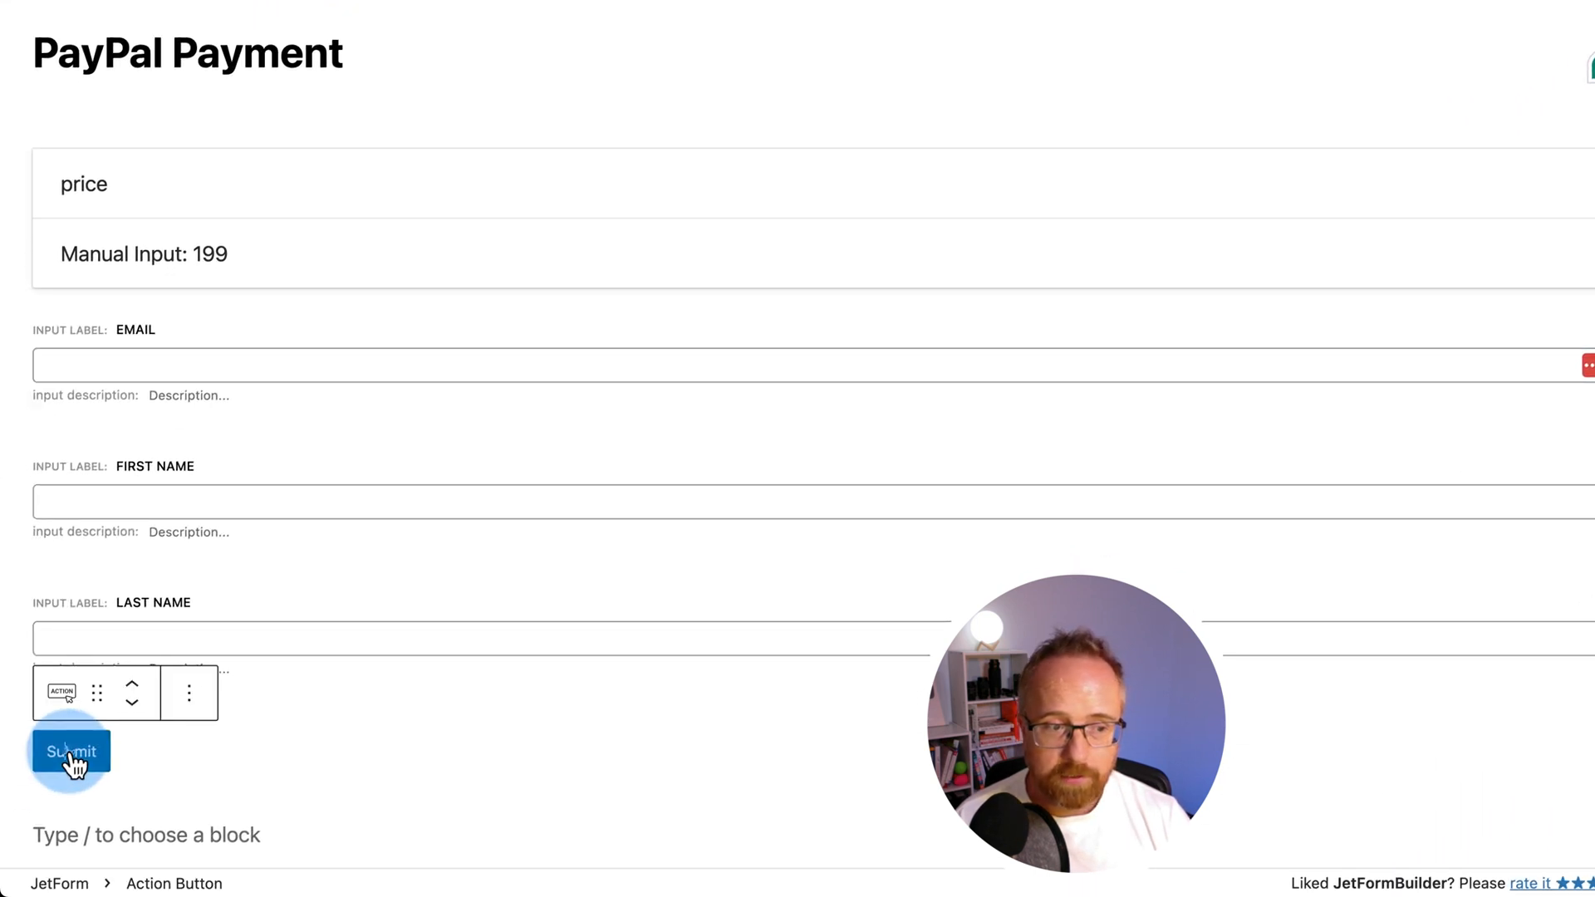
# Change the submit button's label to Book now and switch to the form-wide JetForm settings.
pyautogui.click(70, 751)
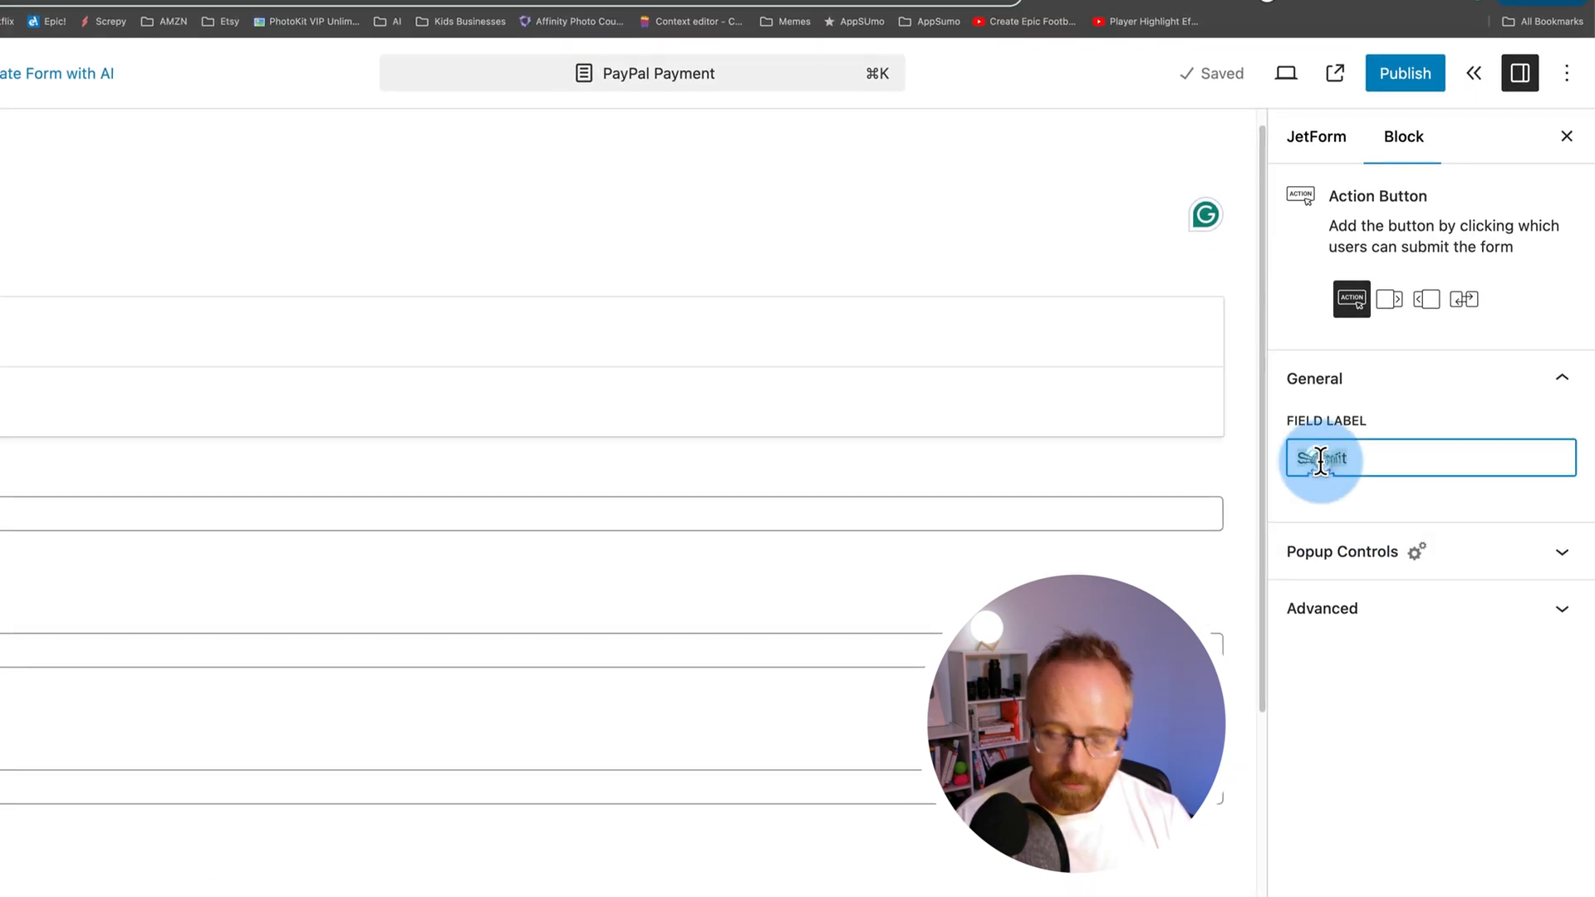
pyautogui.write('Book now')
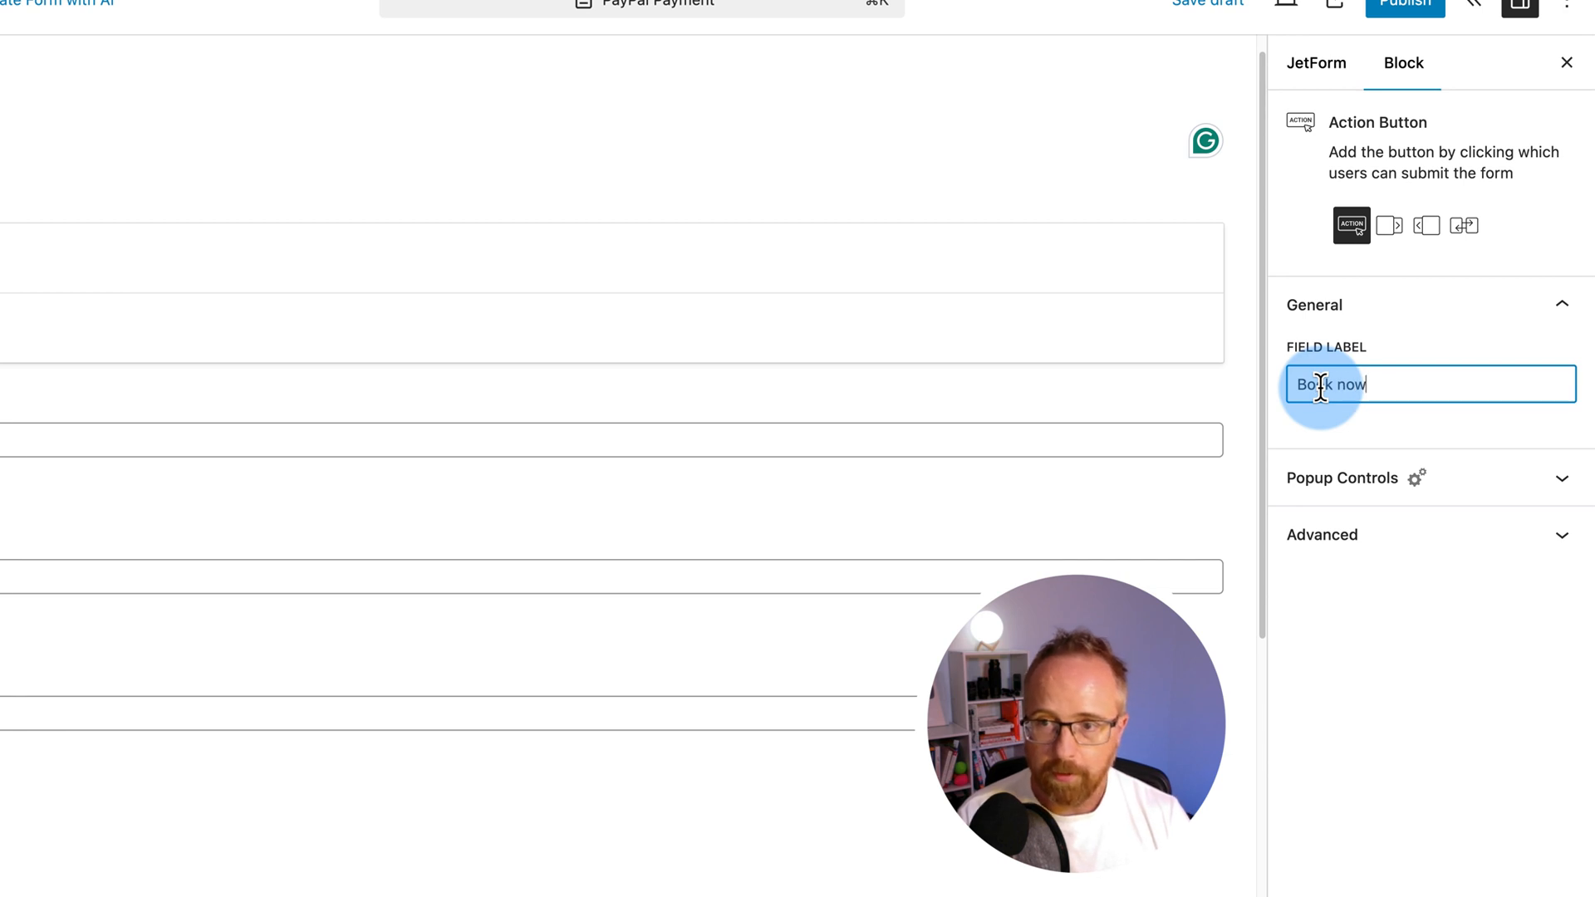
pyautogui.click(1316, 213)
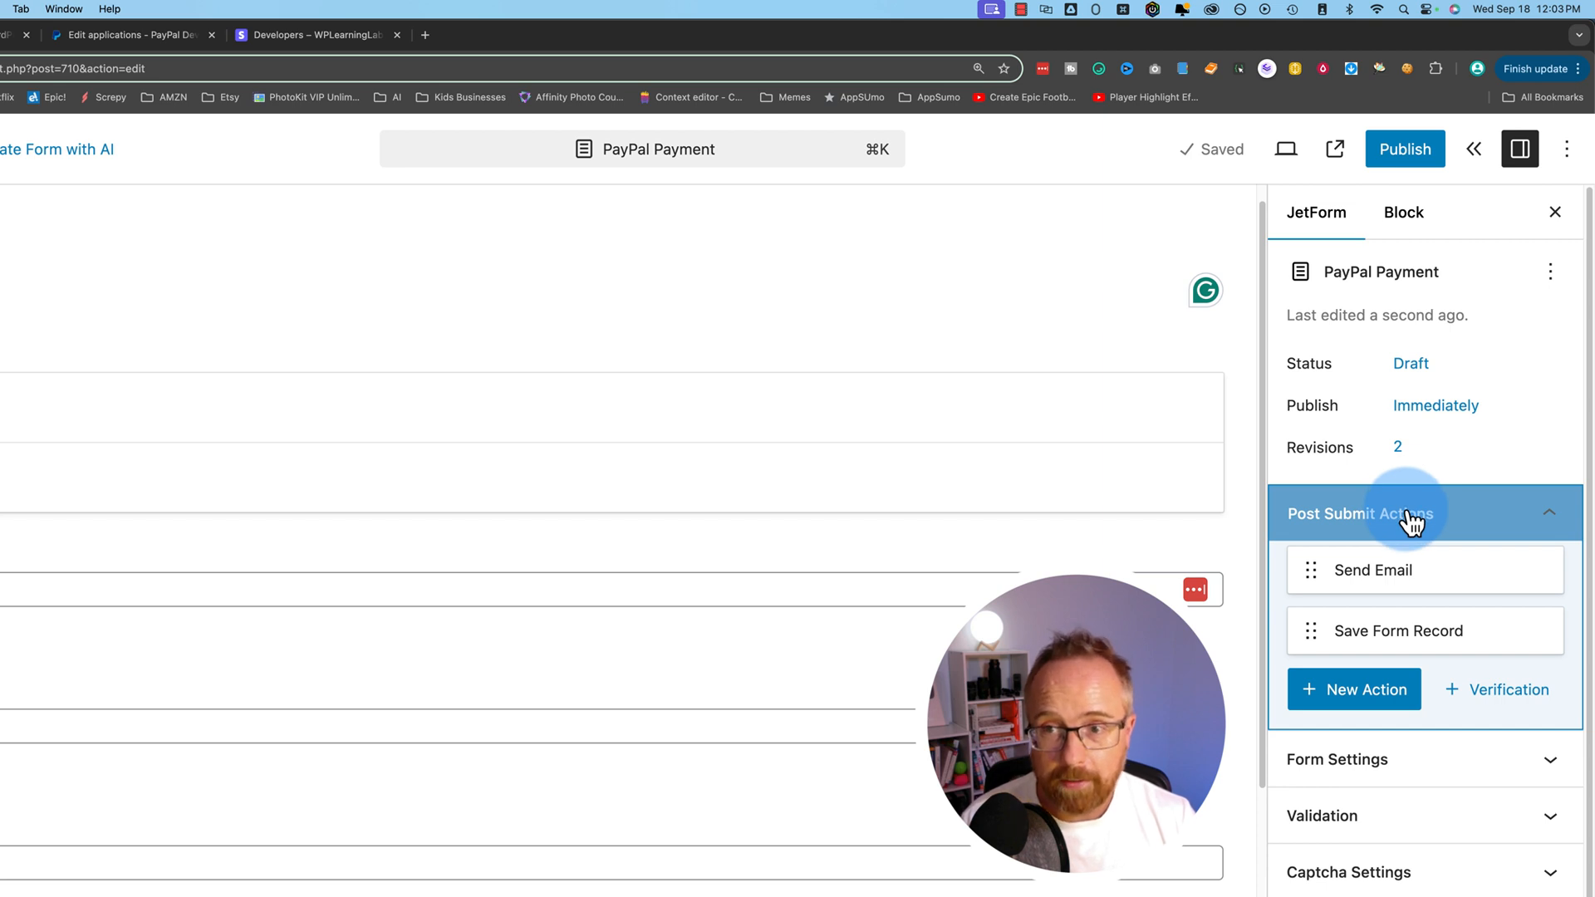
# Add a Redirect to Page action targeting the 'Thank you for your booking!' page and save it.
pyautogui.click(1360, 514)
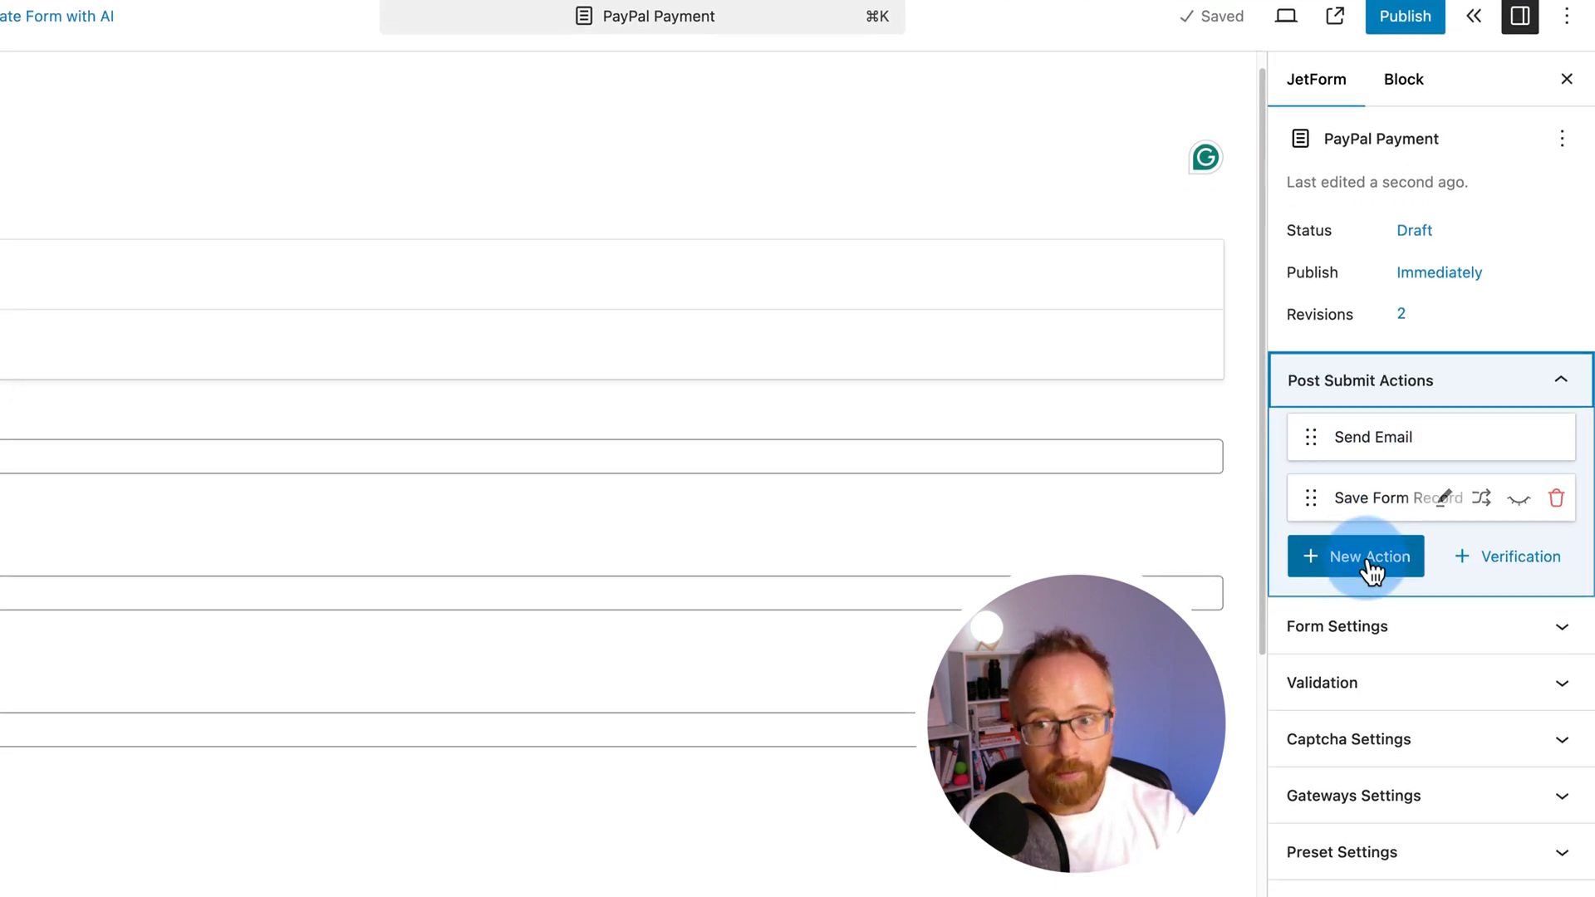
pyautogui.click(1355, 557)
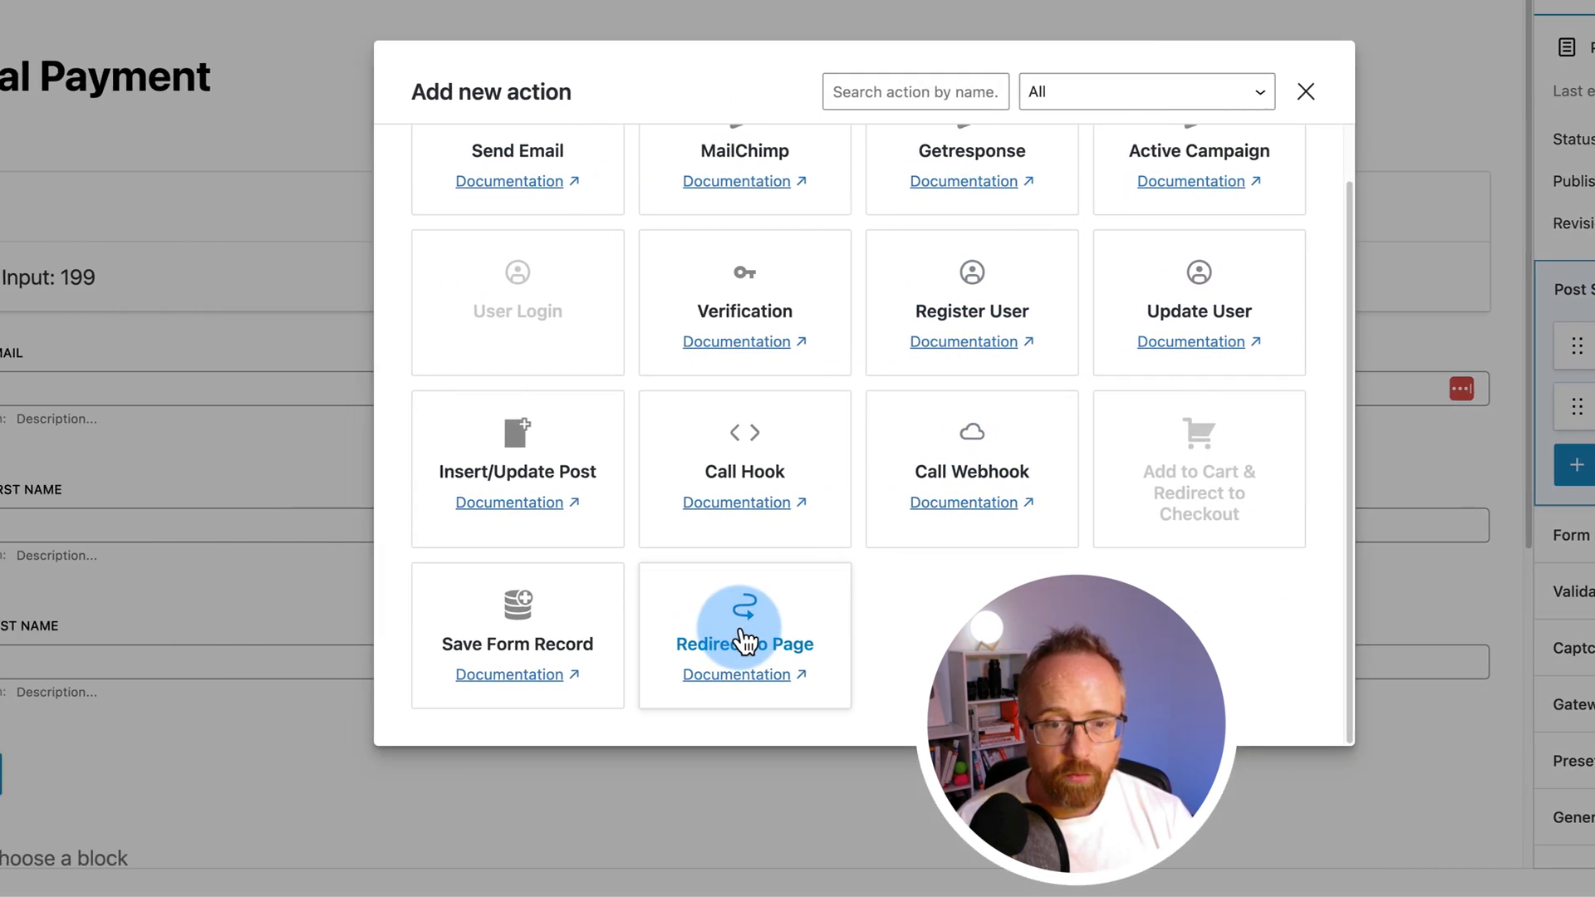
pyautogui.click(744, 636)
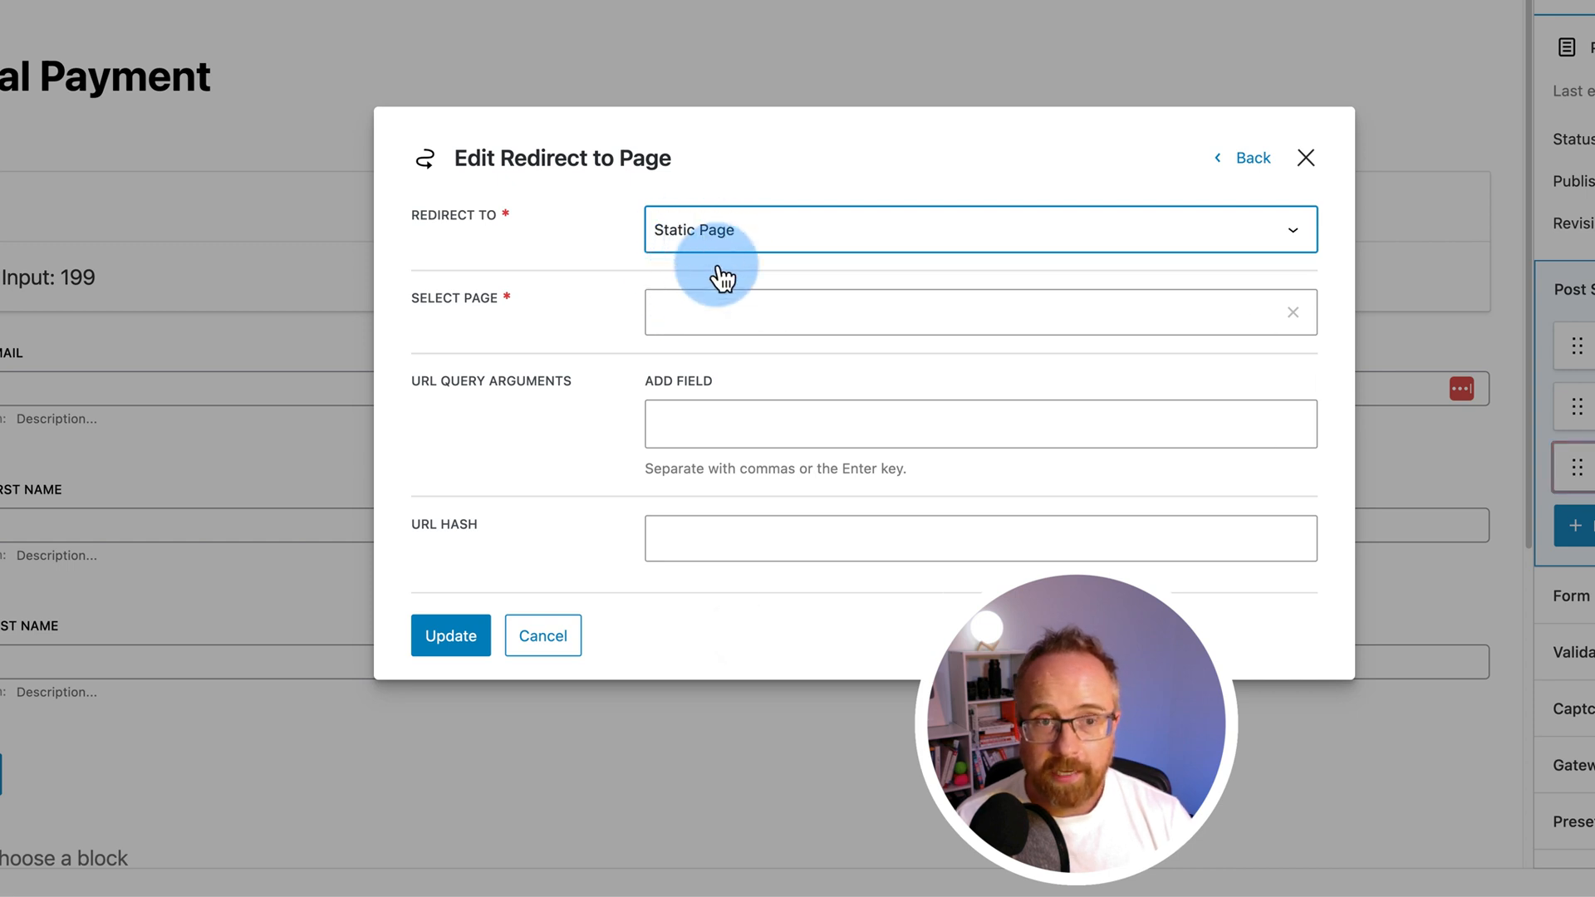
pyautogui.click(980, 312)
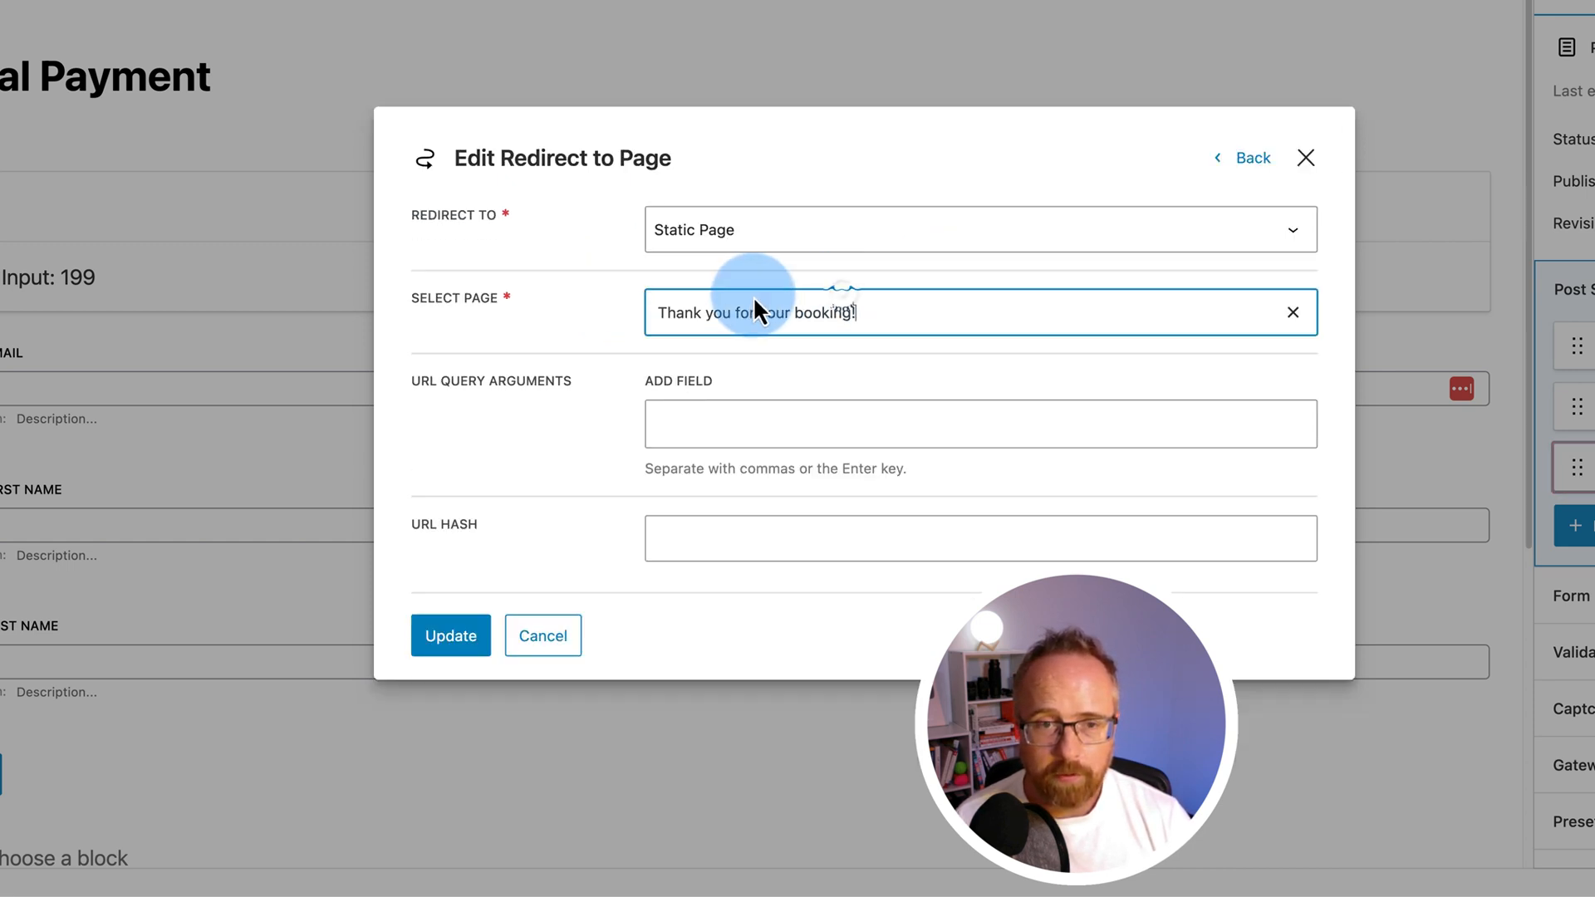
pyautogui.moveTo(528, 636)
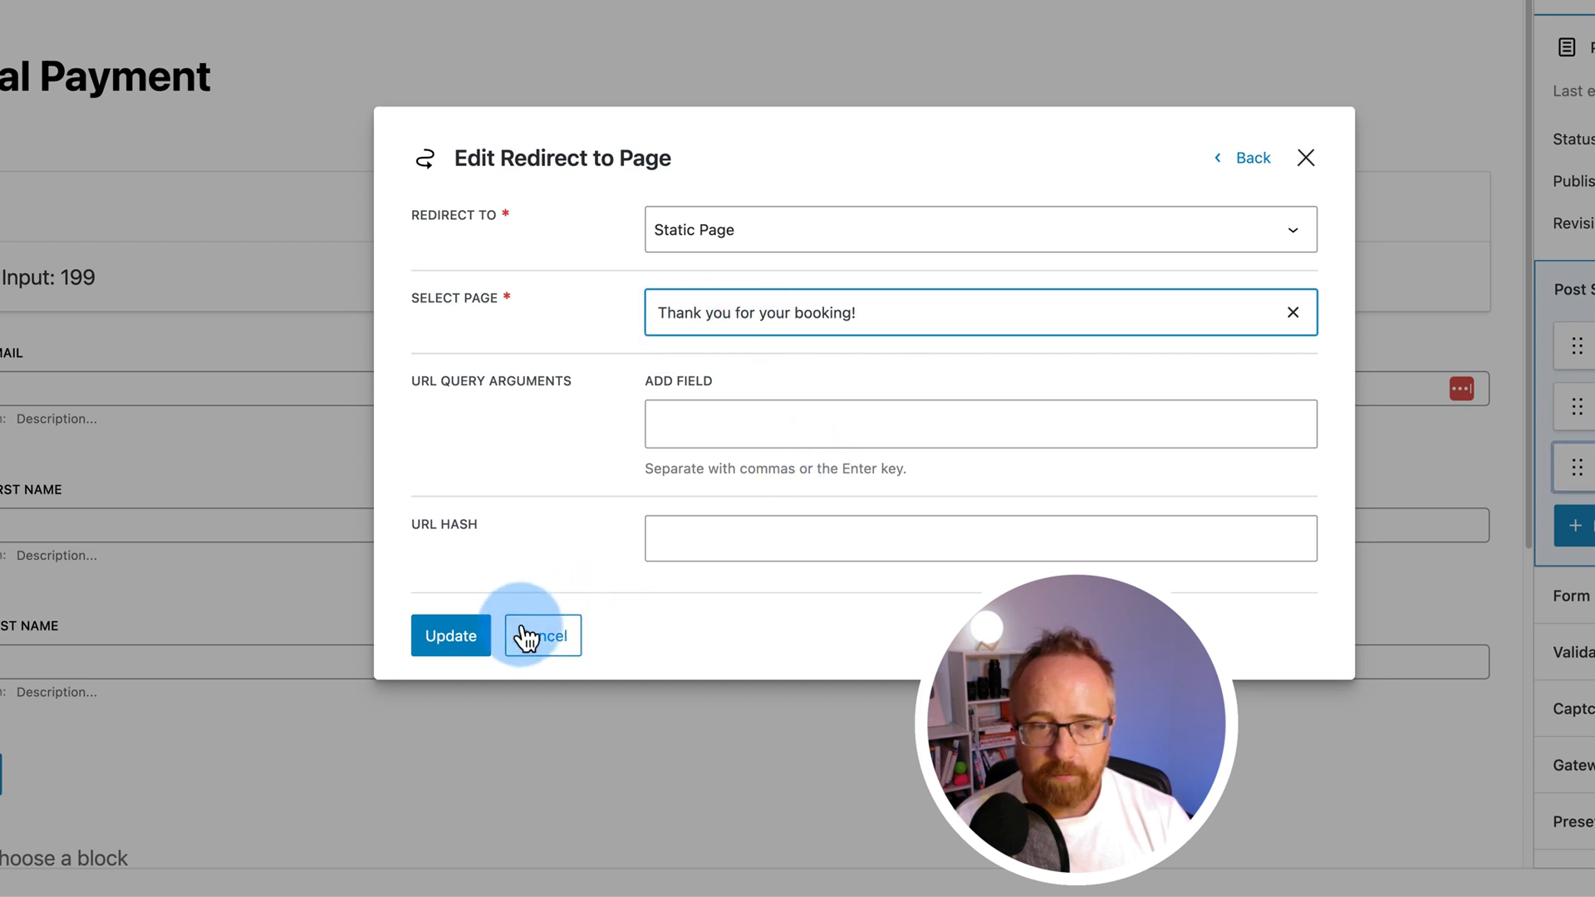
pyautogui.click(540, 636)
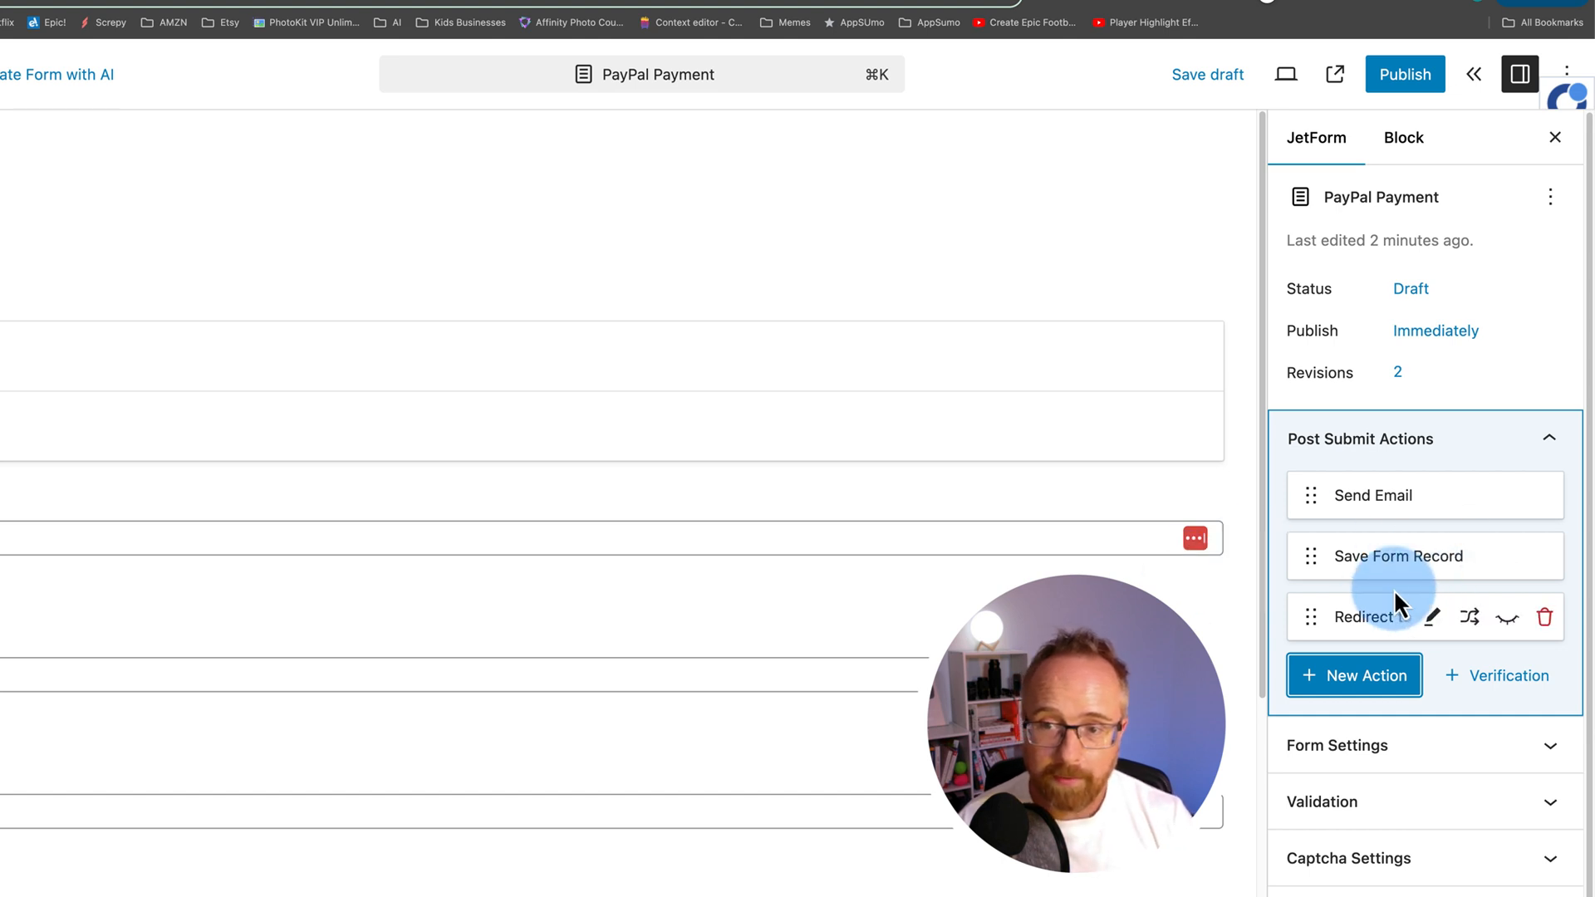
# Set the Send Email action's Reply To to Admin email, reviewing recipient and content type options.
pyautogui.click(1376, 495)
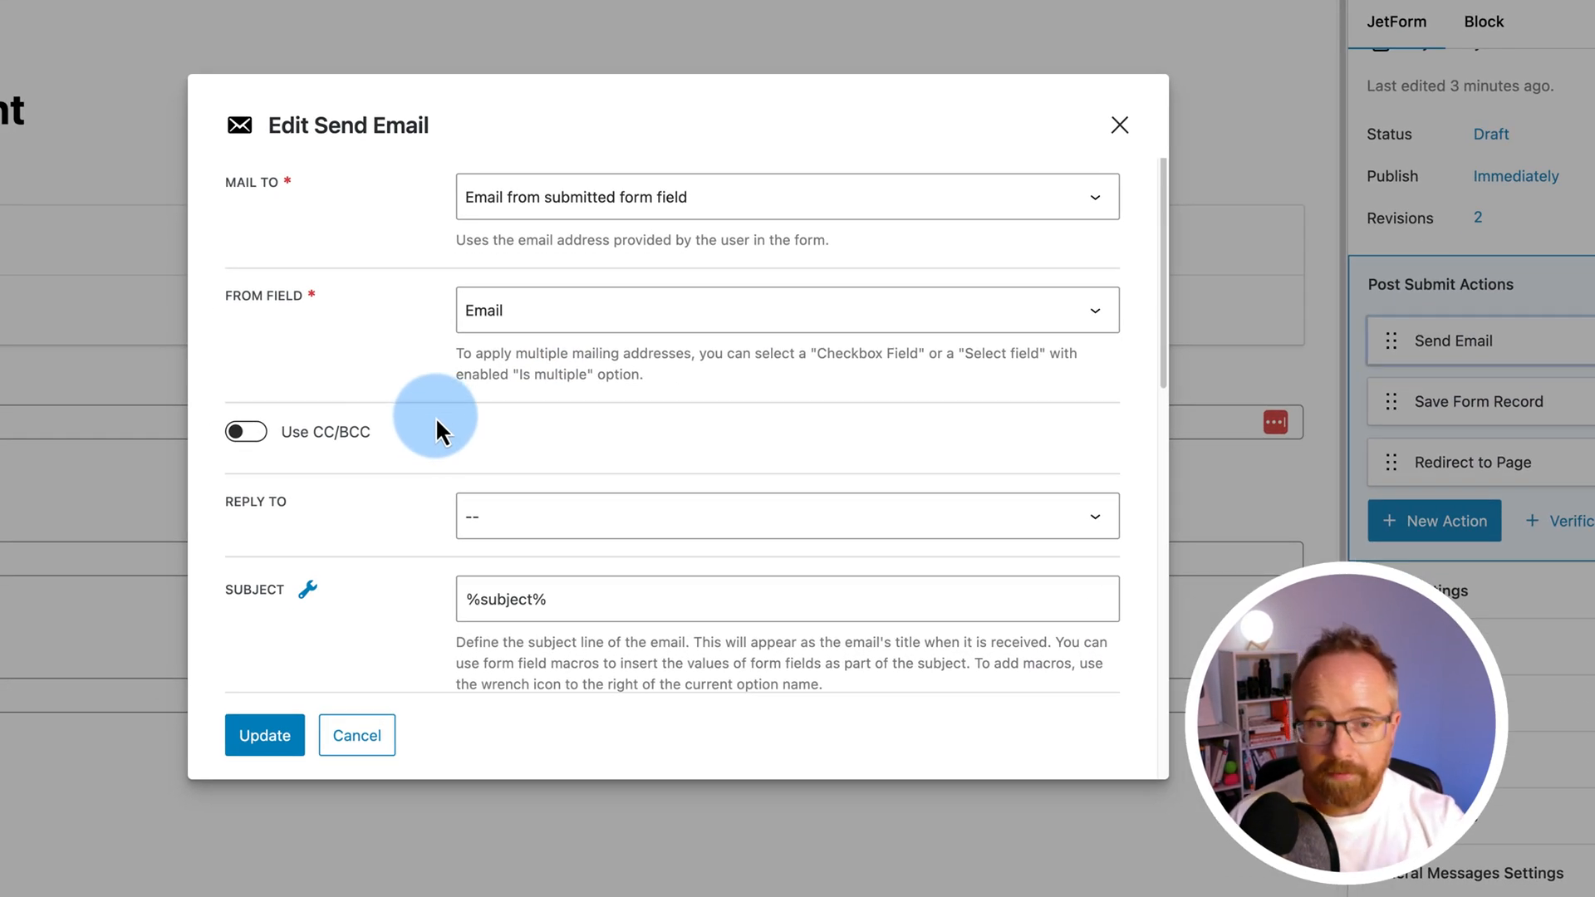
pyautogui.click(785, 196)
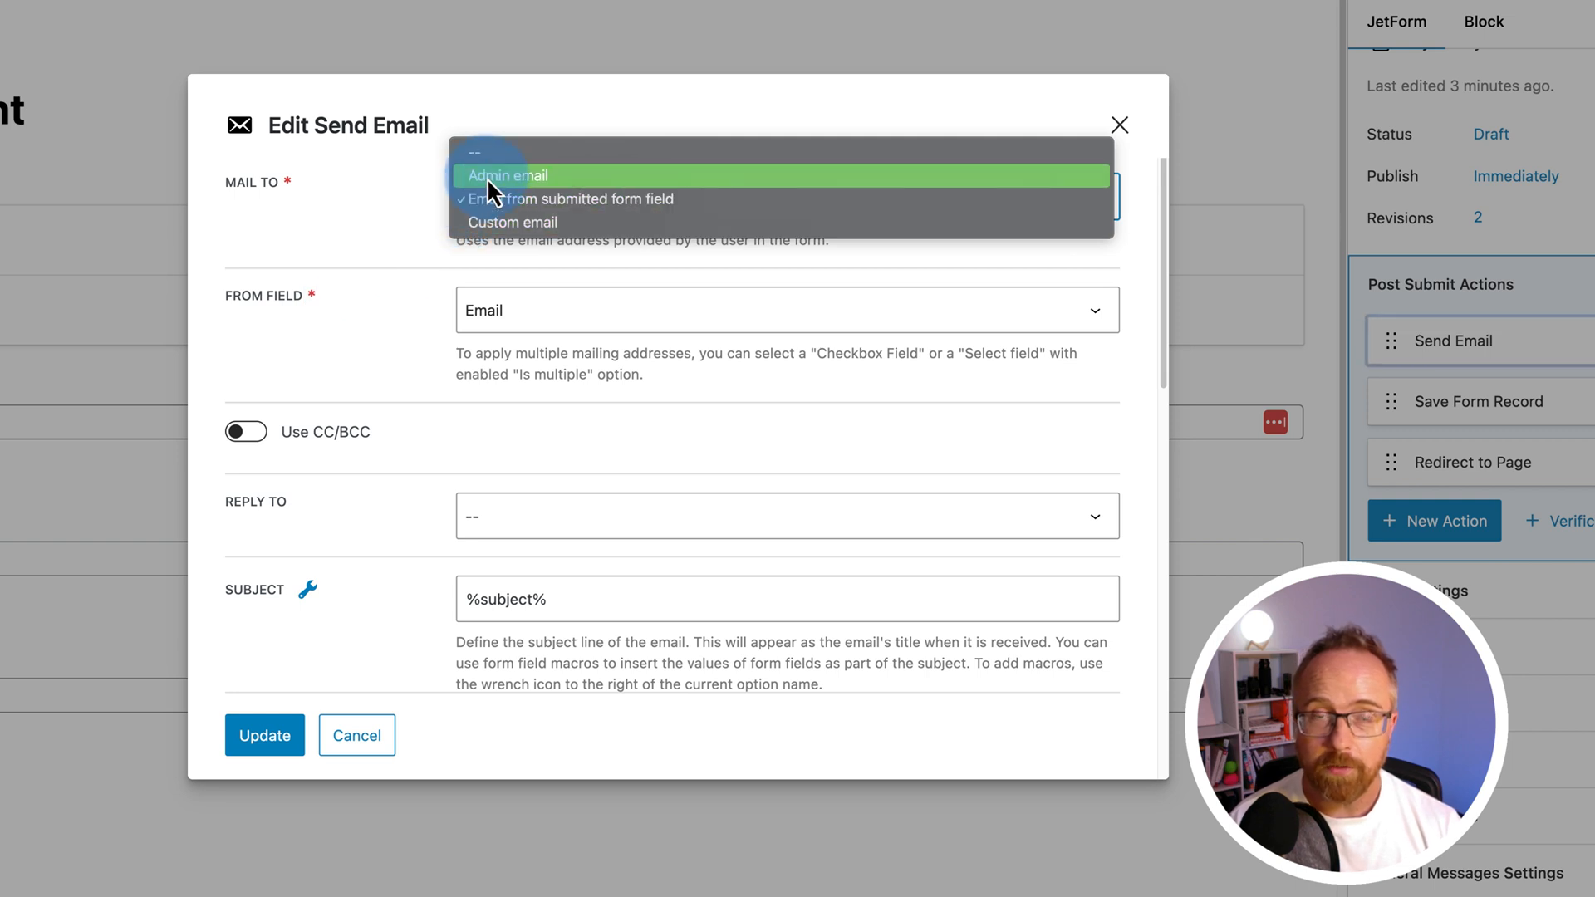
pyautogui.moveTo(513, 221)
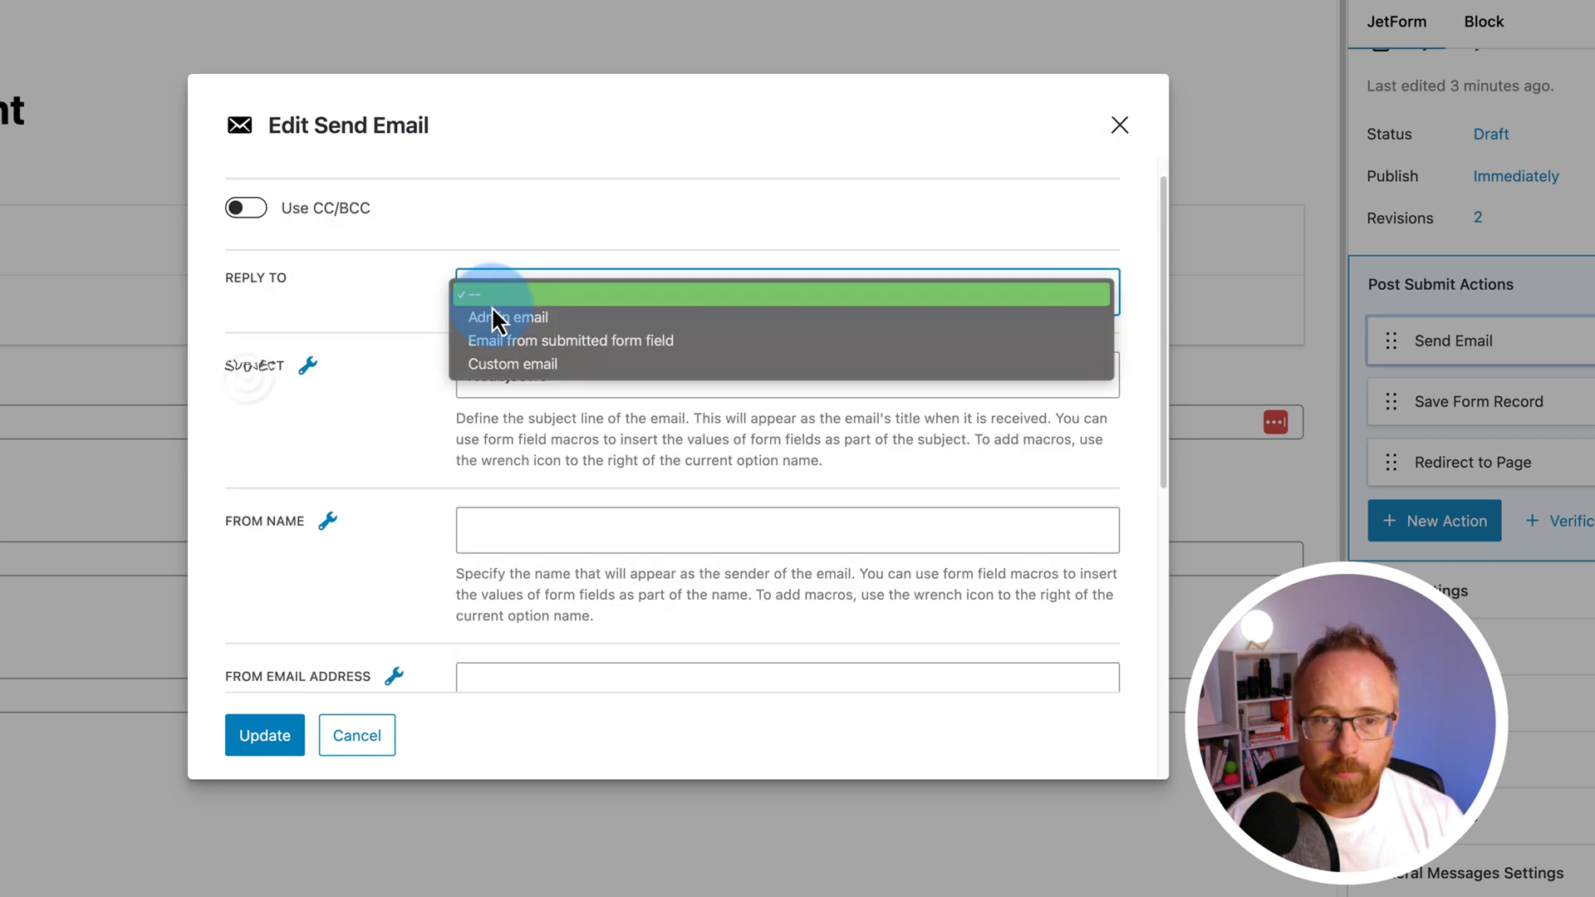
pyautogui.click(505, 315)
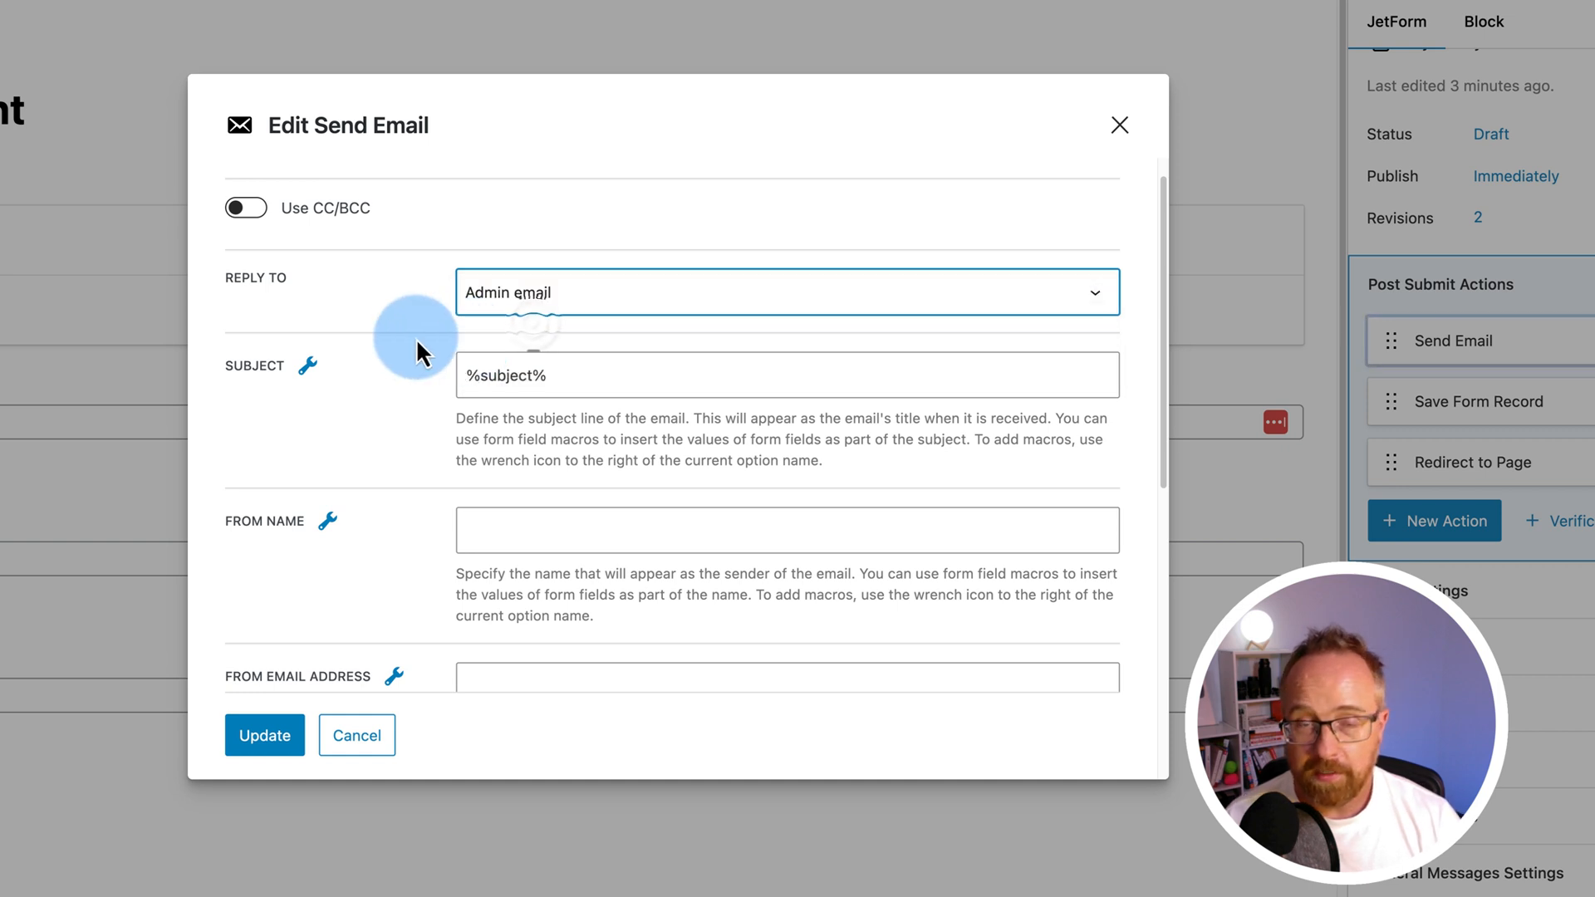
pyautogui.scroll(-3)
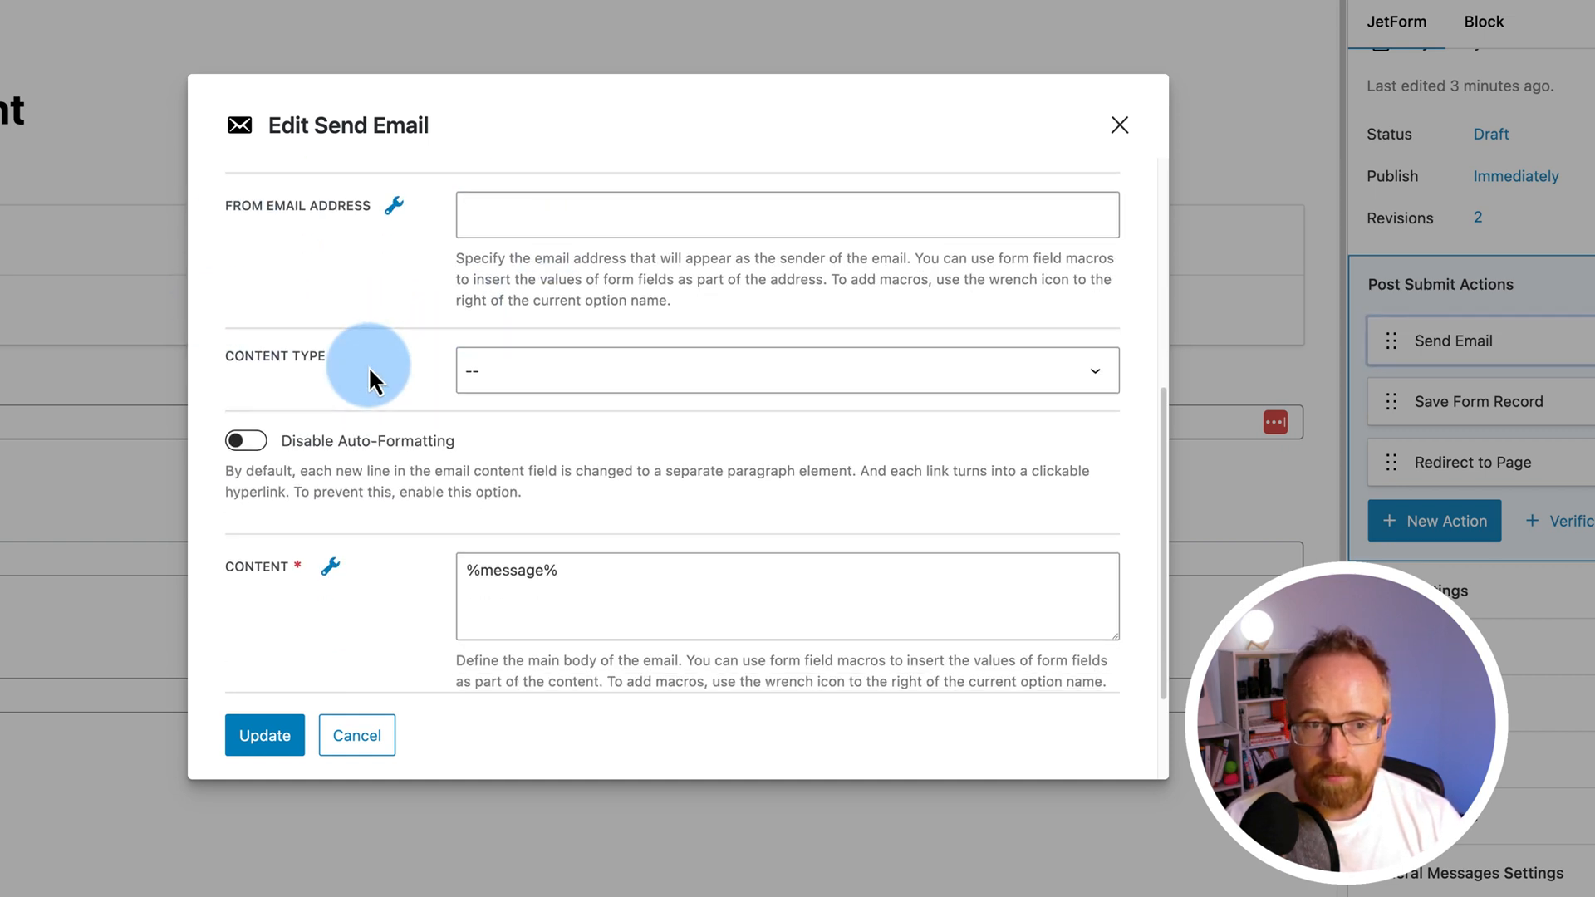
pyautogui.click(786, 369)
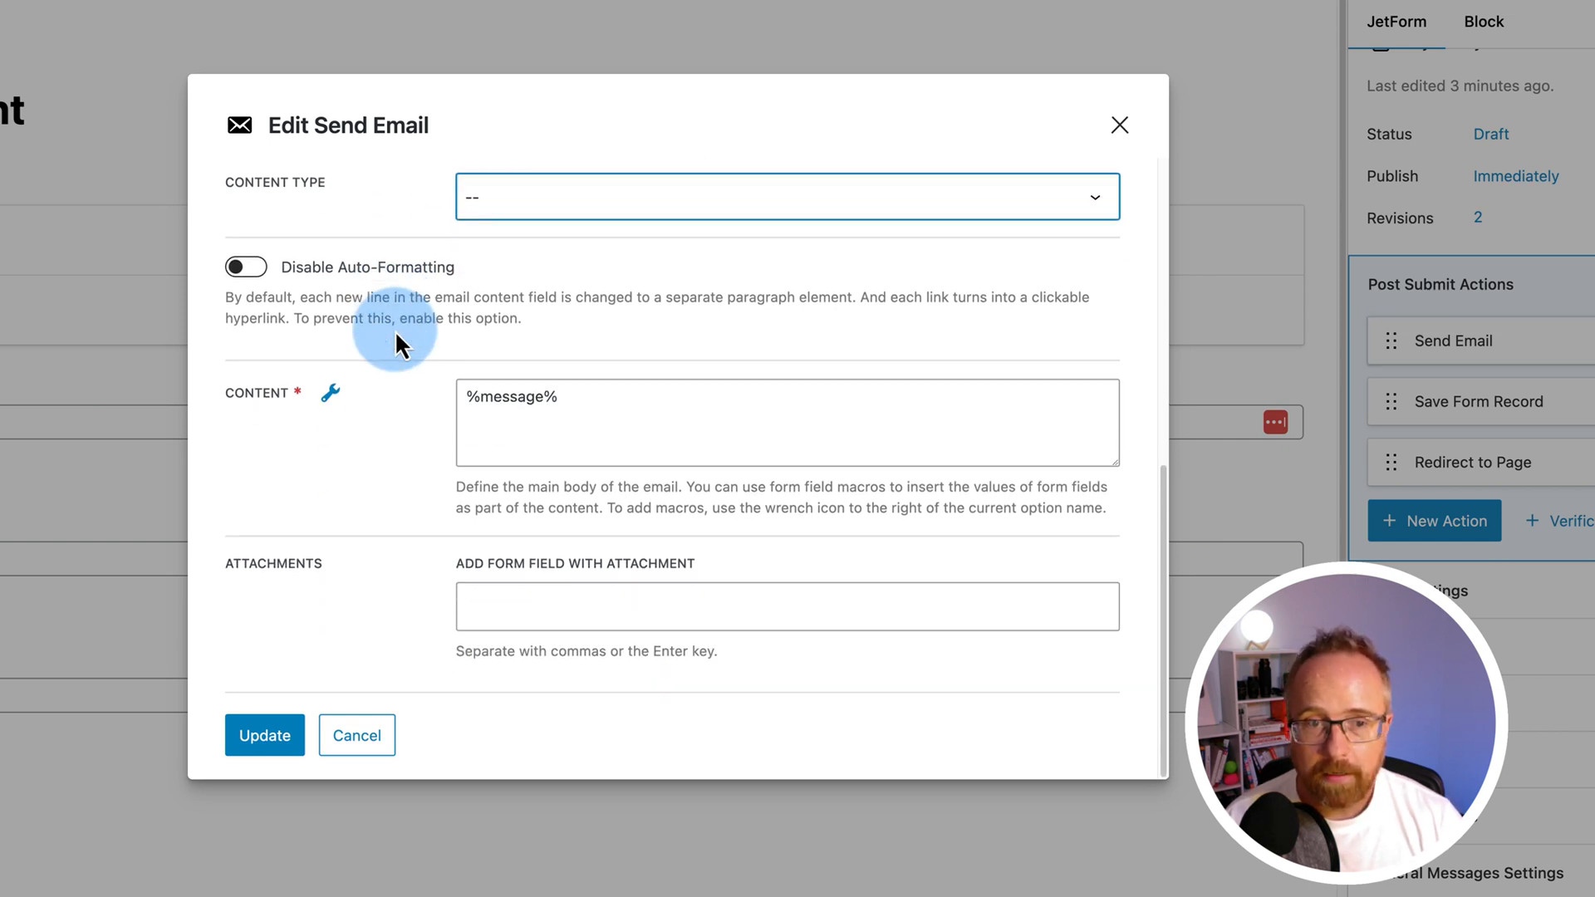
pyautogui.click(785, 422)
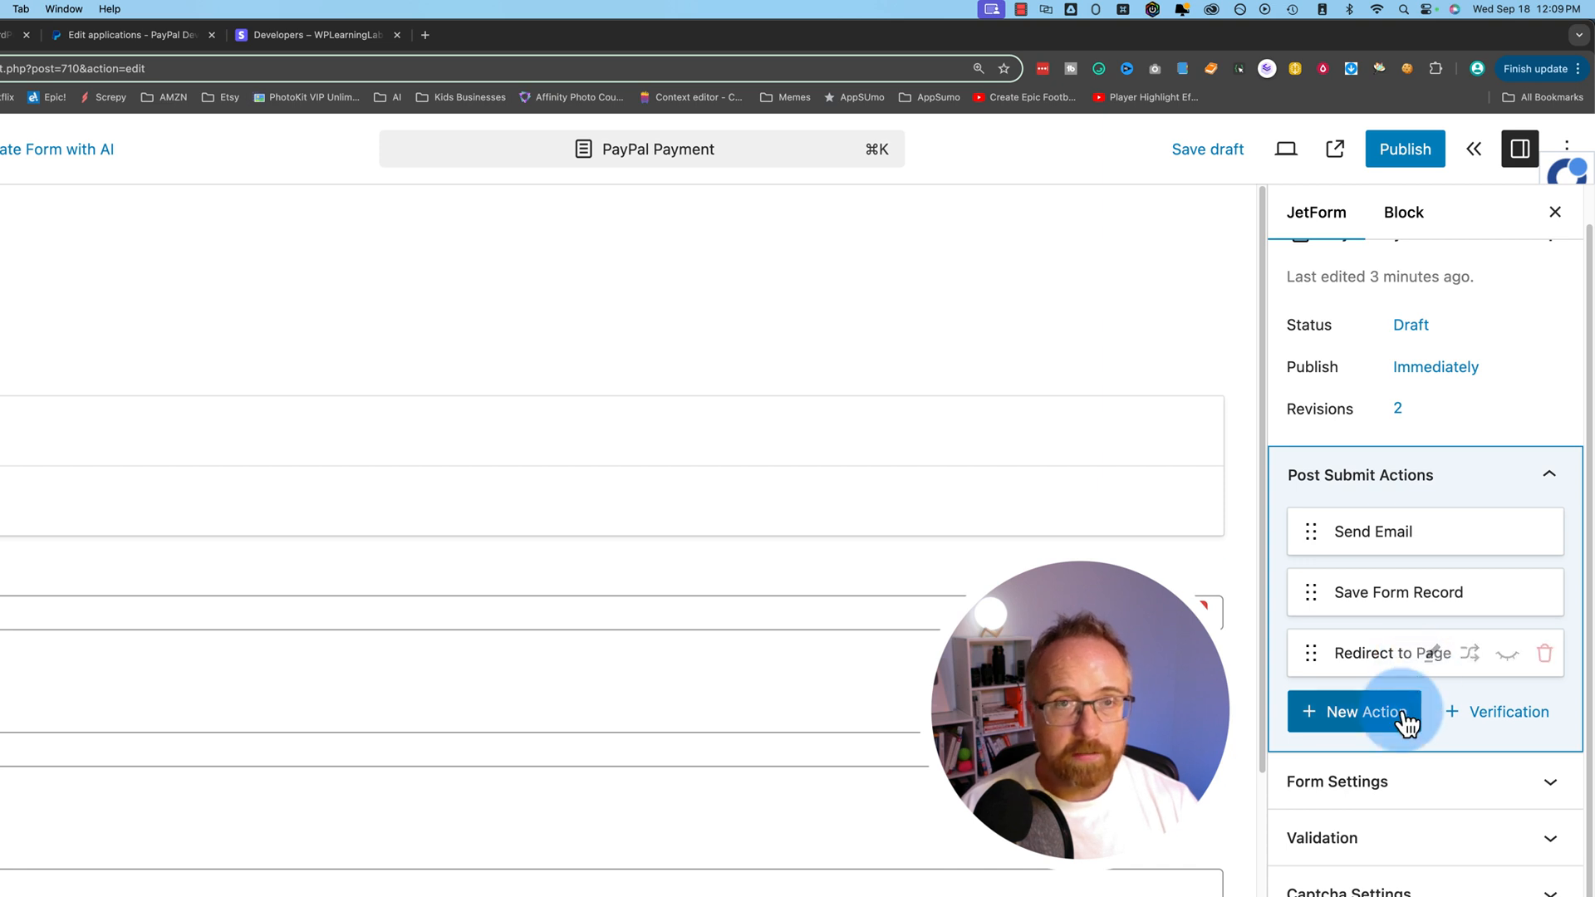
pyautogui.scroll(-3)
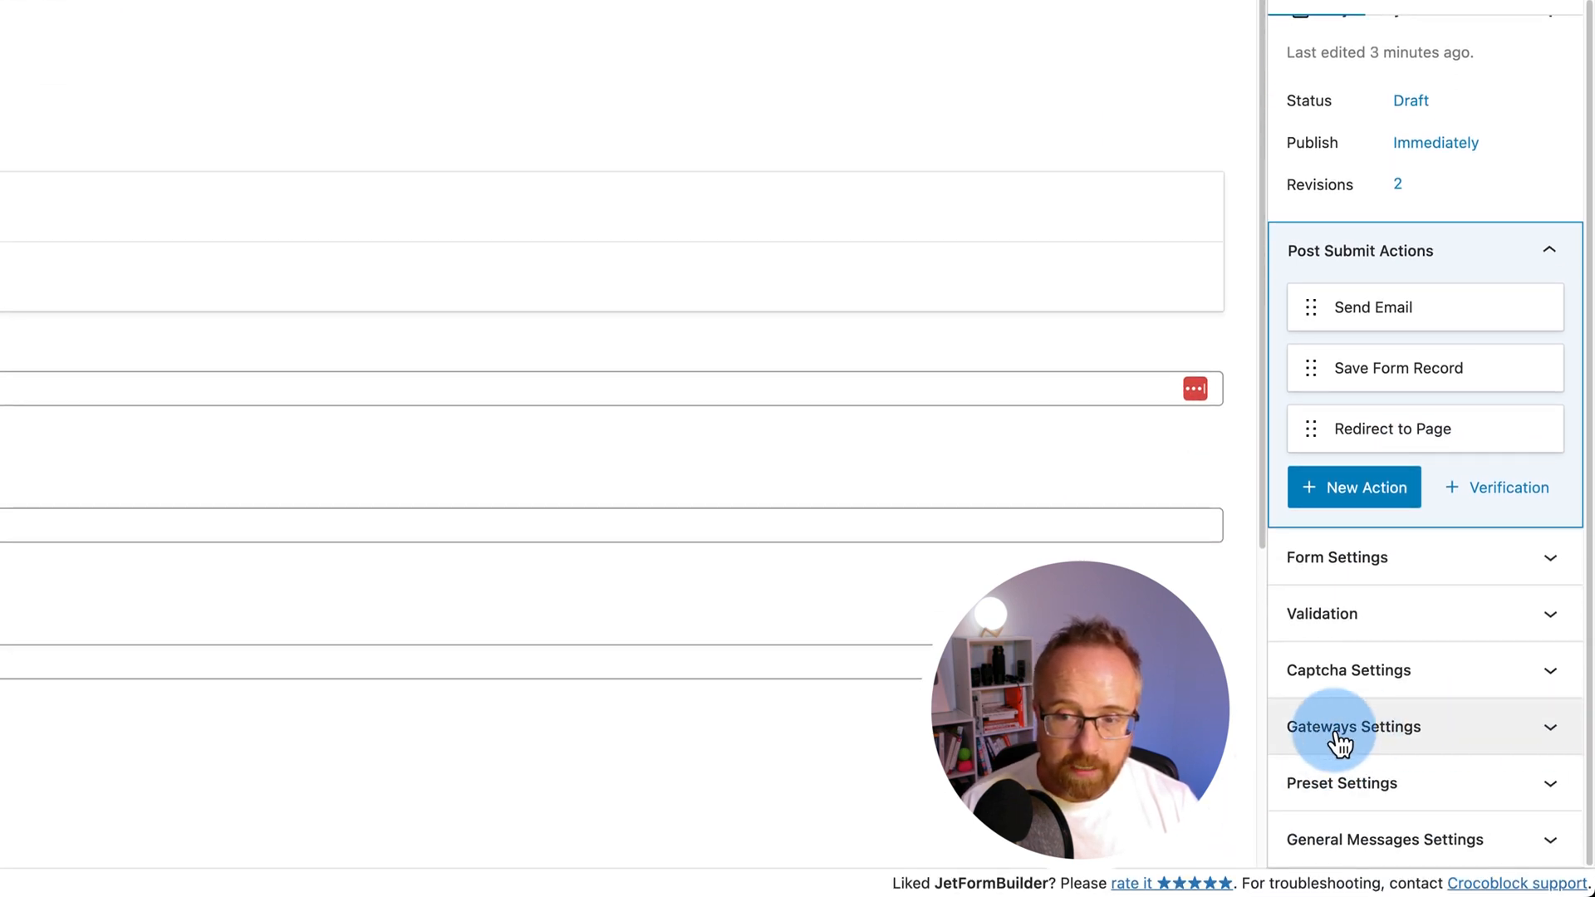
# Select PayPal Checkout as the gateway and bring up its Edit Settings dialog.
pyautogui.click(1354, 726)
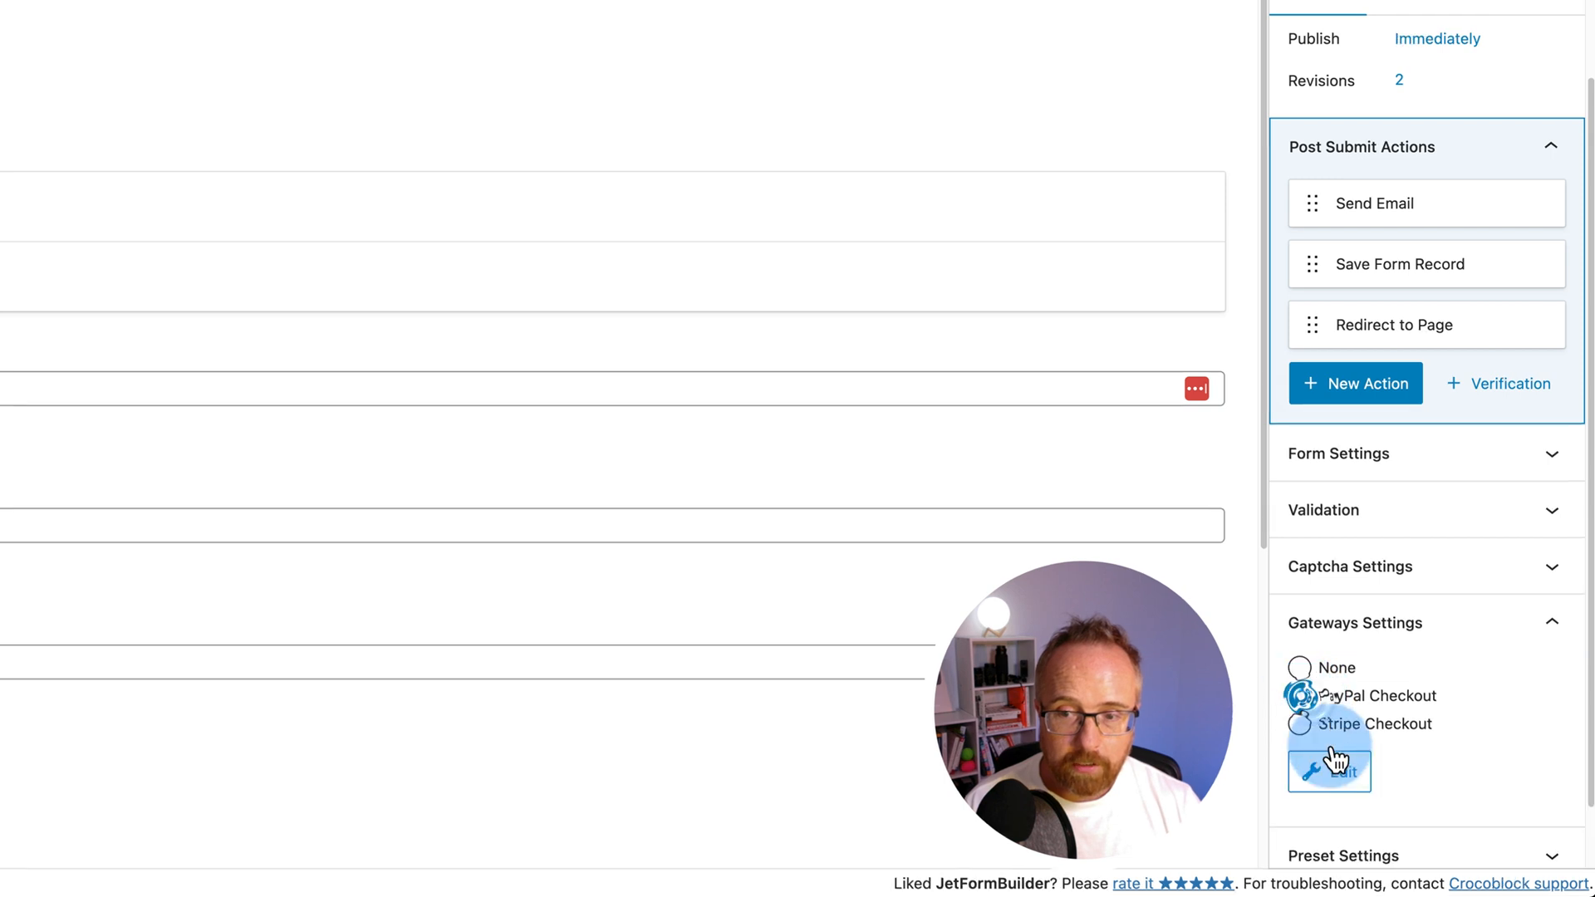
pyautogui.click(1328, 769)
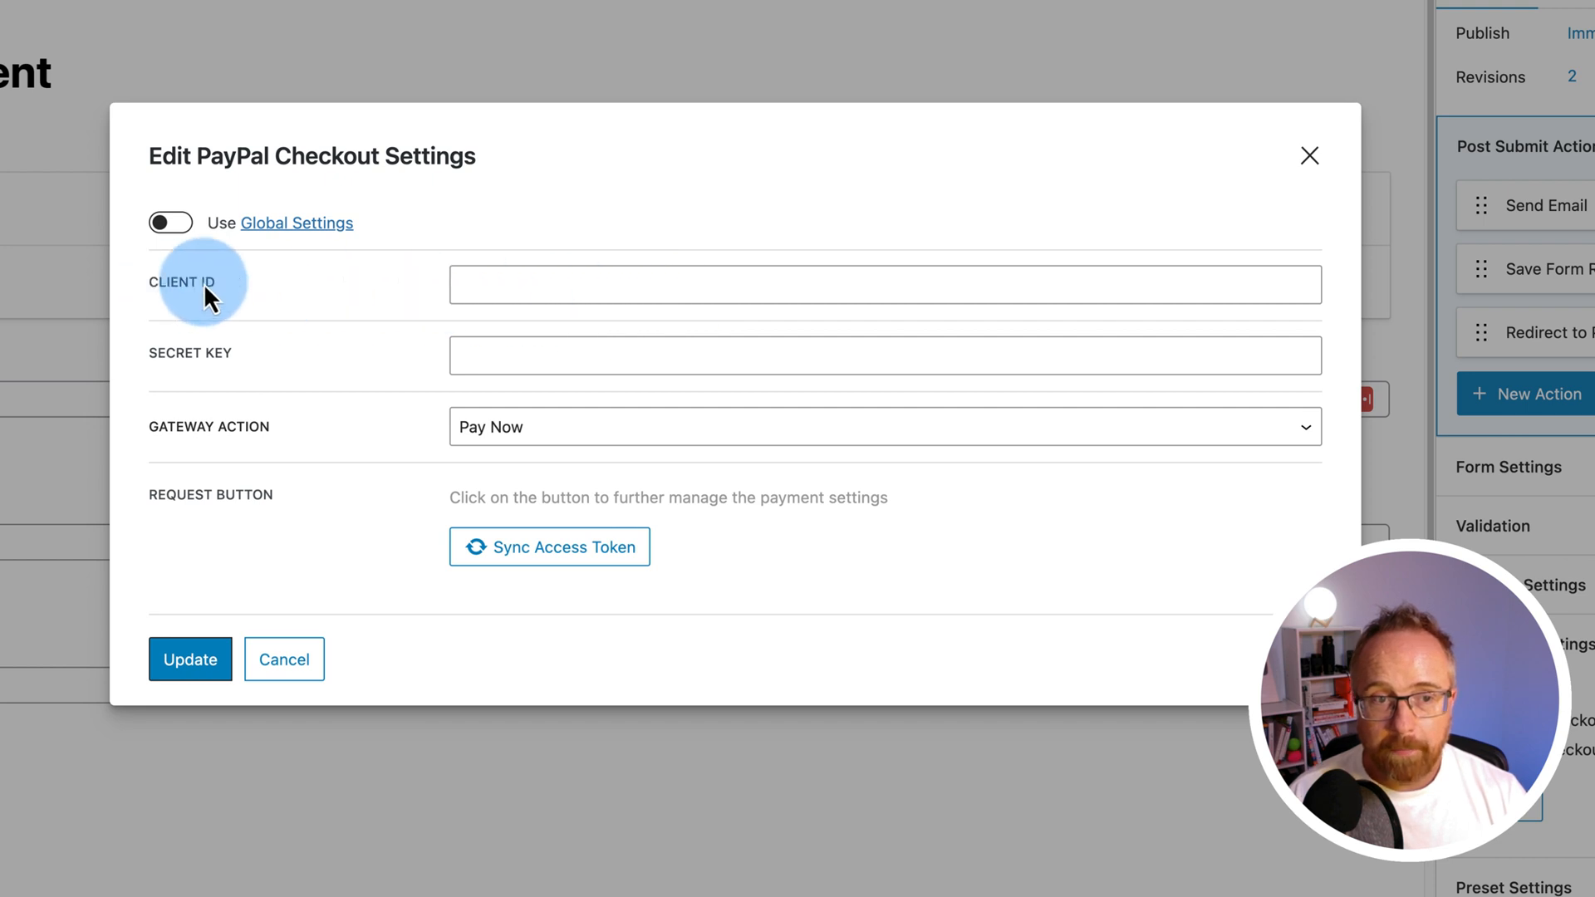
pyautogui.moveTo(528, 421)
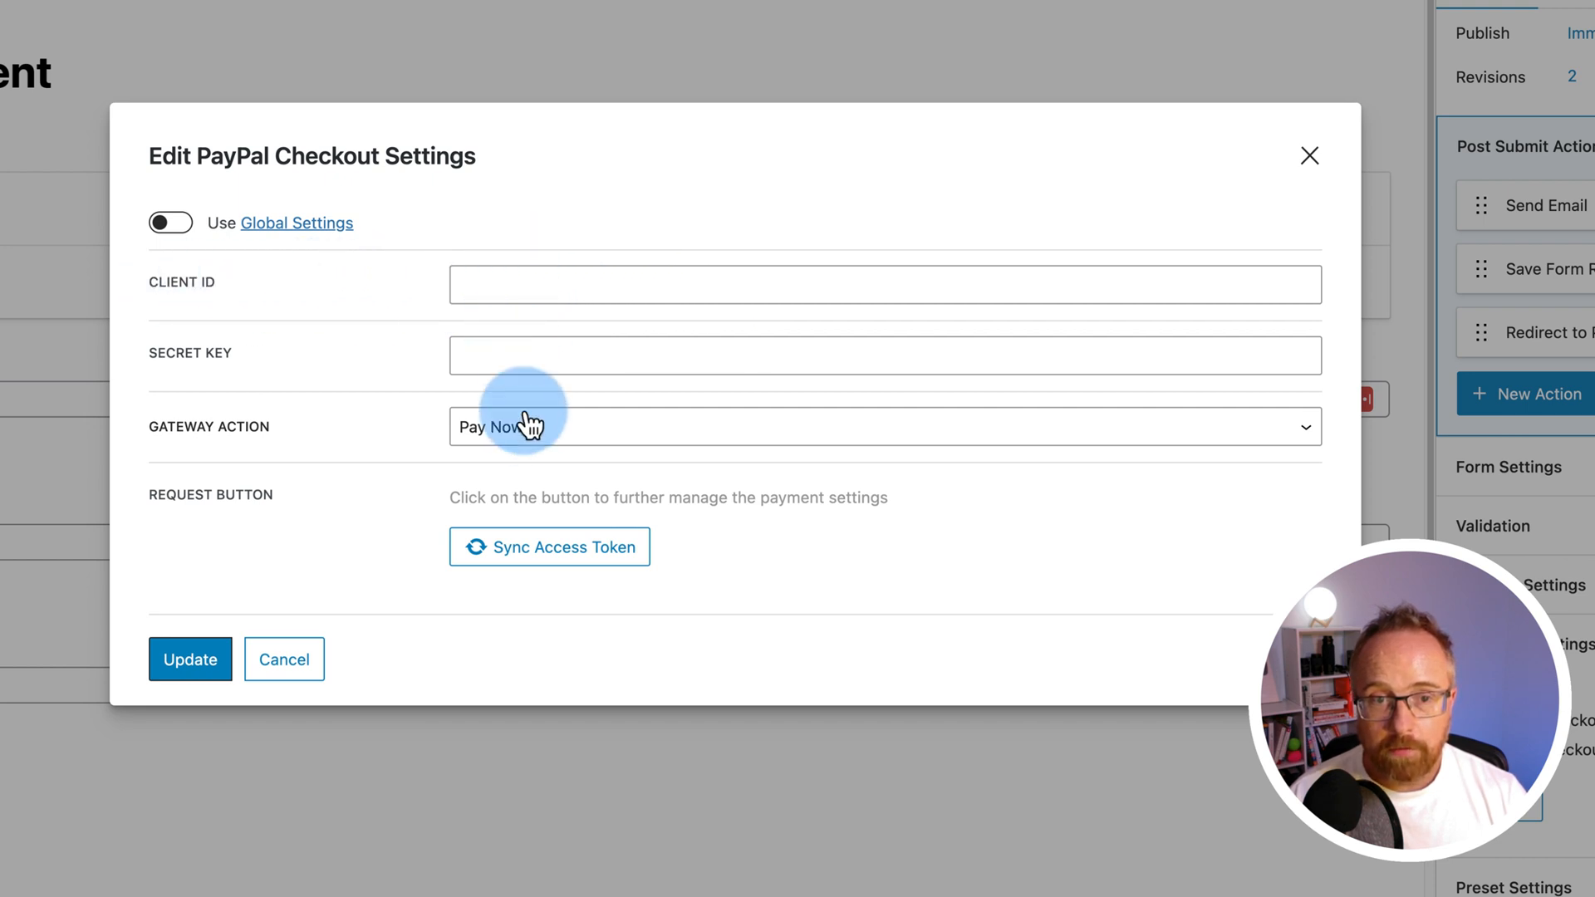
pyautogui.moveTo(511, 355)
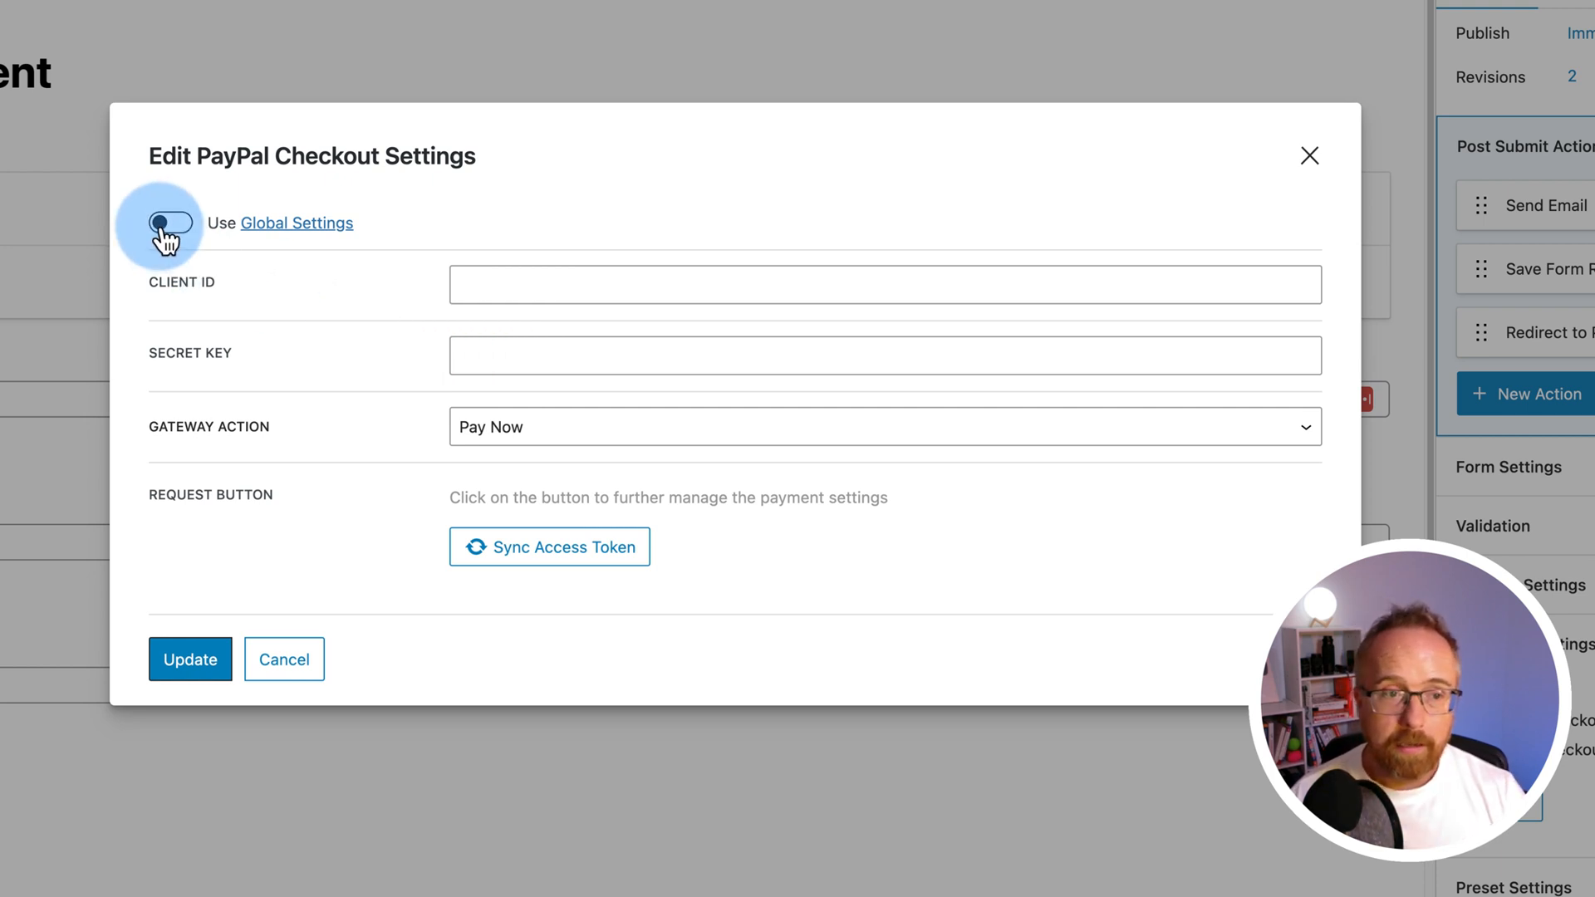
# Enable Use Global Settings for PayPal credentials and sync the access token.
pyautogui.click(170, 222)
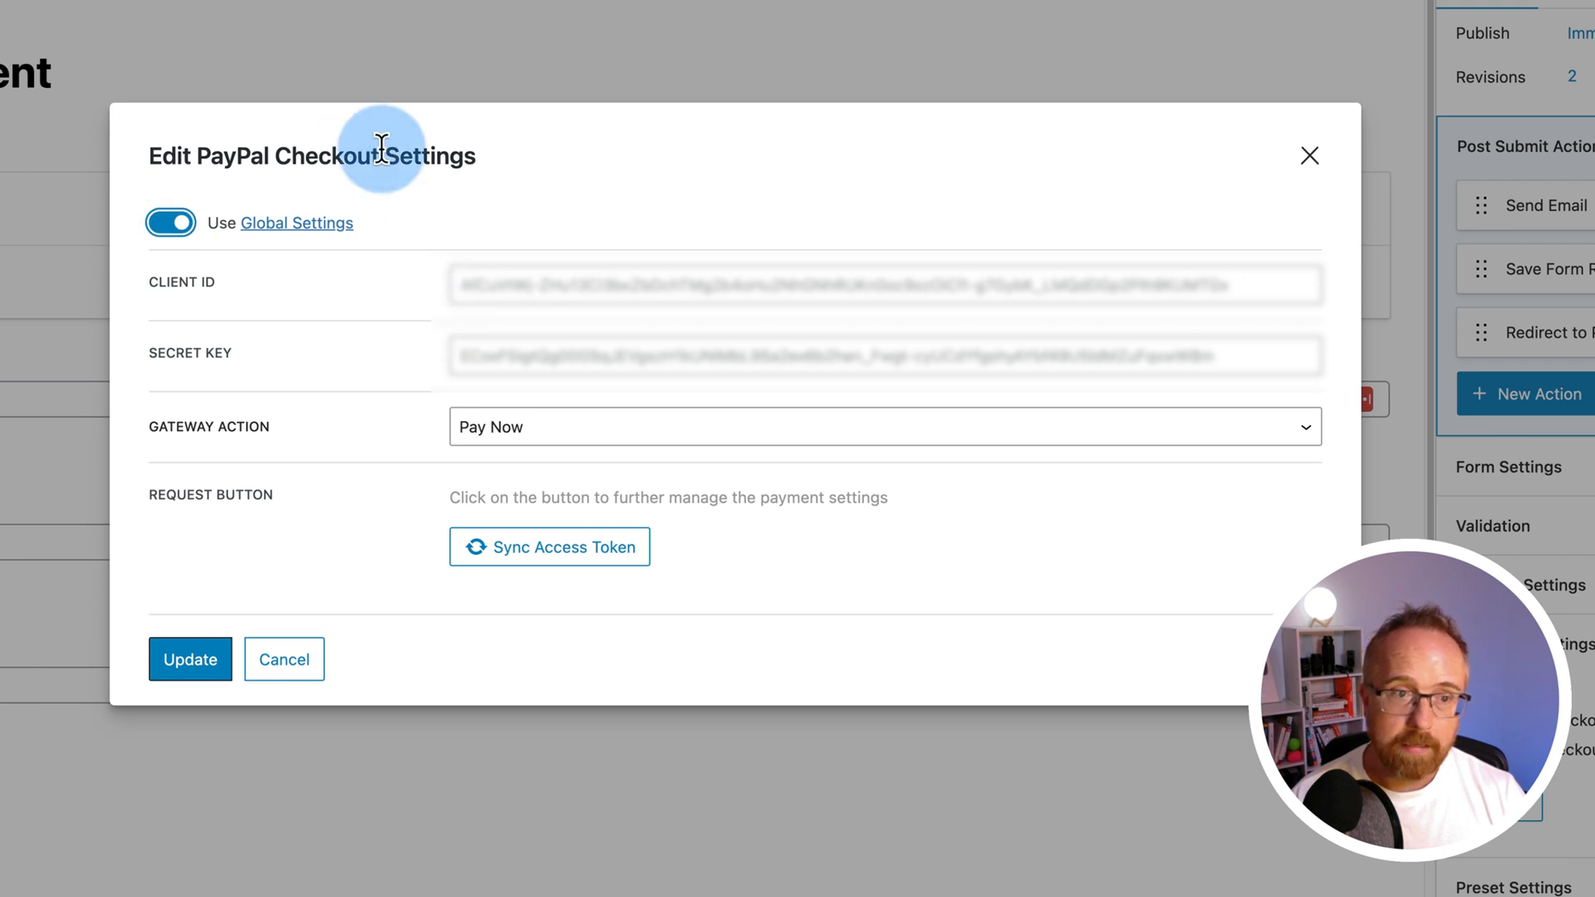
pyautogui.moveTo(738, 334)
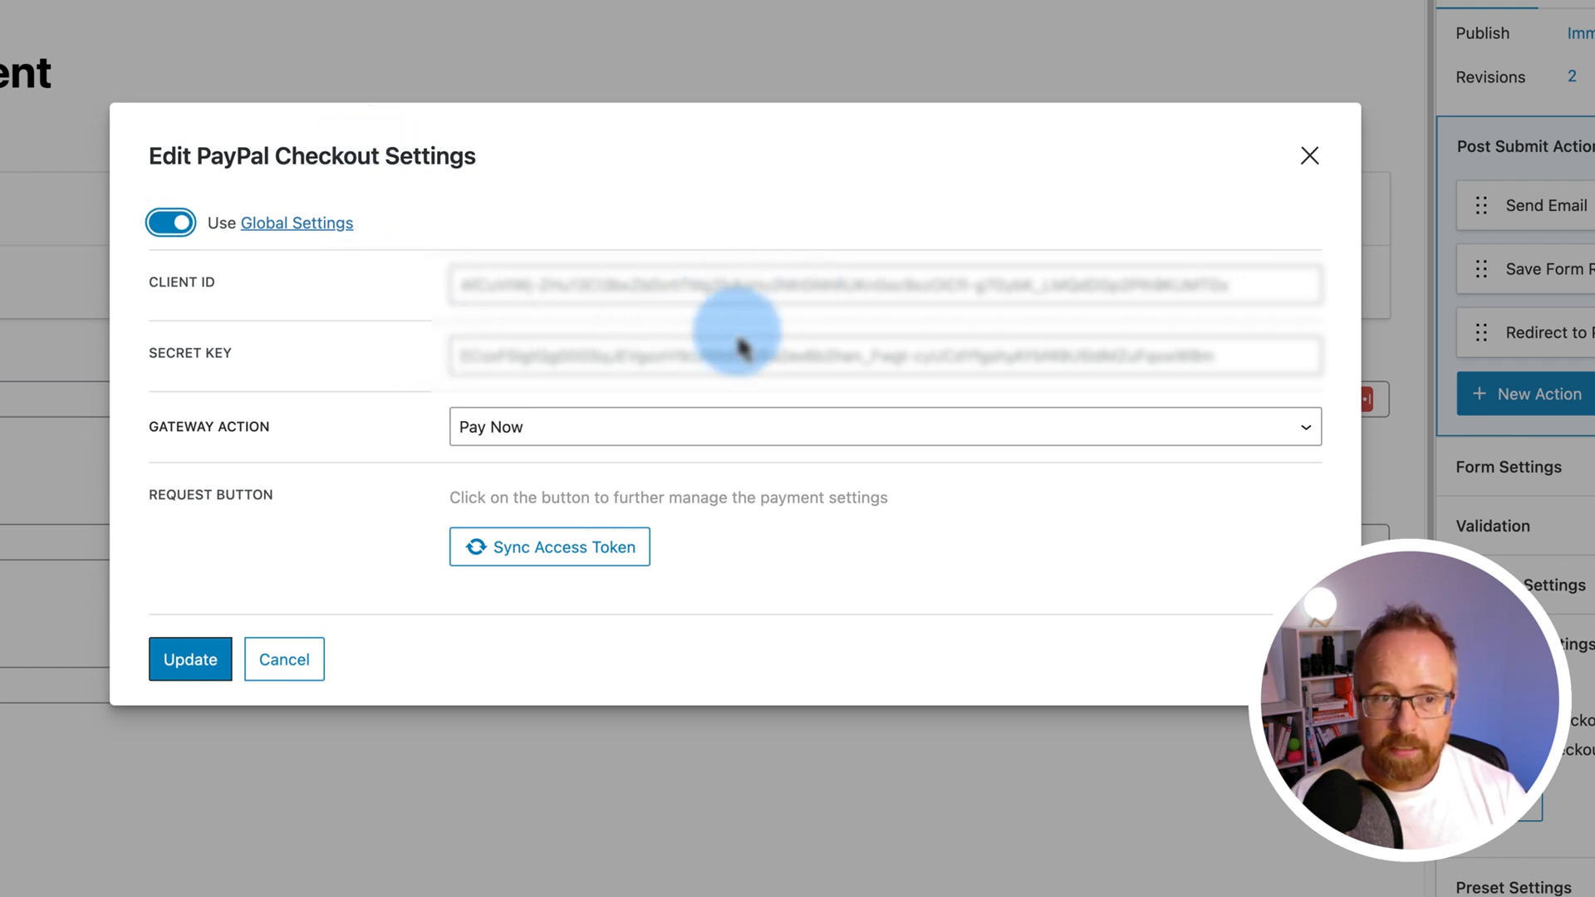
pyautogui.click(882, 426)
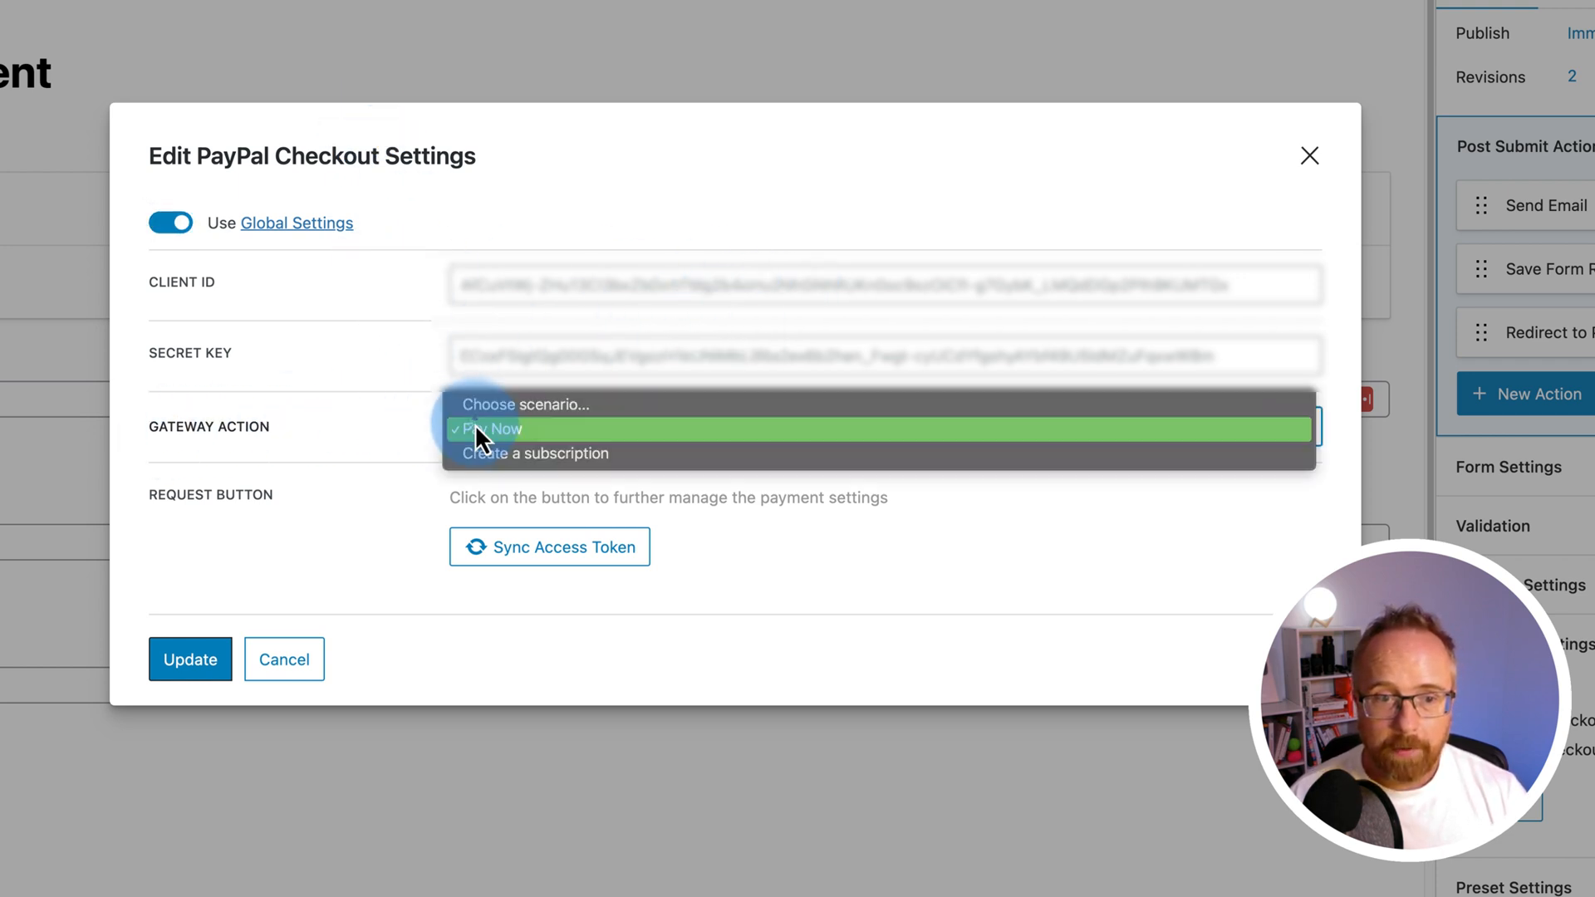
pyautogui.moveTo(487, 454)
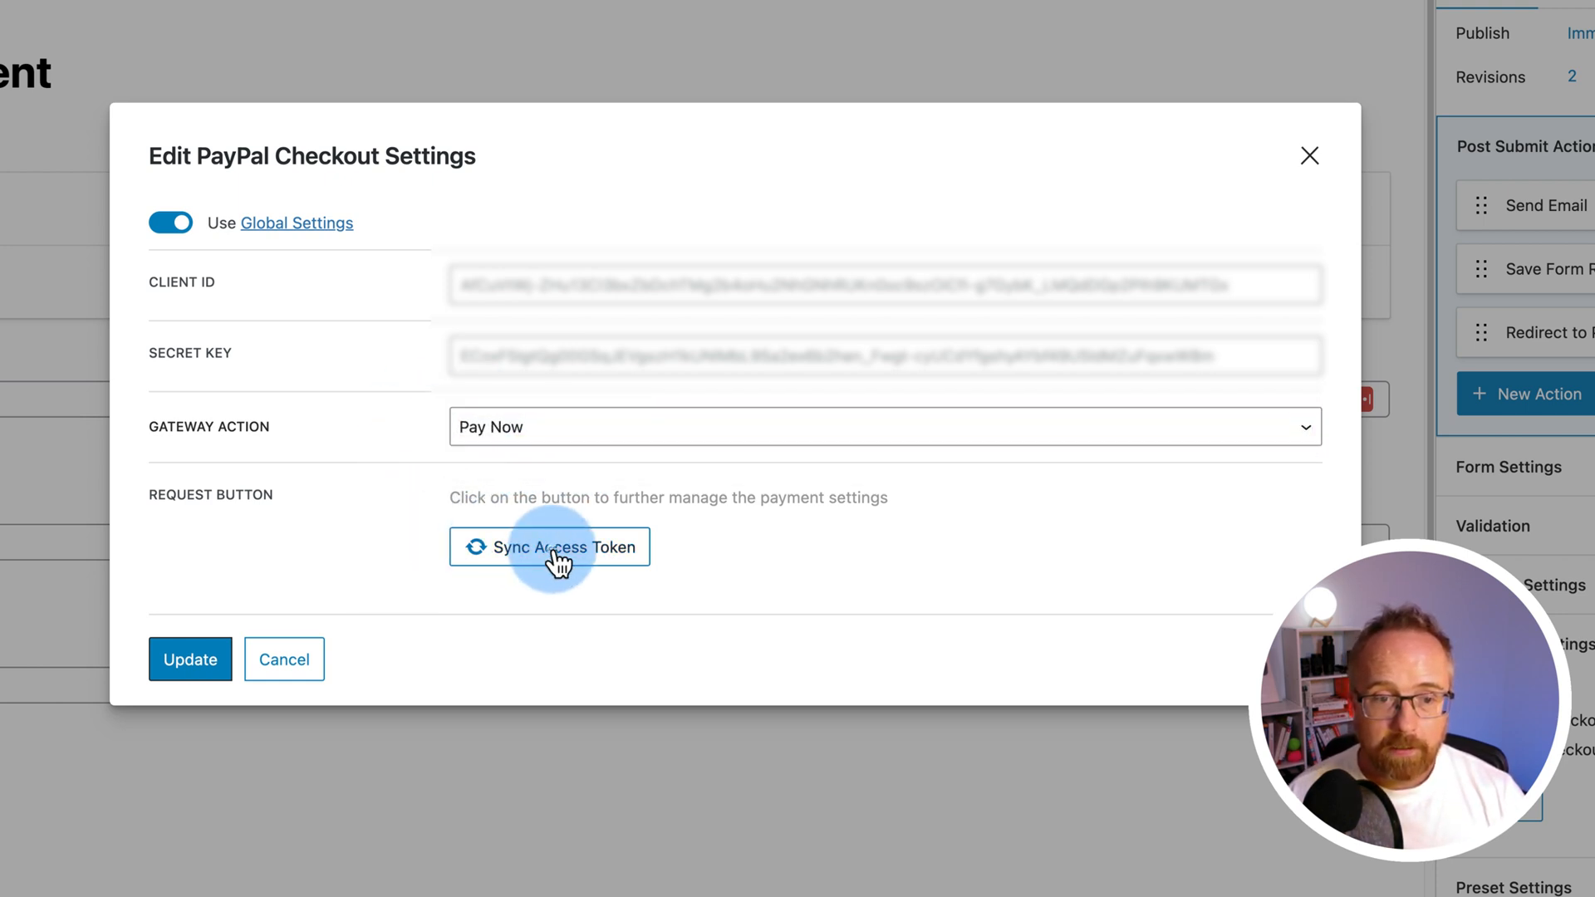
pyautogui.click(550, 546)
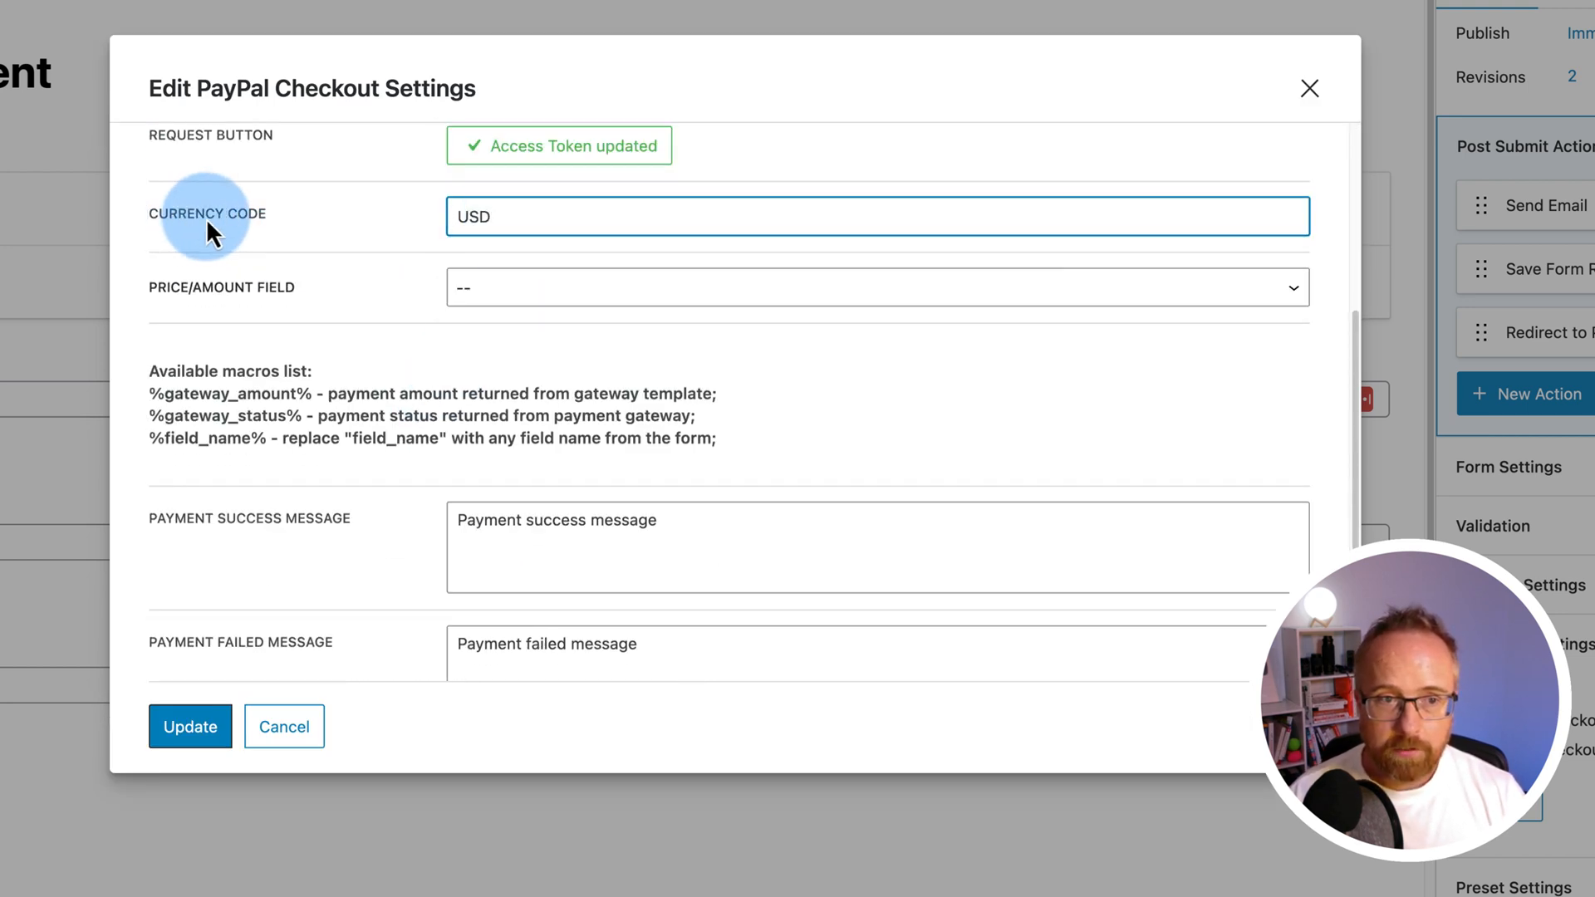
# Keep USD currency, set Price/Amount Field to price and update the gateway settings.
pyautogui.click(483, 216)
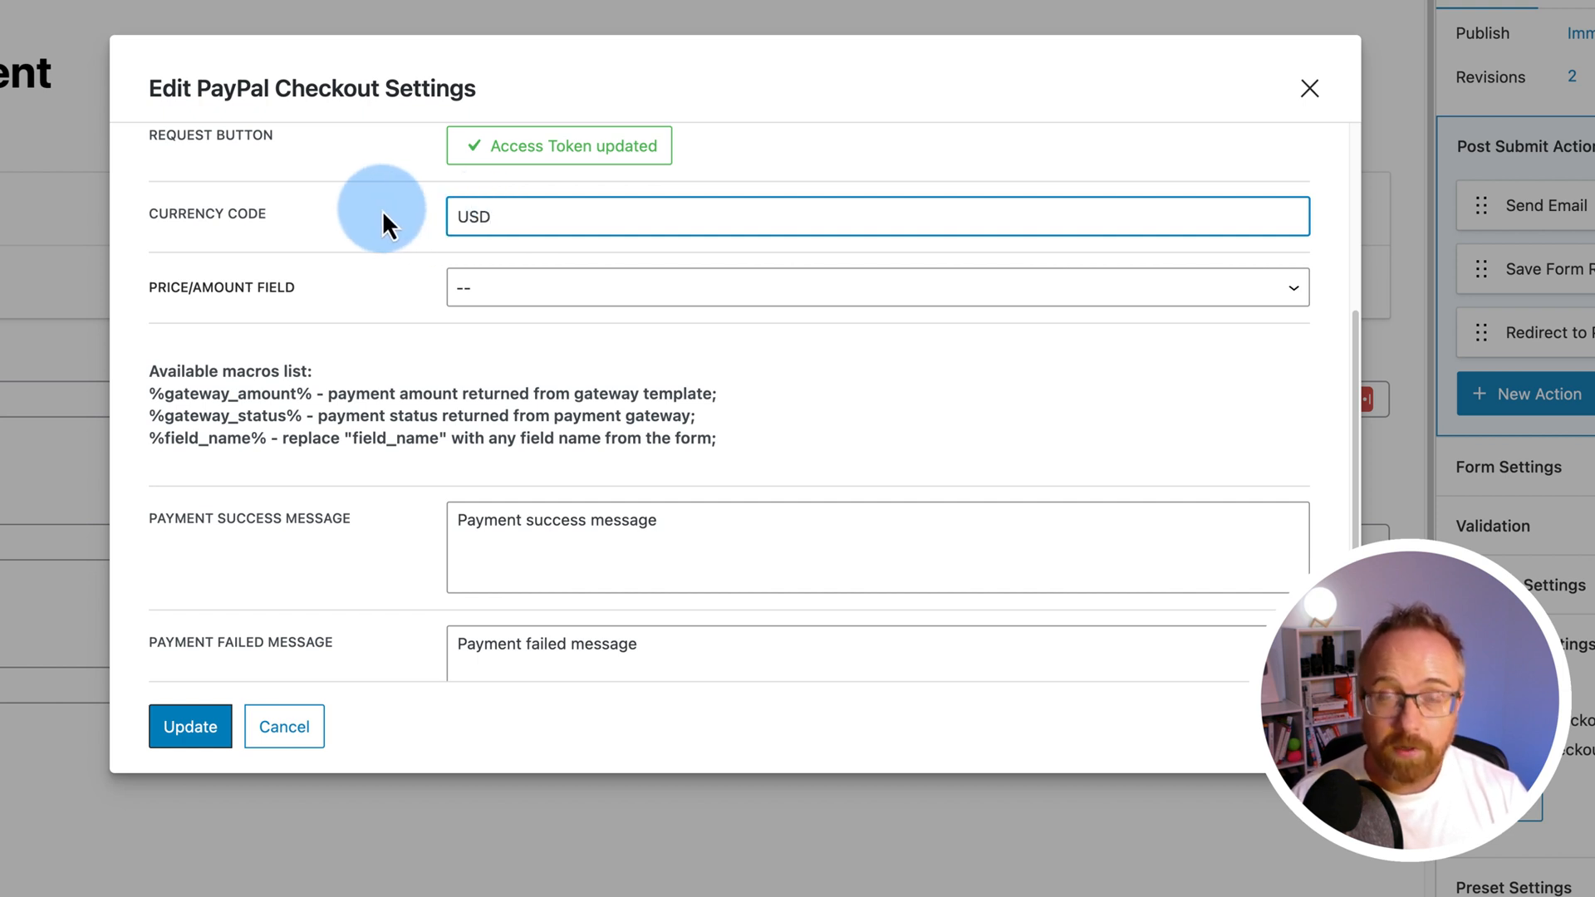
pyautogui.moveTo(255, 229)
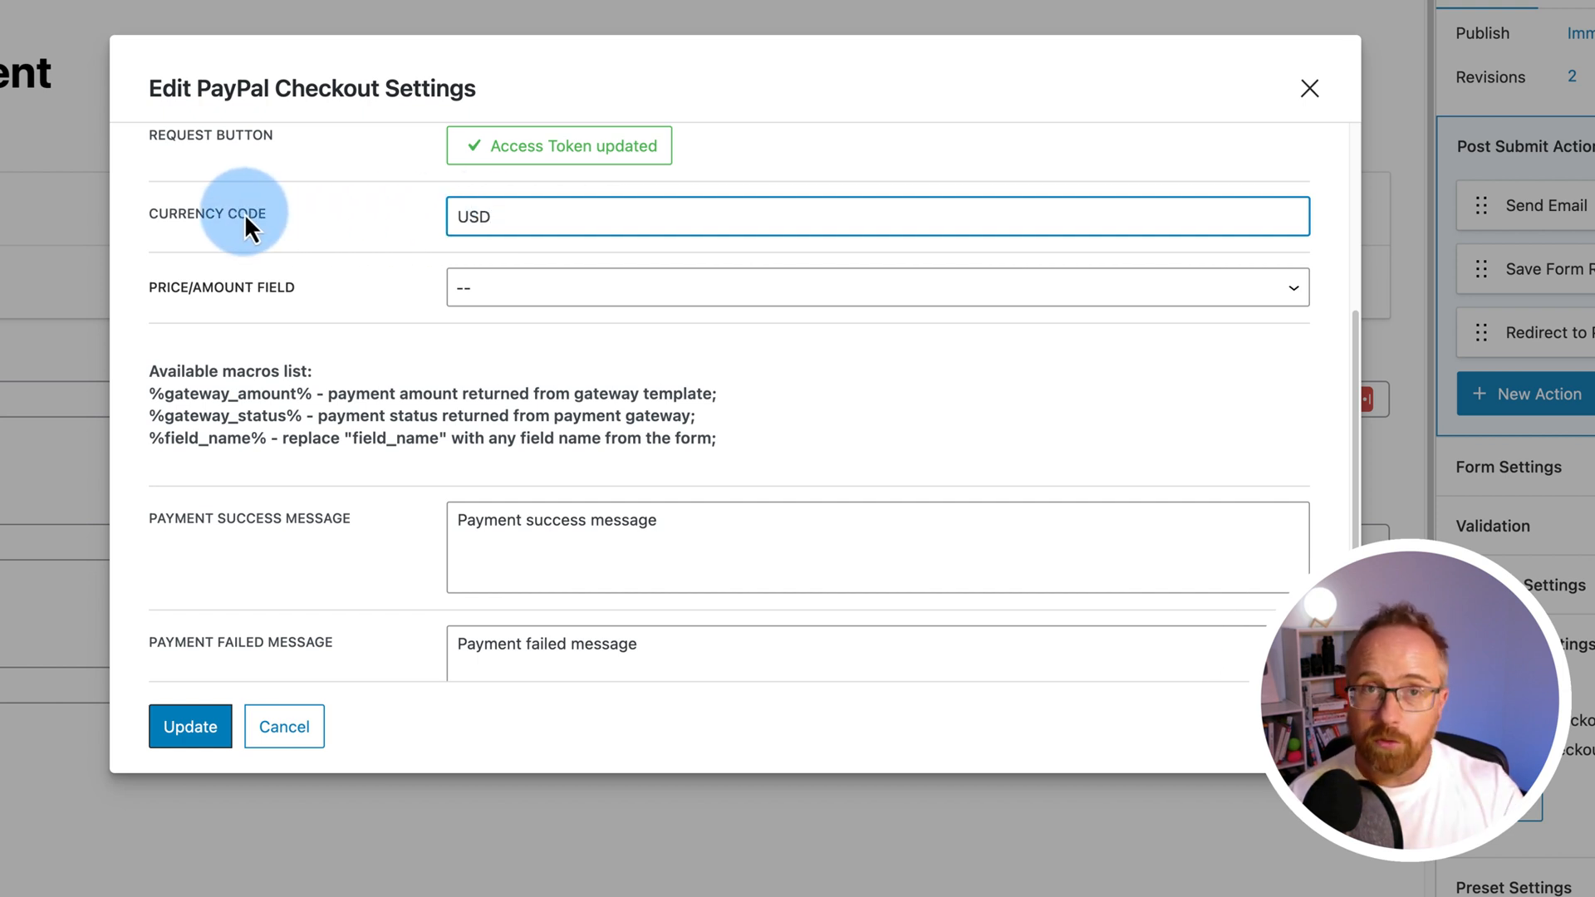
pyautogui.click(877, 216)
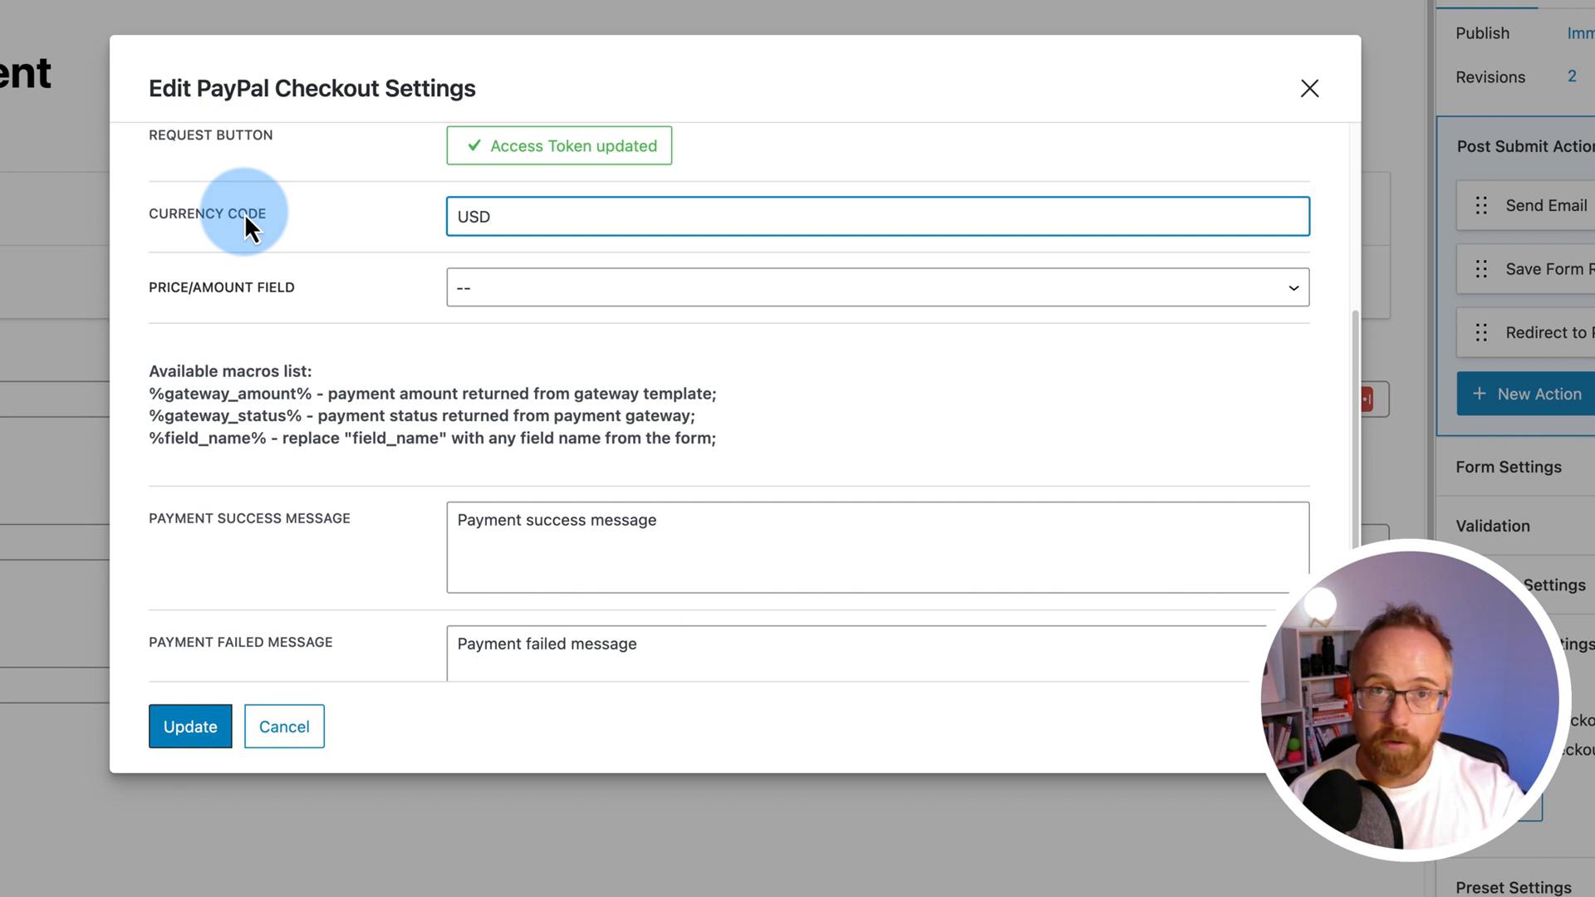
pyautogui.click(875, 287)
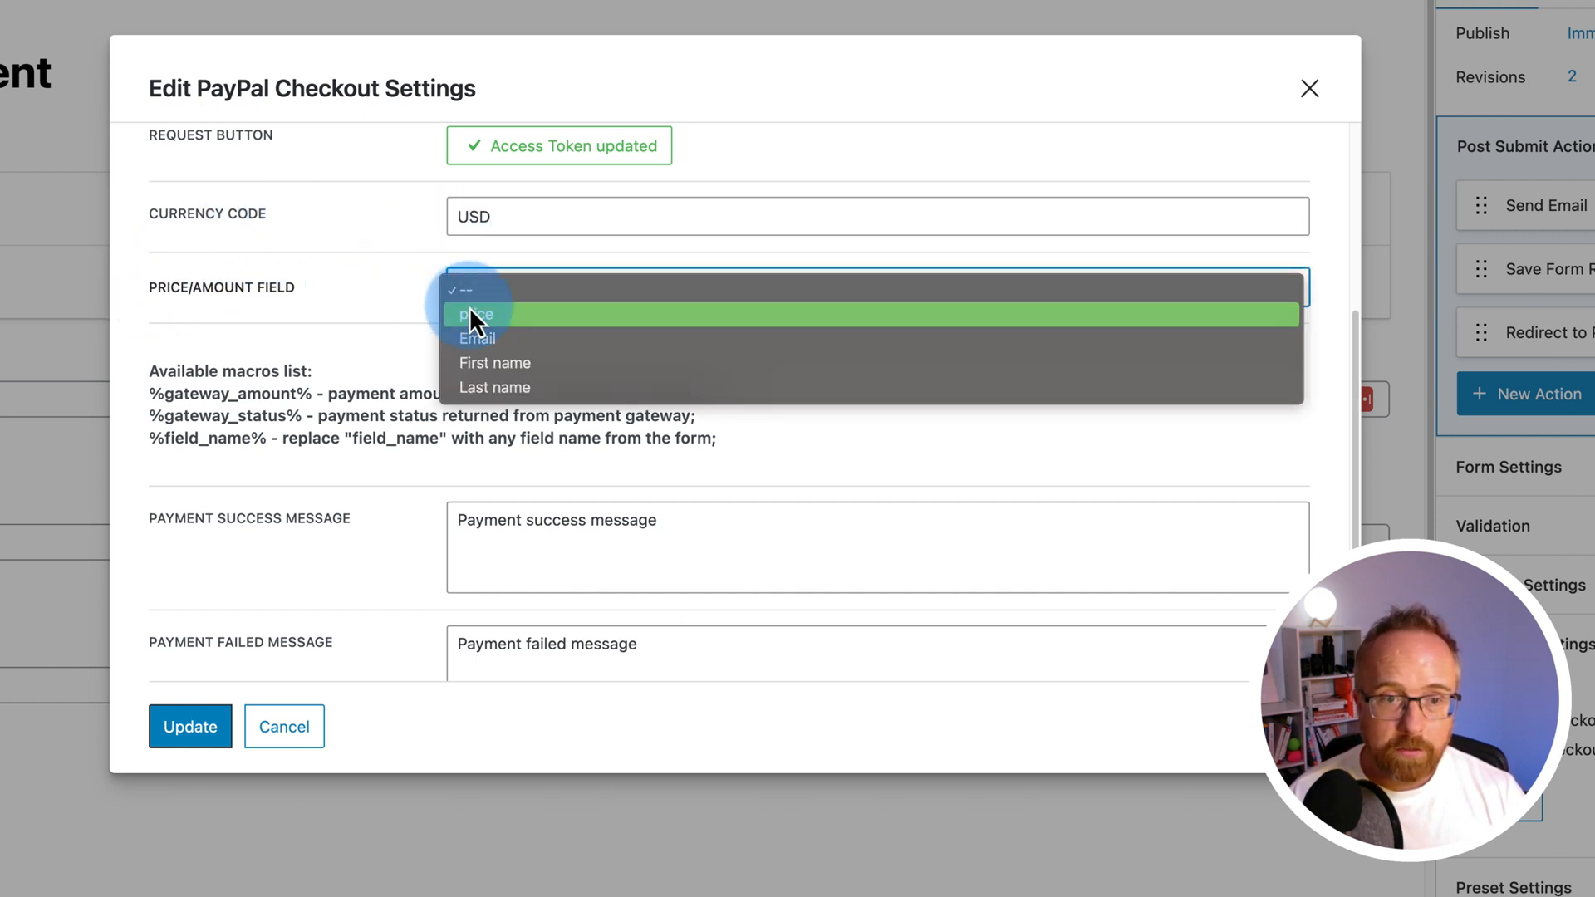
pyautogui.click(477, 315)
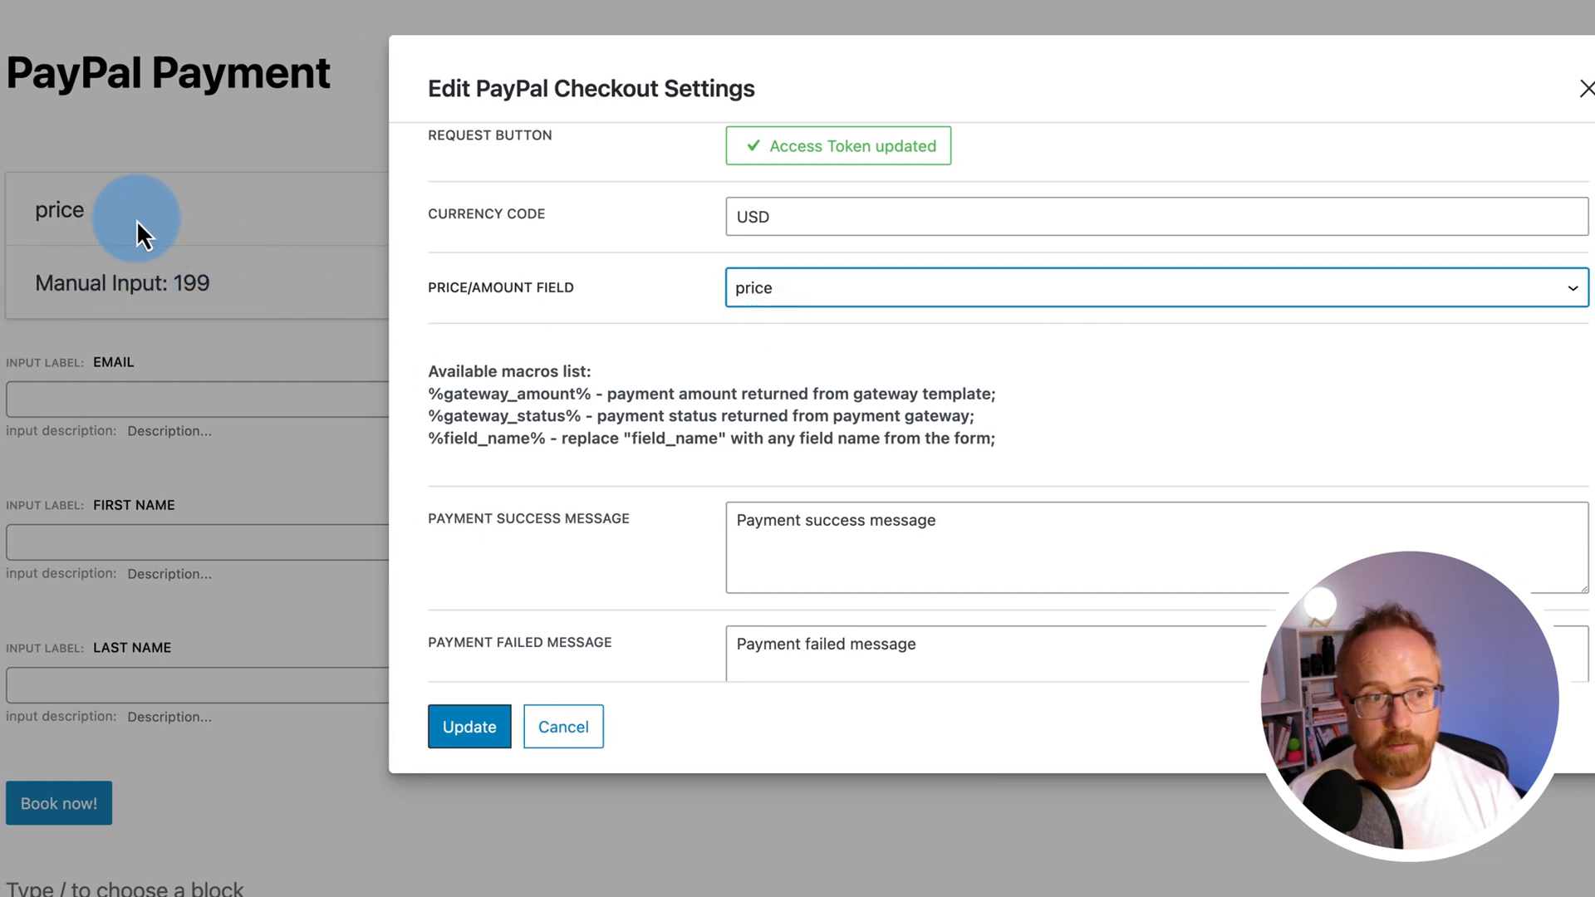
pyautogui.moveTo(163, 287)
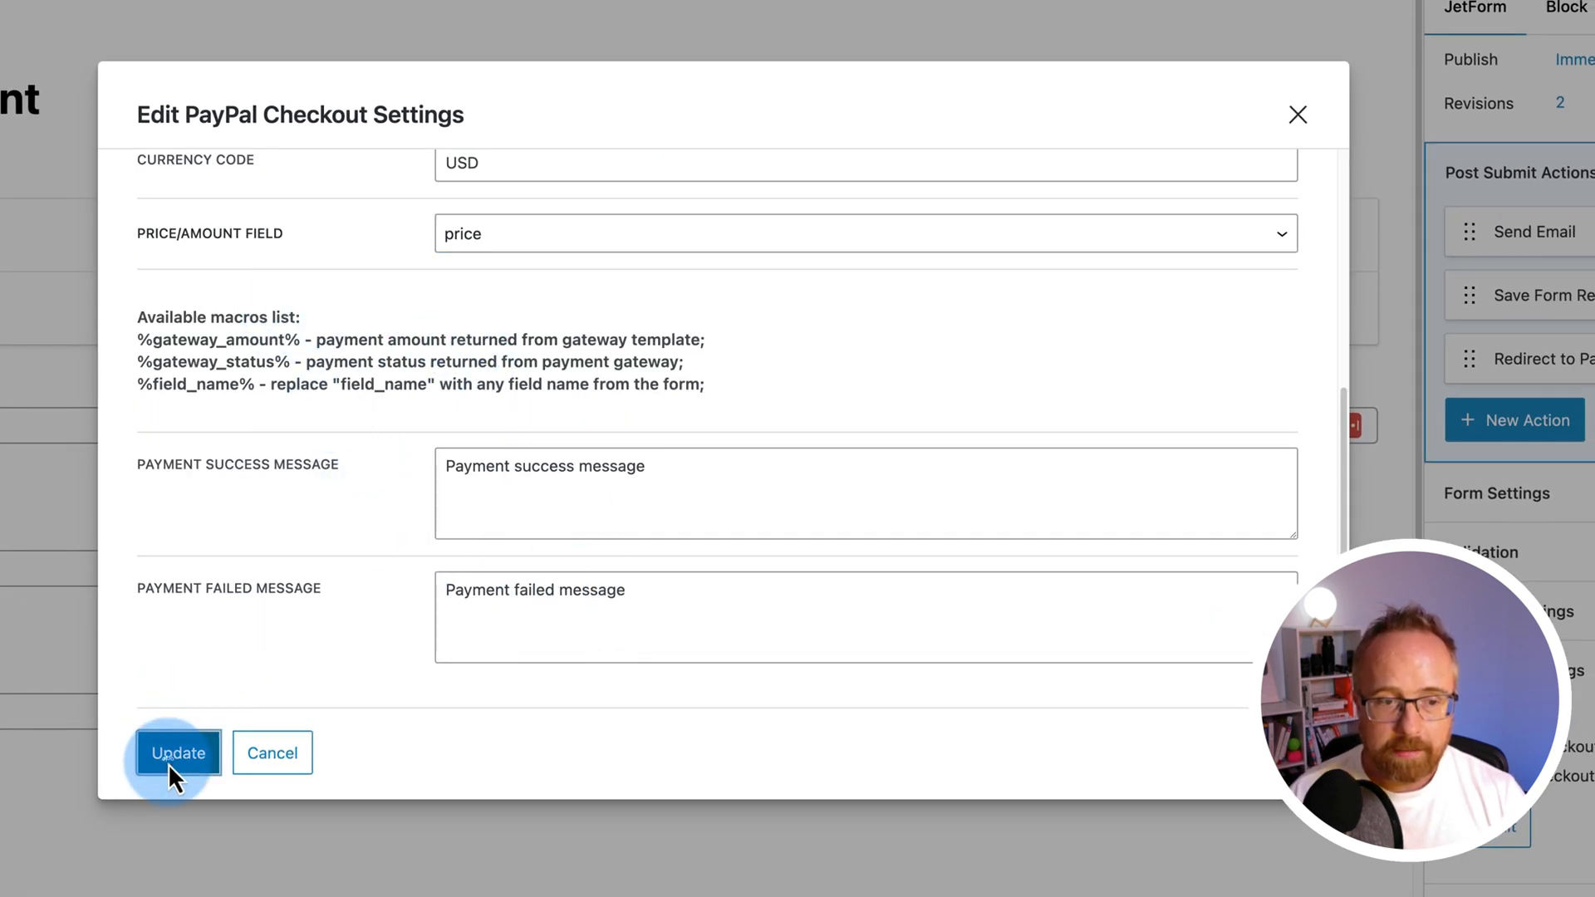
pyautogui.click(177, 752)
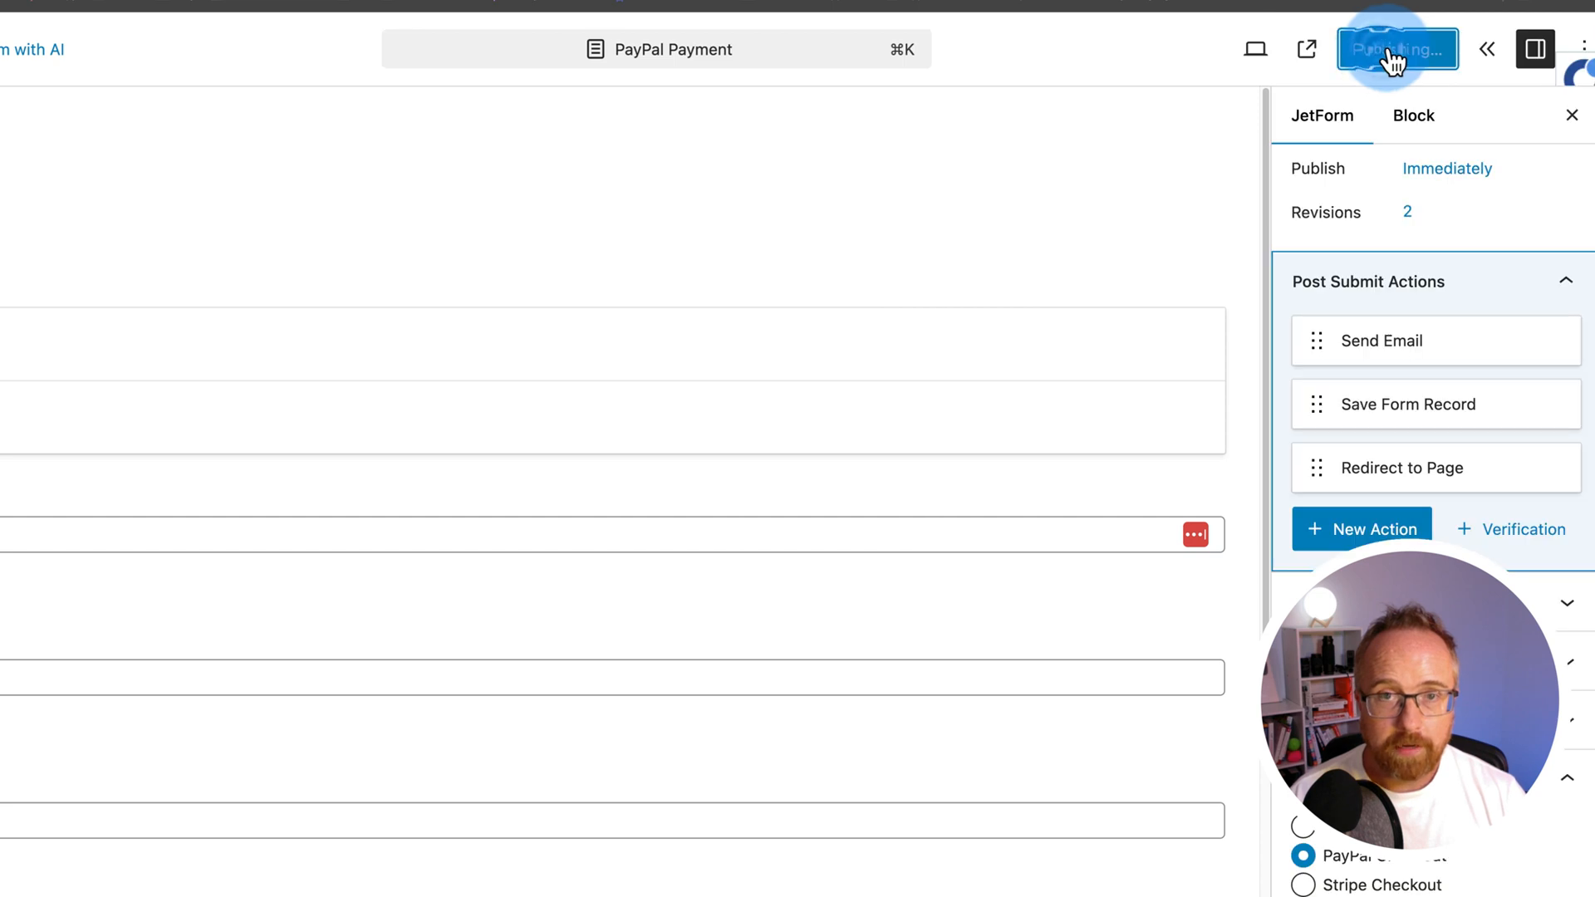
# Publish the PayPal Payment form, preview it live and return to the JetFormBuilder Forms list.
pyautogui.click(1397, 48)
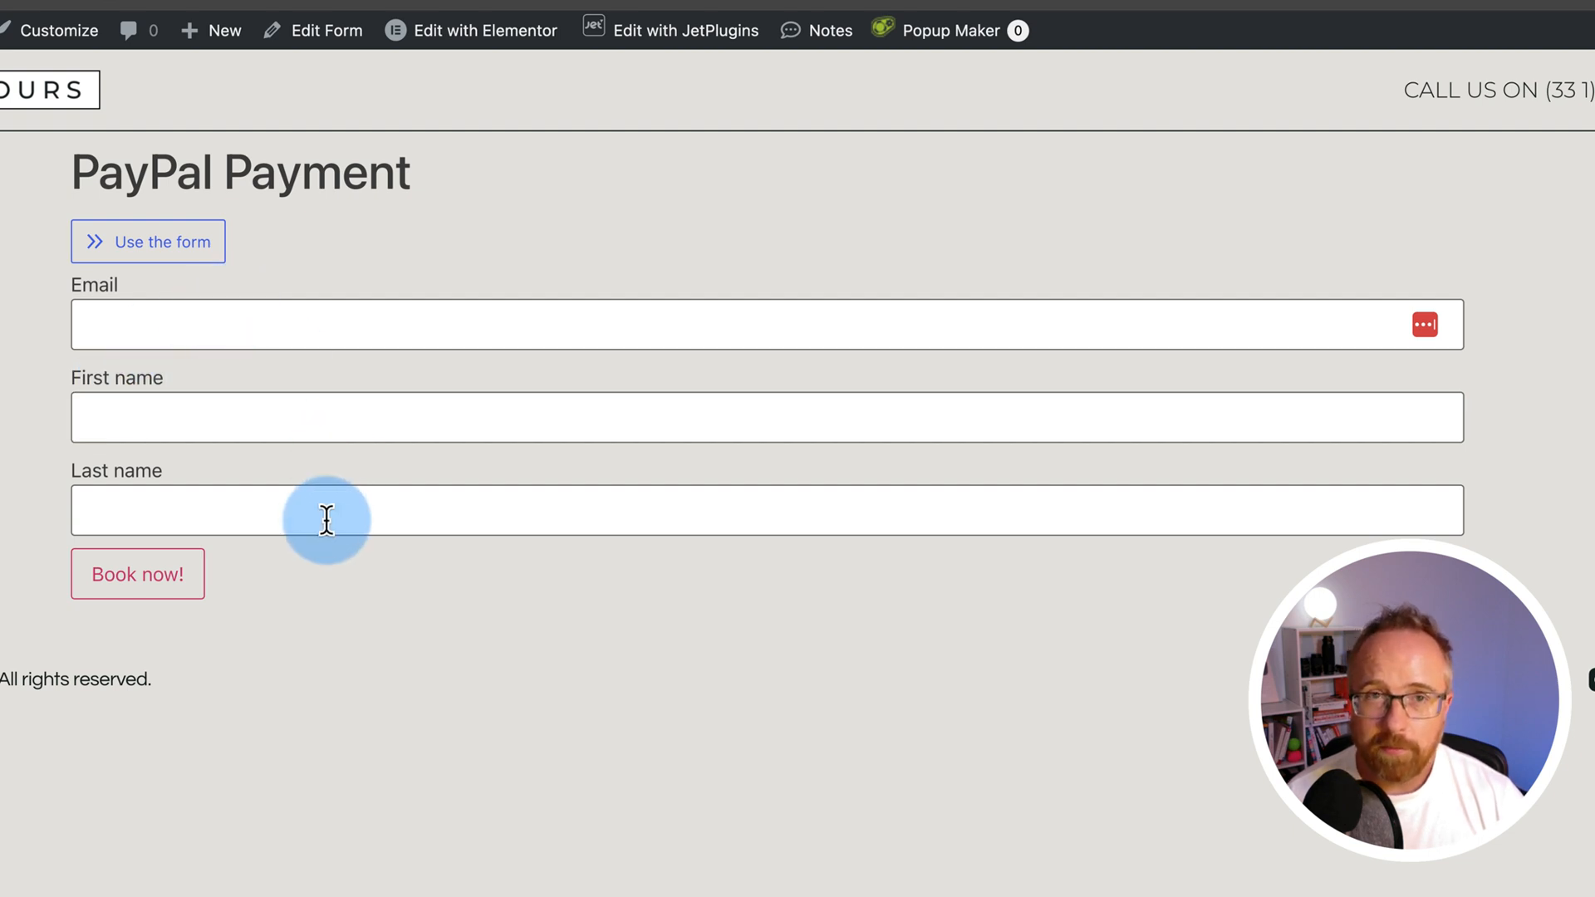
pyautogui.moveTo(492, 367)
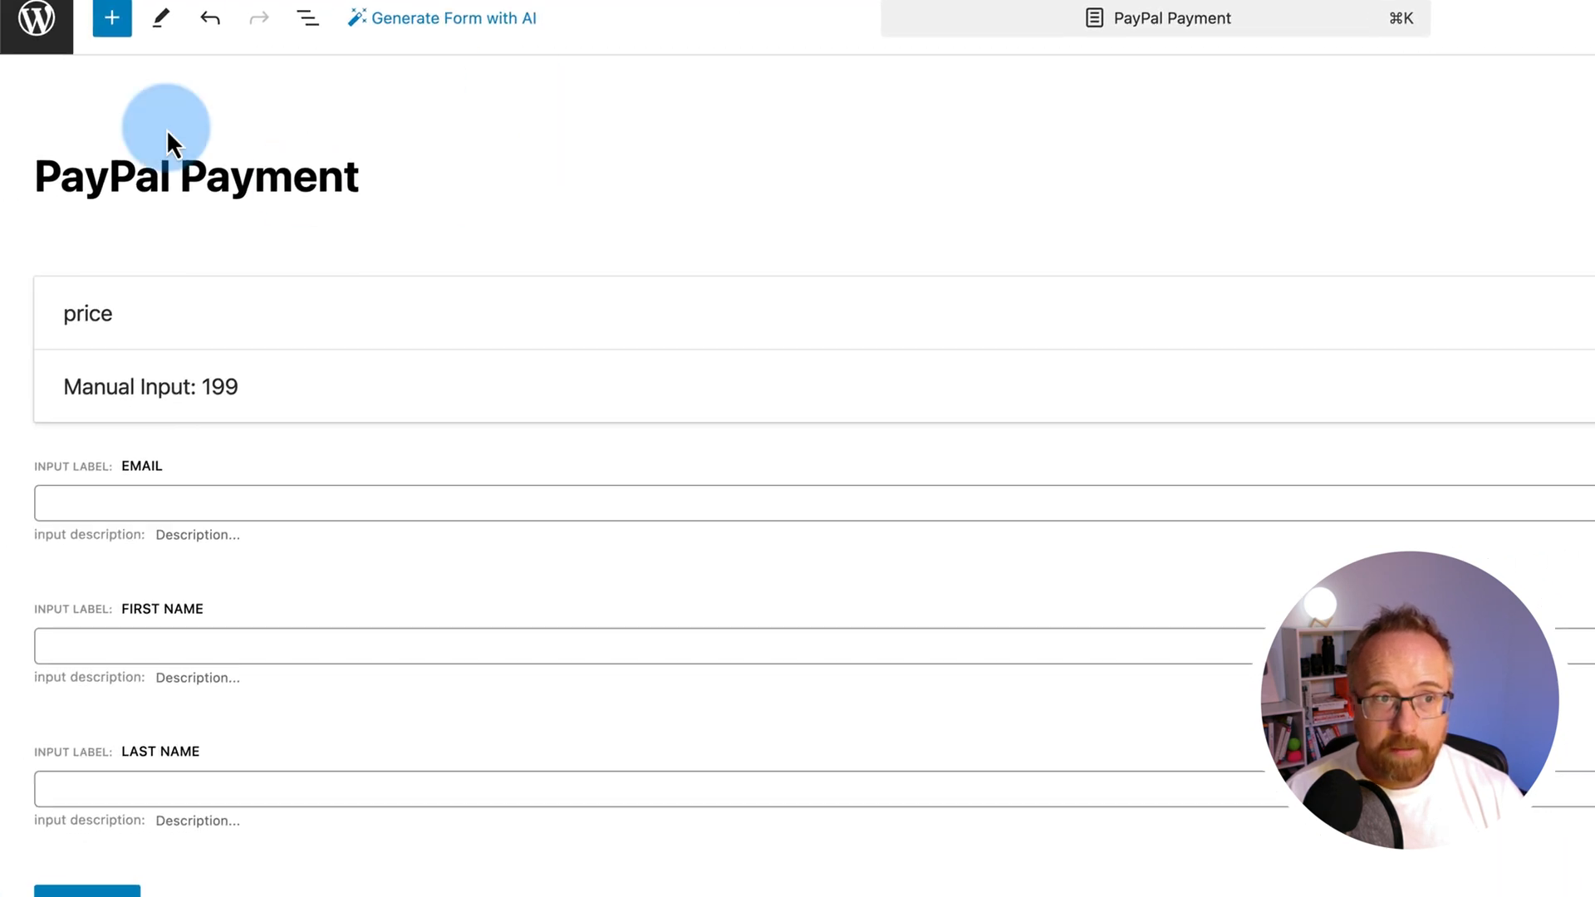
pyautogui.click(112, 18)
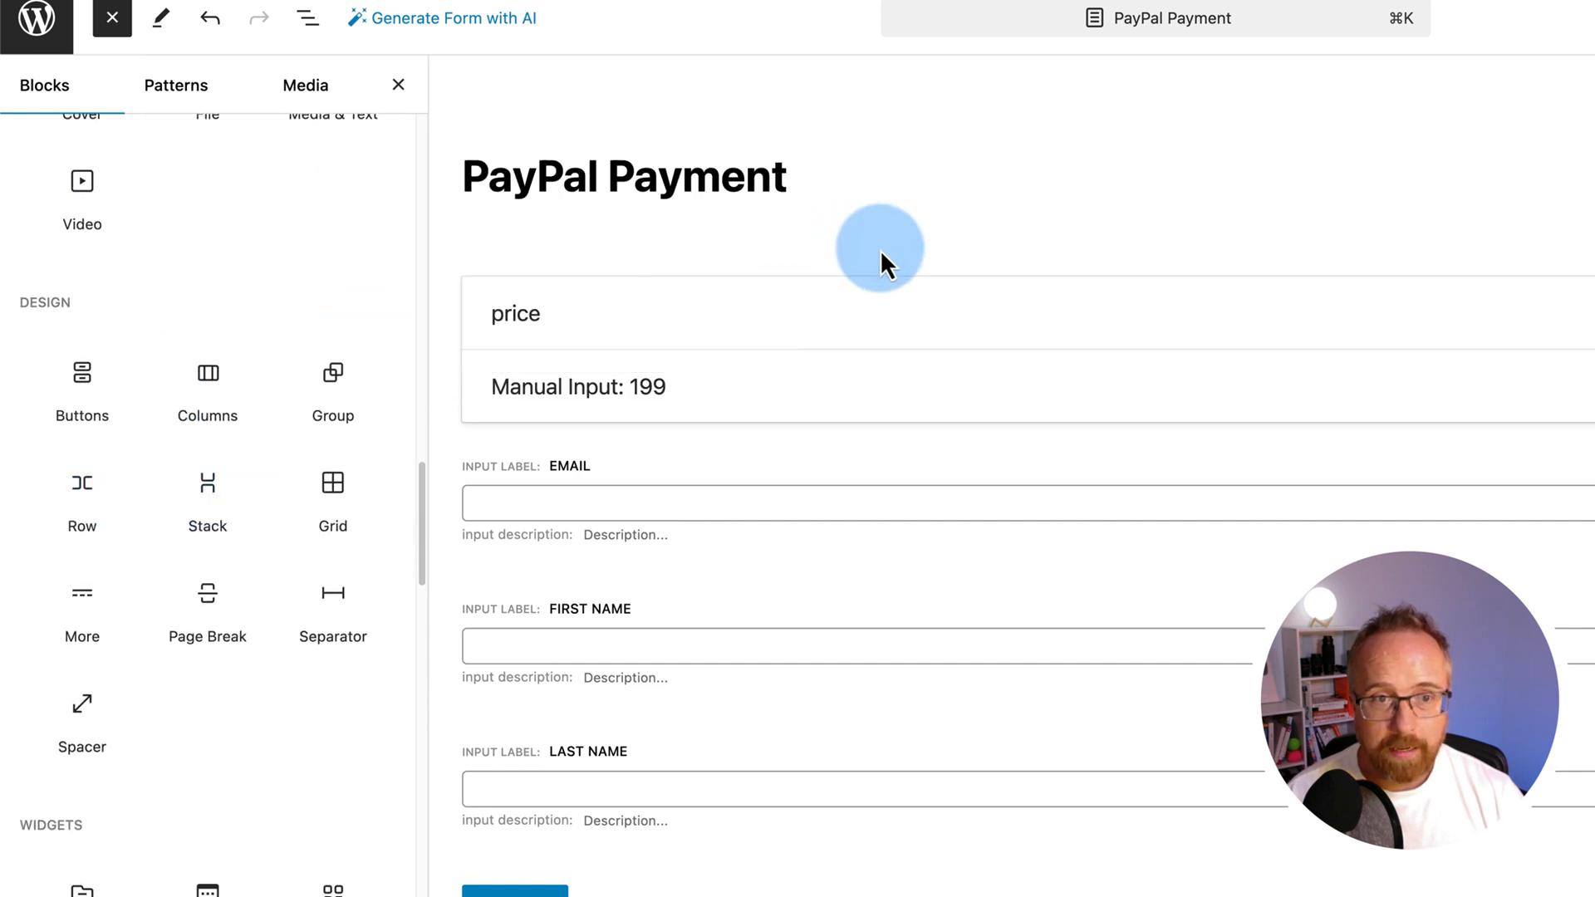
pyautogui.click(111, 18)
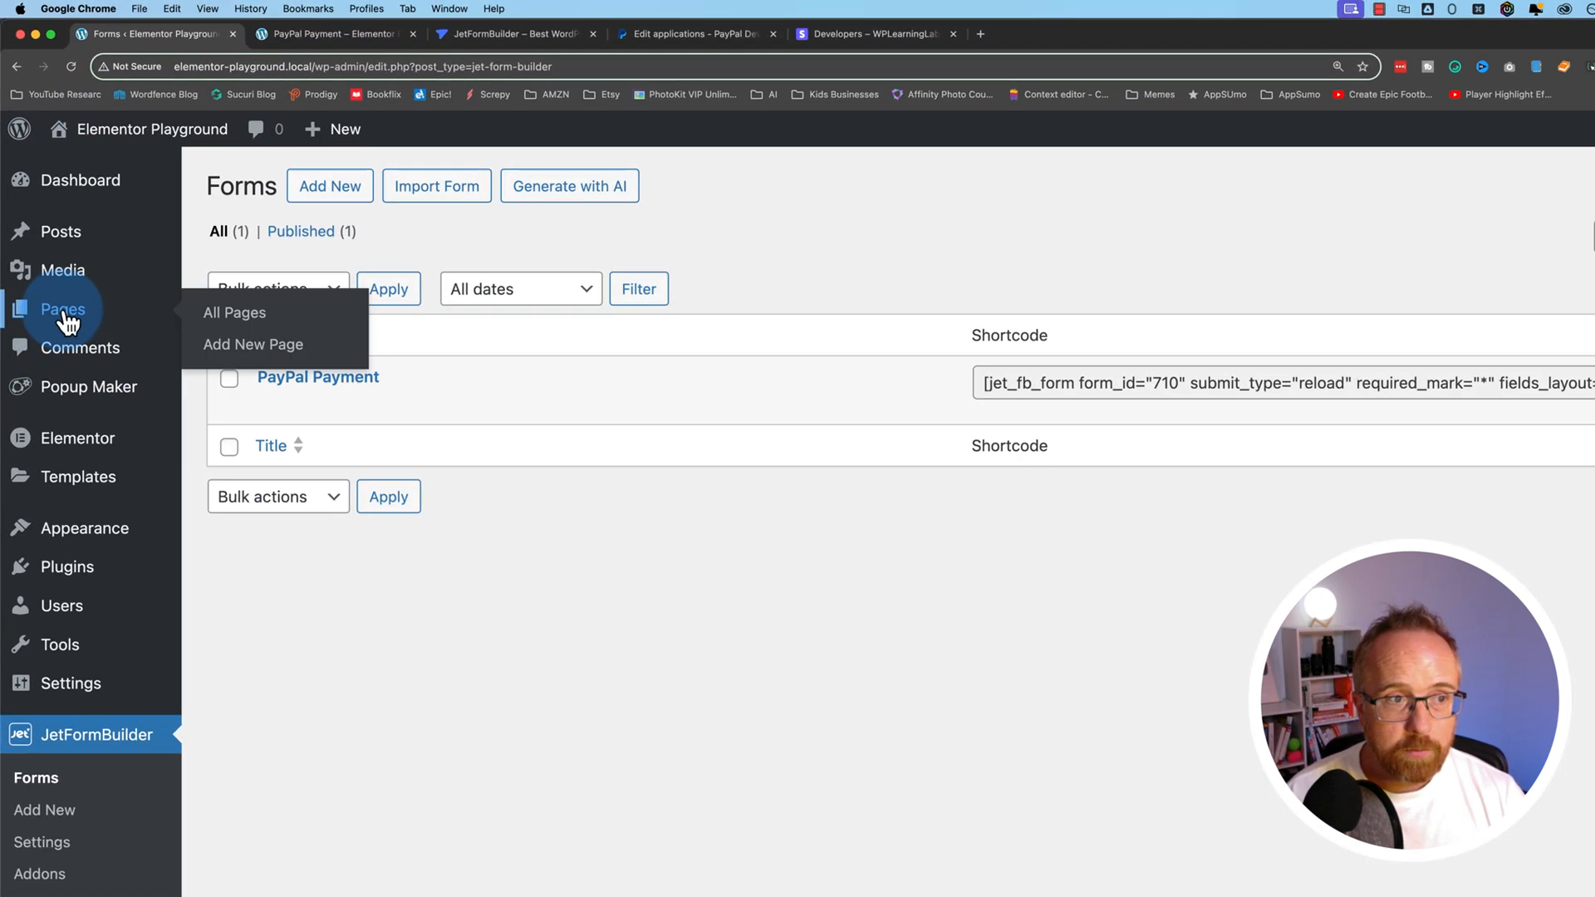
# Edit the Home page with Elementor and drop a JetForm widget into the biking tour column.
pyautogui.click(234, 312)
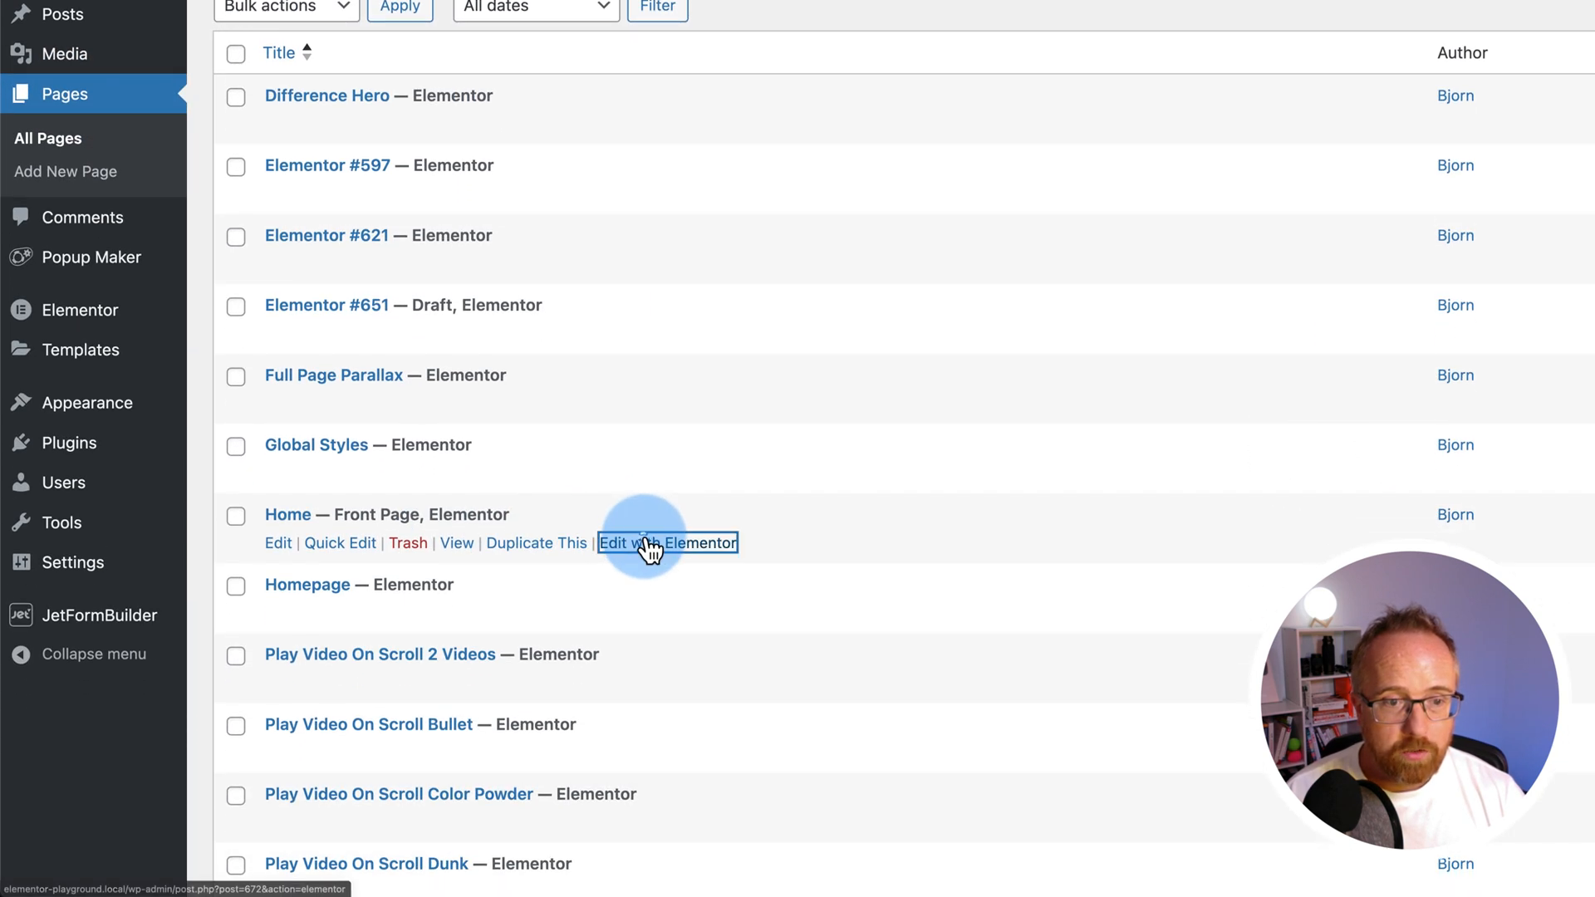
pyautogui.click(667, 541)
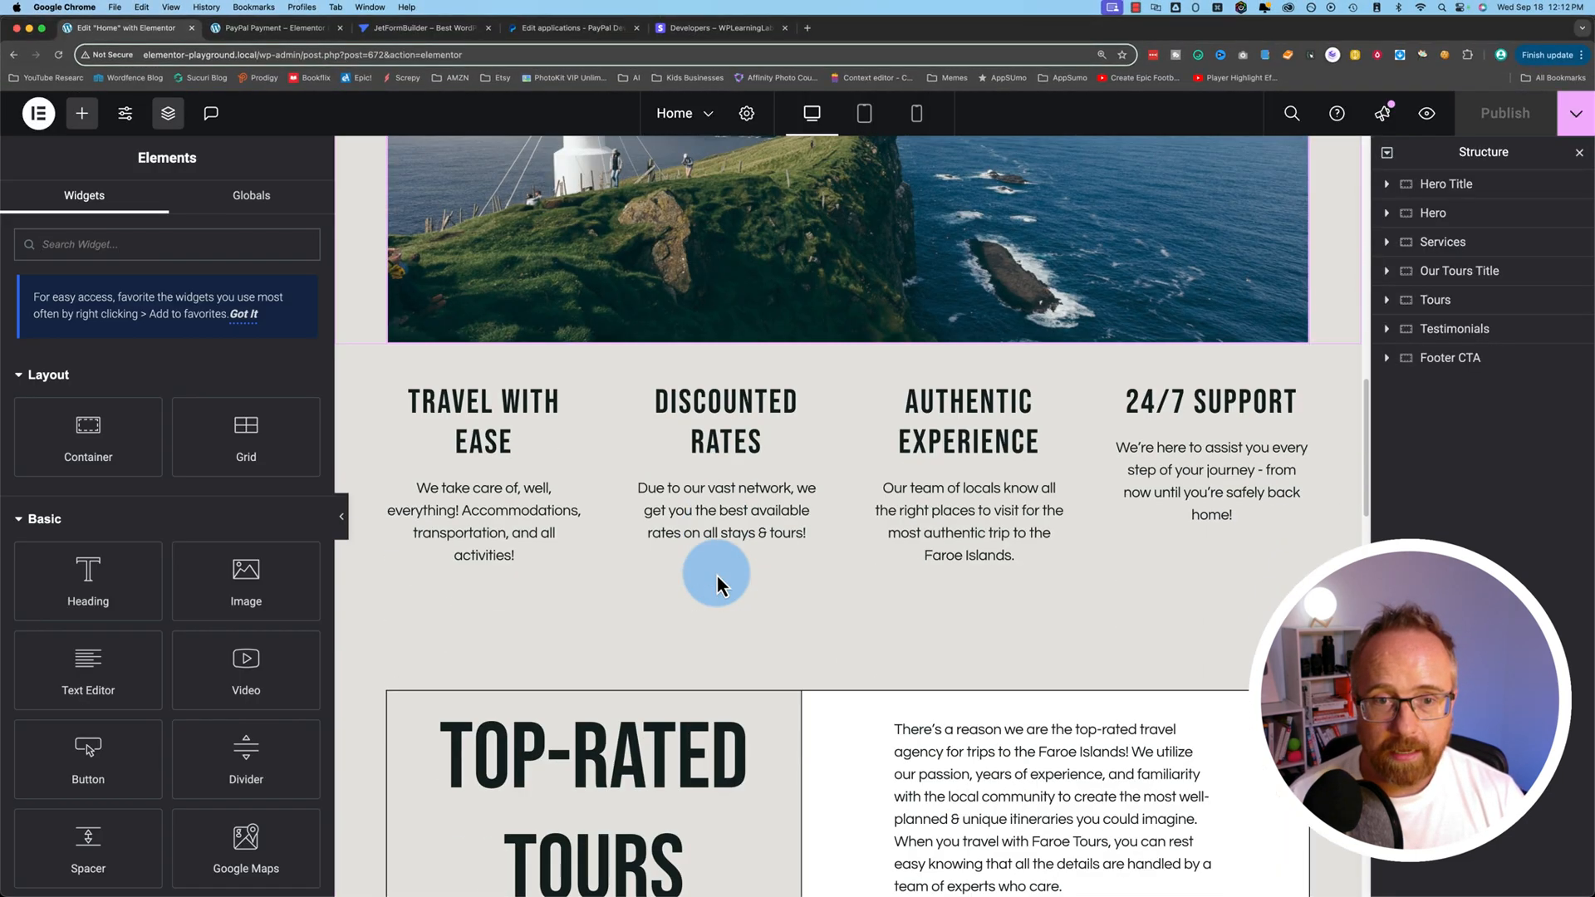
pyautogui.scroll(-3)
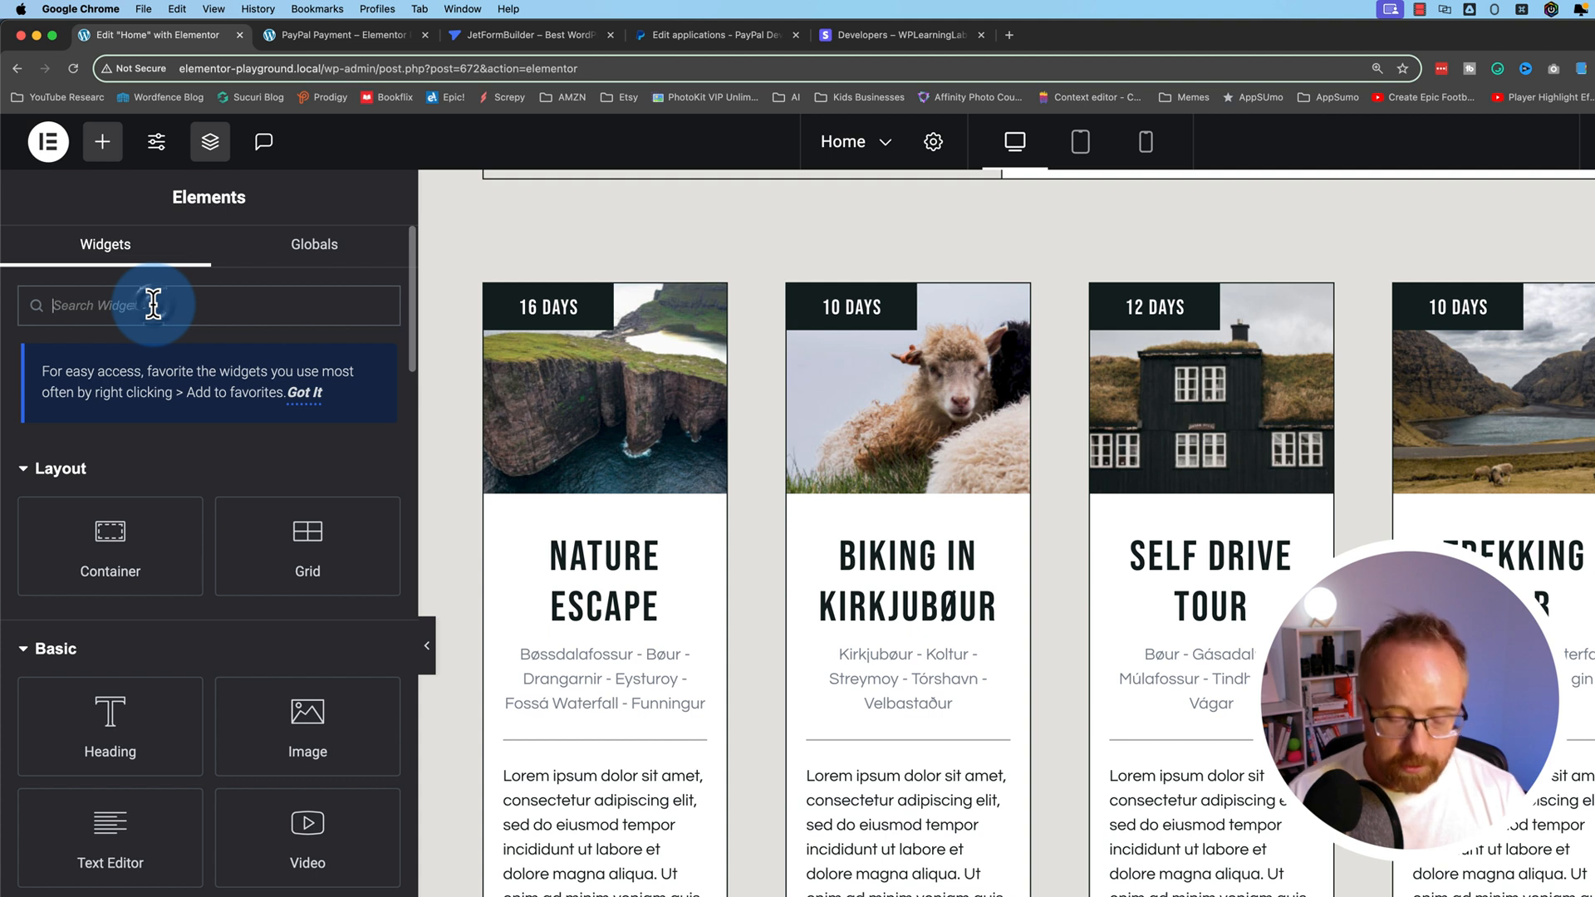
pyautogui.write('jet')
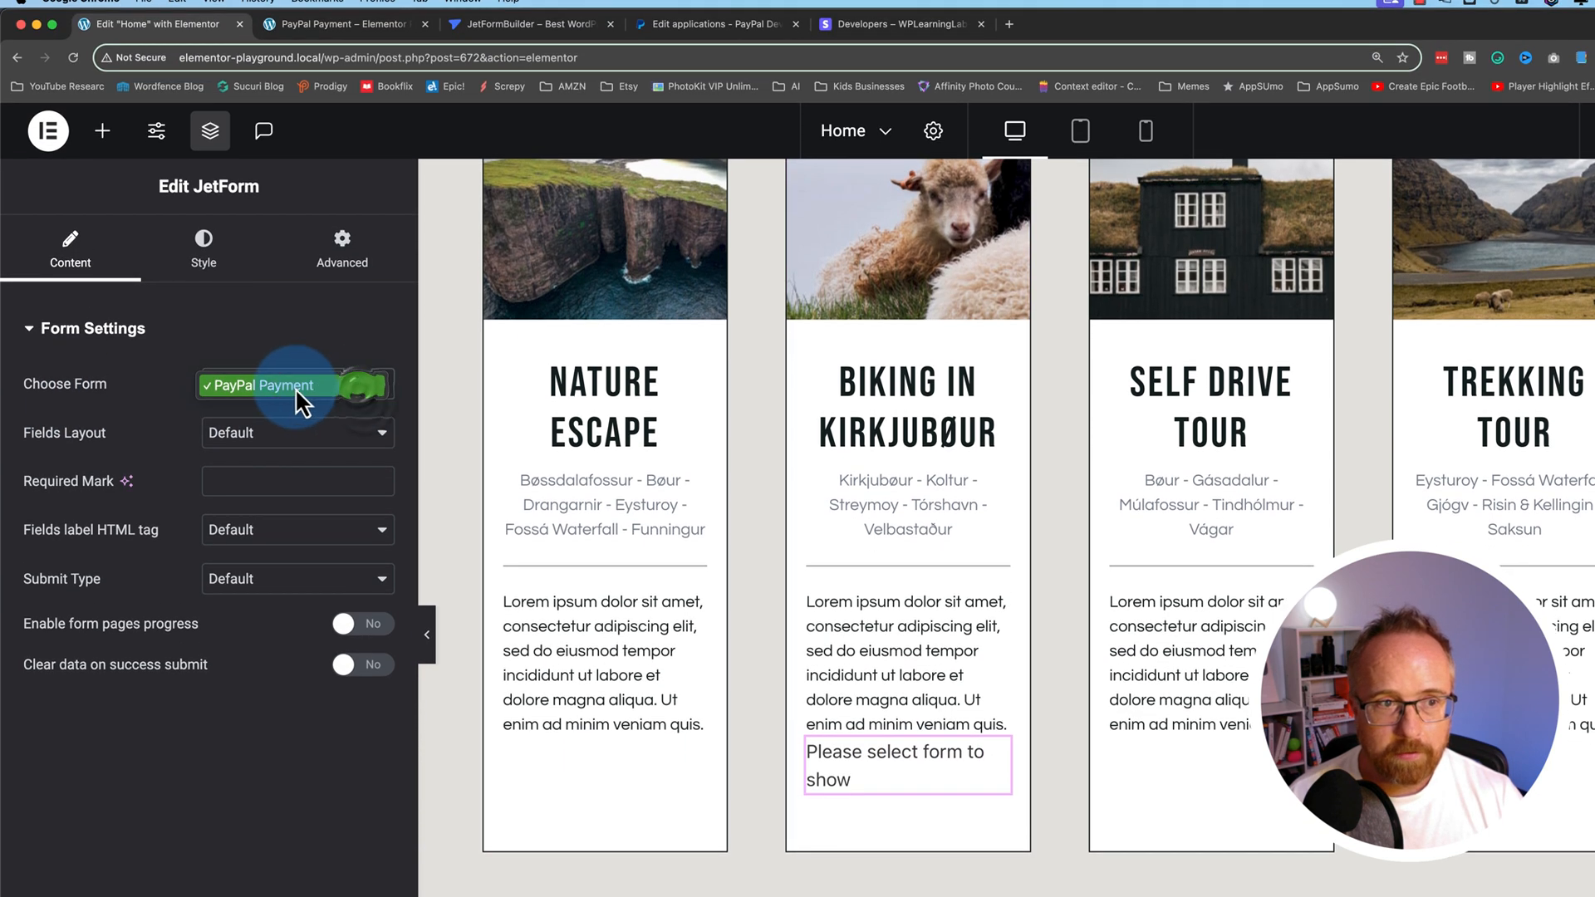
pyautogui.click(267, 384)
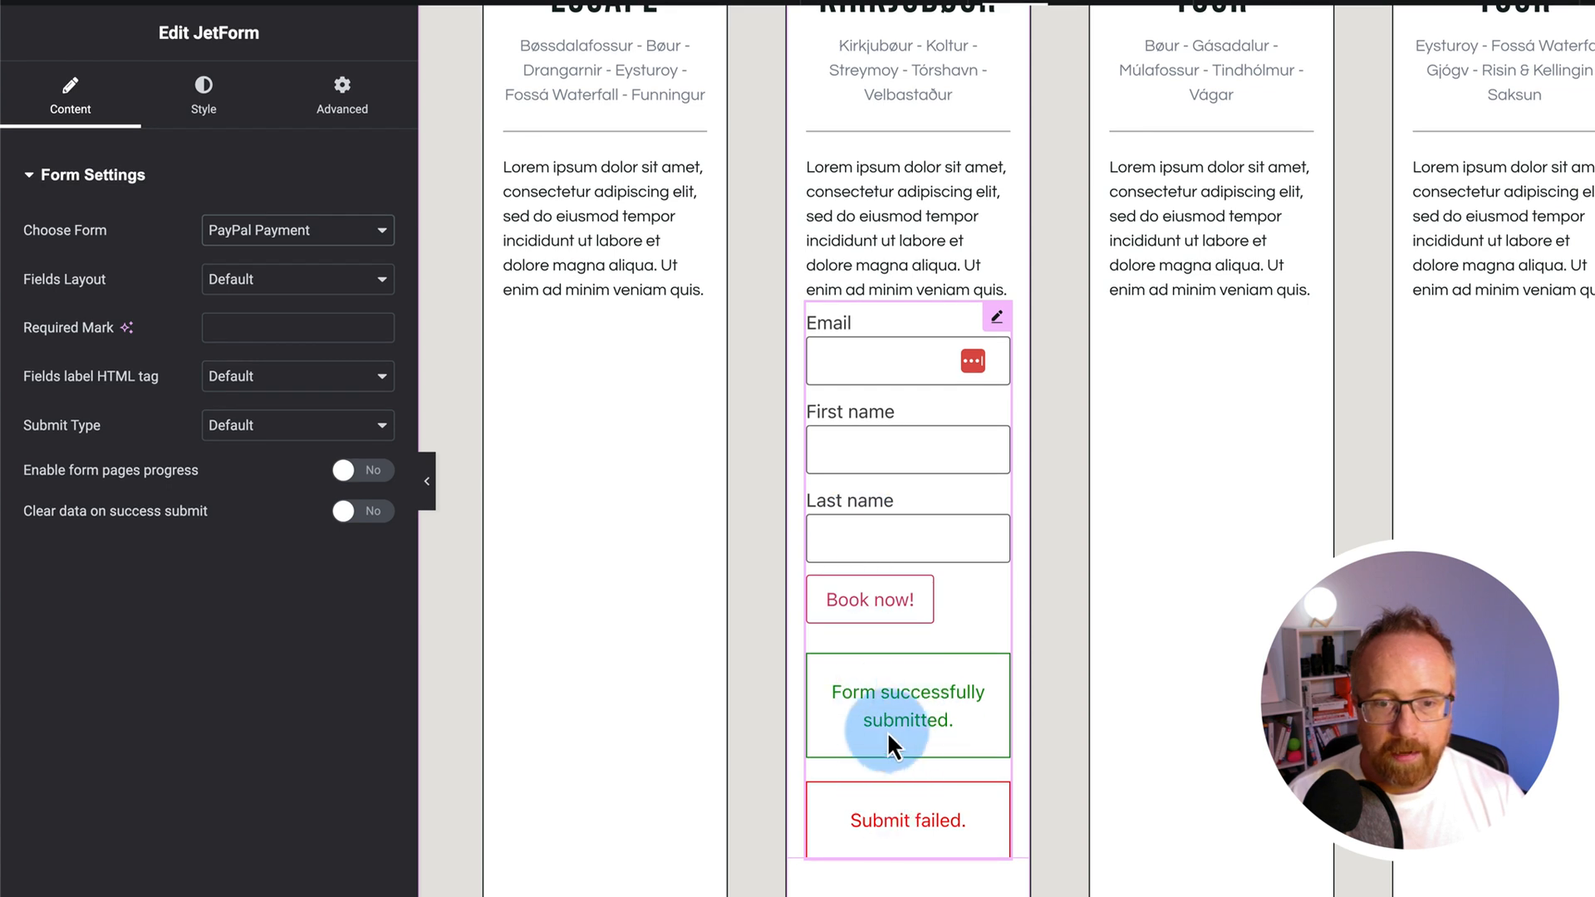
pyautogui.moveTo(923, 750)
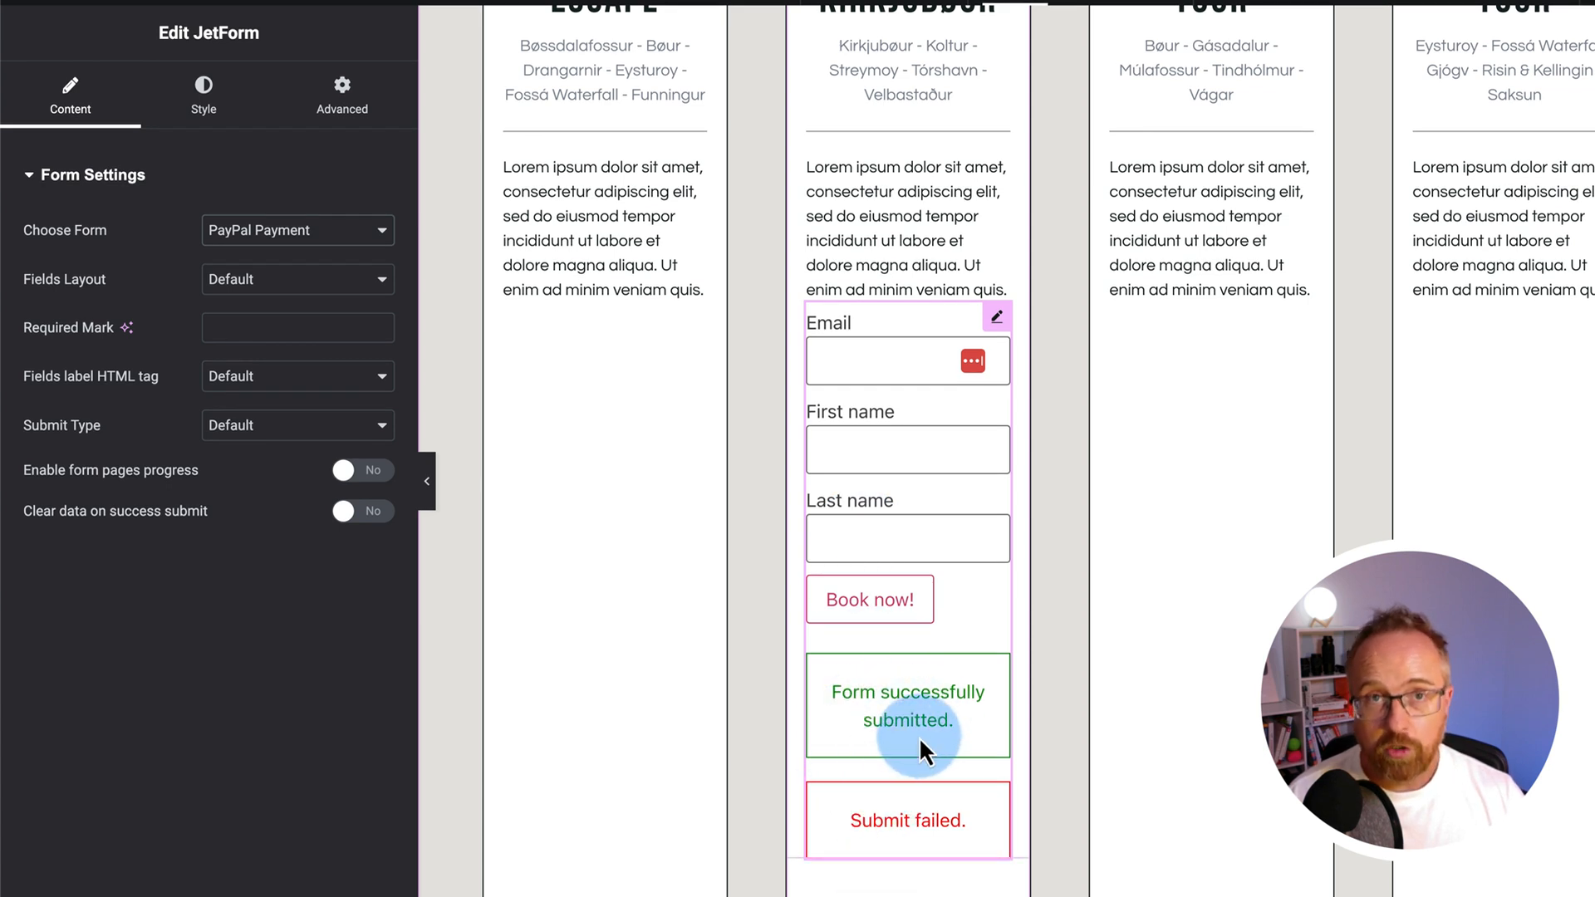
pyautogui.moveTo(1021, 683)
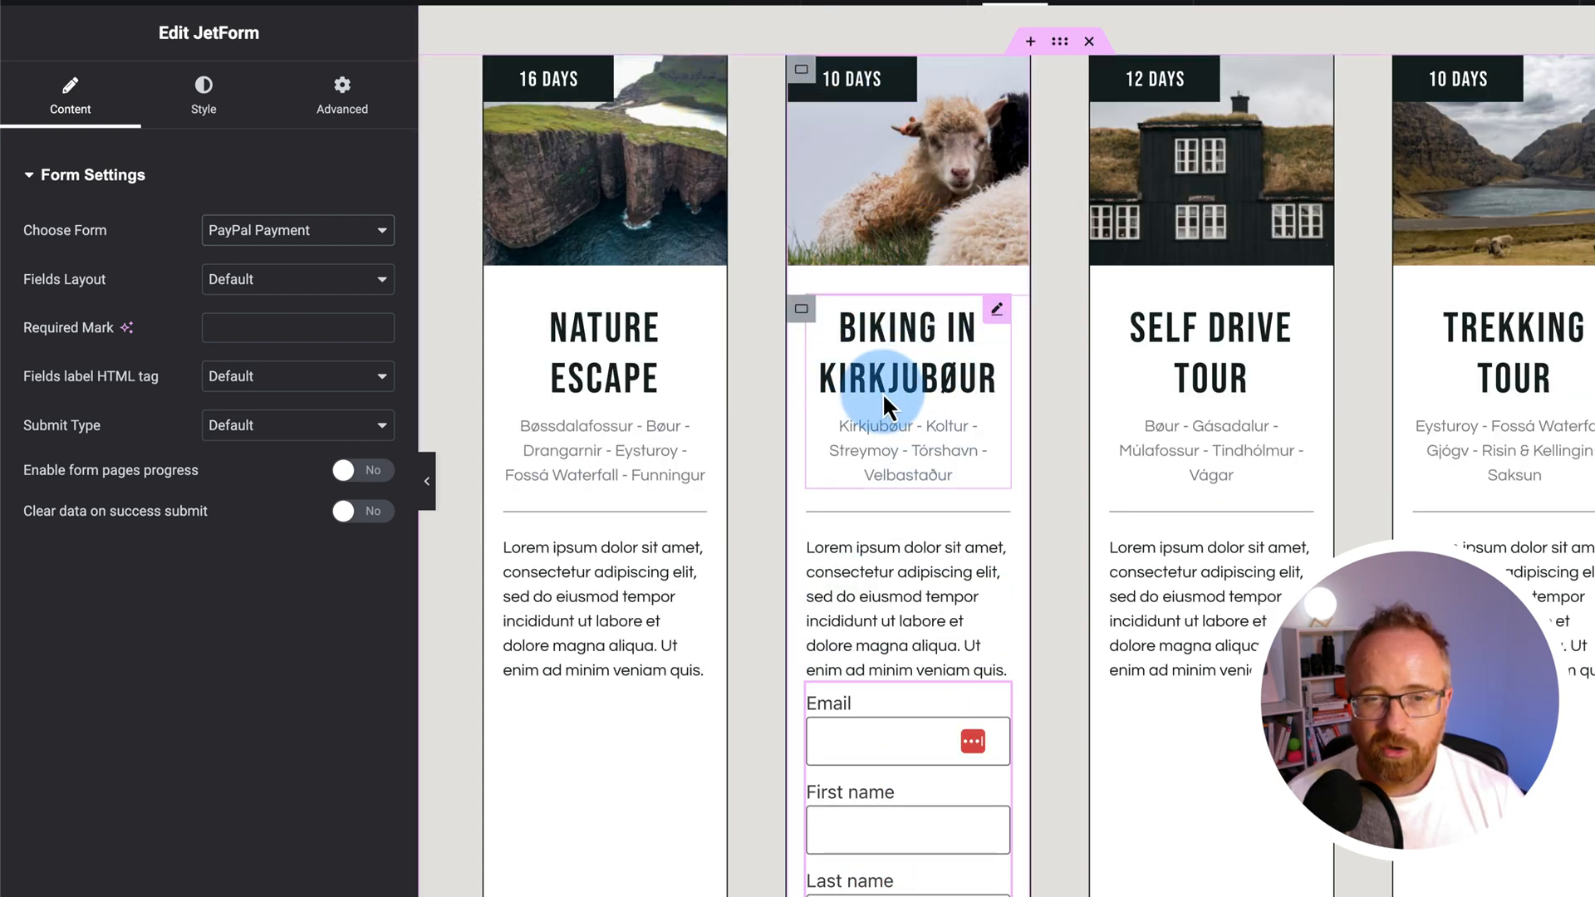
pyautogui.moveTo(868, 382)
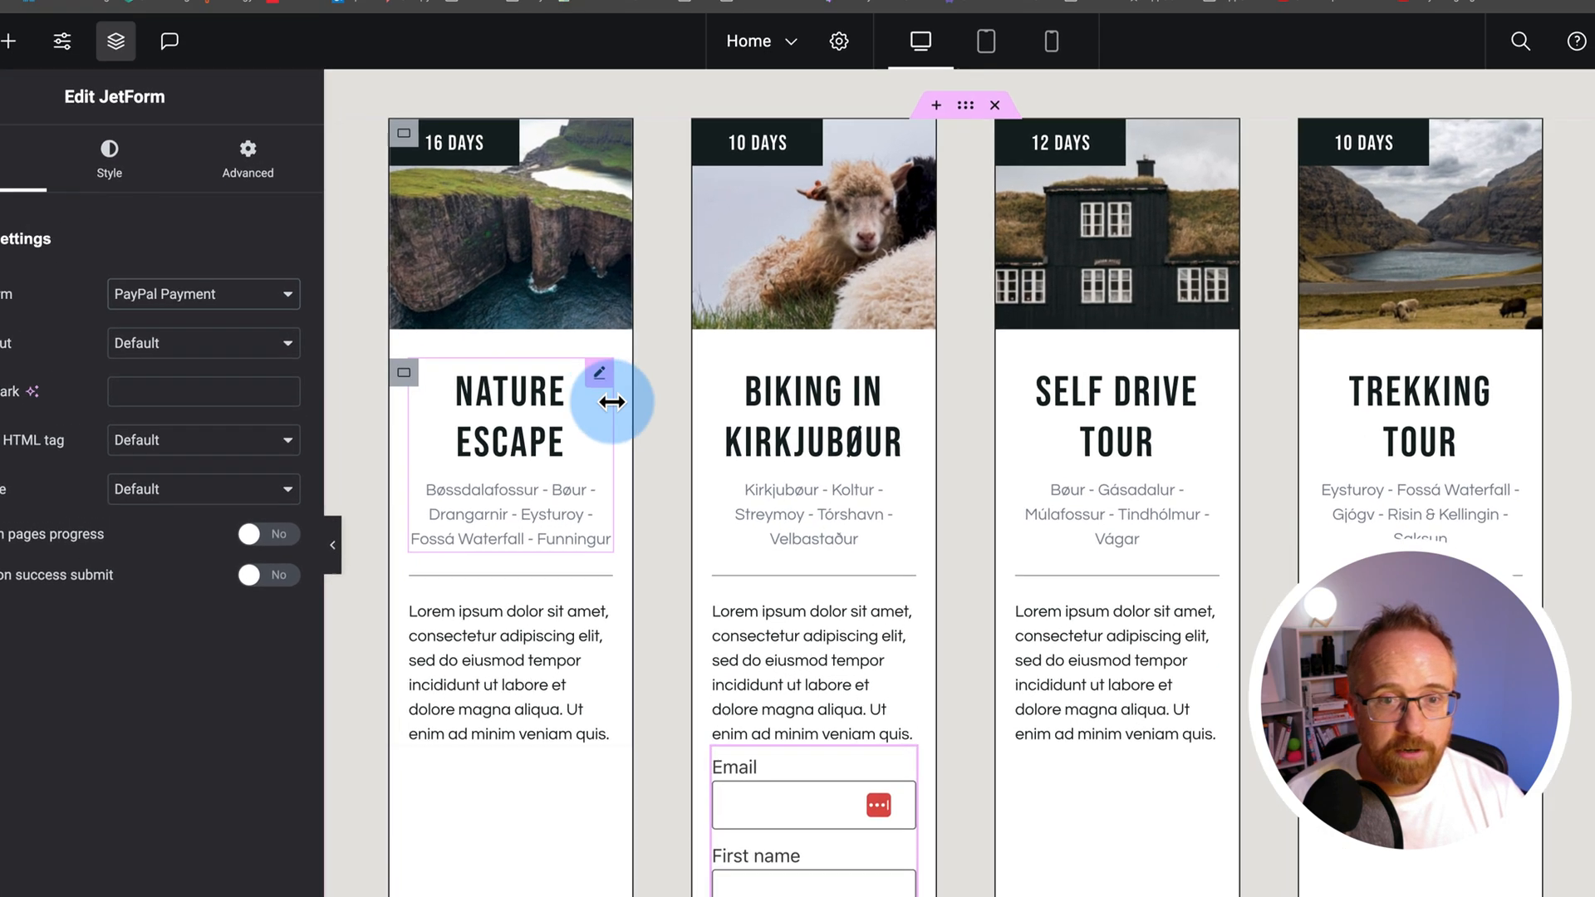
# Edit the Biking in Kirkjubøur Icon Box title to append ' - $199'.
pyautogui.click(776, 442)
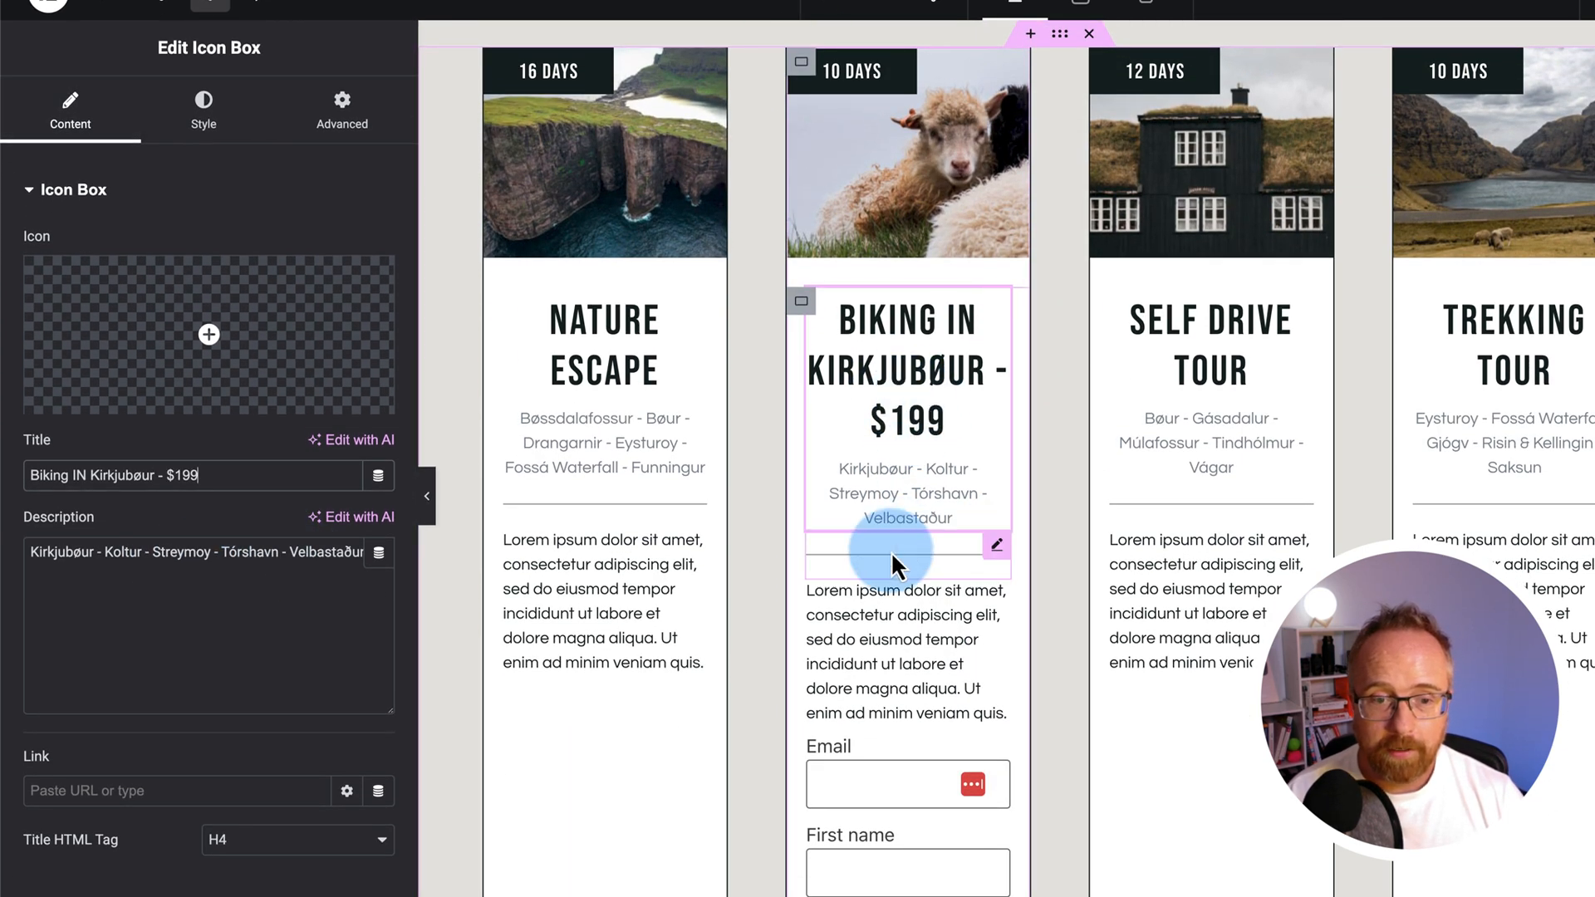
pyautogui.scroll(-3)
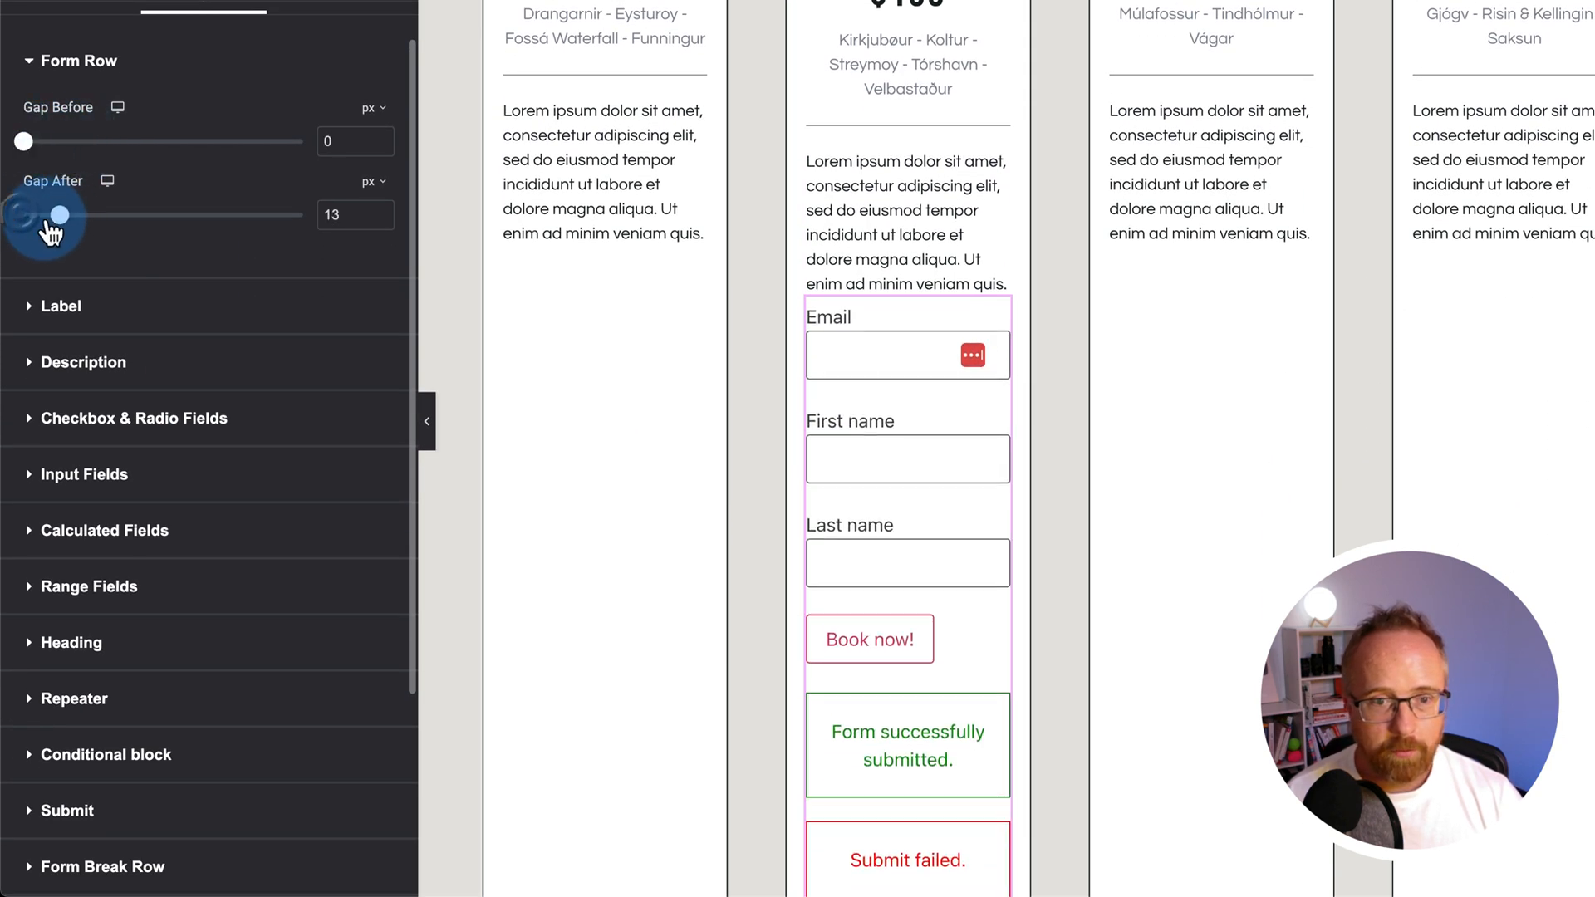
pyautogui.click(61, 305)
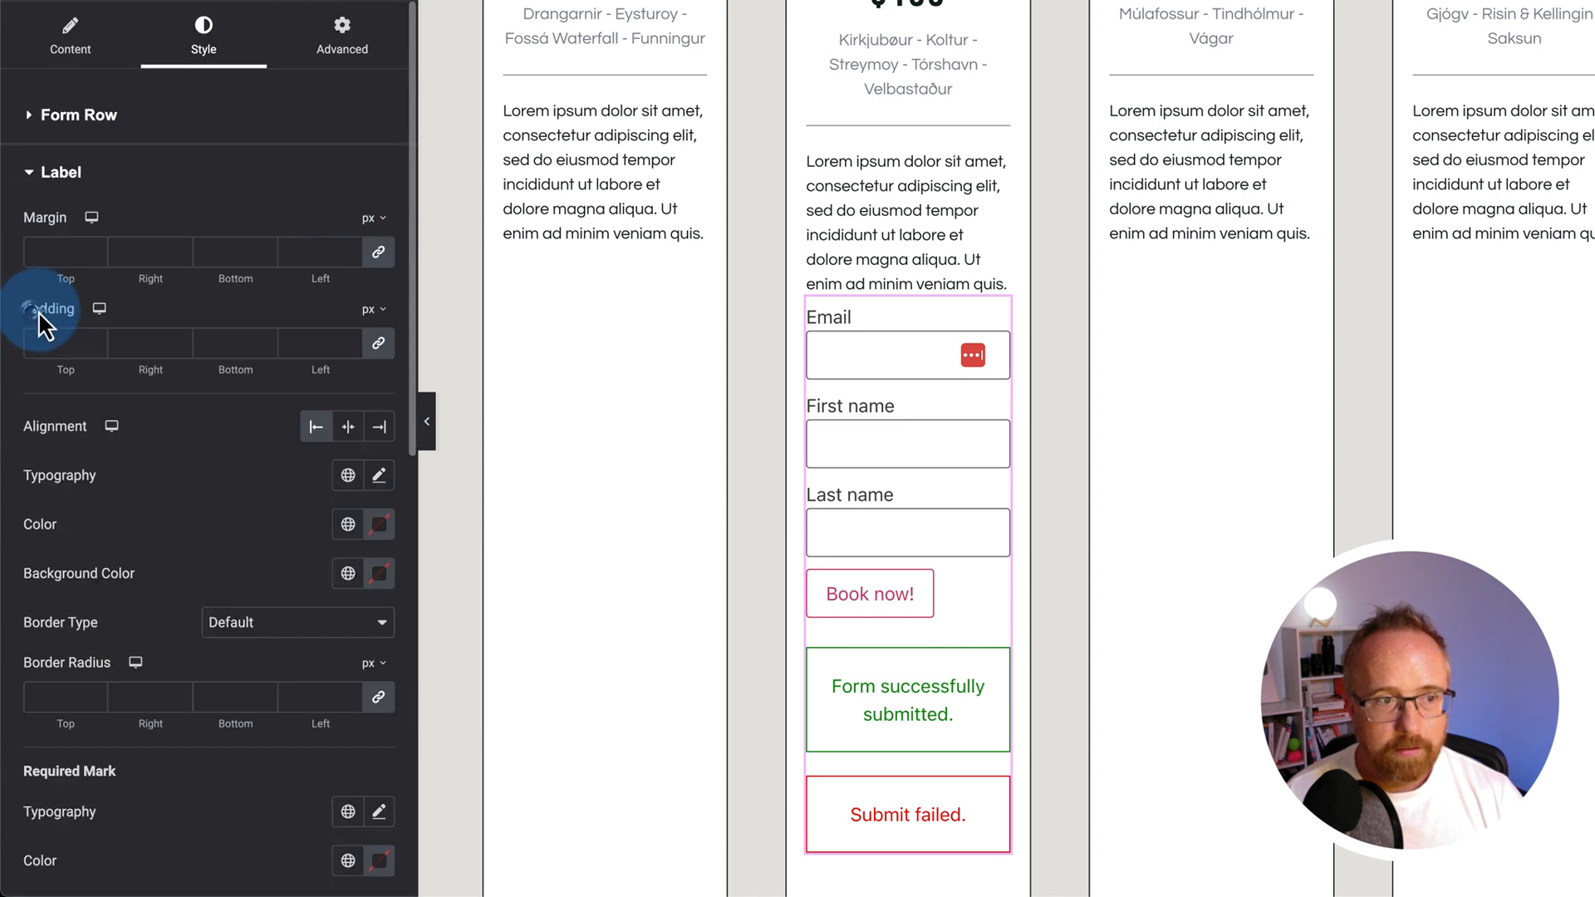
pyautogui.scroll(-3)
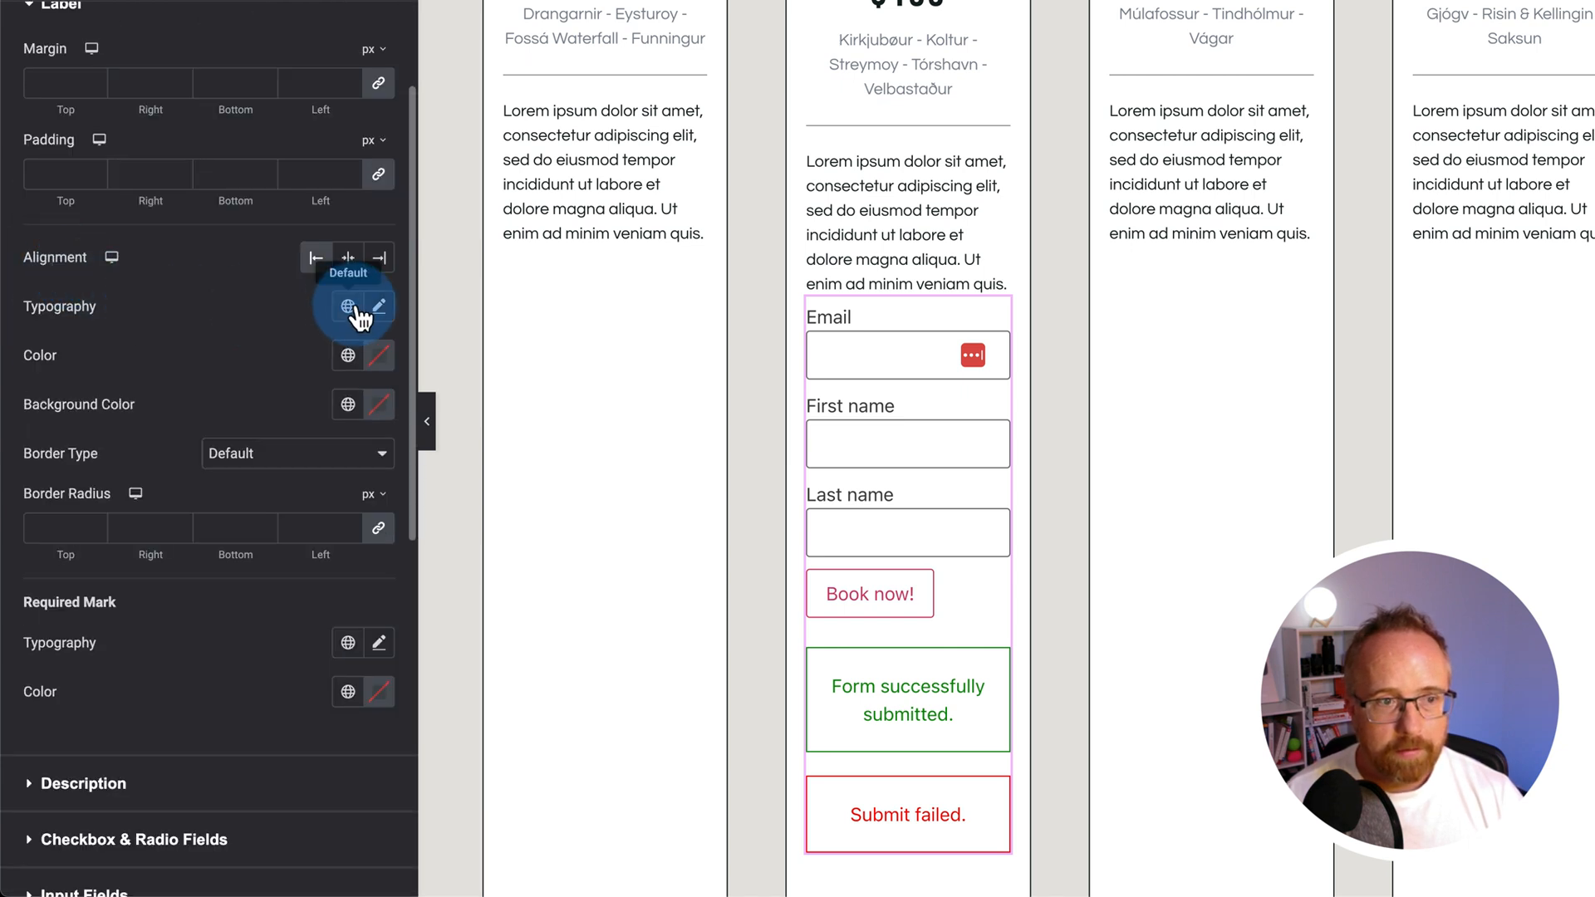
pyautogui.click(379, 306)
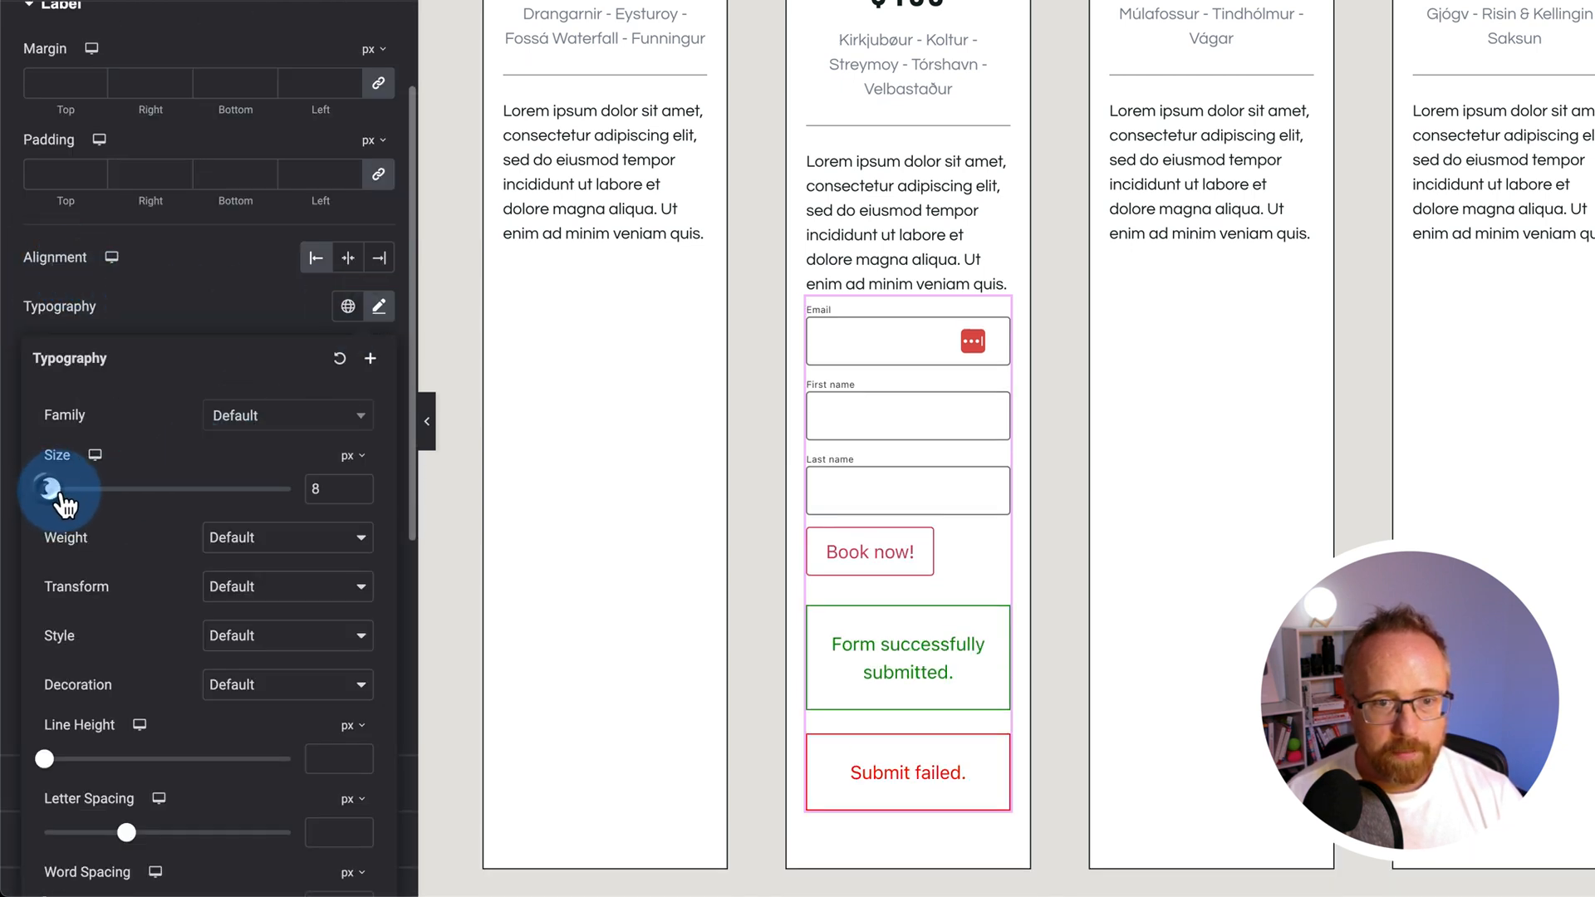
pyautogui.moveTo(52, 488); pyautogui.dragTo(62, 488)
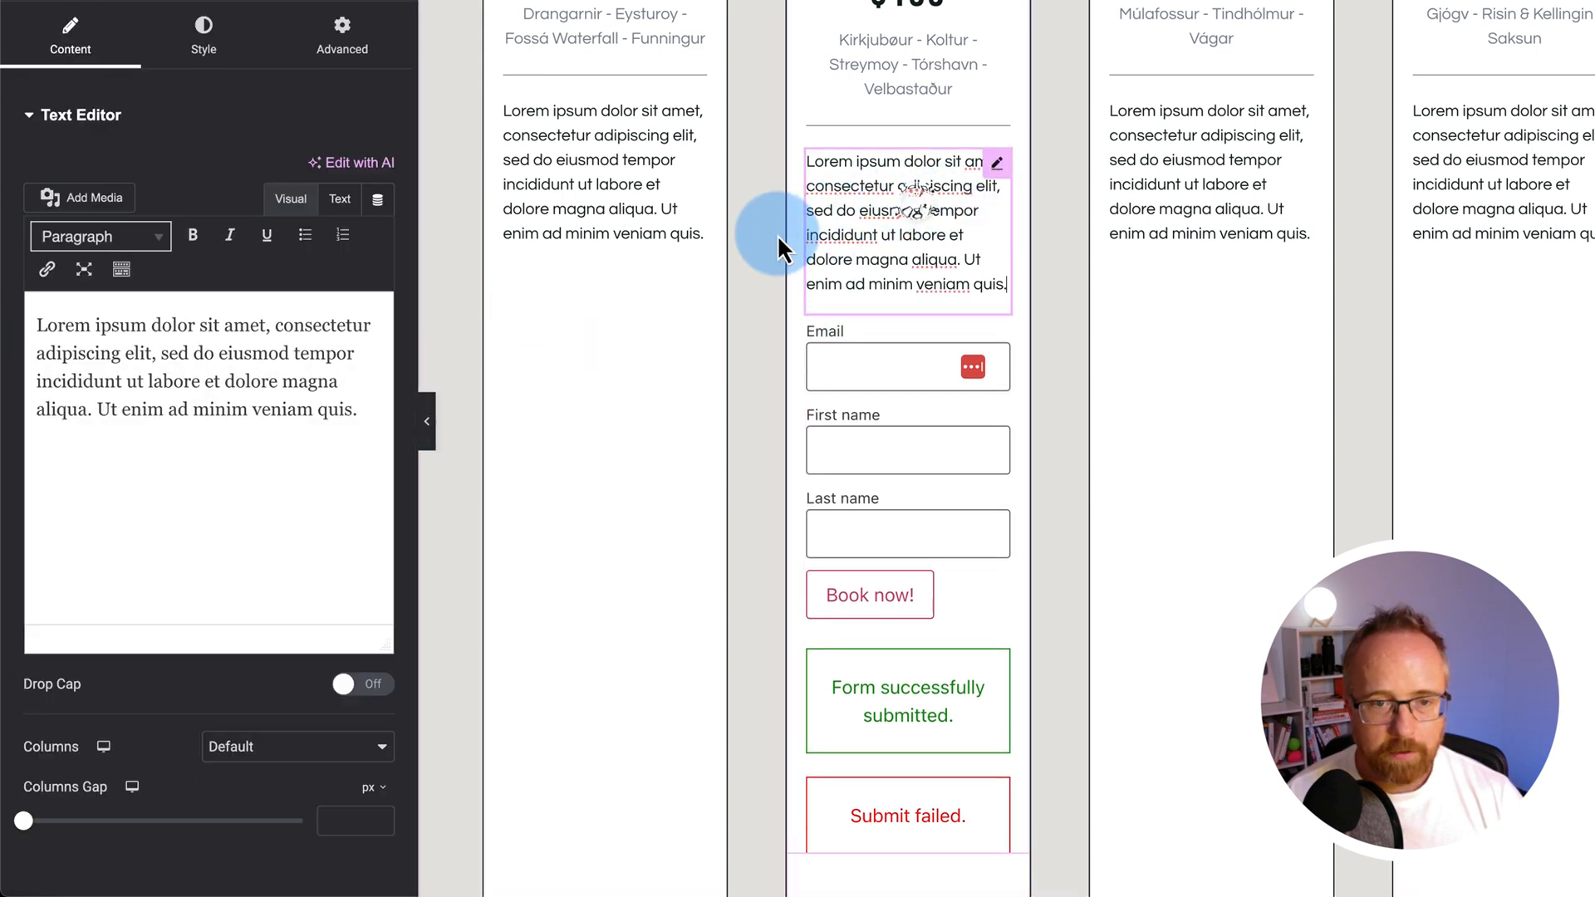
pyautogui.click(202, 35)
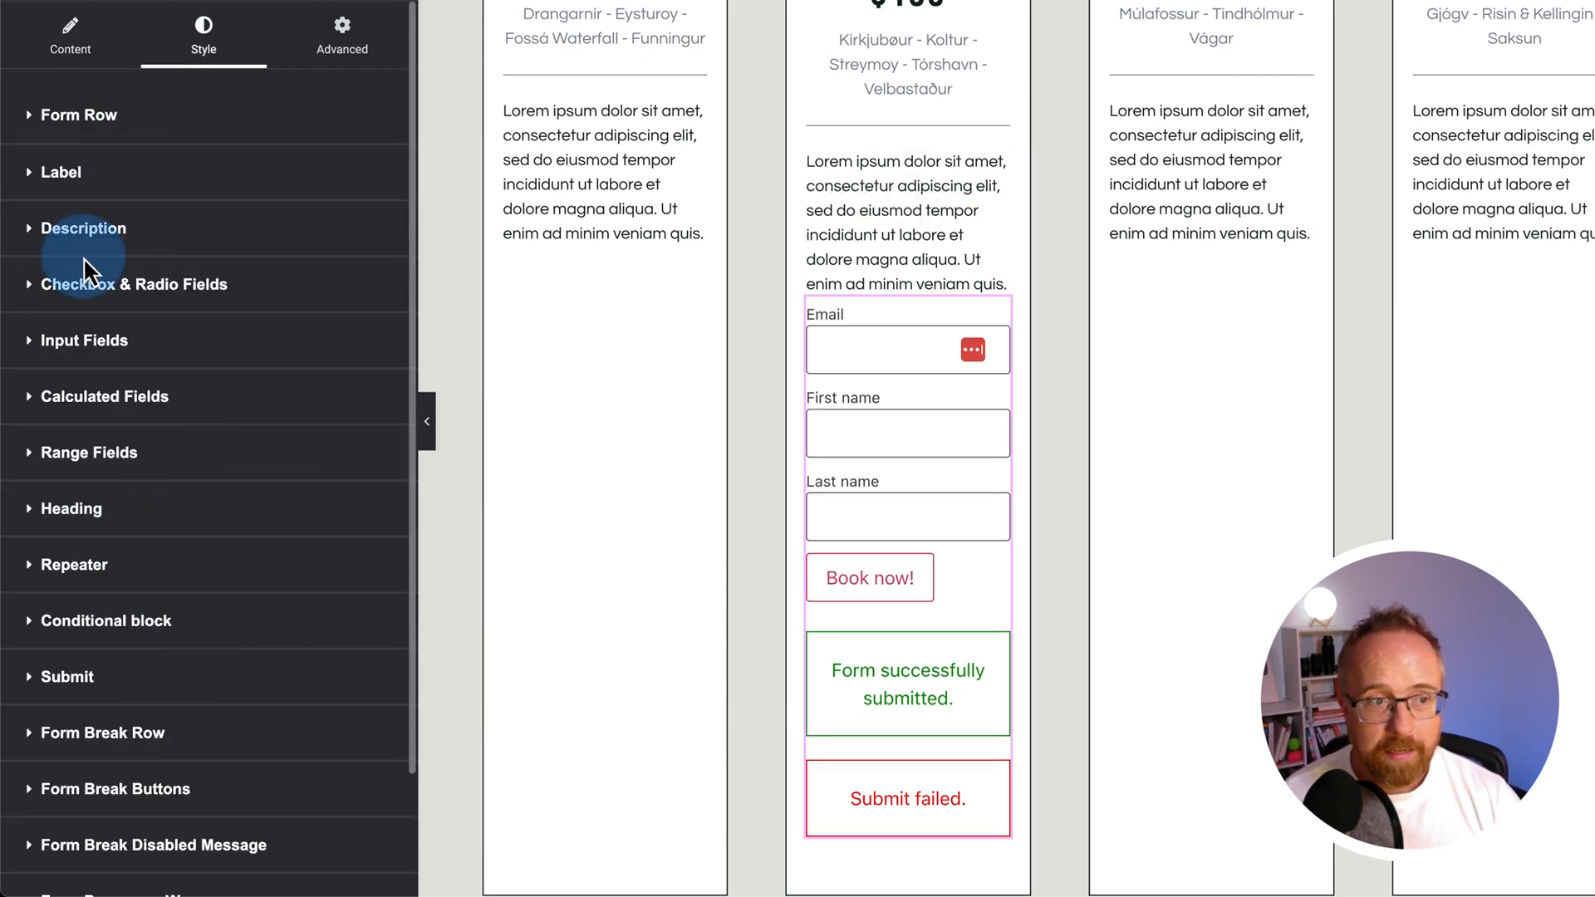
pyautogui.moveTo(216, 450)
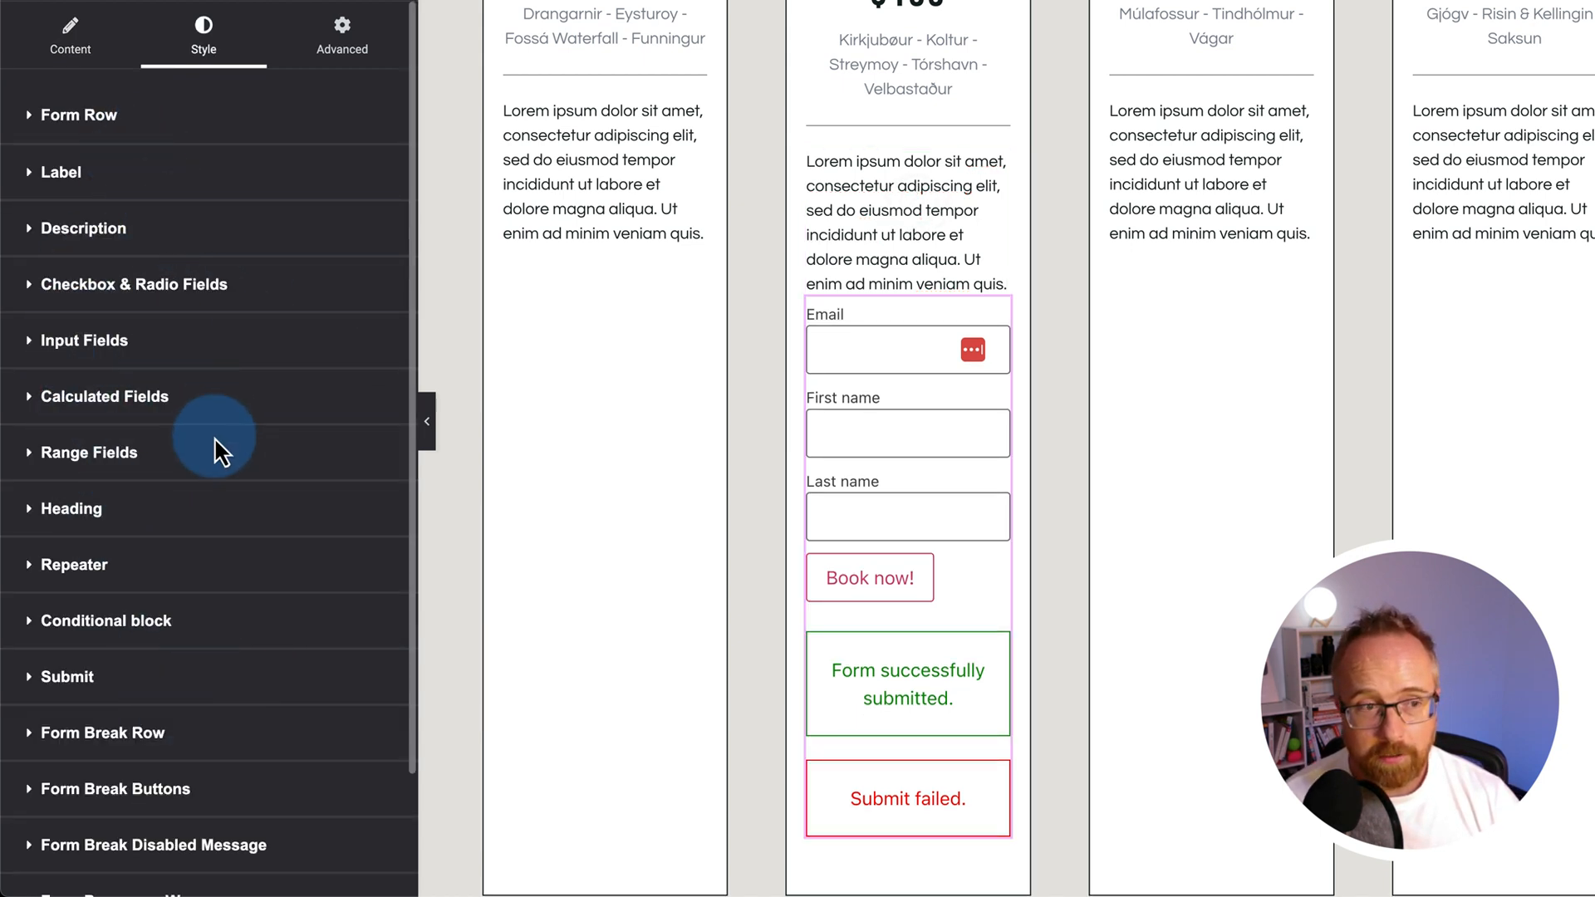
pyautogui.click(104, 395)
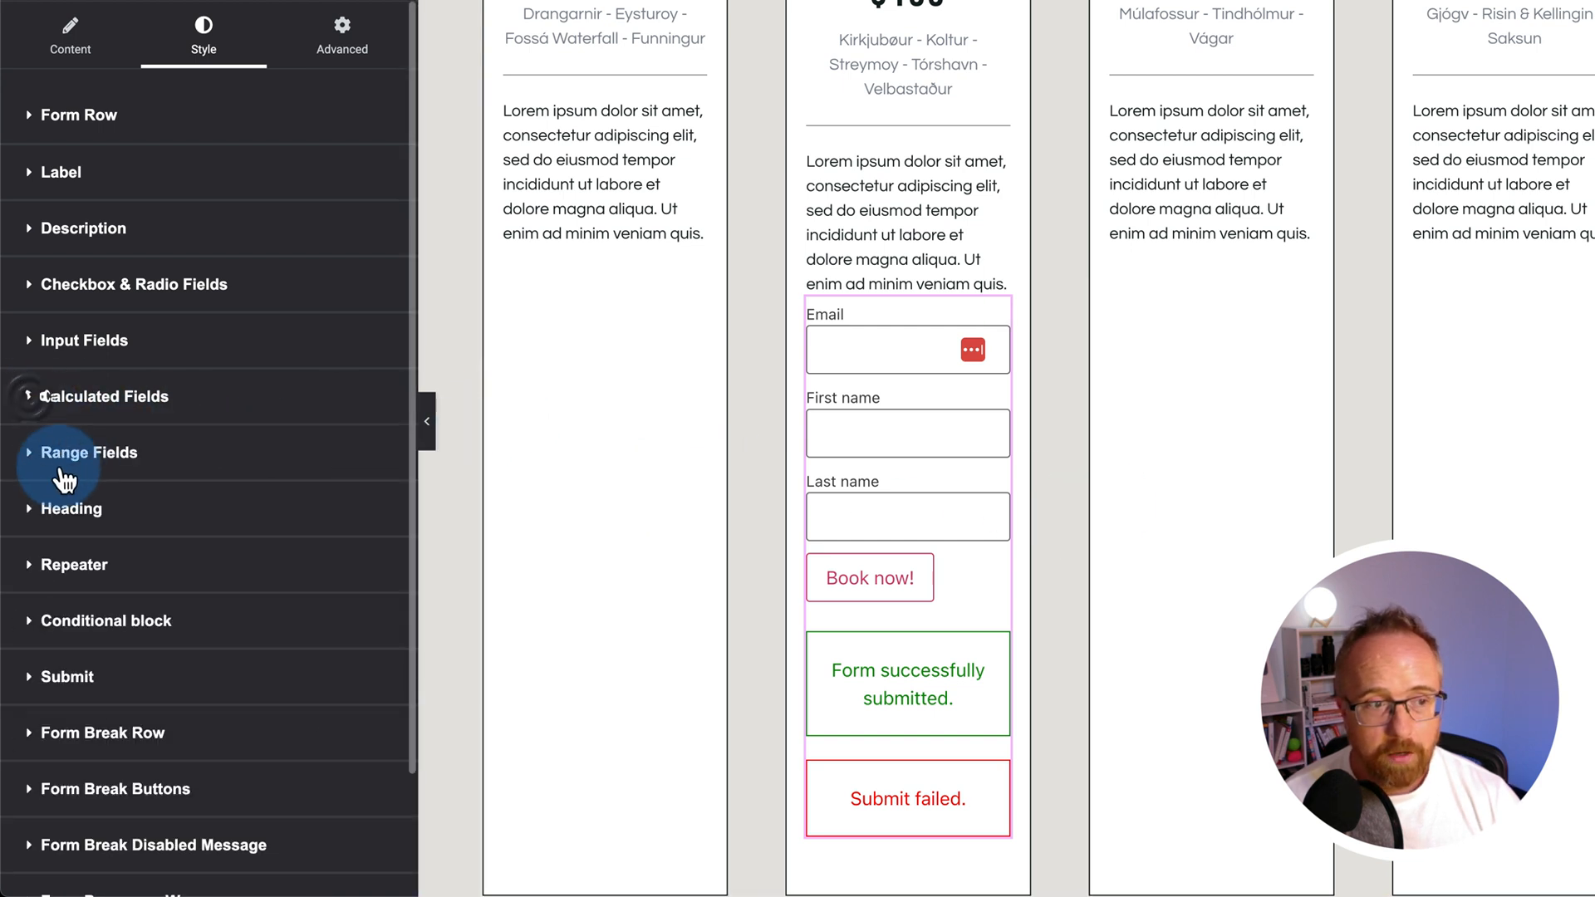
pyautogui.moveTo(67, 632)
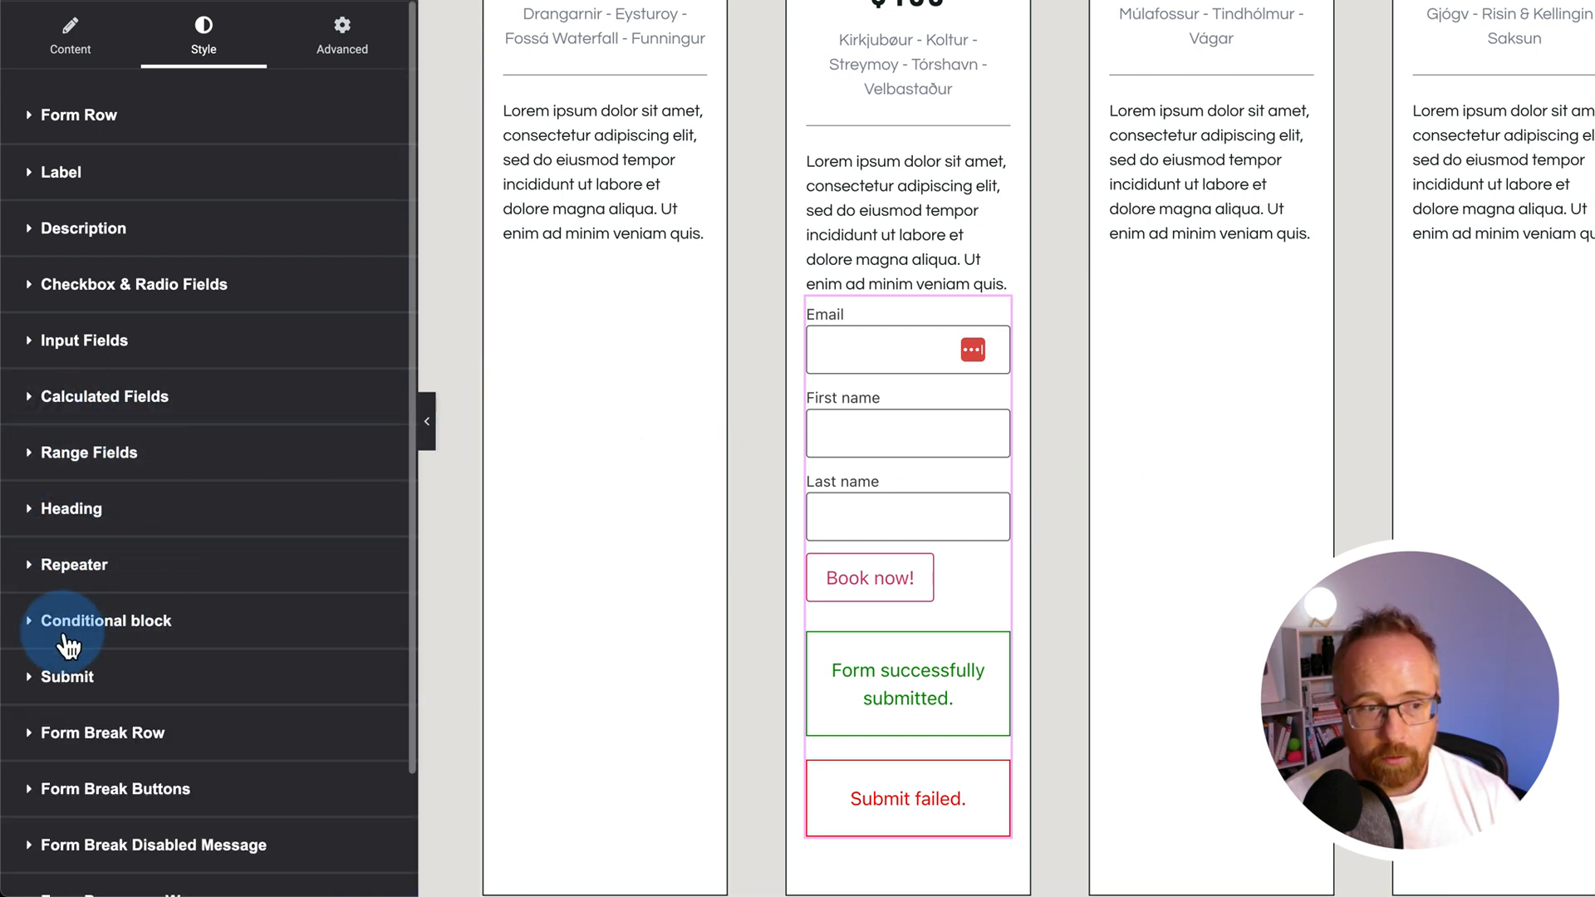
pyautogui.scroll(-3)
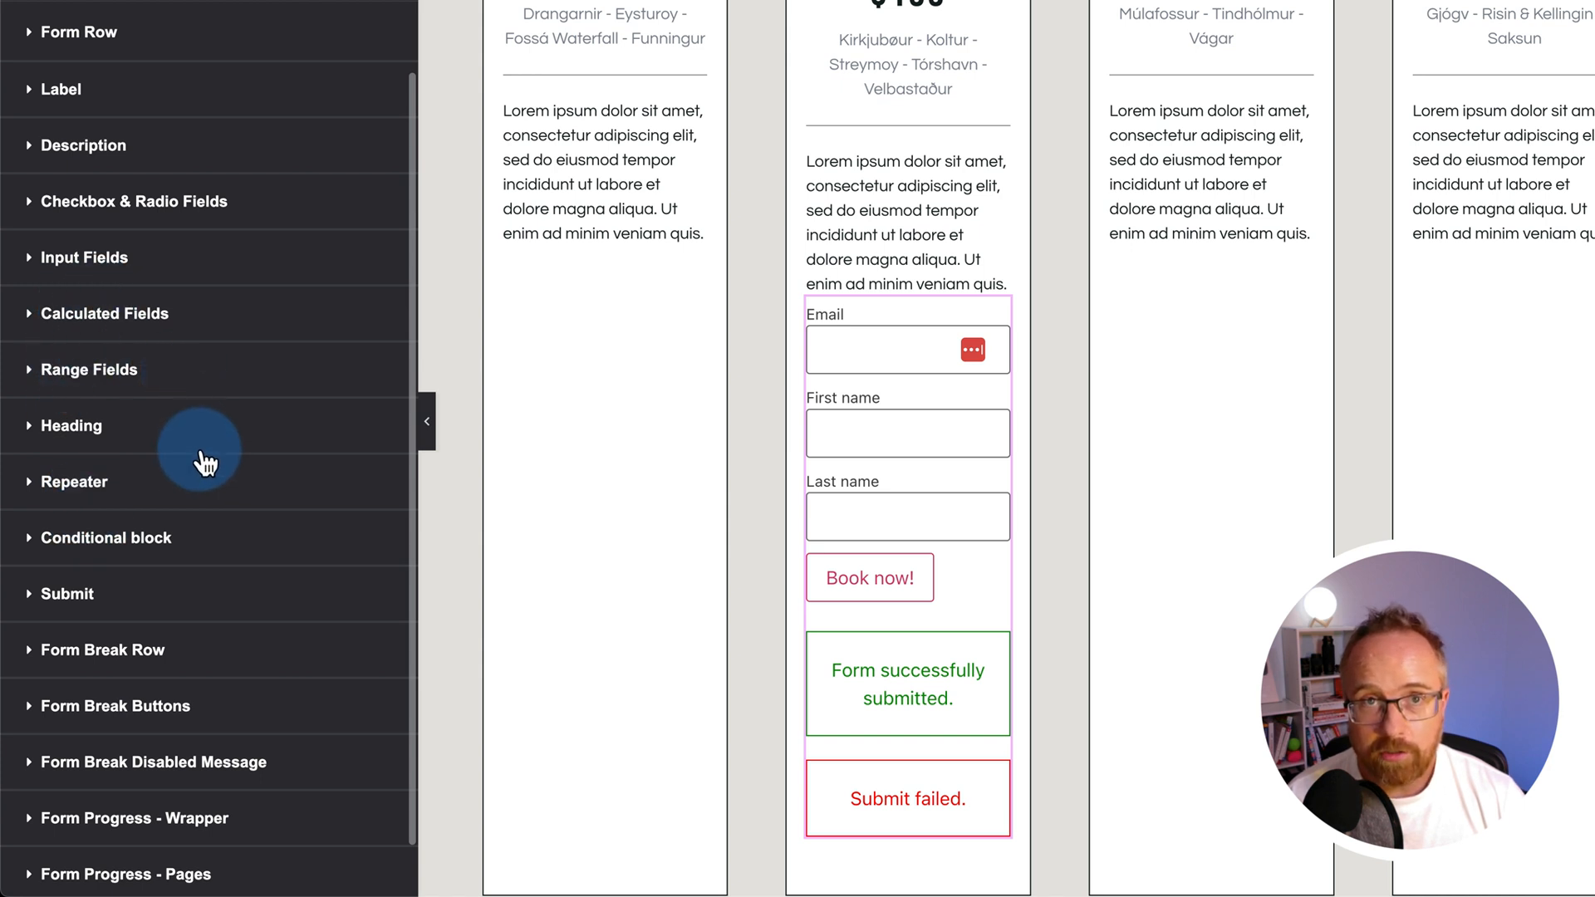
pyautogui.moveTo(769, 641)
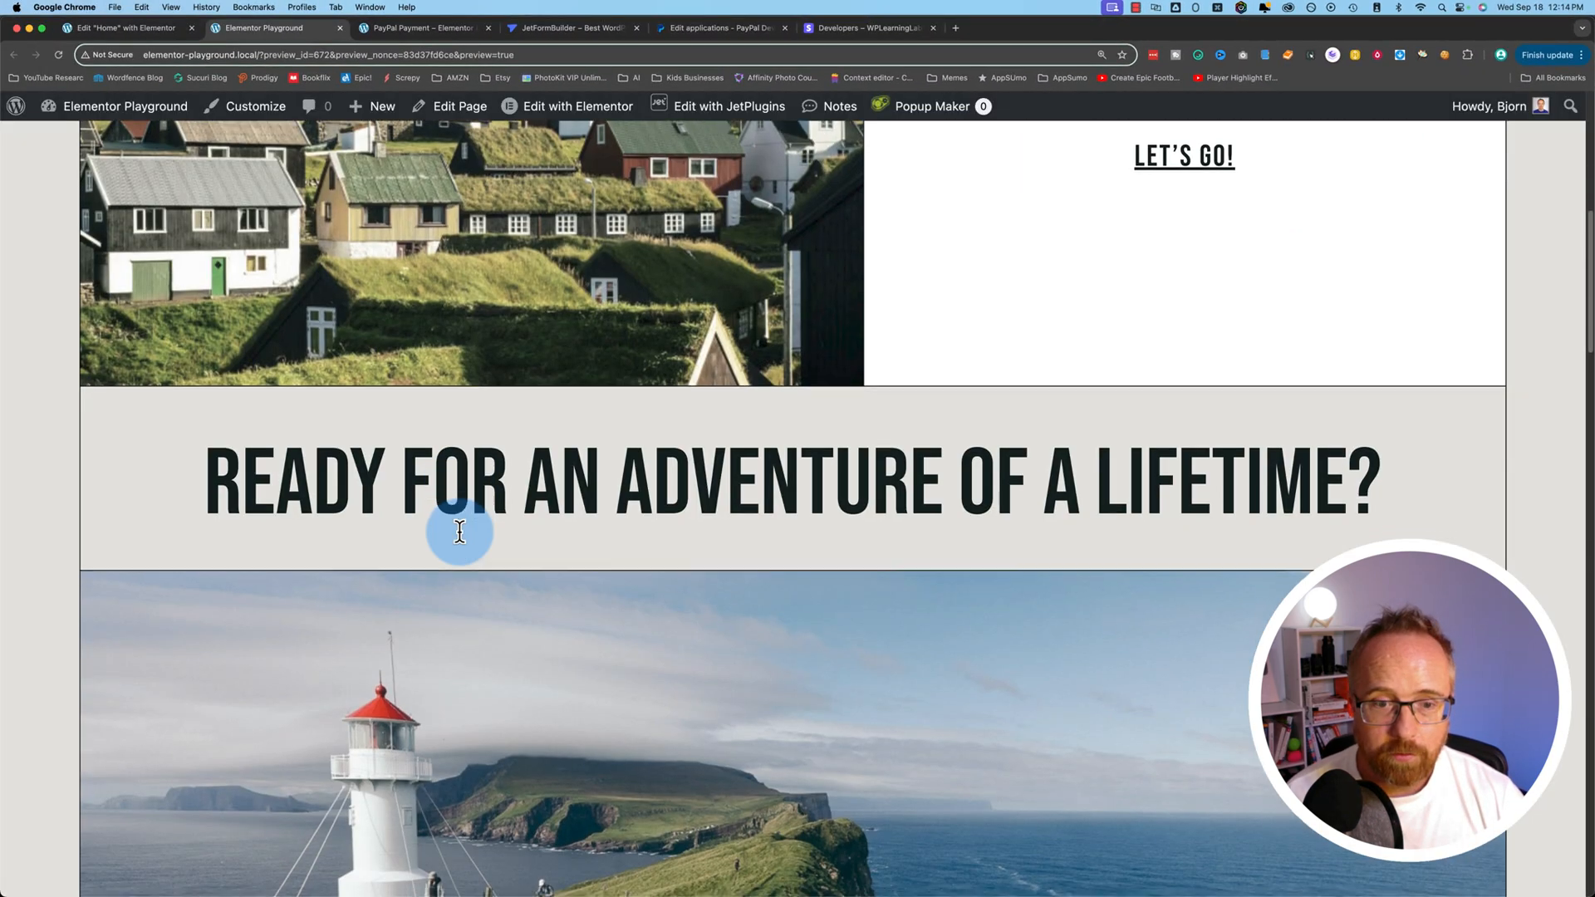
# Scroll the live preview down to the tour card with the booking form.
pyautogui.scroll(-3)
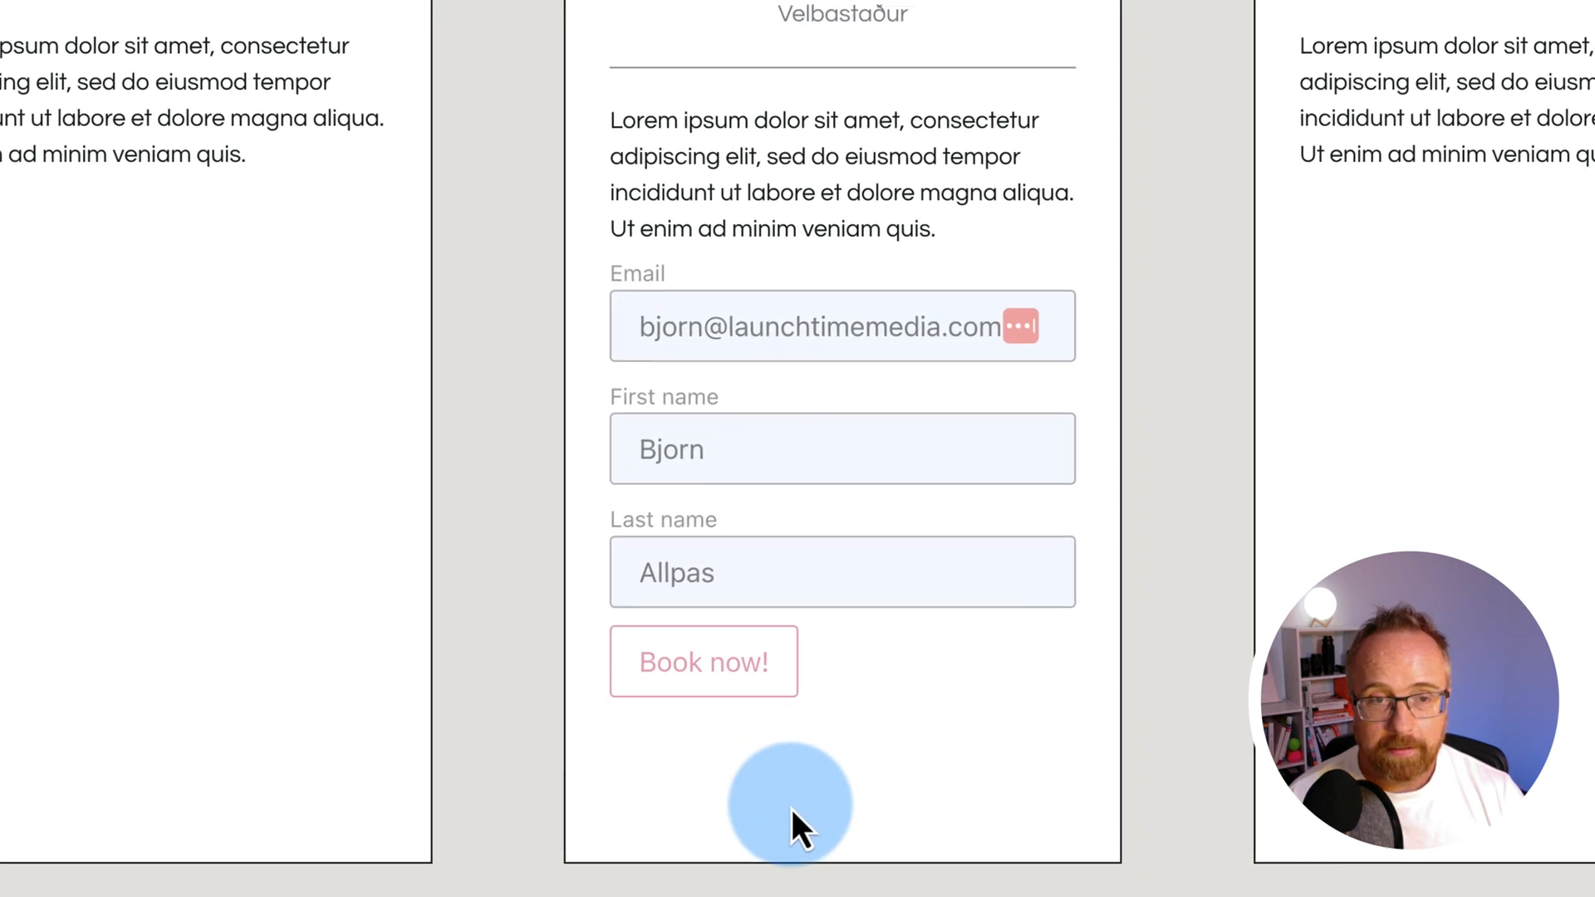
# Submit the booking, choose card payment on PayPal's $199.00 checkout, then return to WordPress.
pyautogui.click(702, 659)
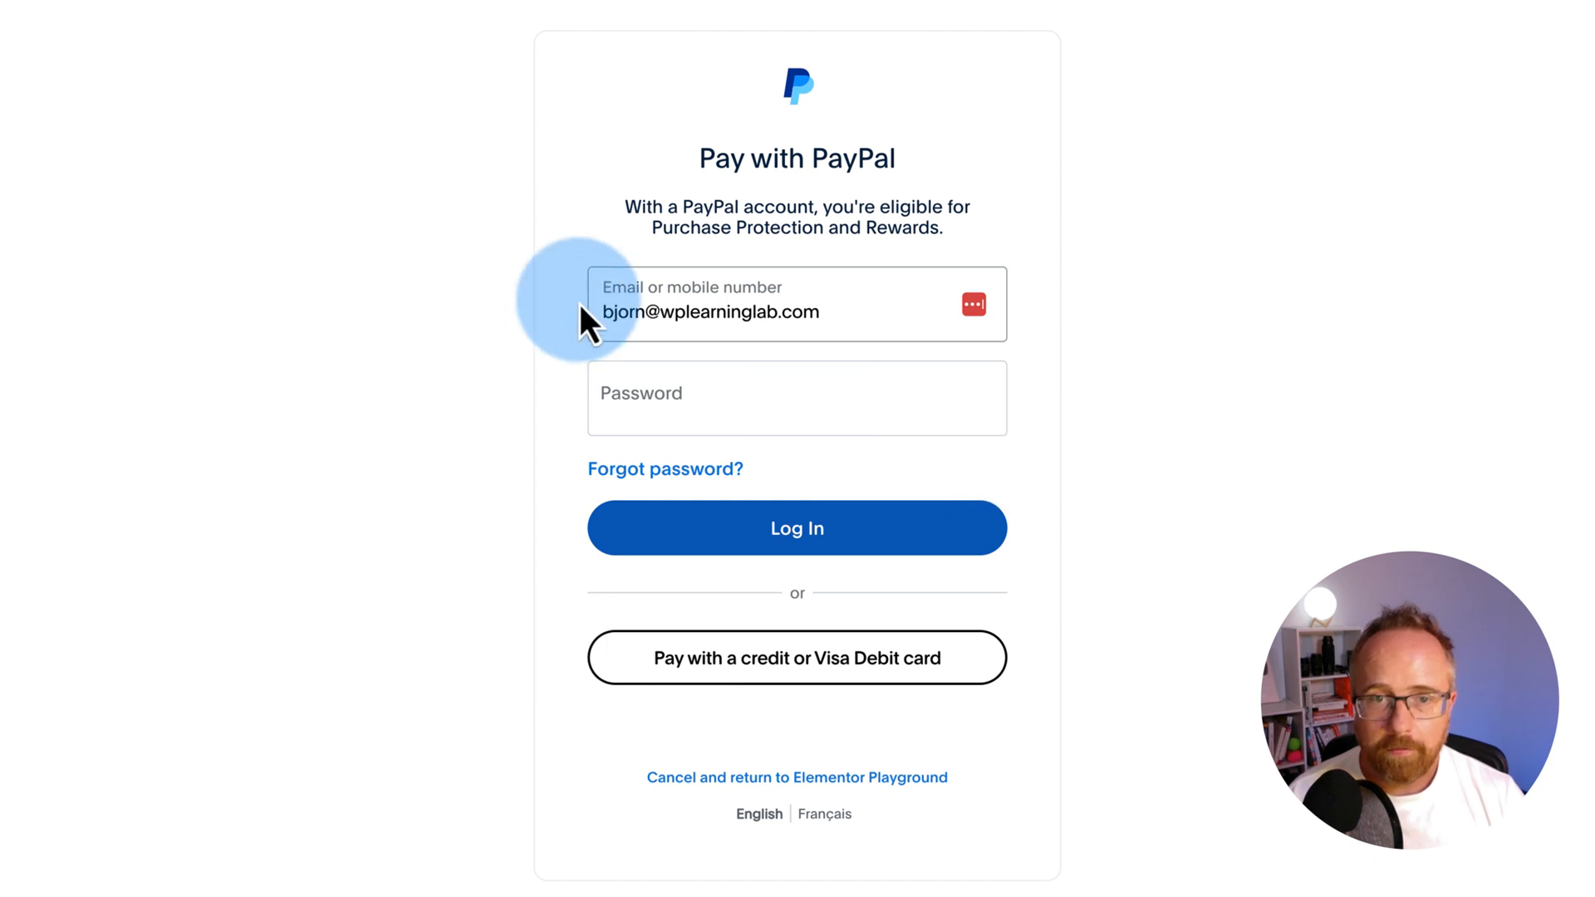
pyautogui.click(796, 397)
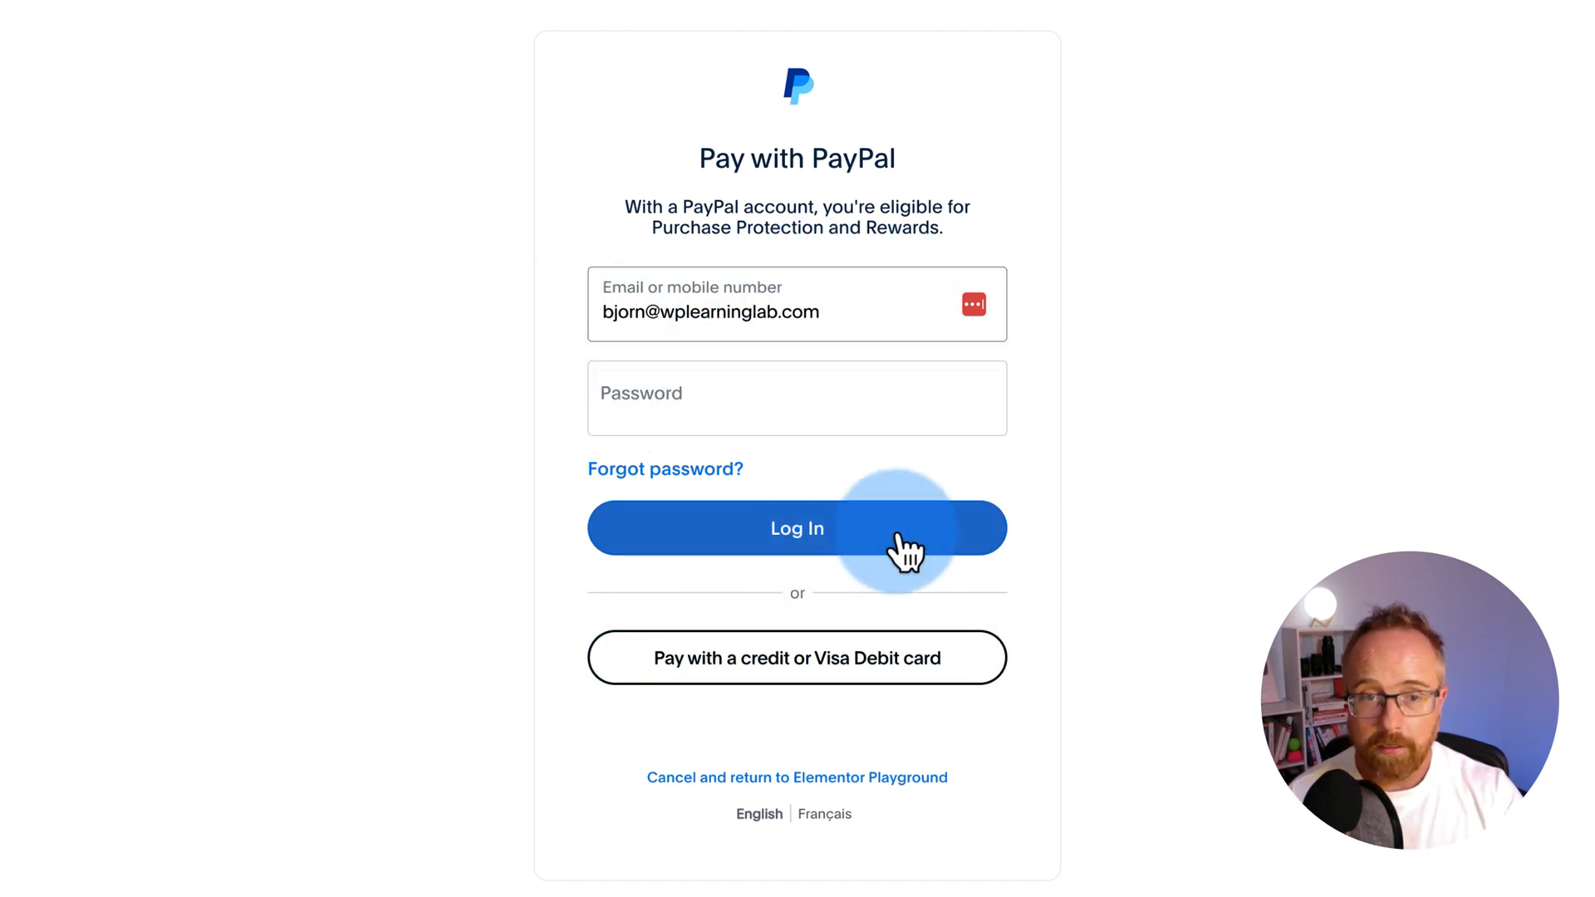
pyautogui.click(795, 529)
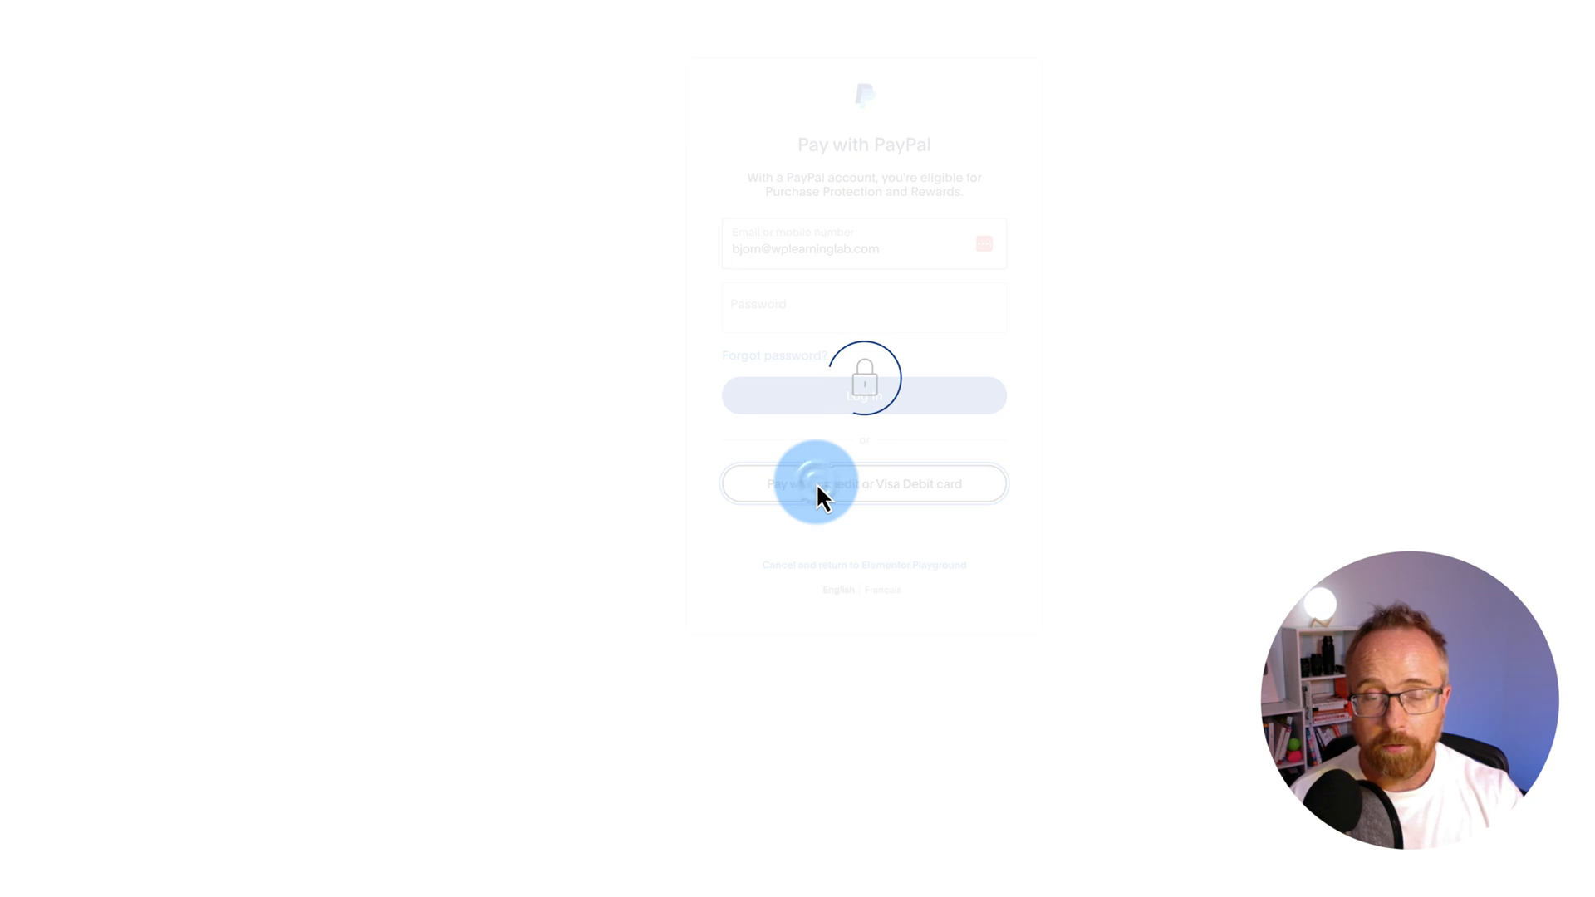
pyautogui.click(863, 483)
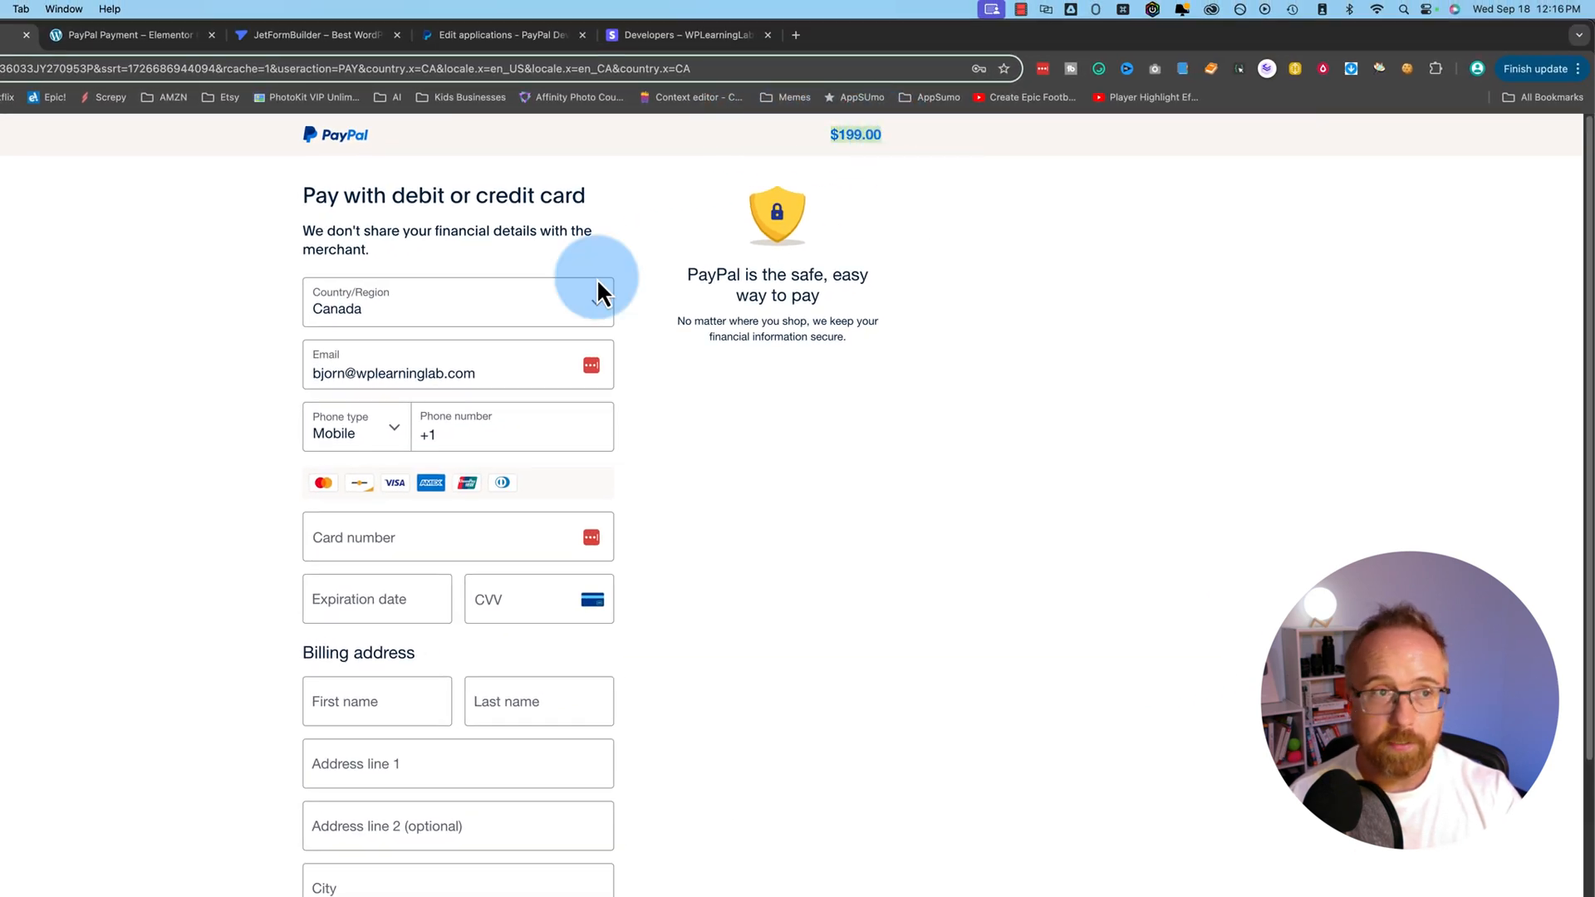
pyautogui.click(157, 35)
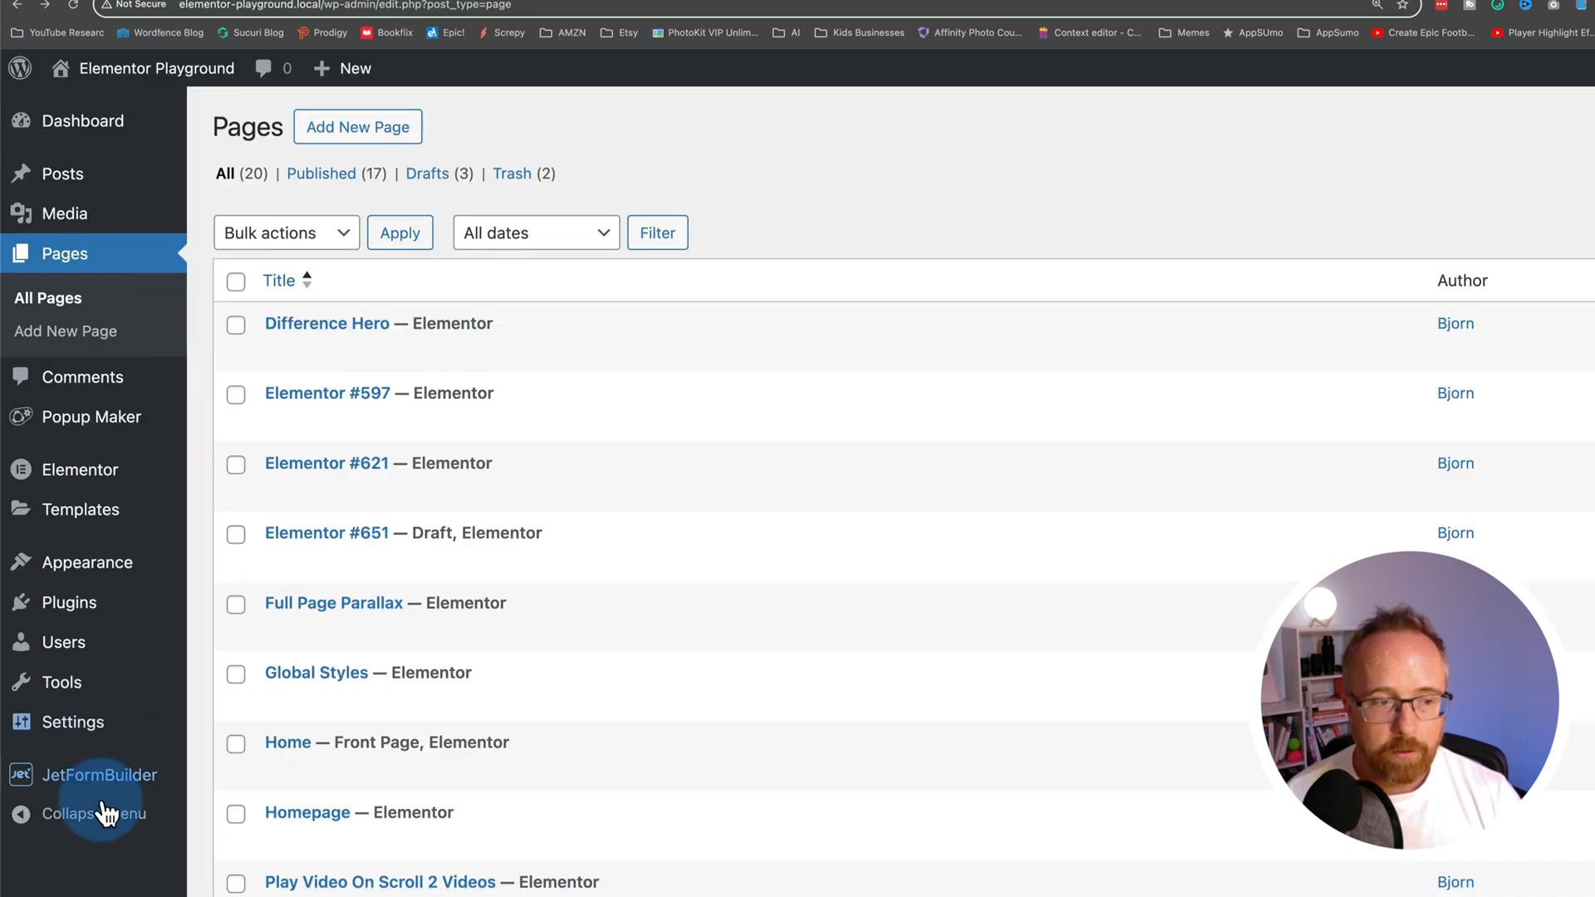
# In the PayPal Payment form, choose Stripe Checkout as the payment gateway.
pyautogui.click(98, 774)
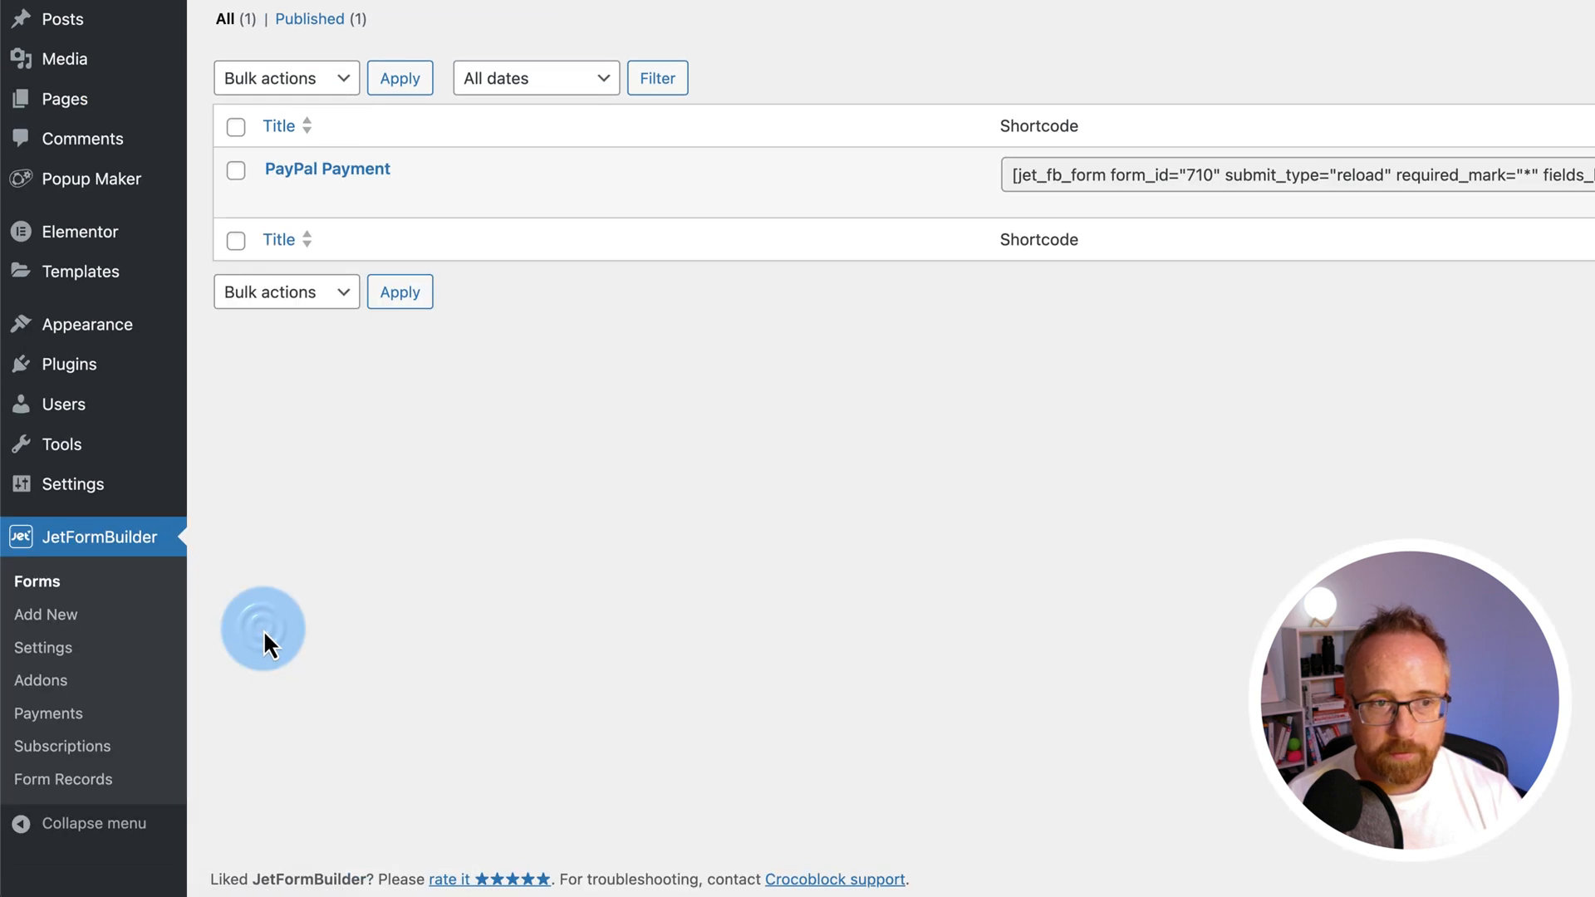
pyautogui.click(327, 170)
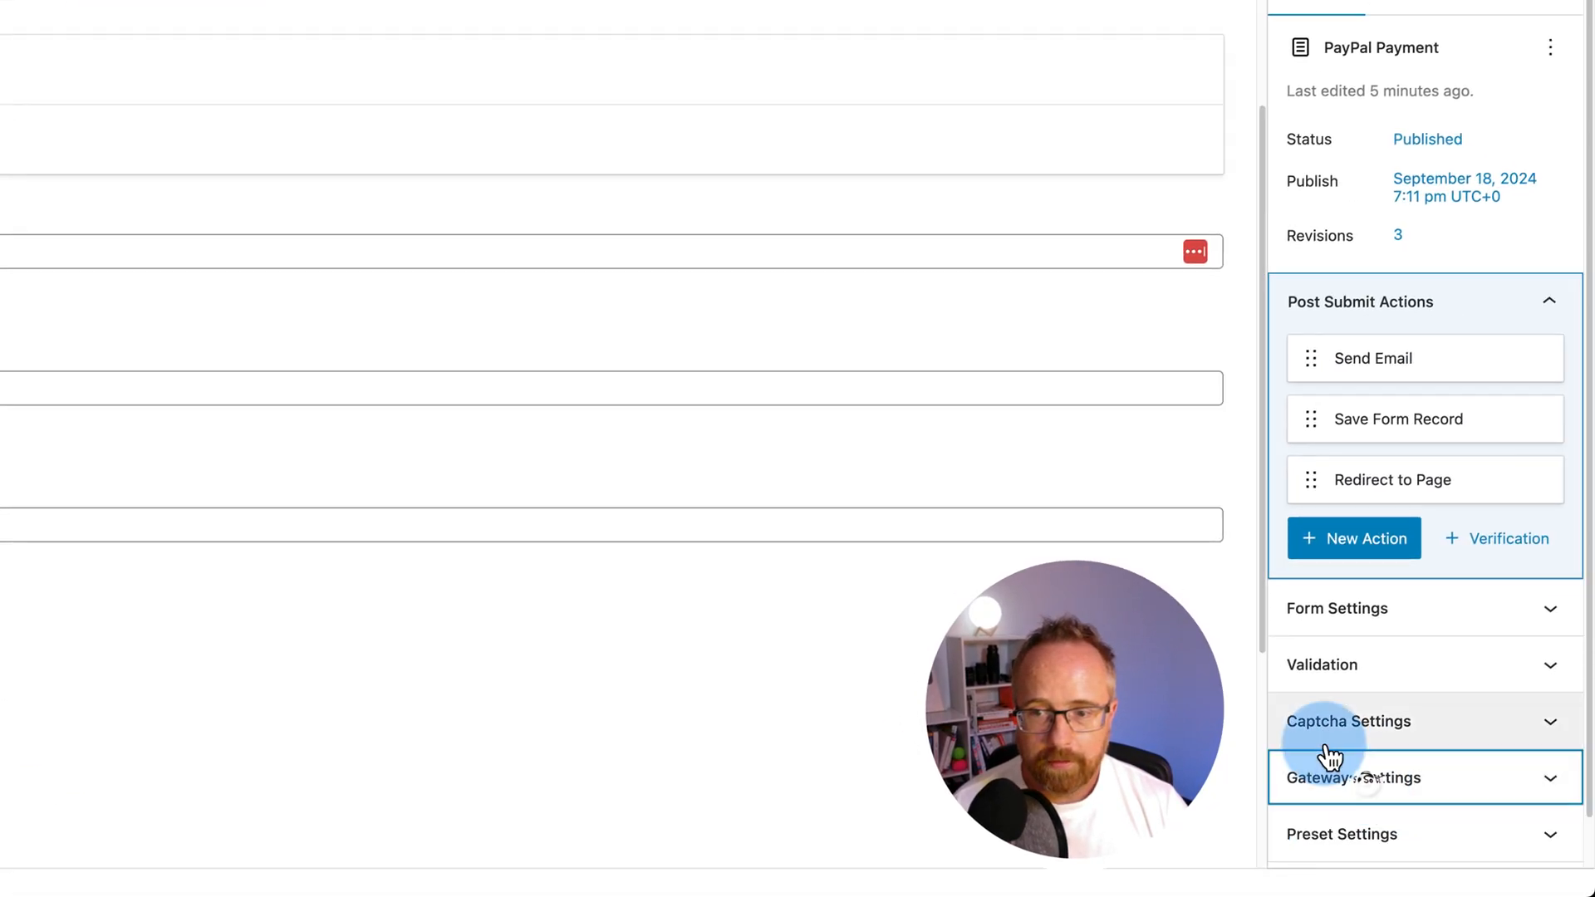
pyautogui.click(1352, 777)
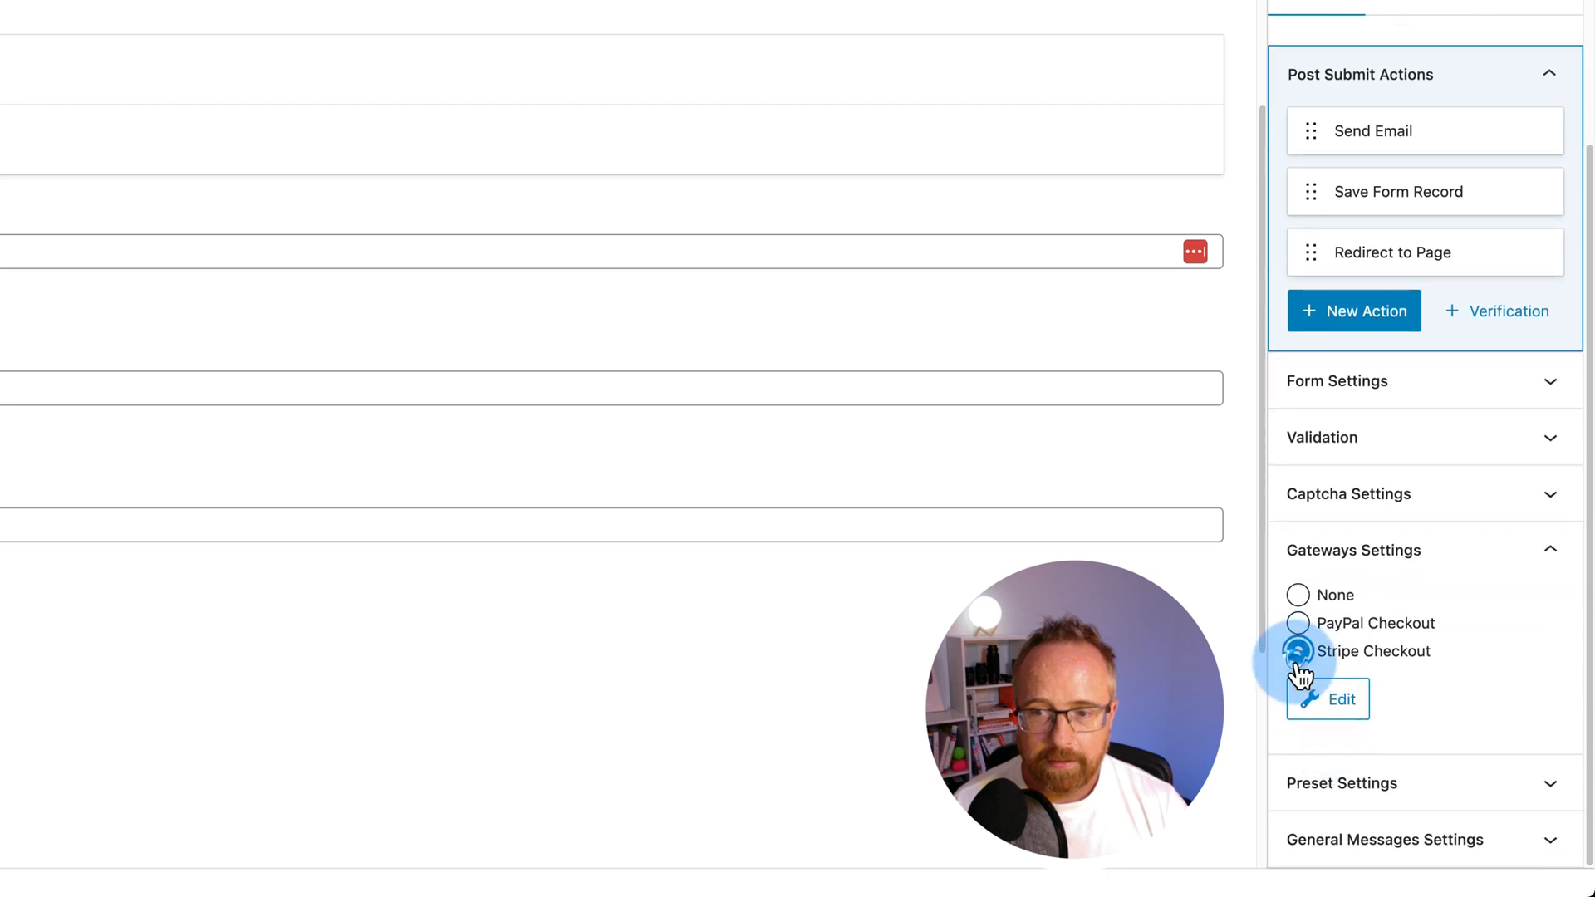
pyautogui.click(1341, 699)
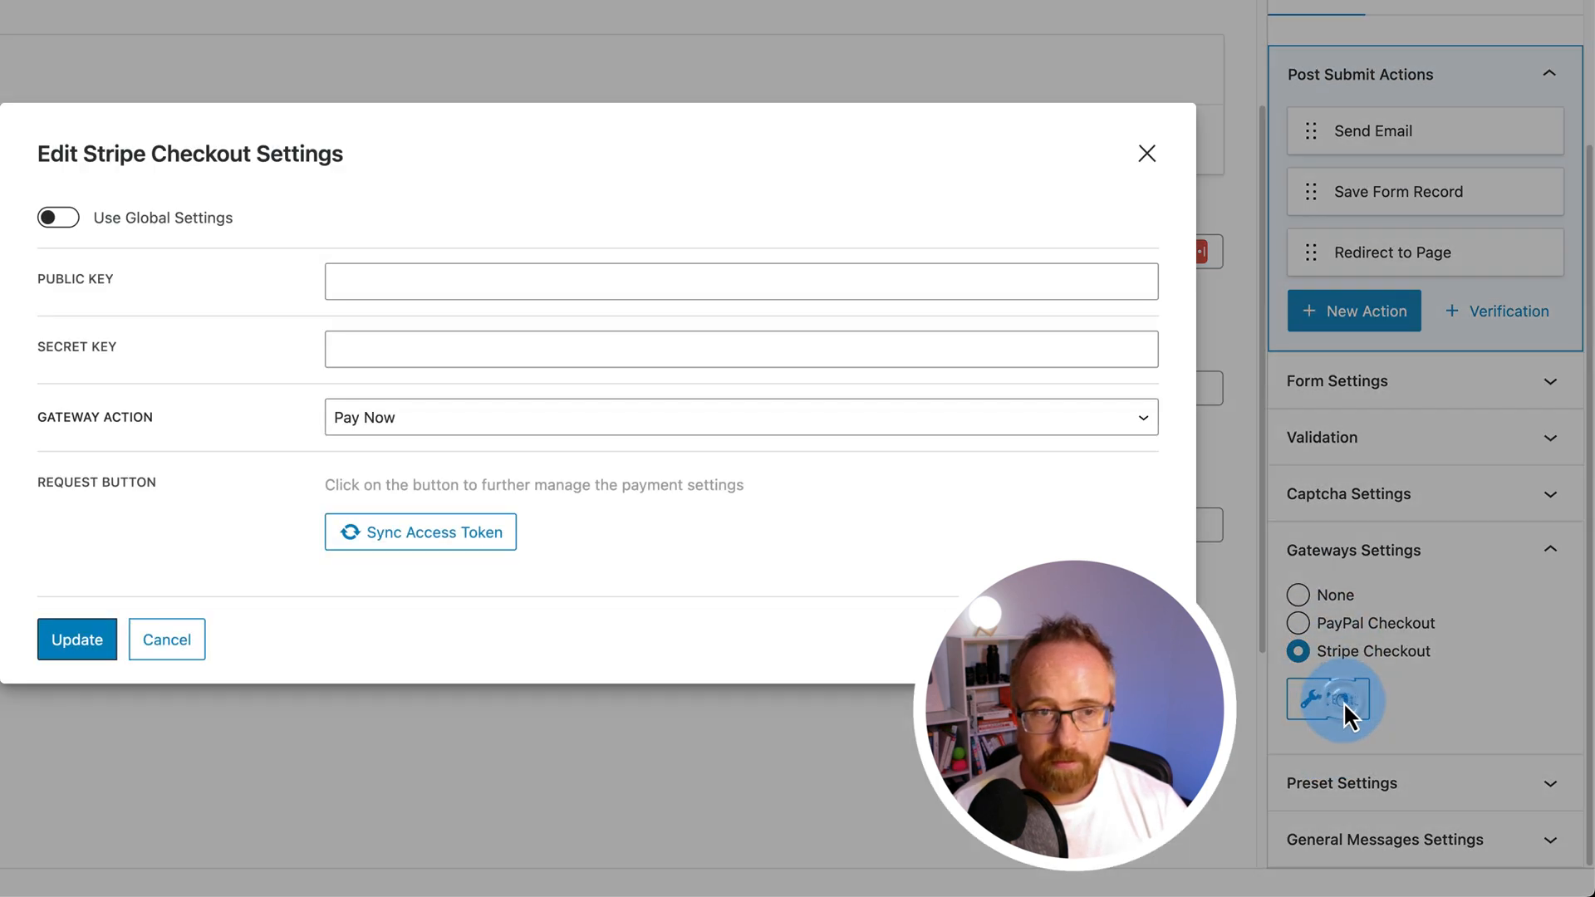
# Configure Stripe Checkout with the global Stripe keys and USD currency, and update.
pyautogui.click(57, 215)
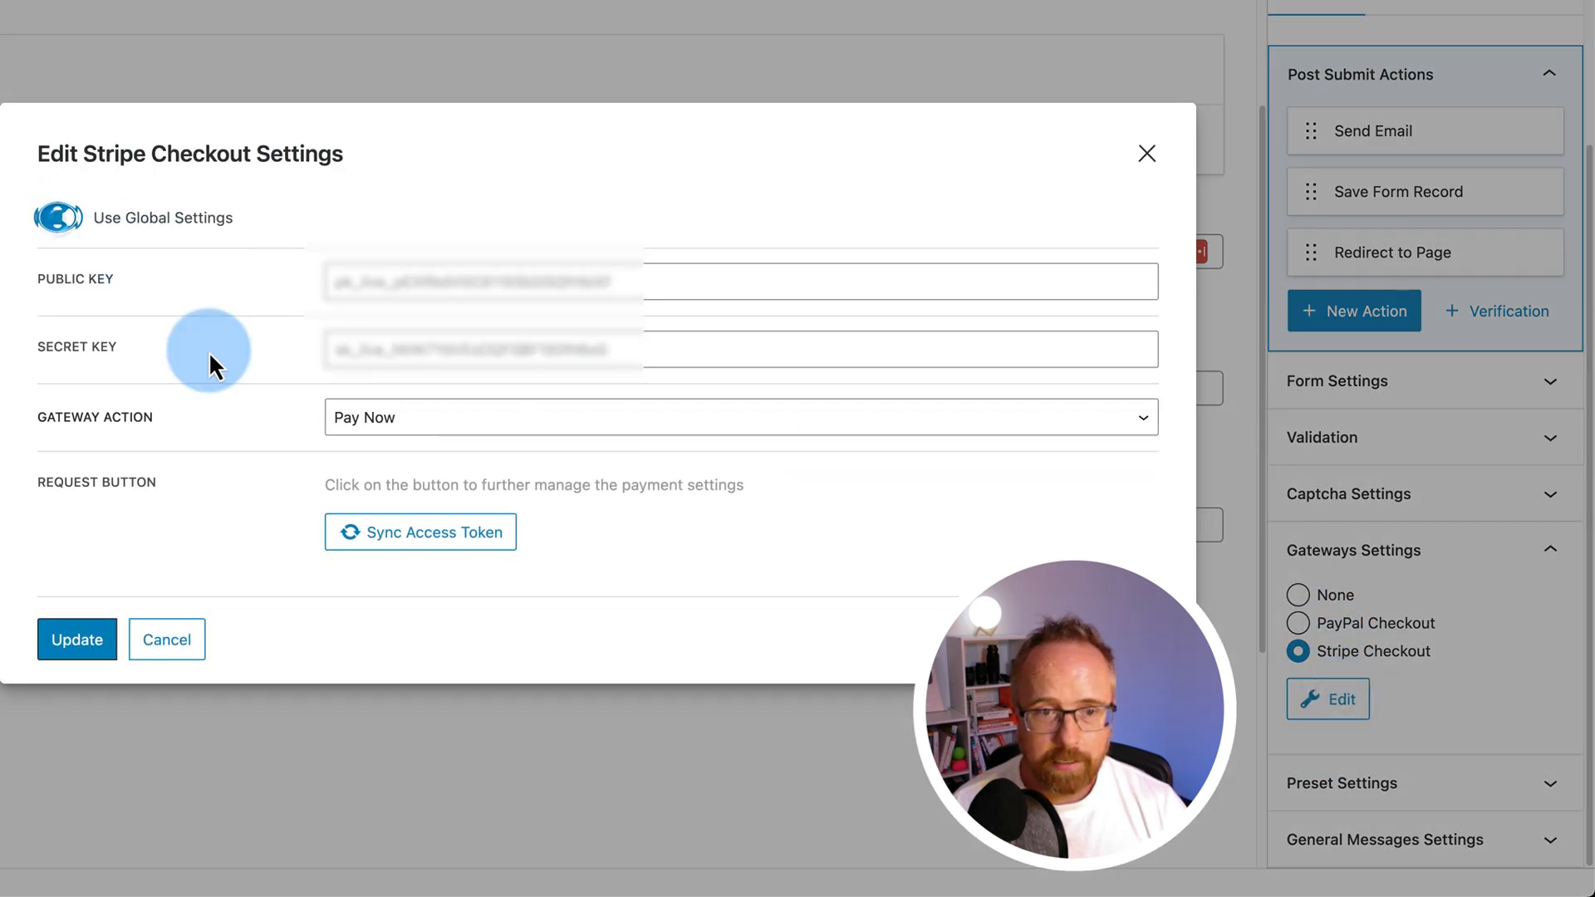
pyautogui.click(58, 218)
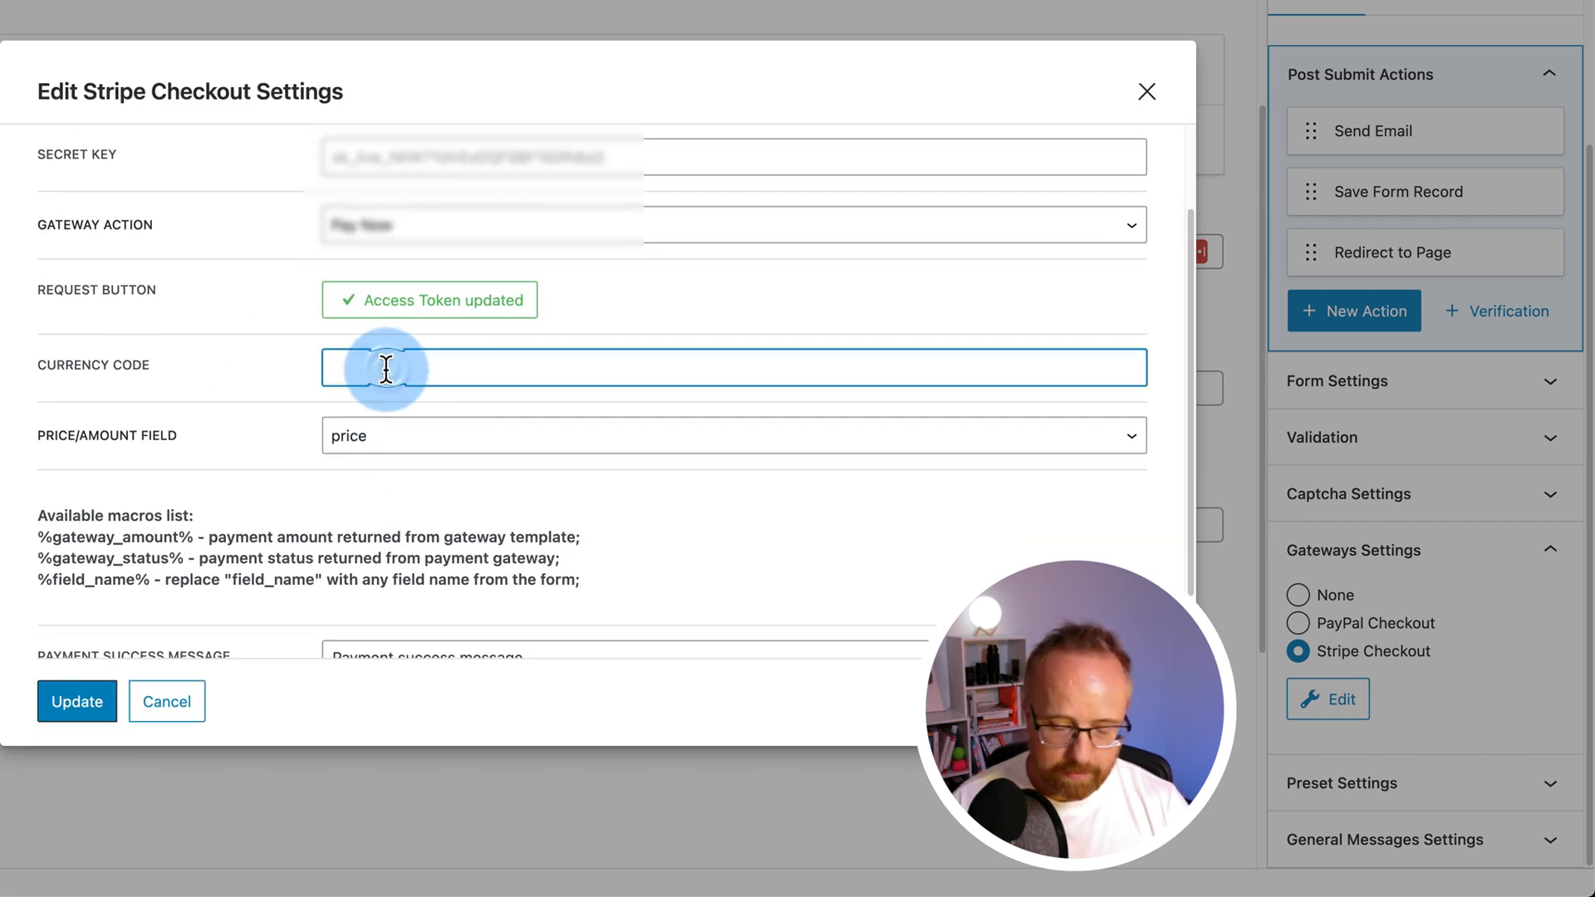
pyautogui.write('USD')
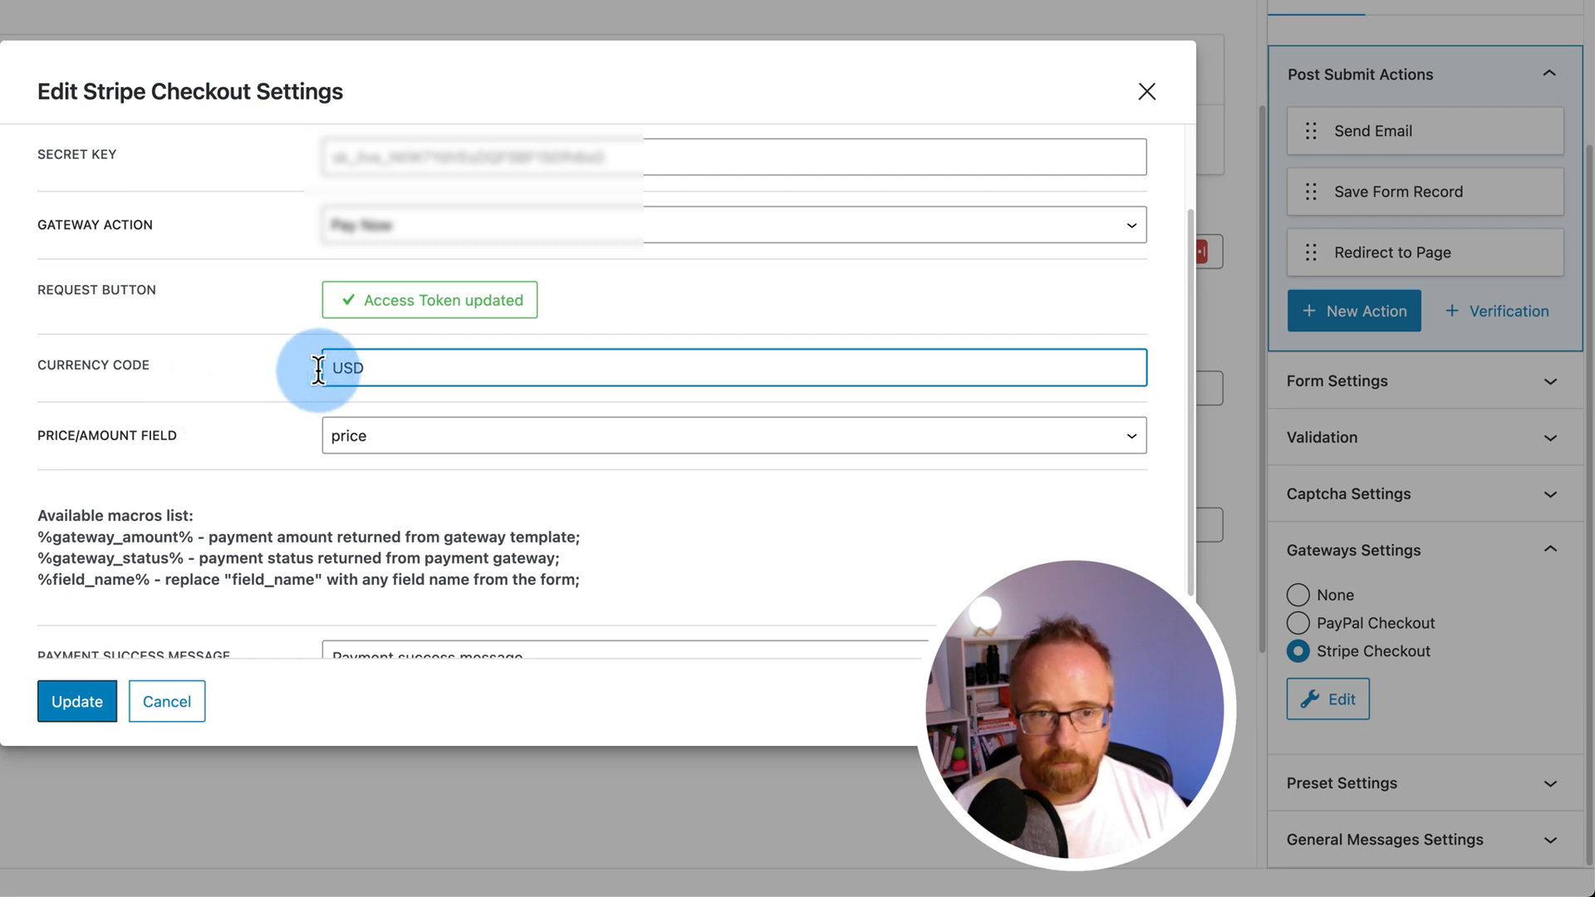
pyautogui.click(732, 436)
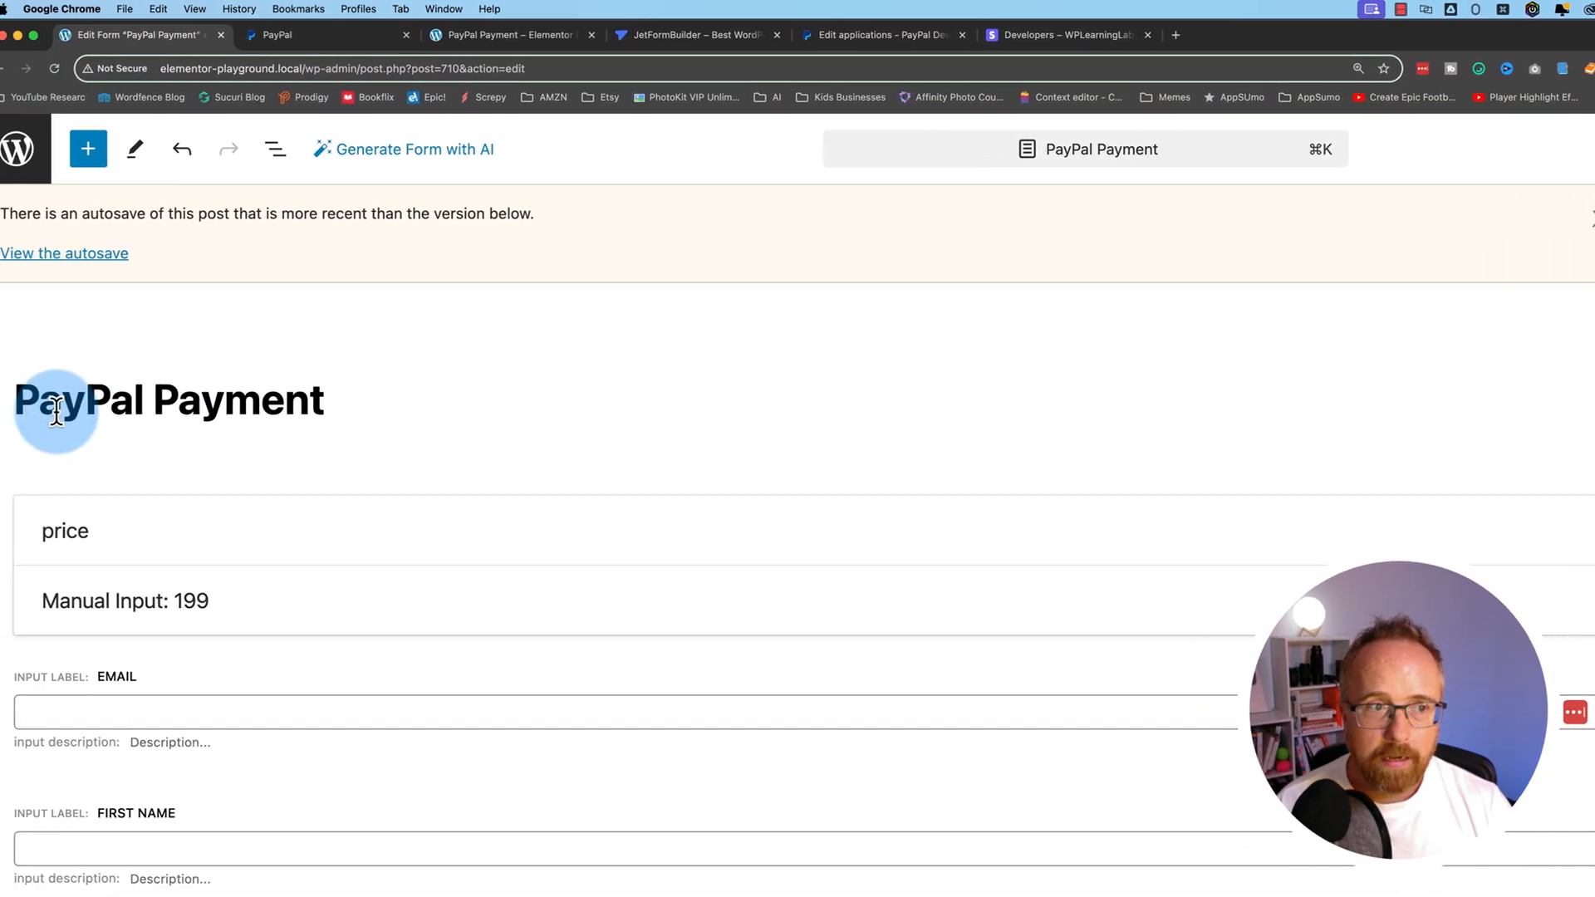
# Retitle the form Stripe Payment and return to the tour booking page.
pyautogui.write('Stru')
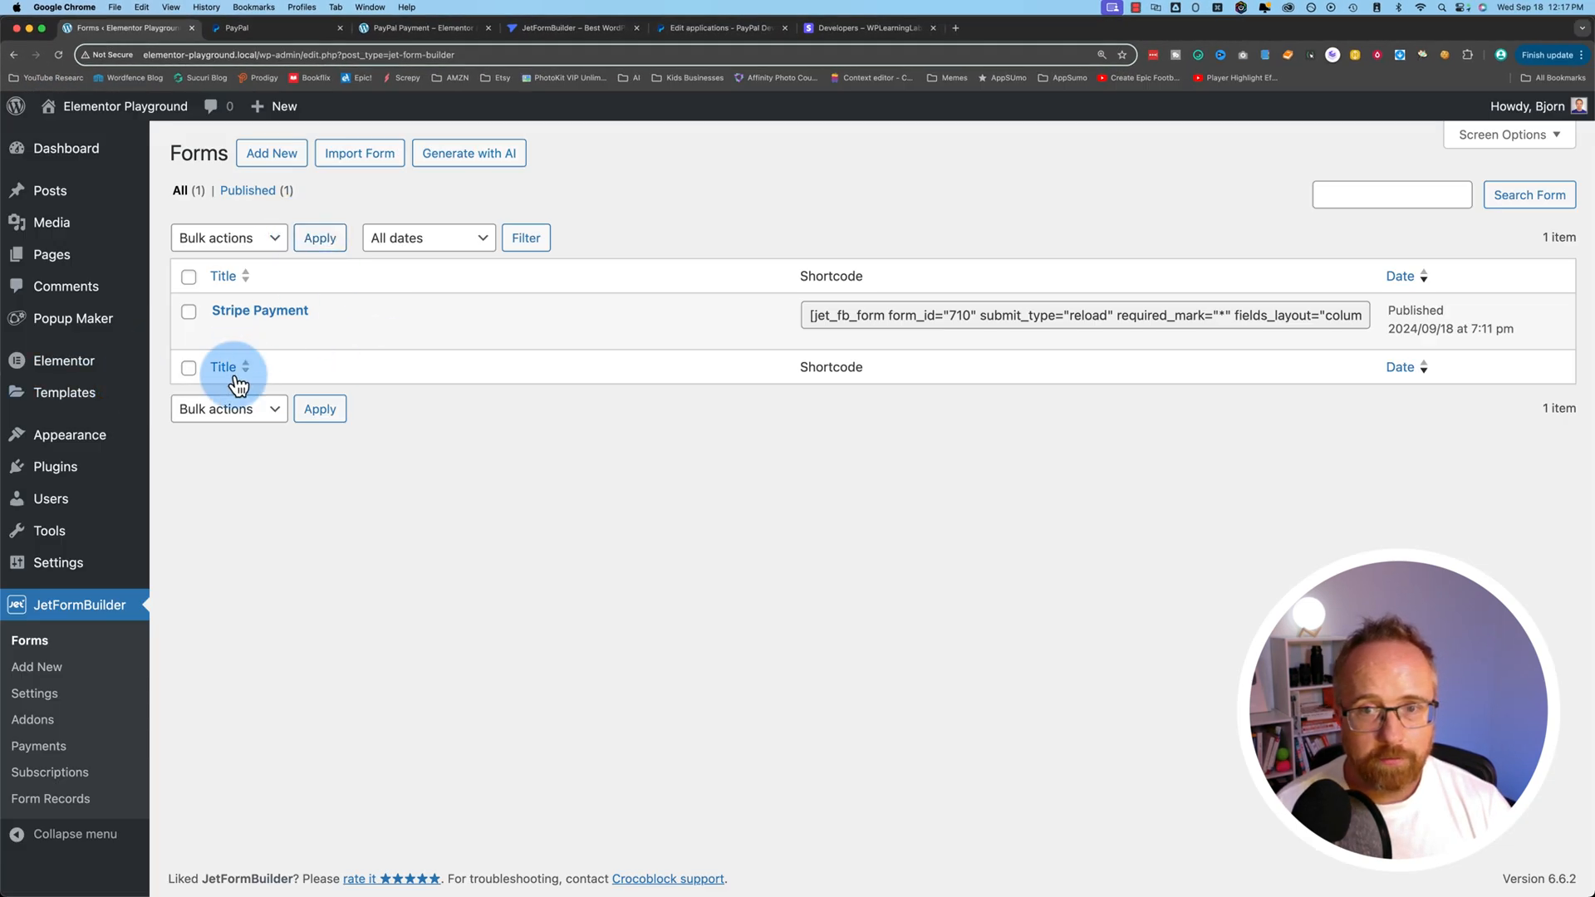
pyautogui.click(296, 28)
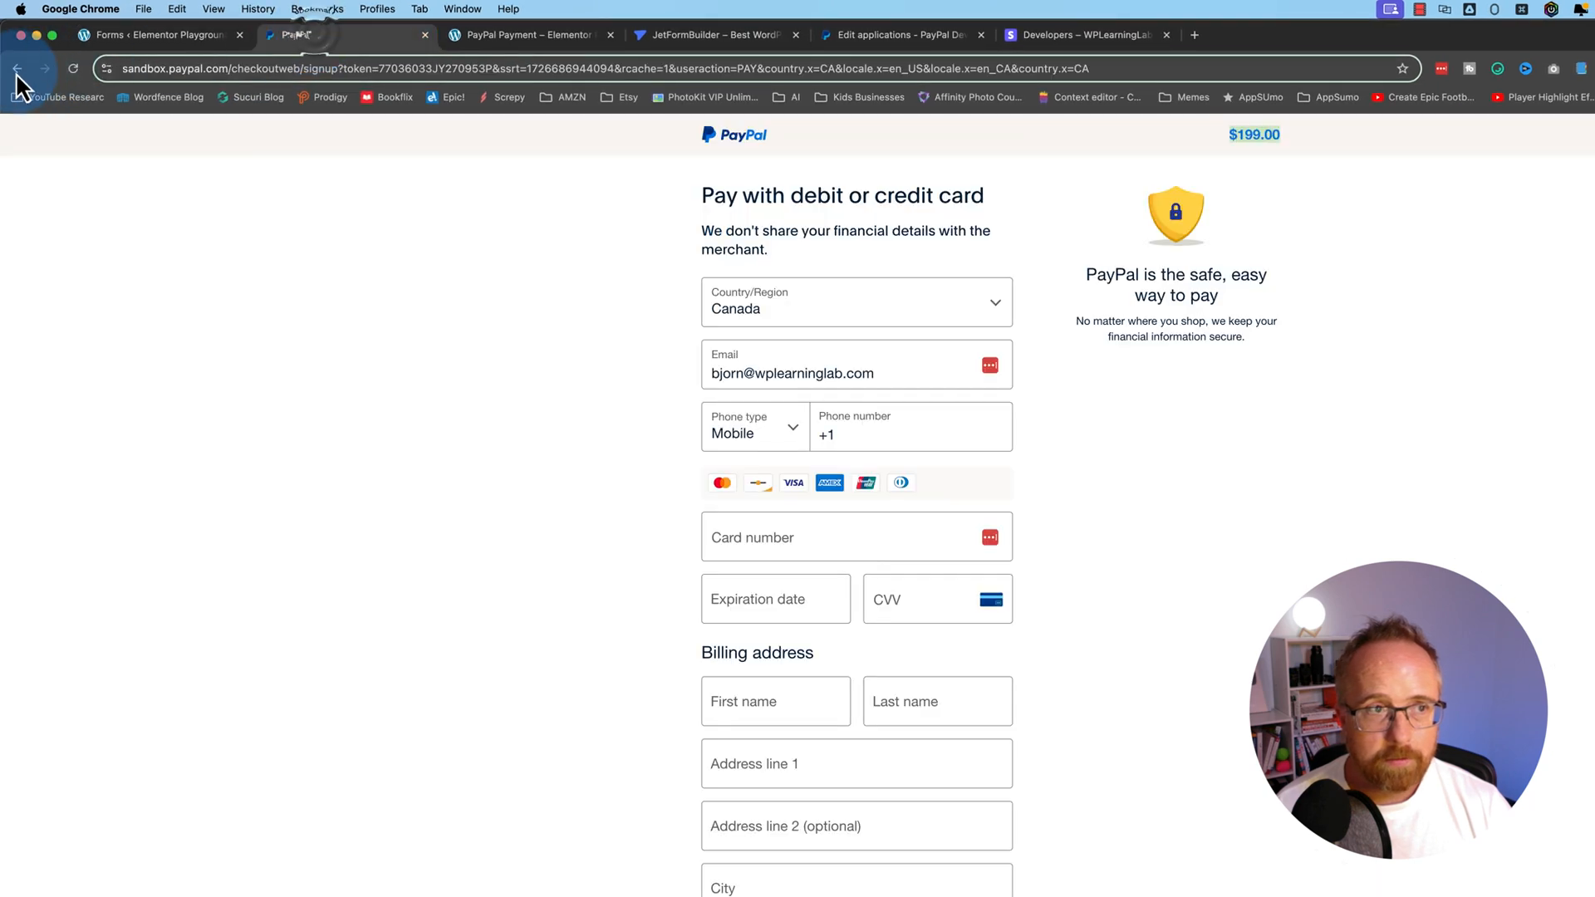
pyautogui.click(16, 68)
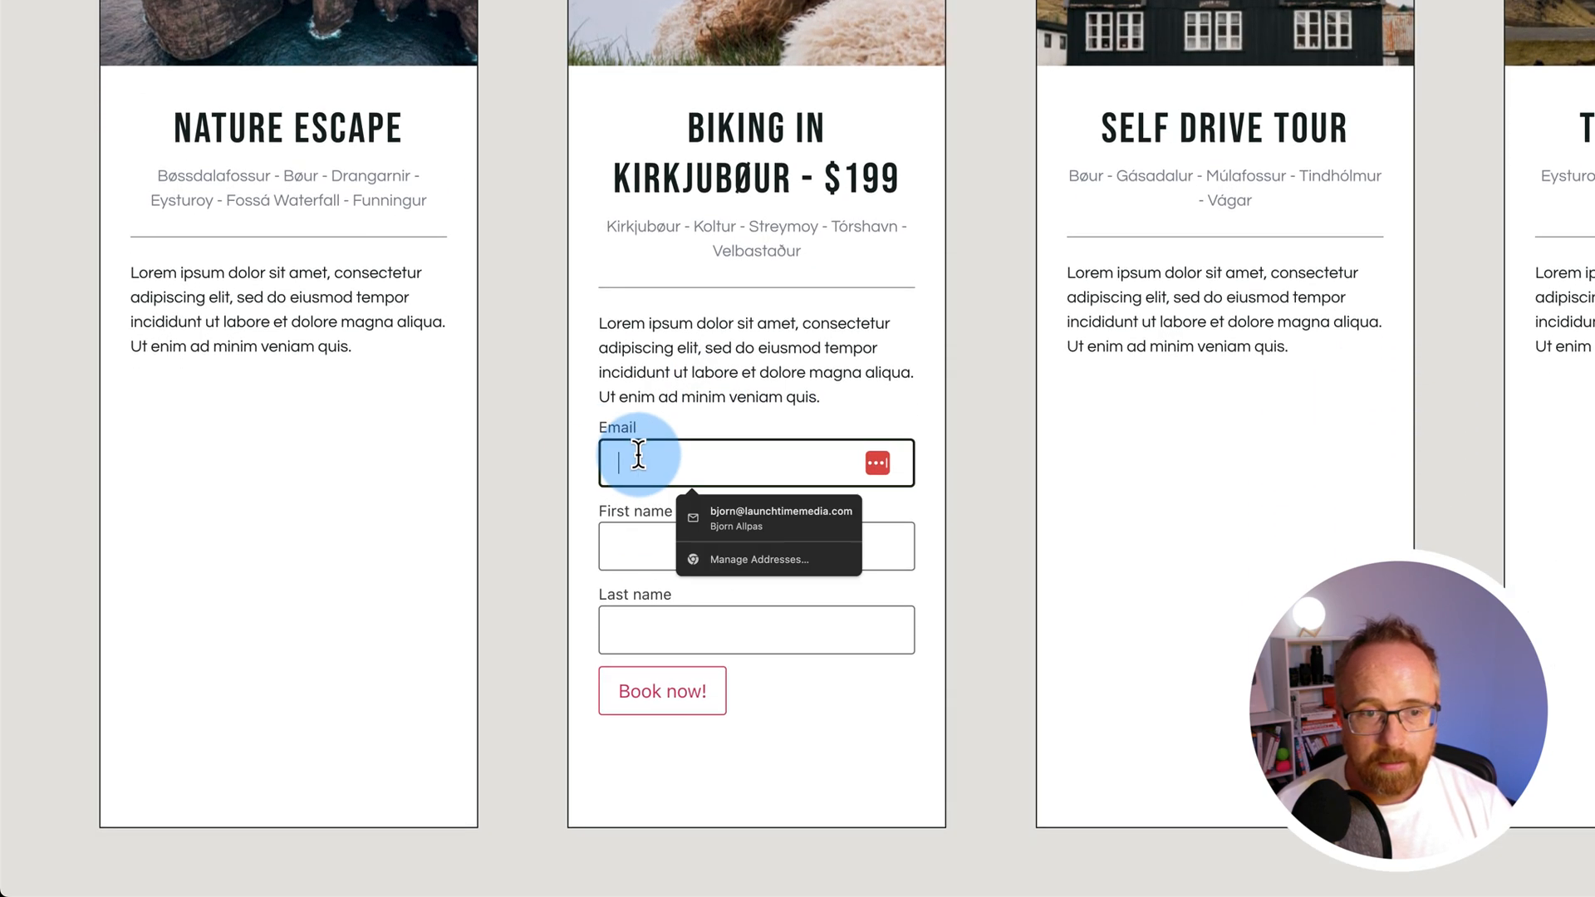
# Autofill and submit the booking form, confirming a $199.00 Stripe checkout opens.
pyautogui.click(769, 518)
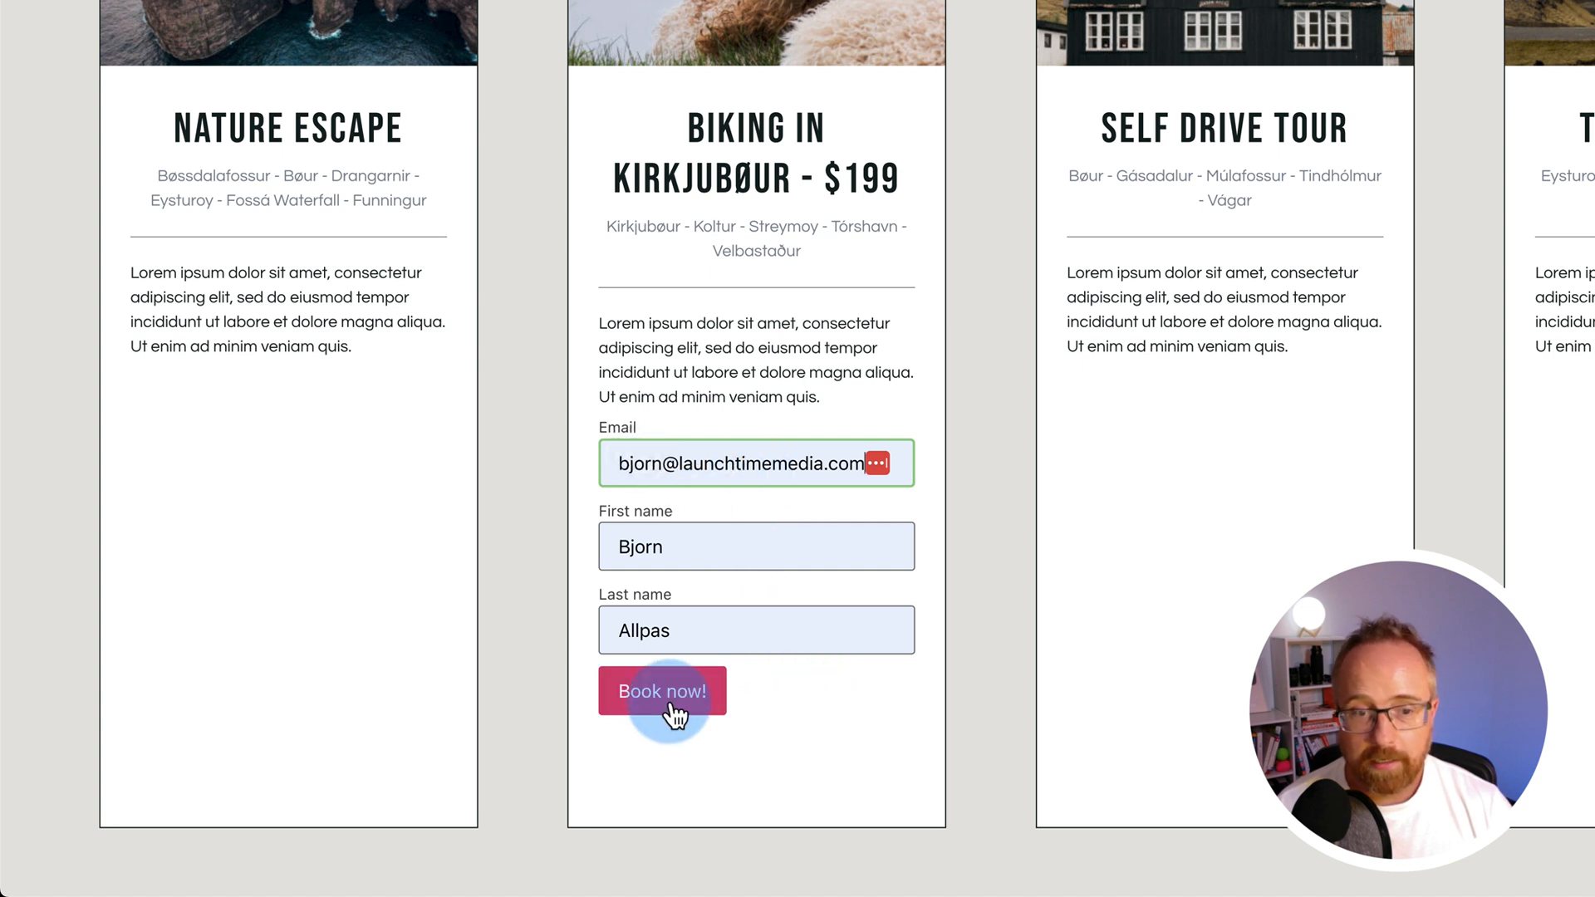
pyautogui.click(663, 691)
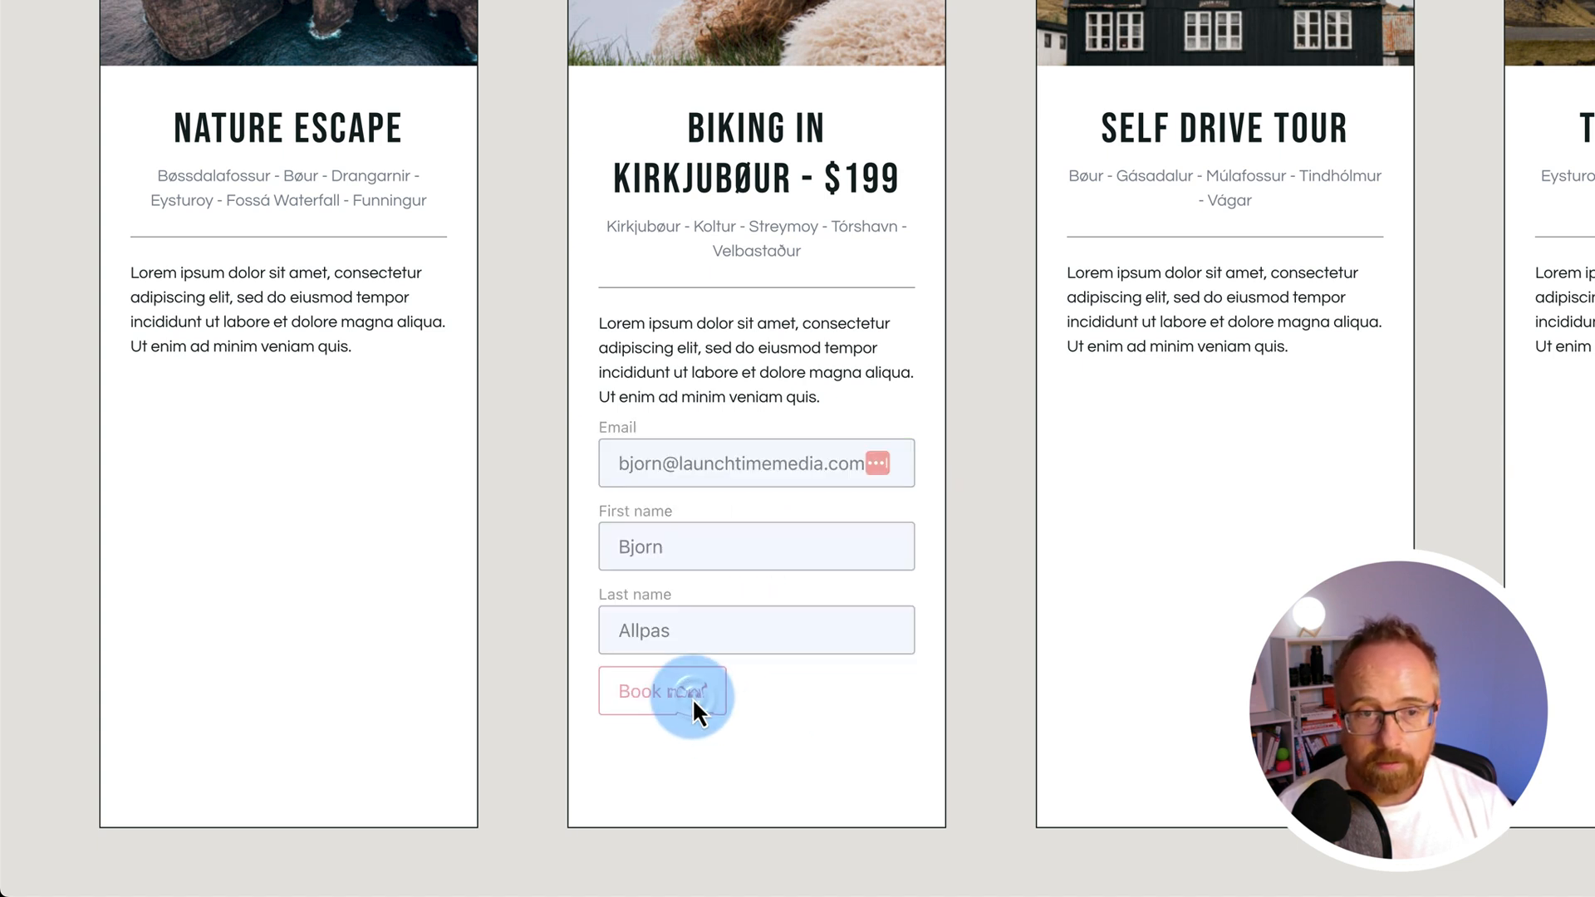
pyautogui.click(665, 691)
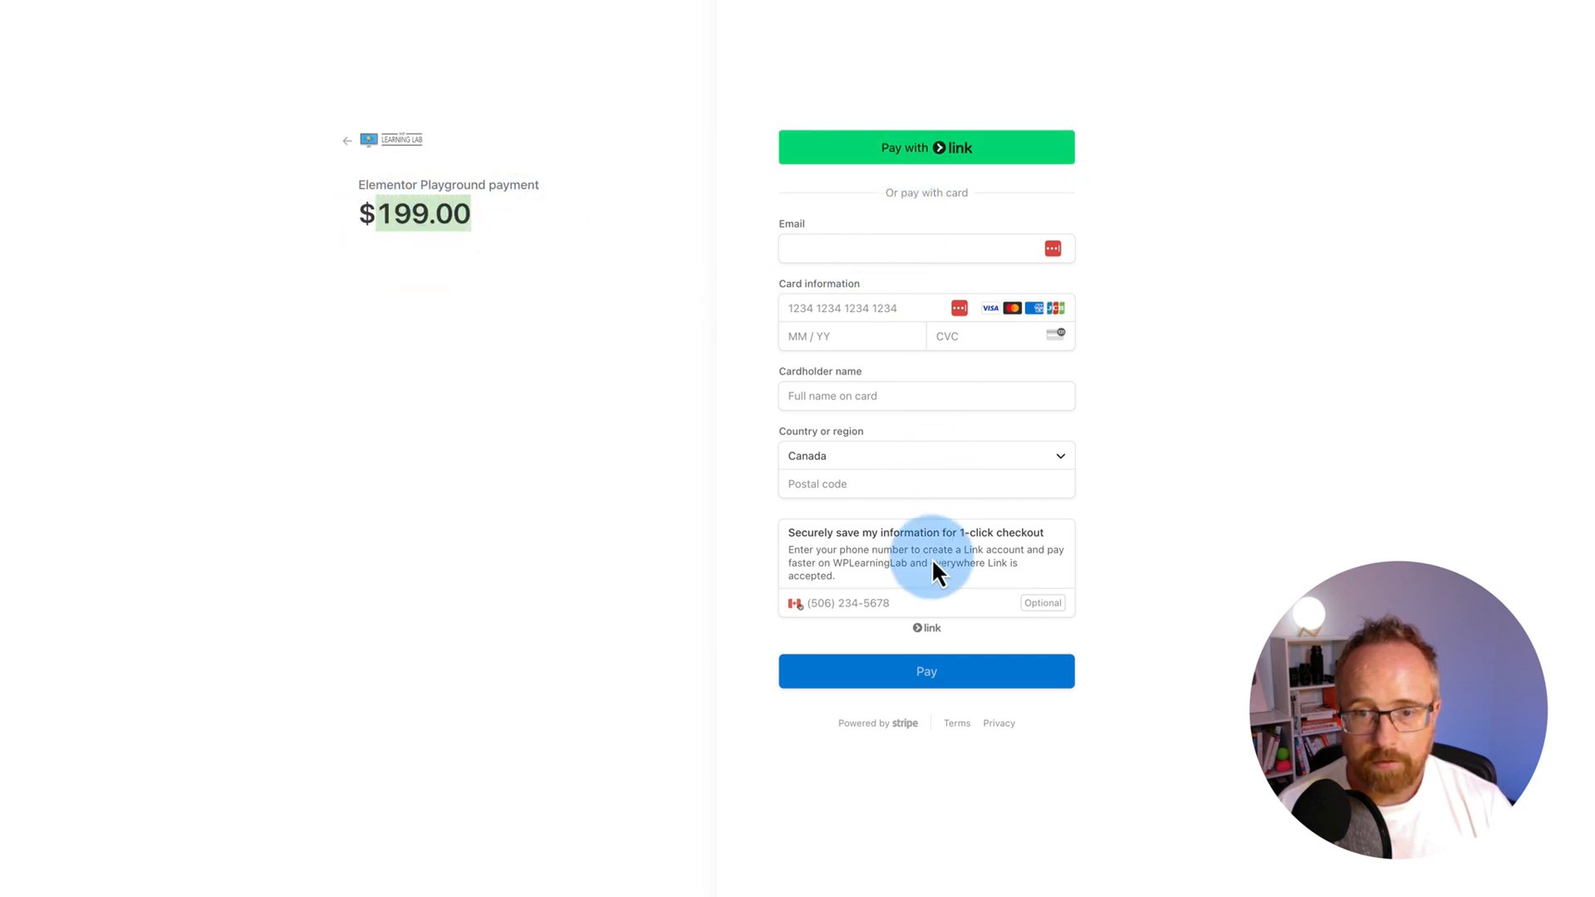
pyautogui.moveTo(534, 311)
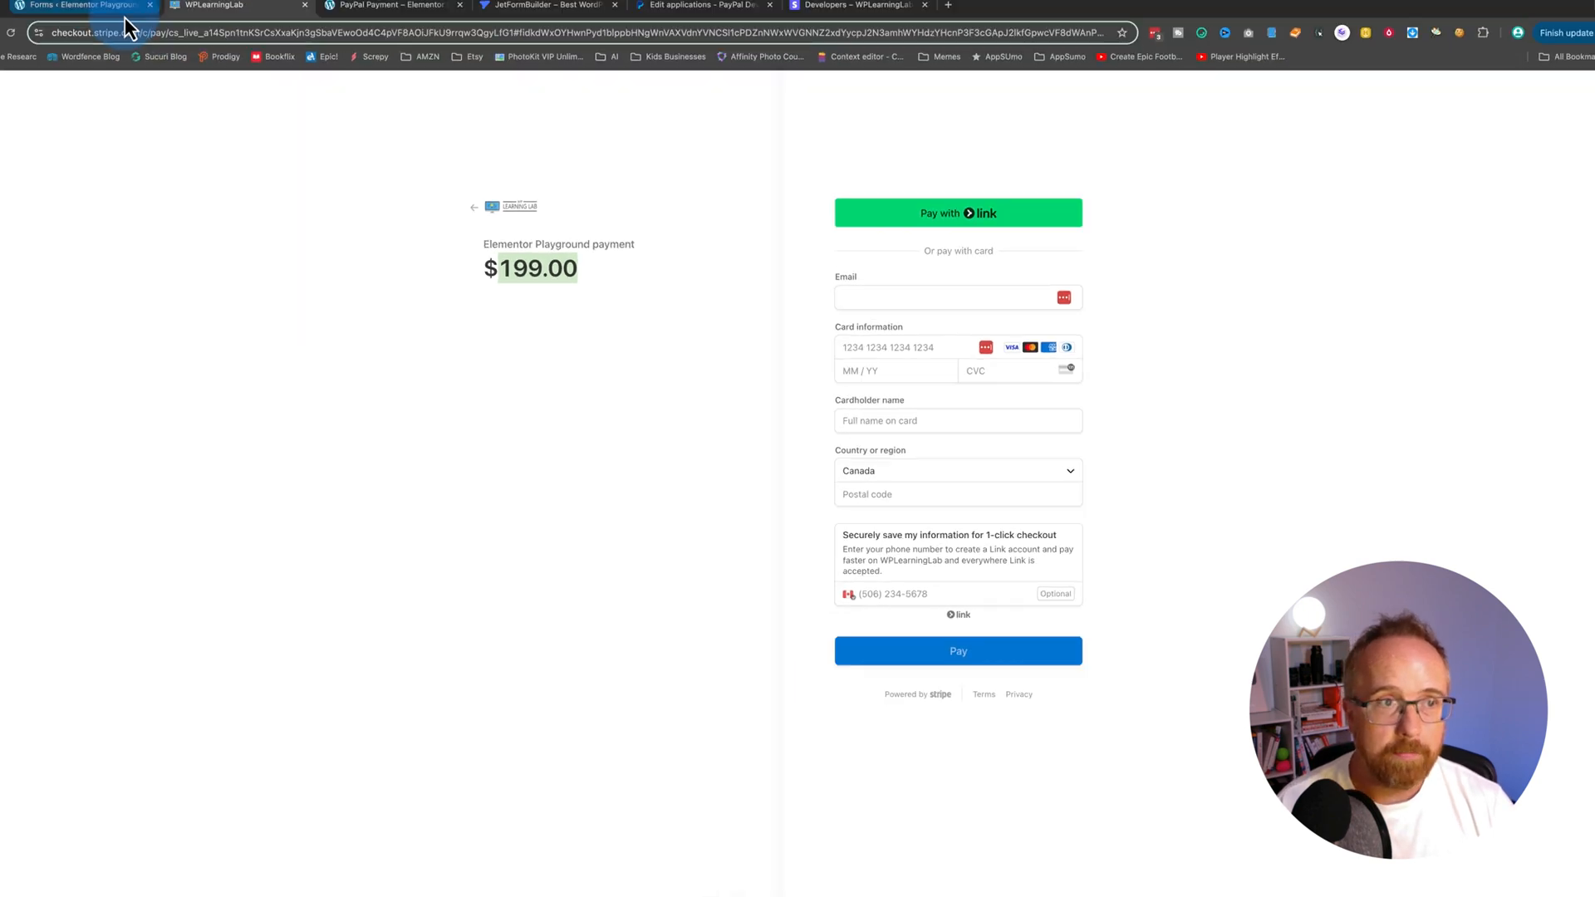
pyautogui.click(263, 28)
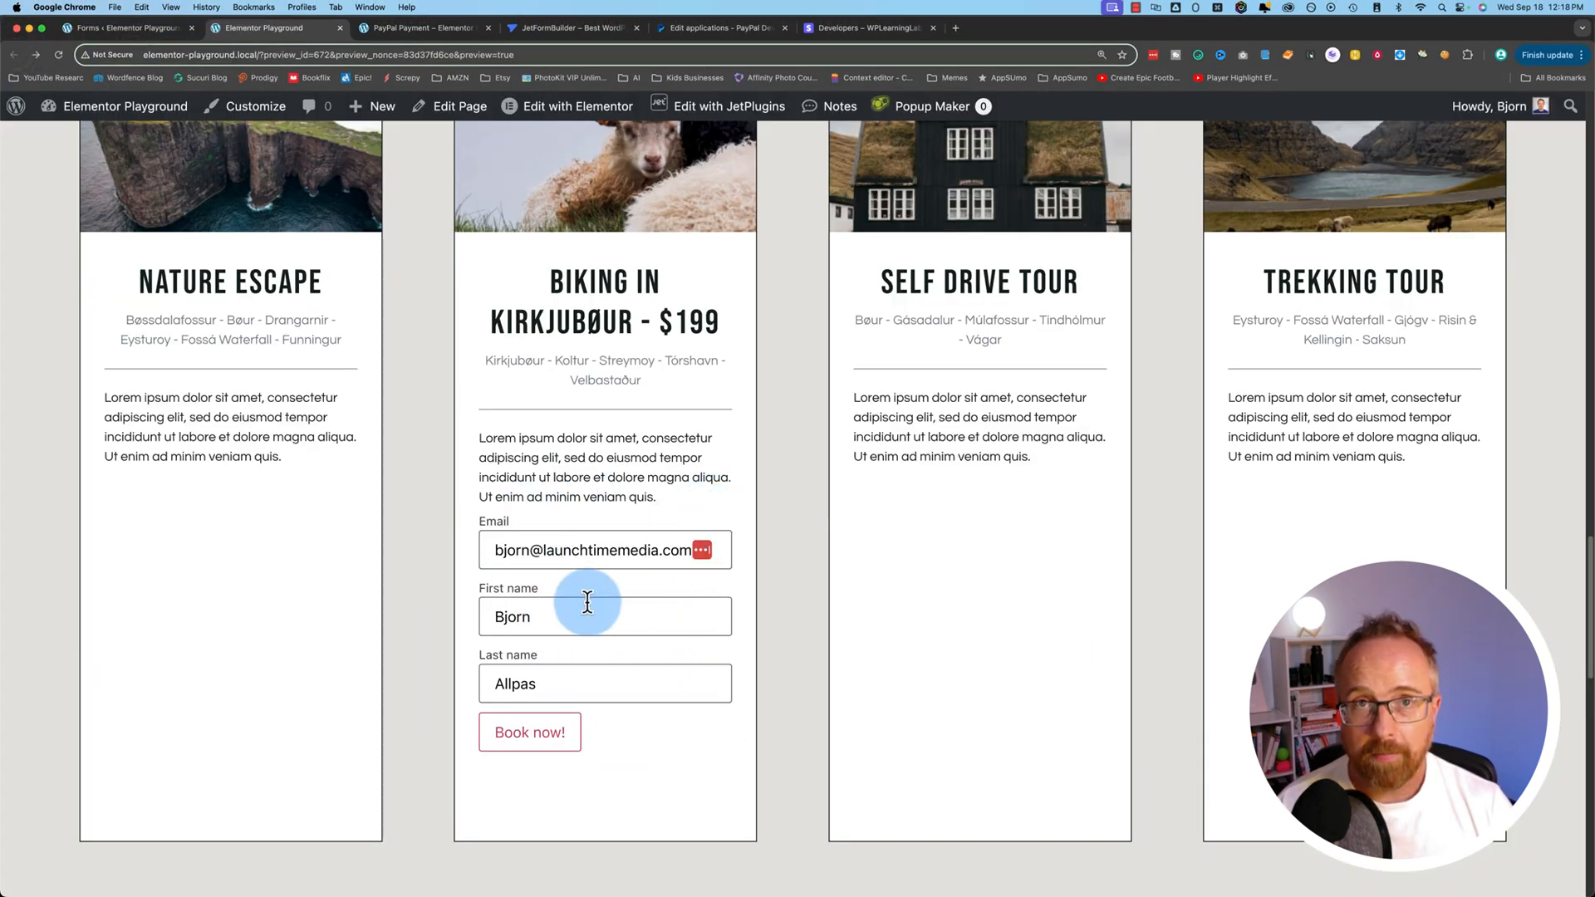
# Switch to the site's front-end Home page and open it with Edit with Elementor.
pyautogui.click(121, 29)
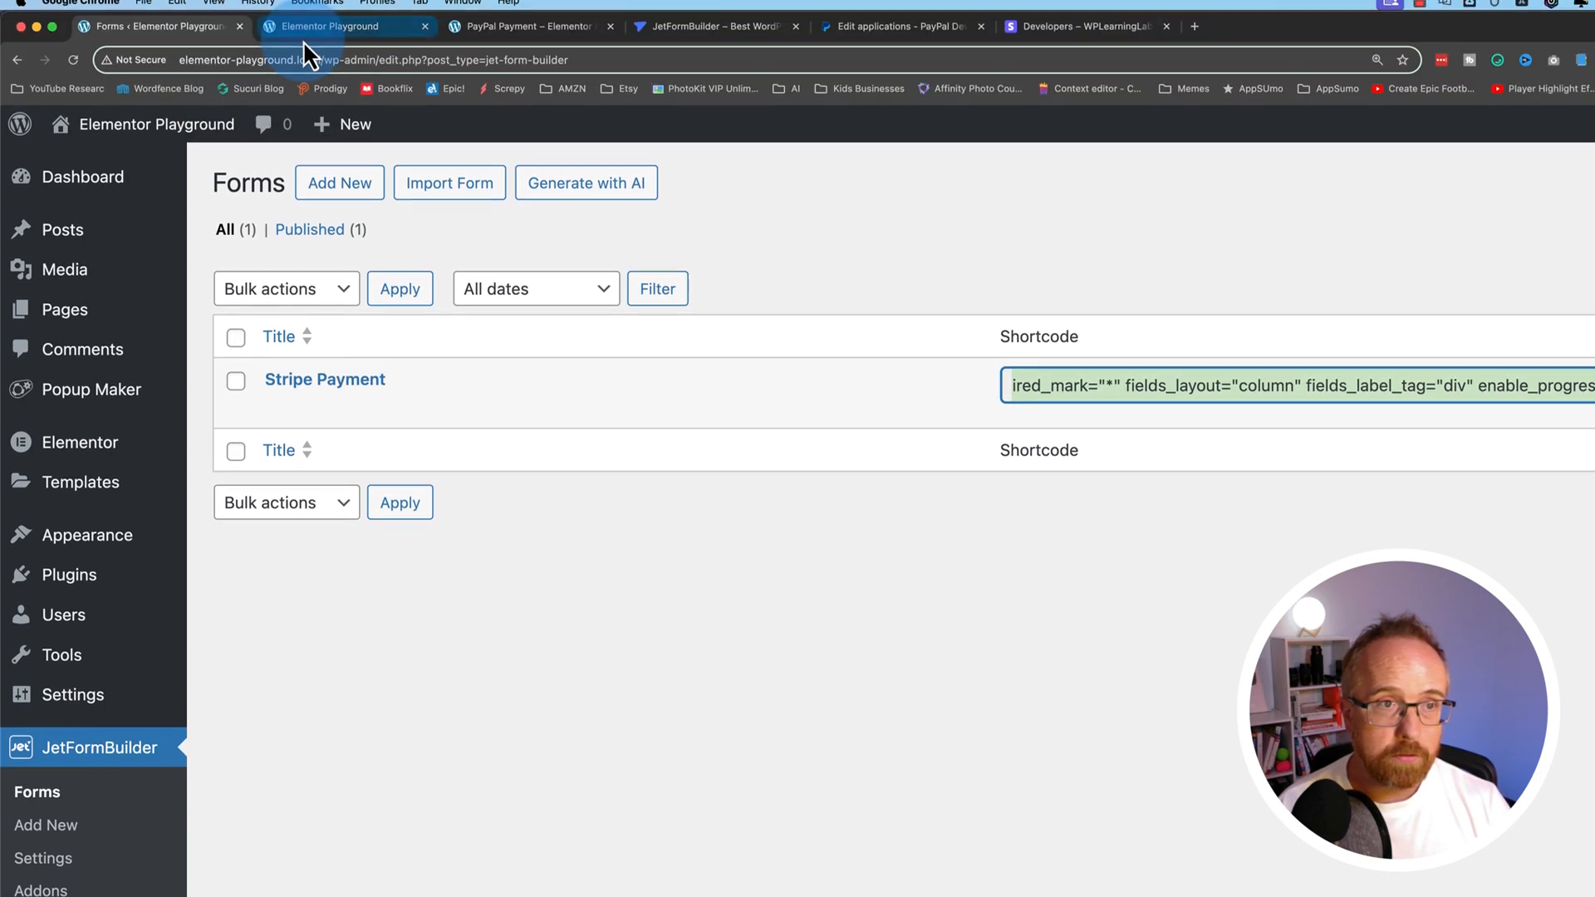
pyautogui.click(346, 27)
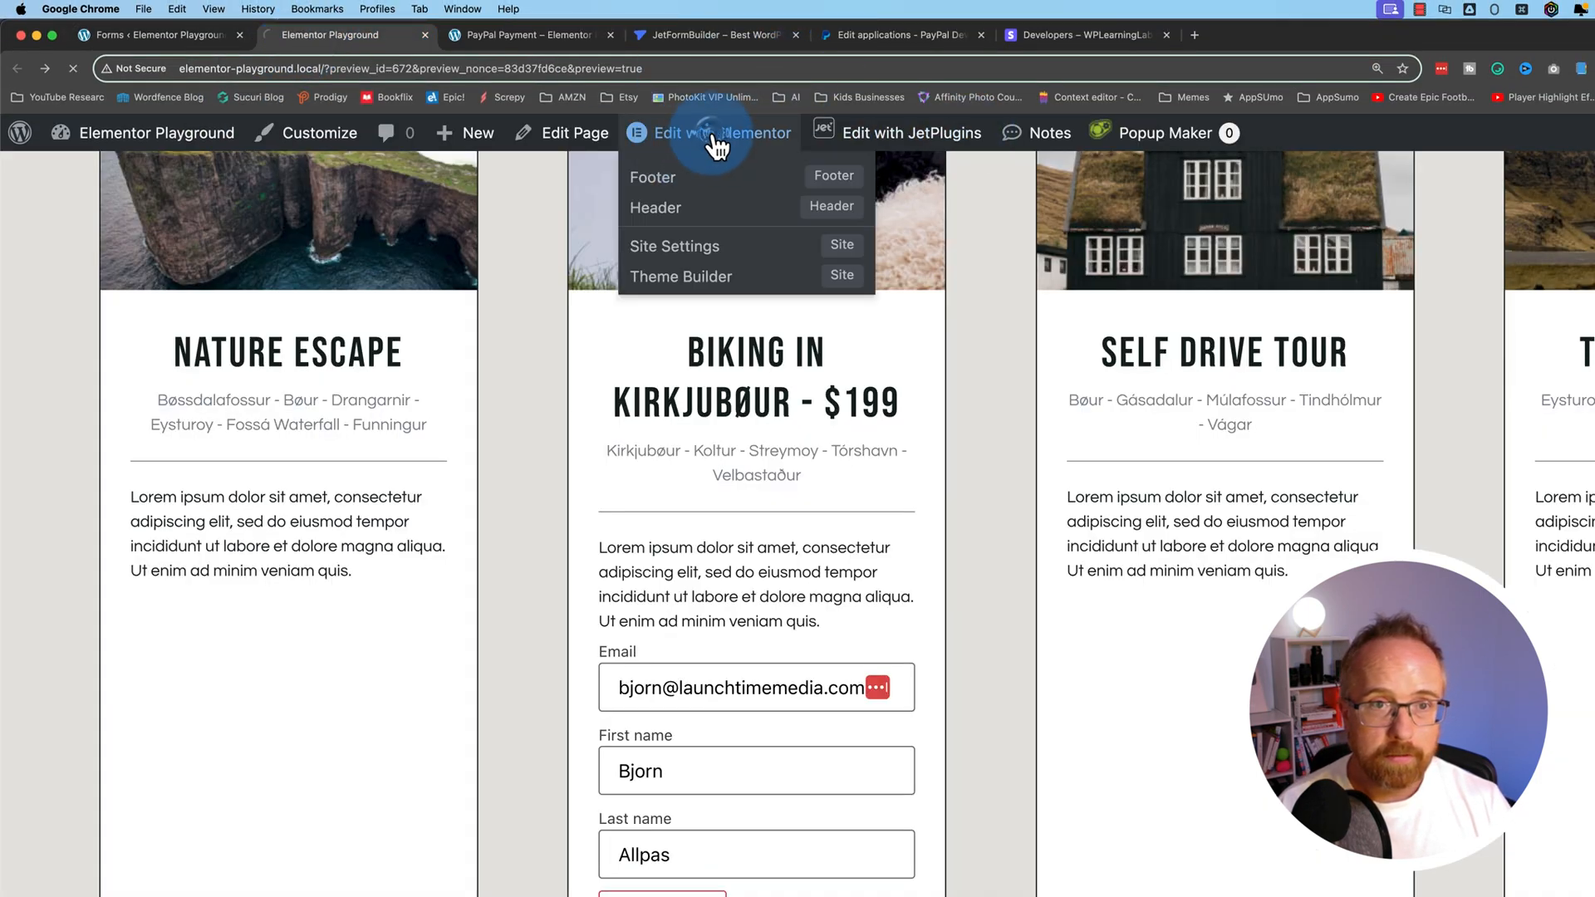
pyautogui.click(717, 133)
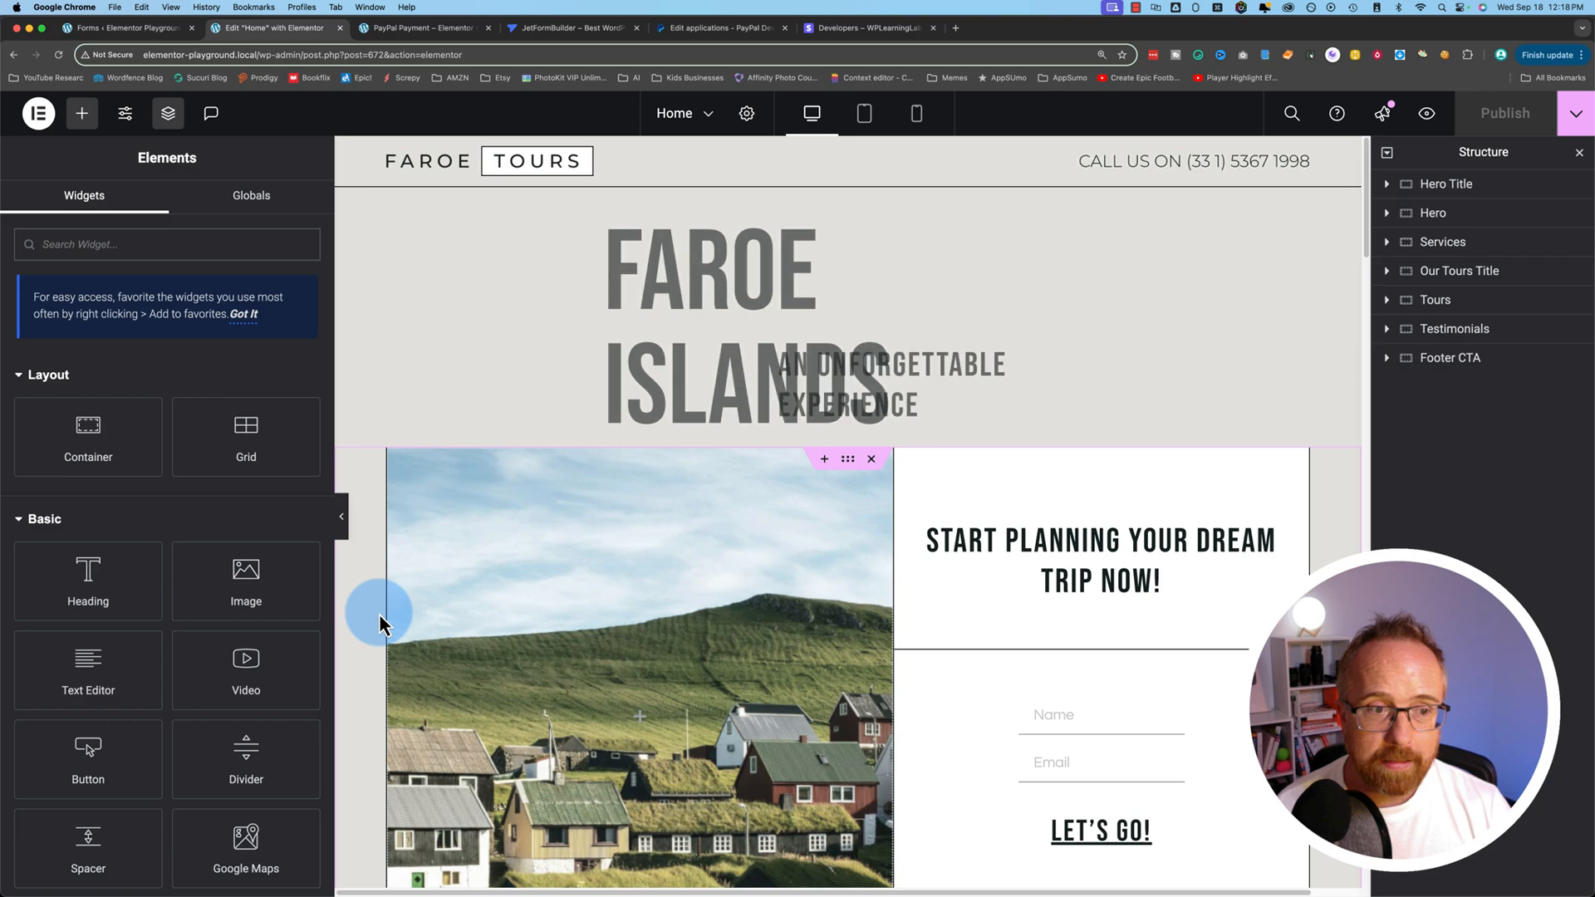
# Add a Shortcode widget holding the form shortcode to the Nature Escape card.
pyautogui.scroll(-3)
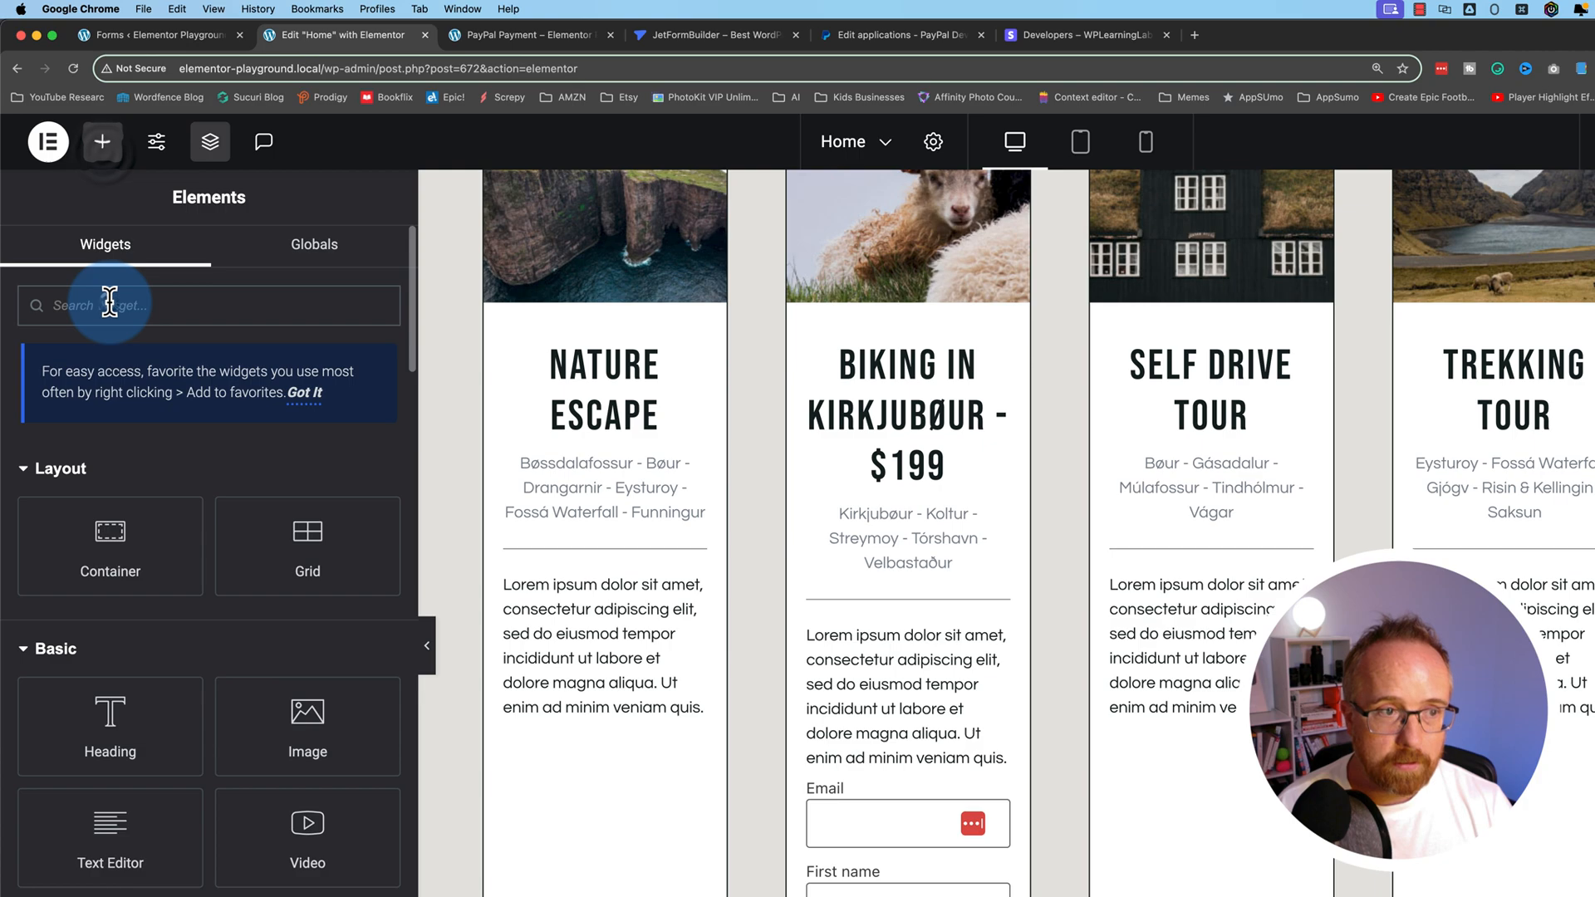
pyautogui.write('short')
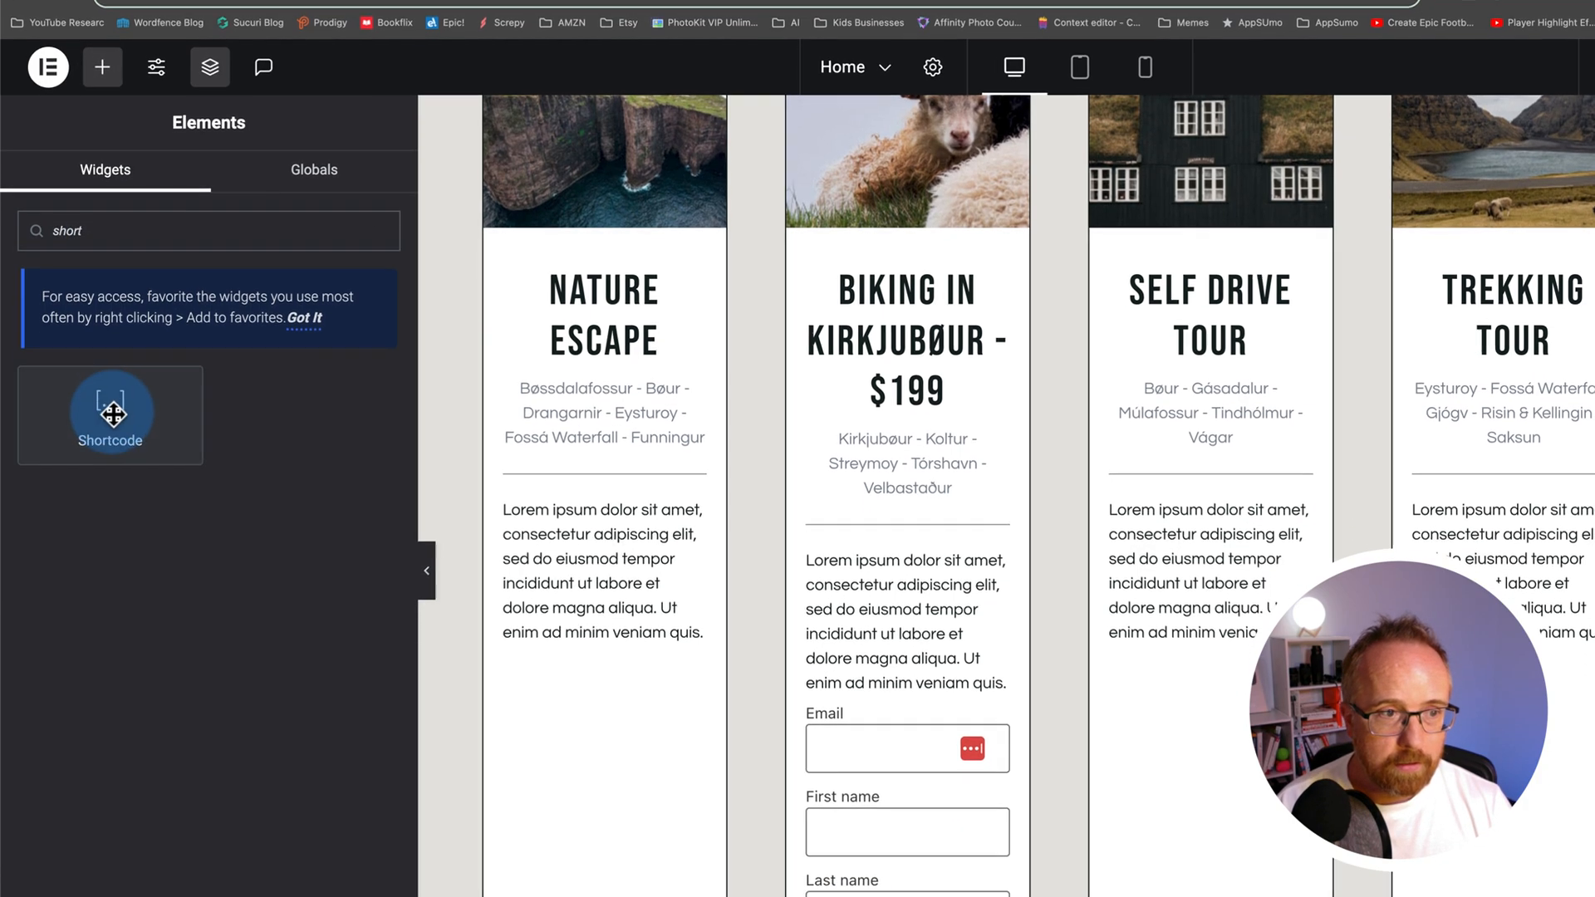
pyautogui.click(603, 520)
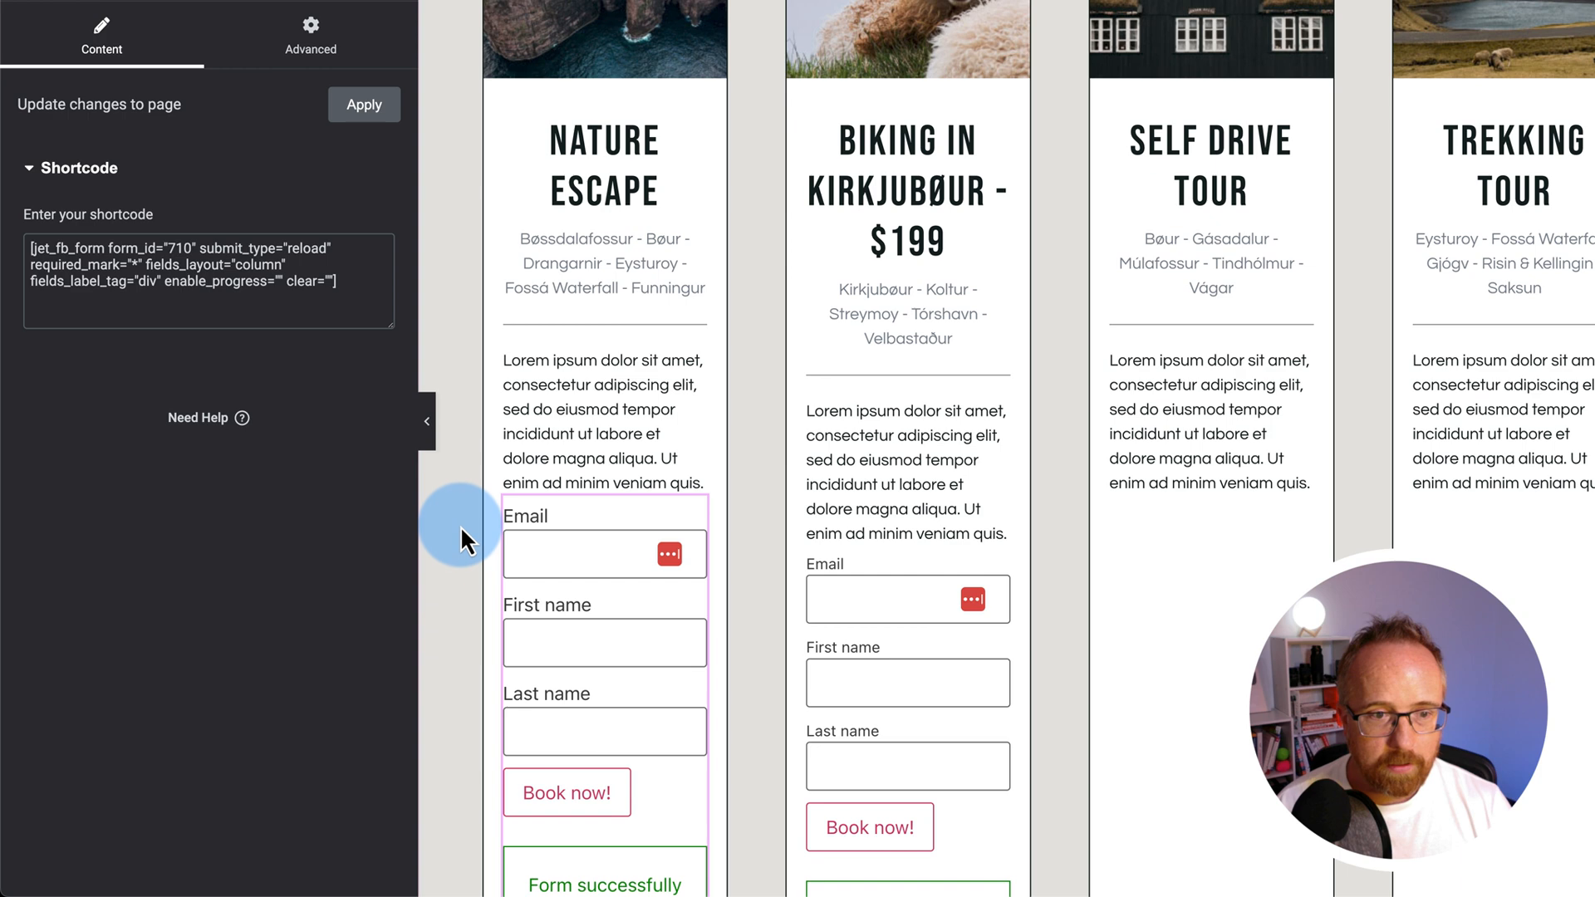
pyautogui.scroll(-3)
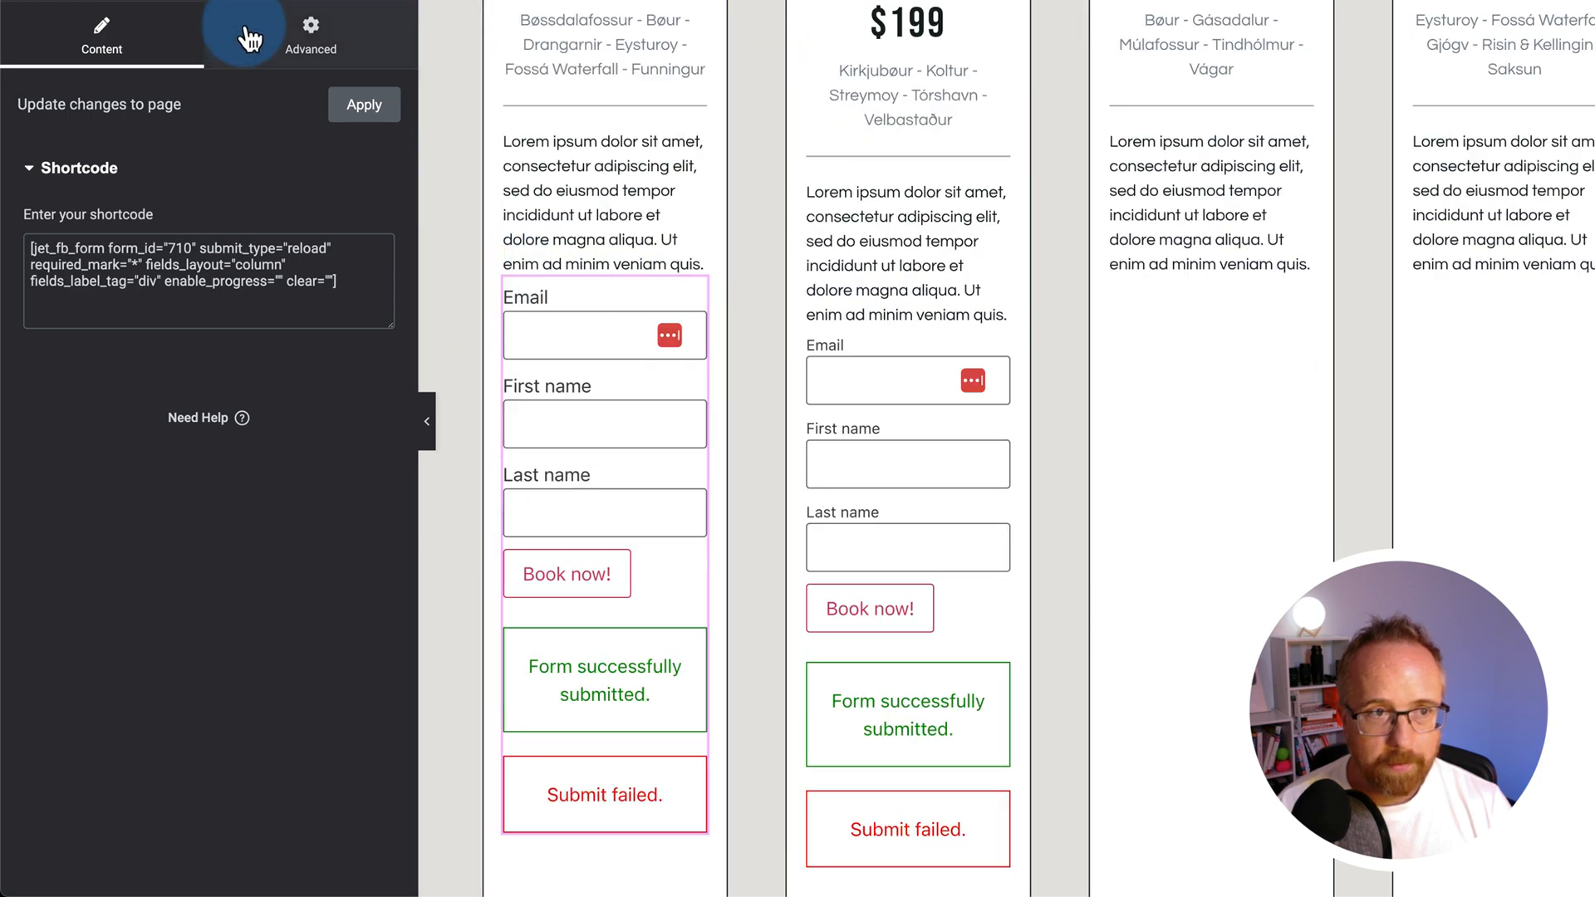
# Review the shortcode element's layout settings and the existing Biking card form's style.
pyautogui.click(311, 35)
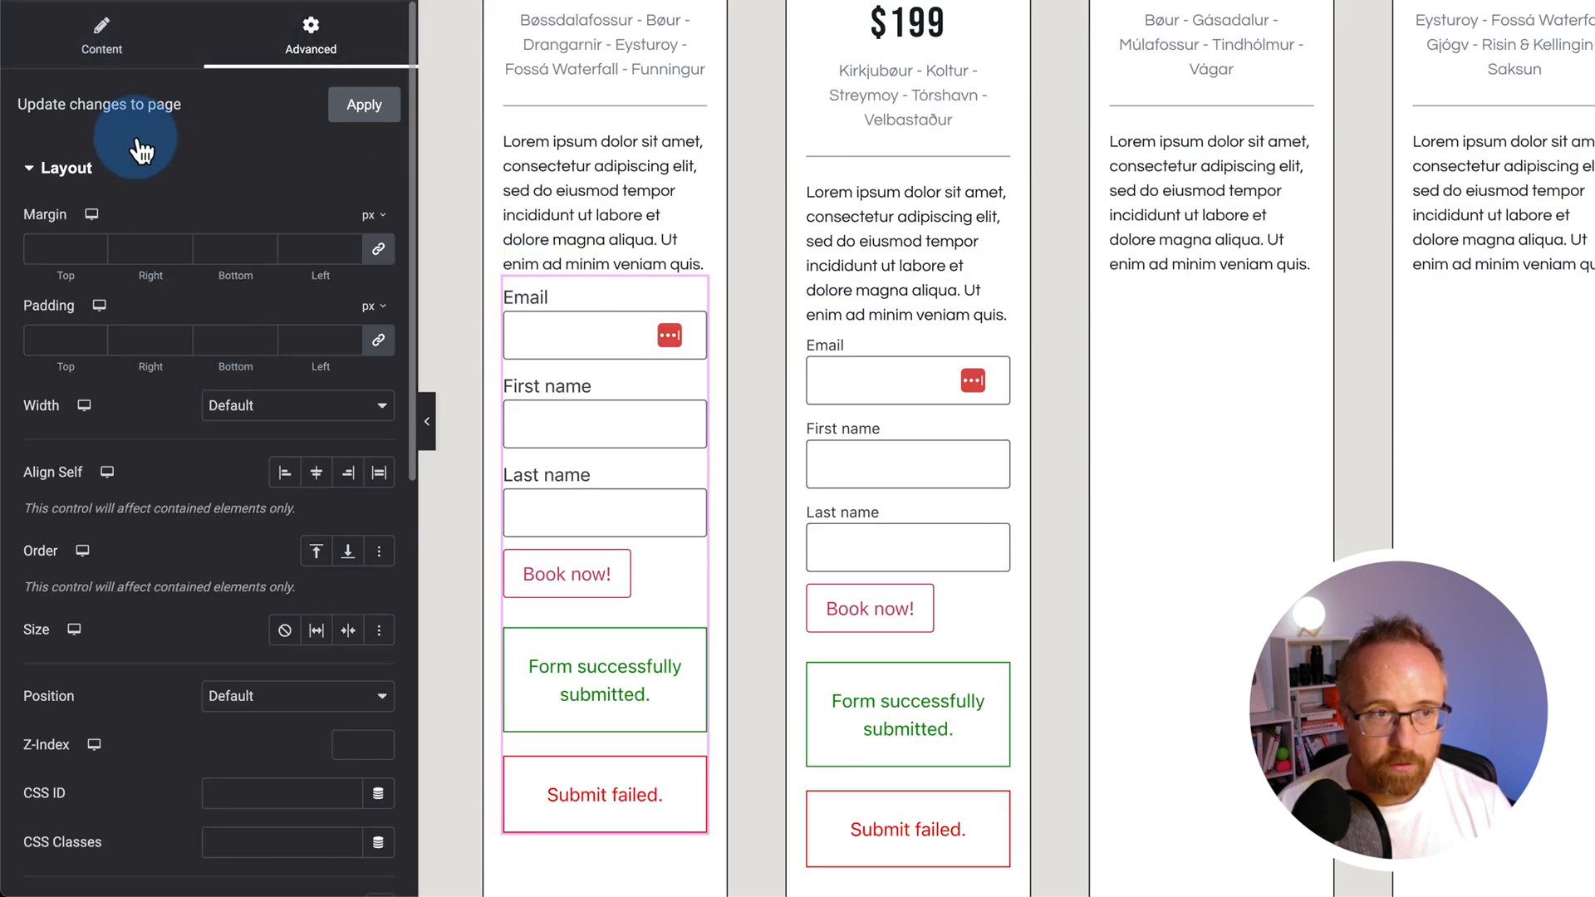
pyautogui.click(102, 35)
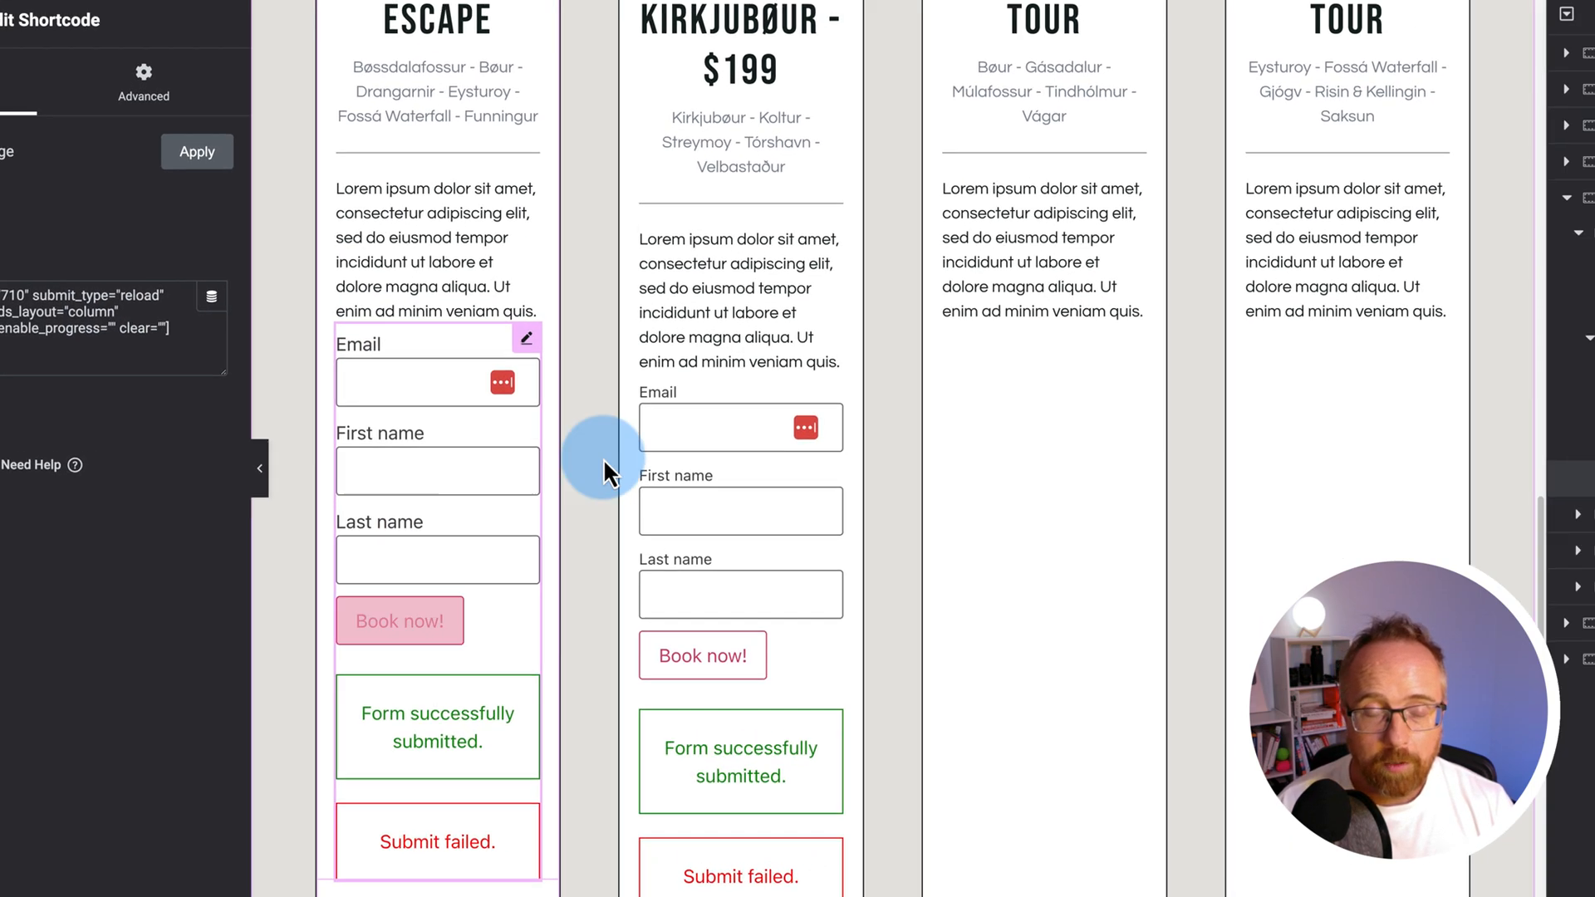
pyautogui.click(209, 259)
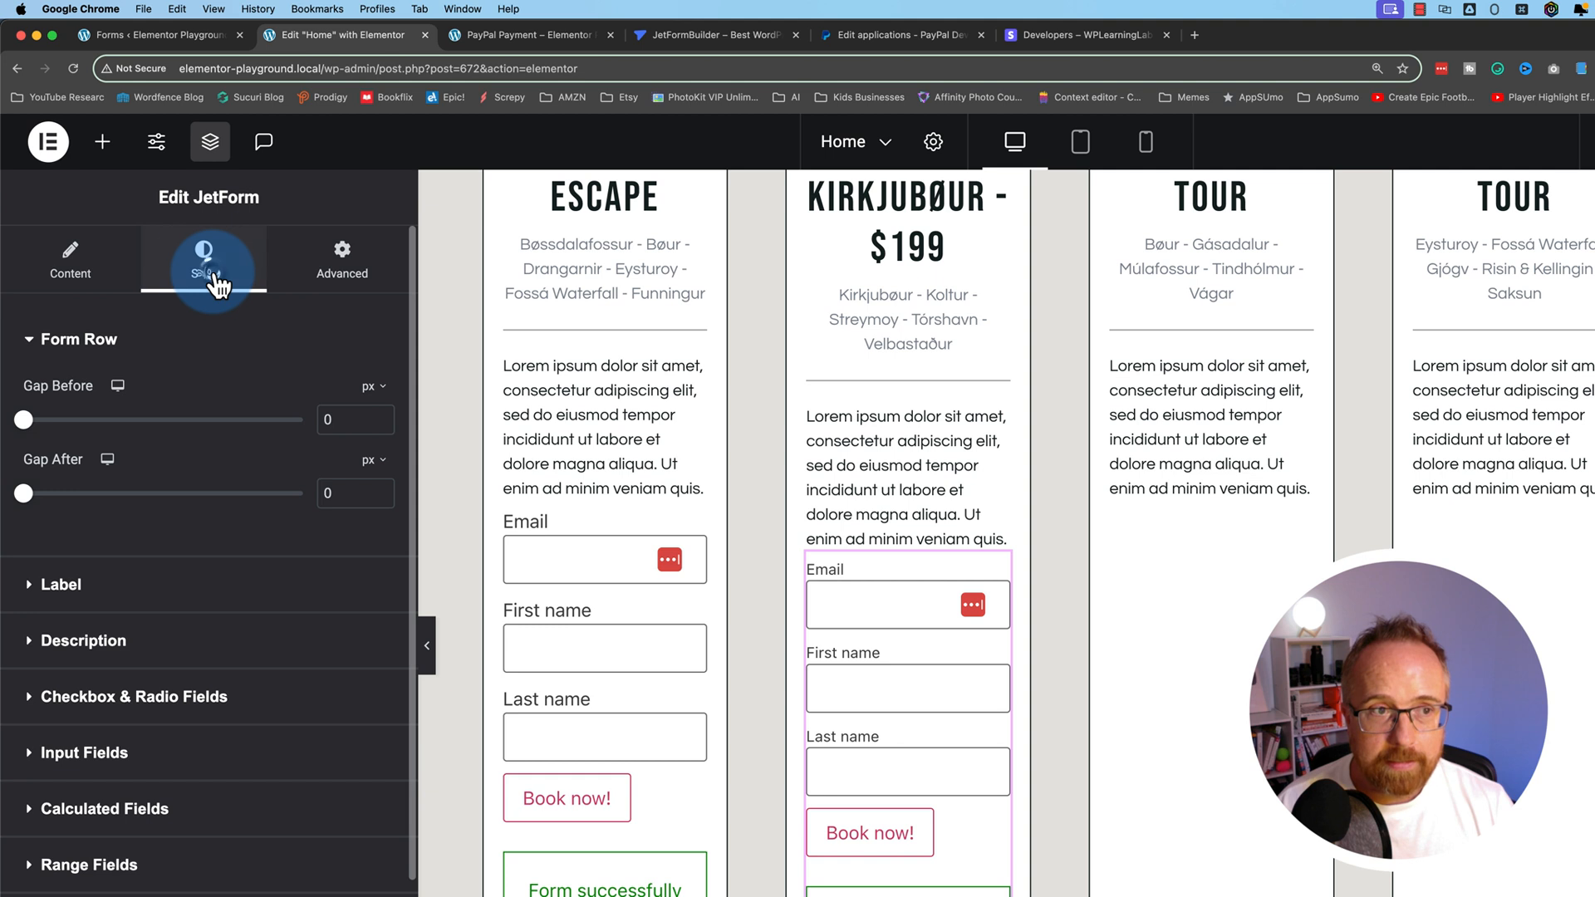
pyautogui.click(202, 259)
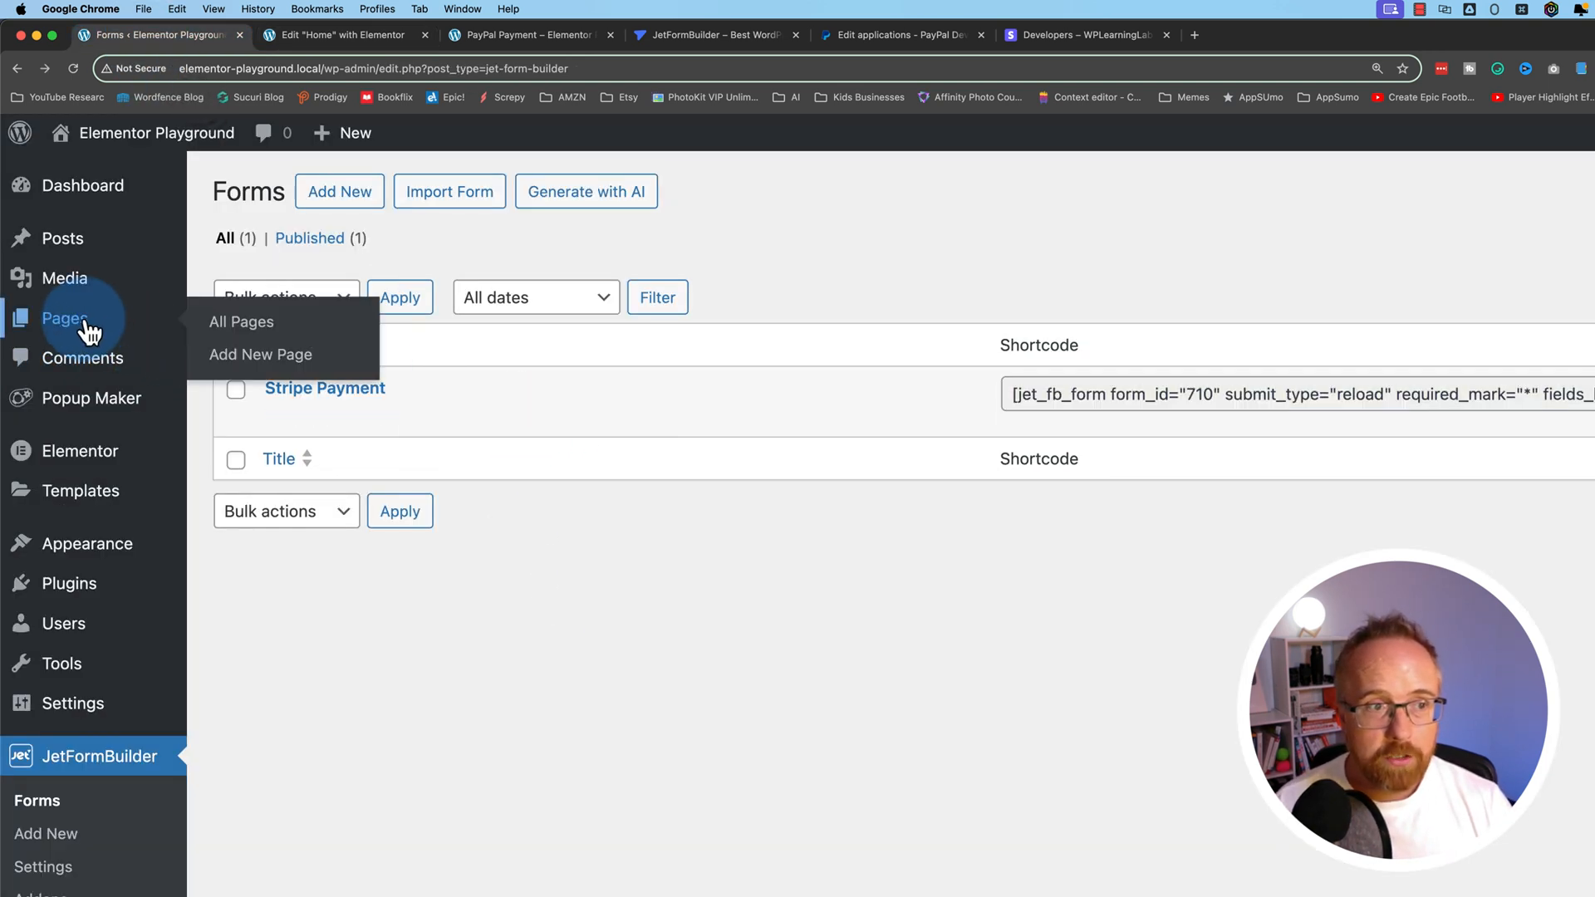
# Create a Book Now! page with a JetForm block showing the Stripe Payment form.
pyautogui.click(261, 354)
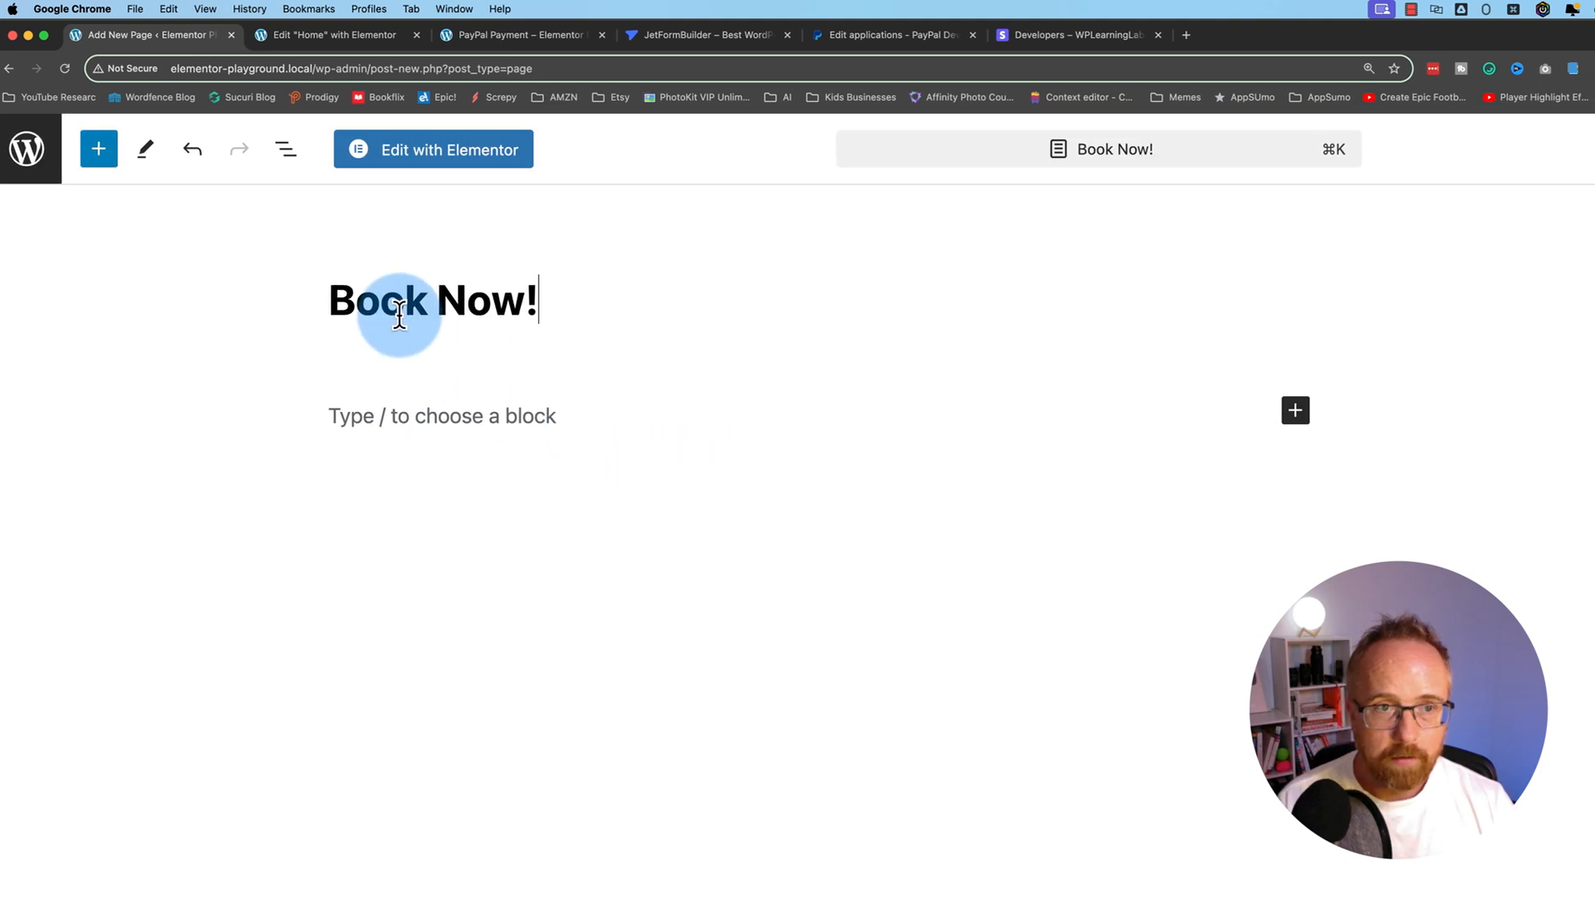
pyautogui.click(1294, 410)
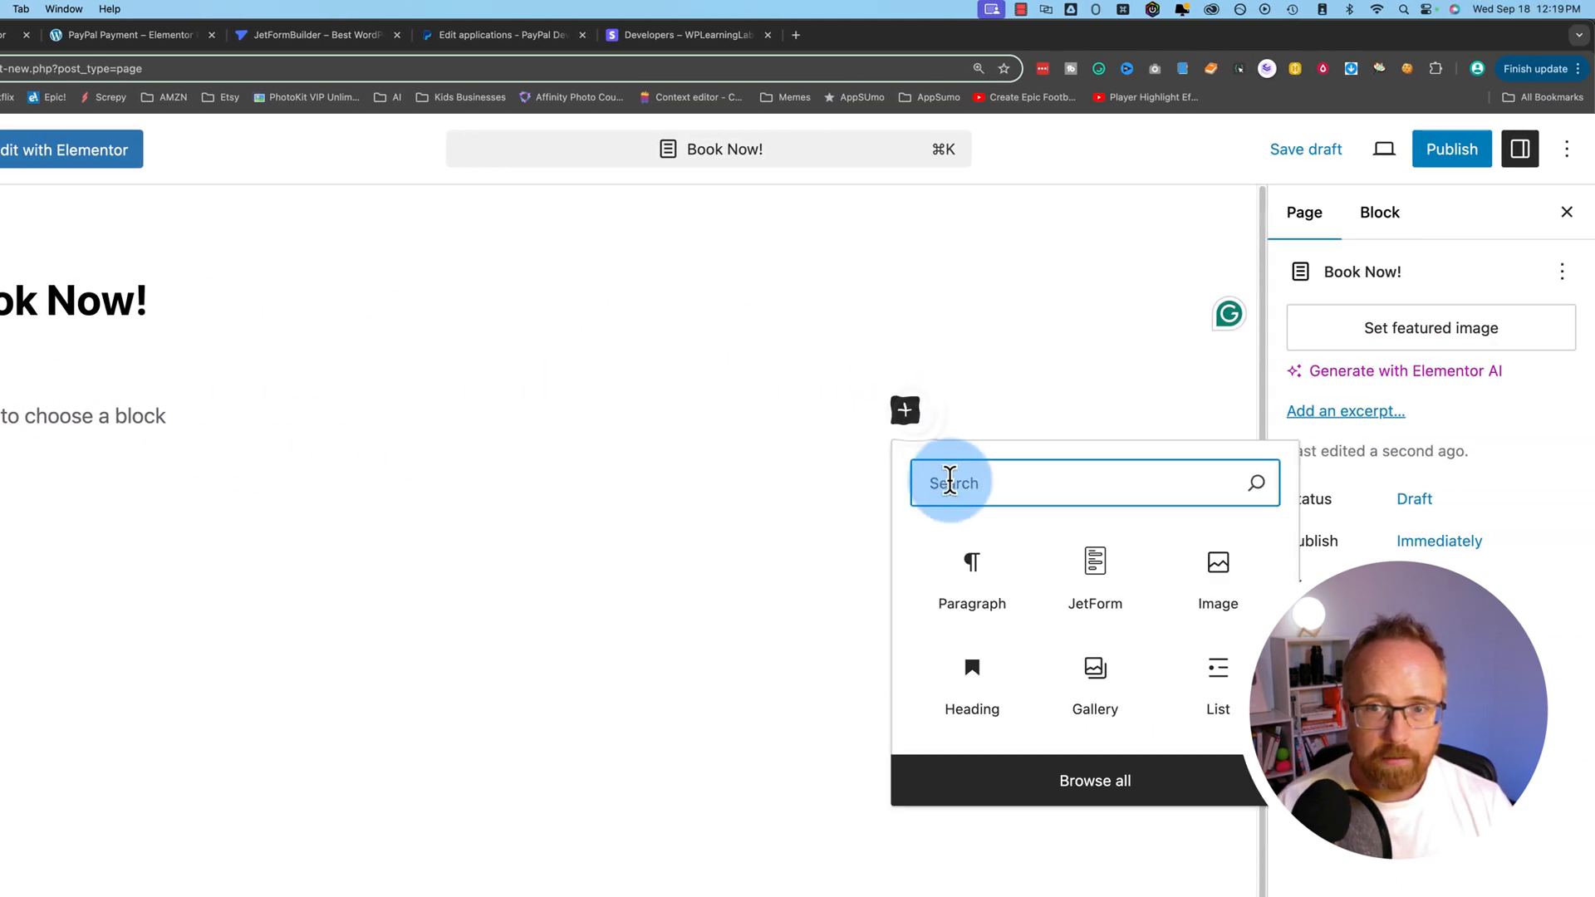
pyautogui.click(1095, 580)
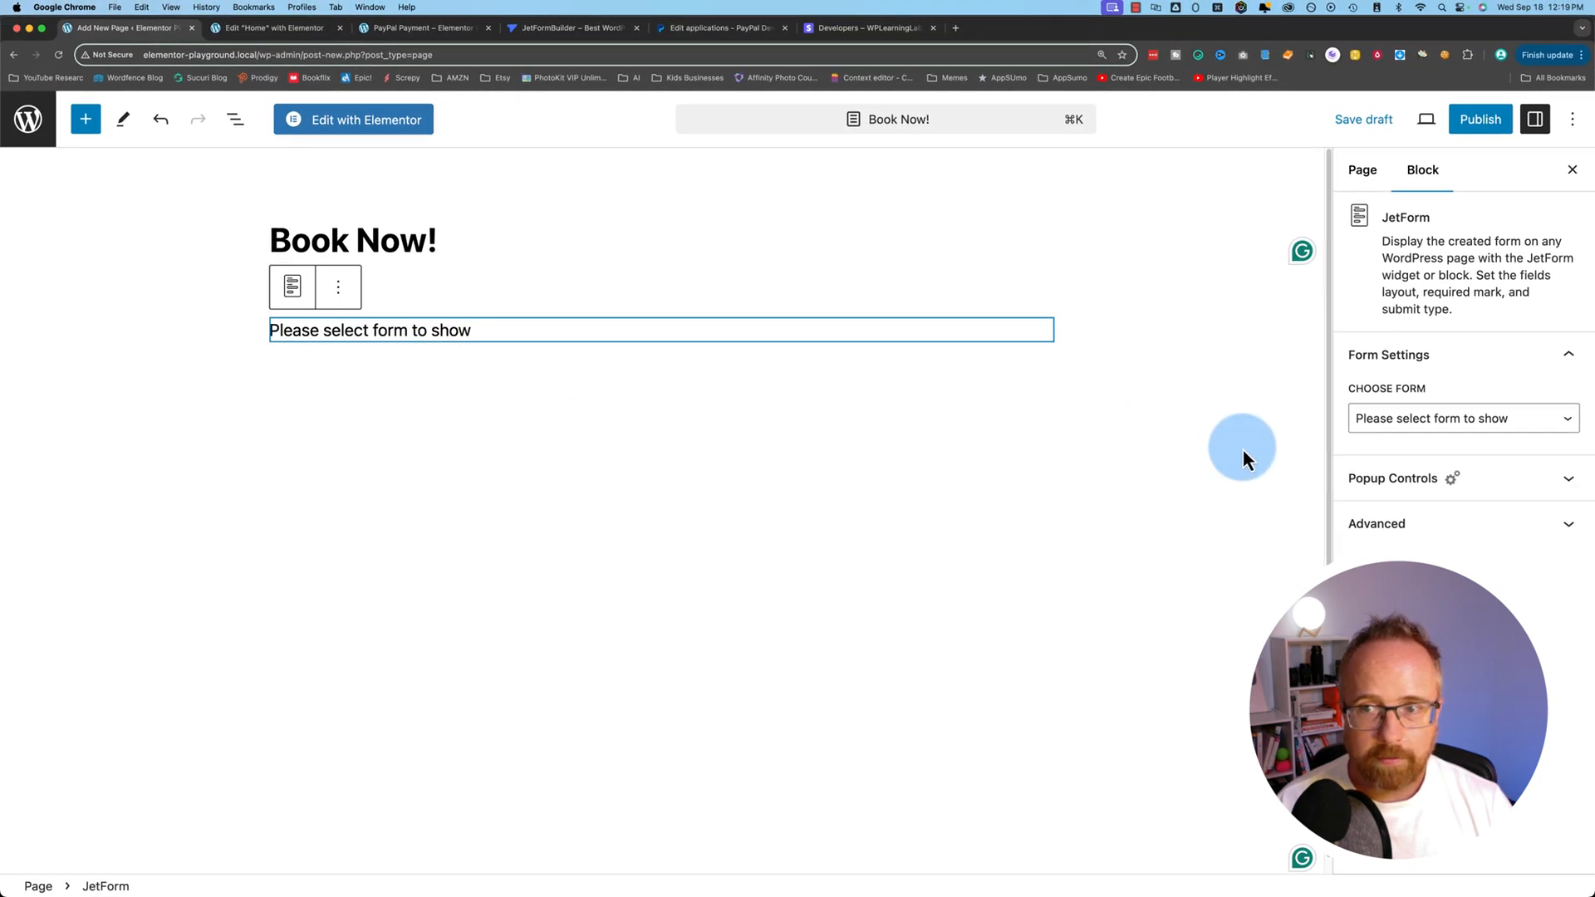
pyautogui.click(1456, 418)
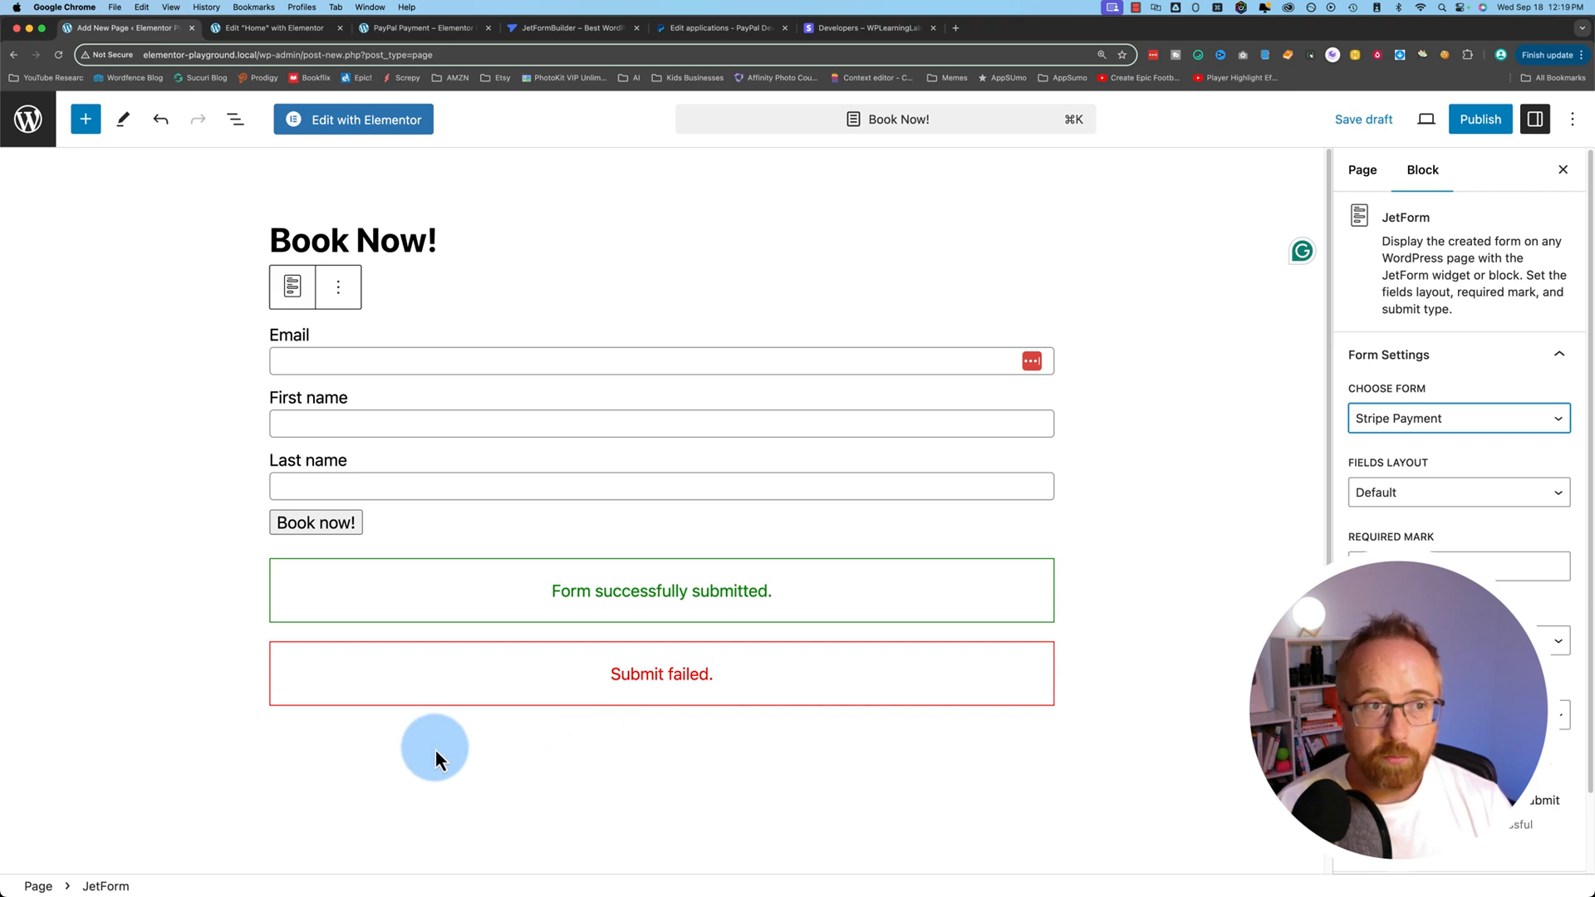
pyautogui.click(84, 119)
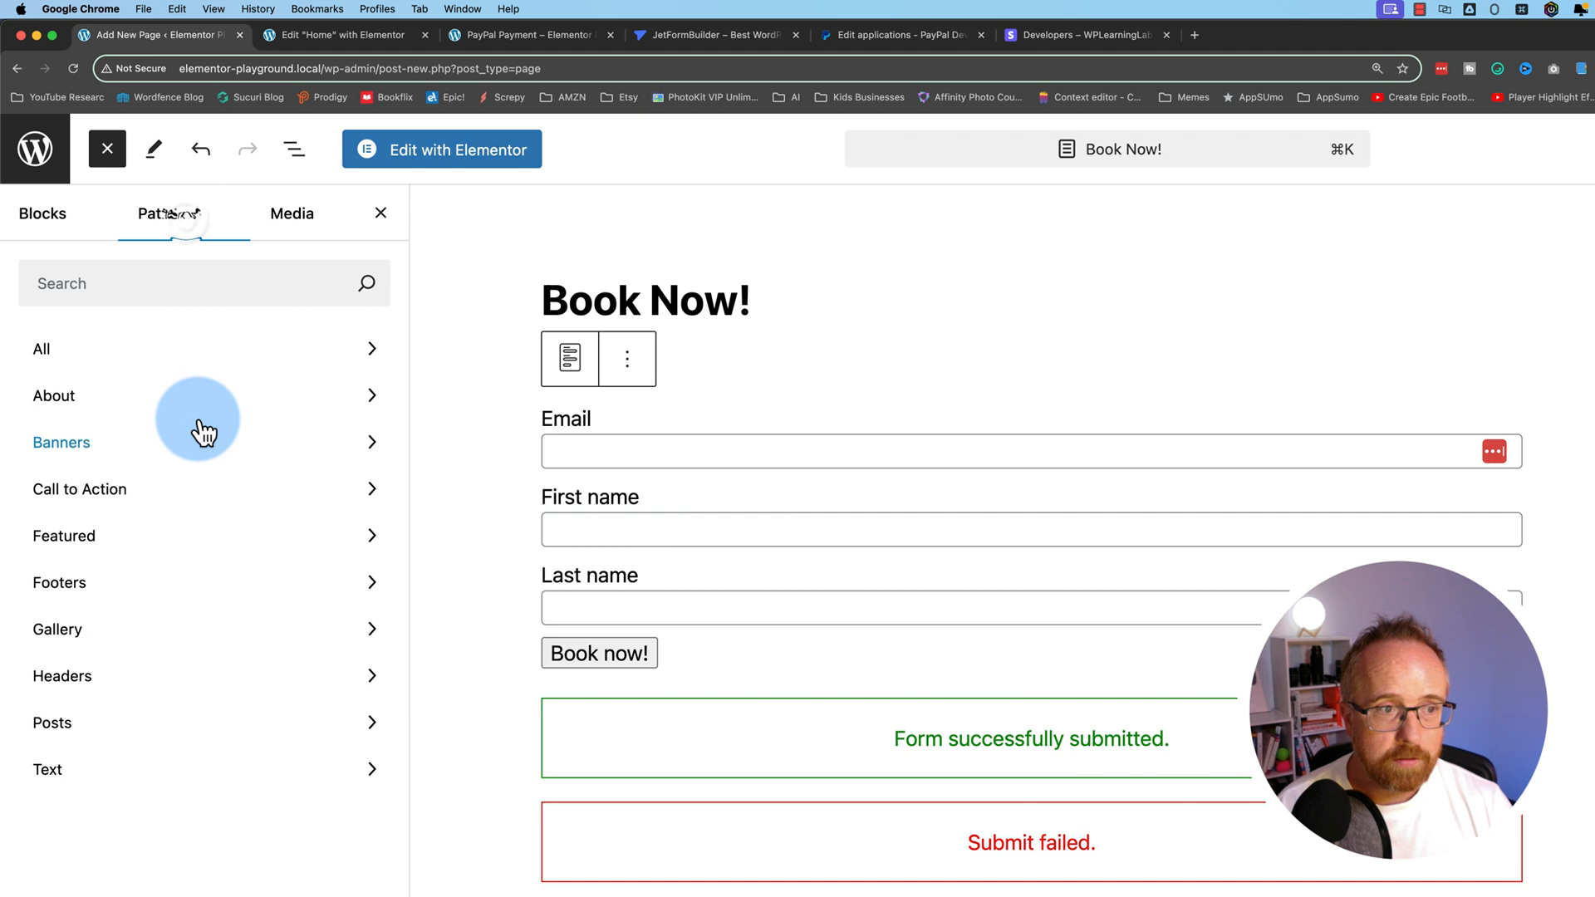
# Insert a Banners cover pattern and nest a JetForm block with the Stripe Payment form inside it.
pyautogui.click(80, 488)
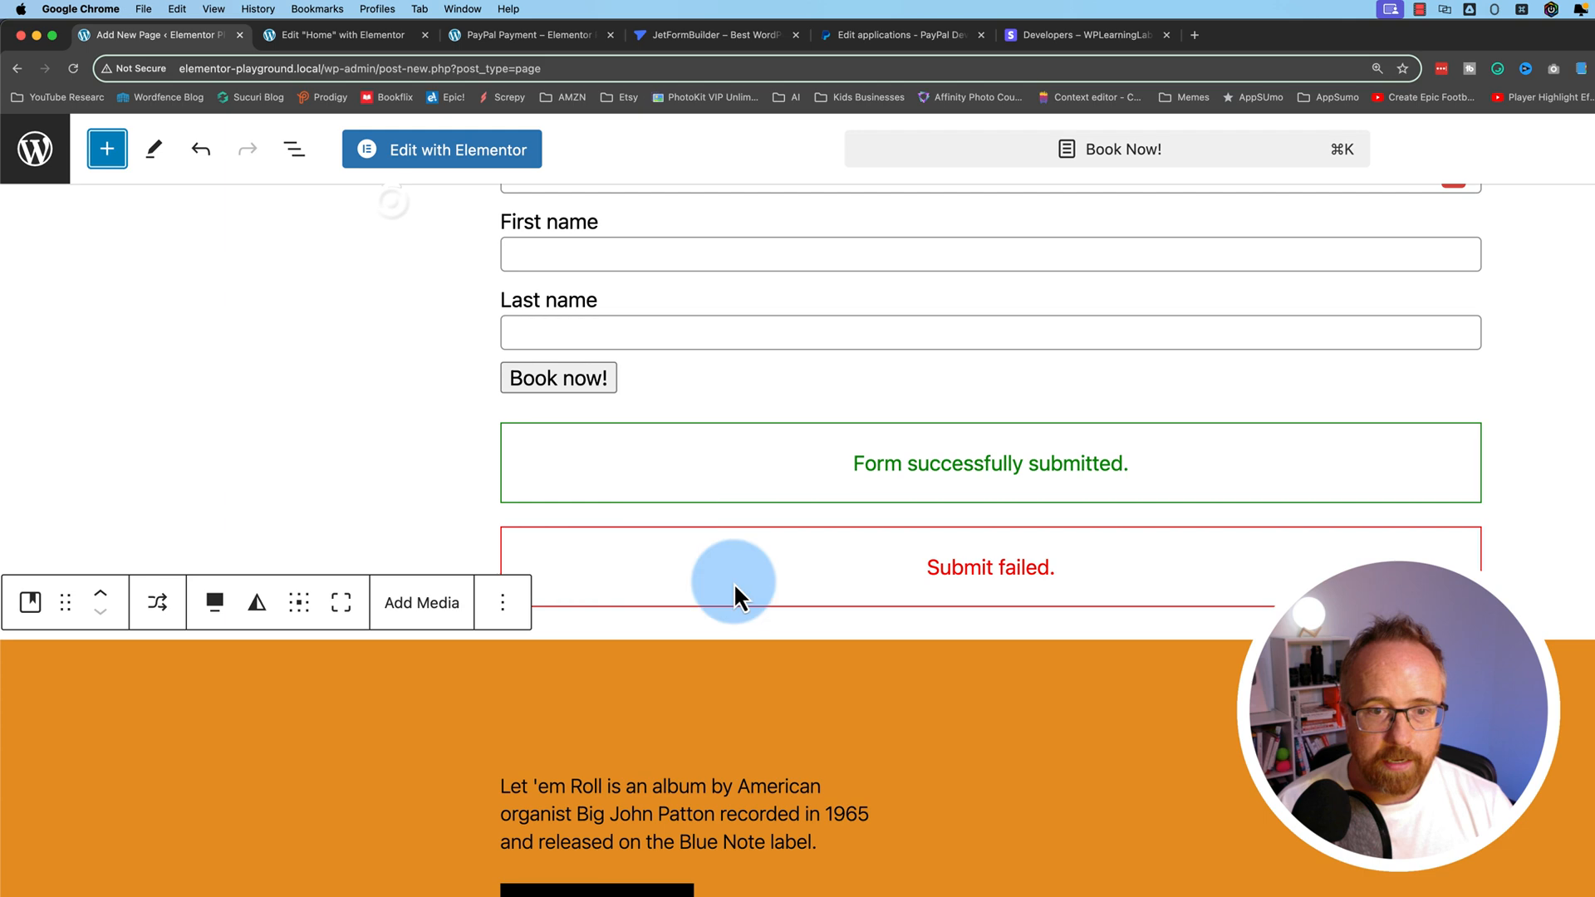
pyautogui.scroll(-3)
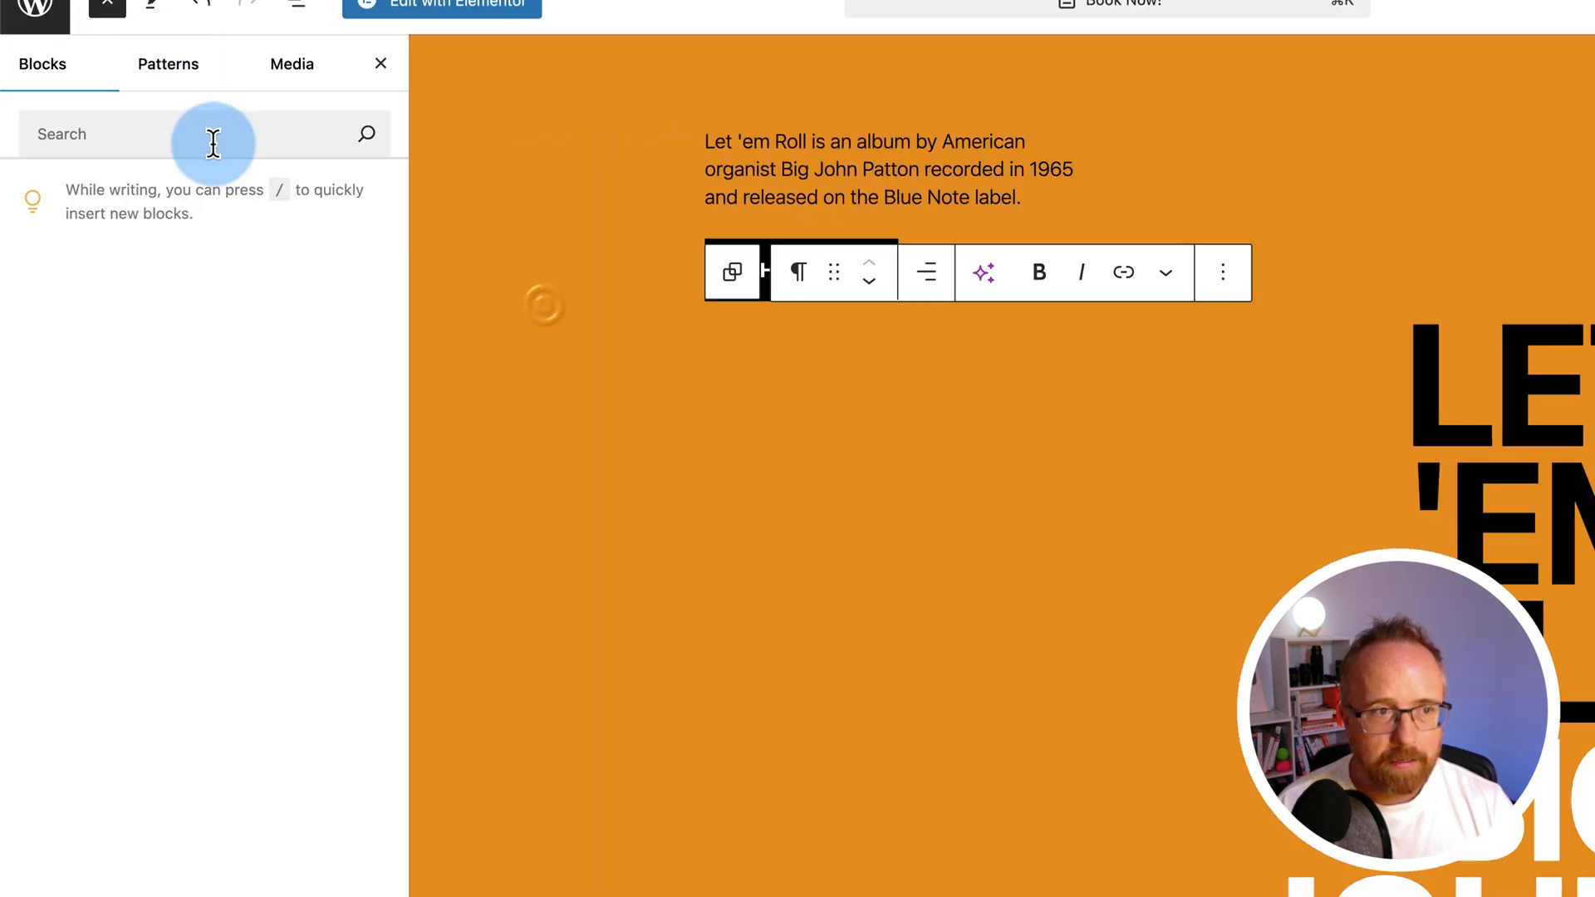
pyautogui.write('jet')
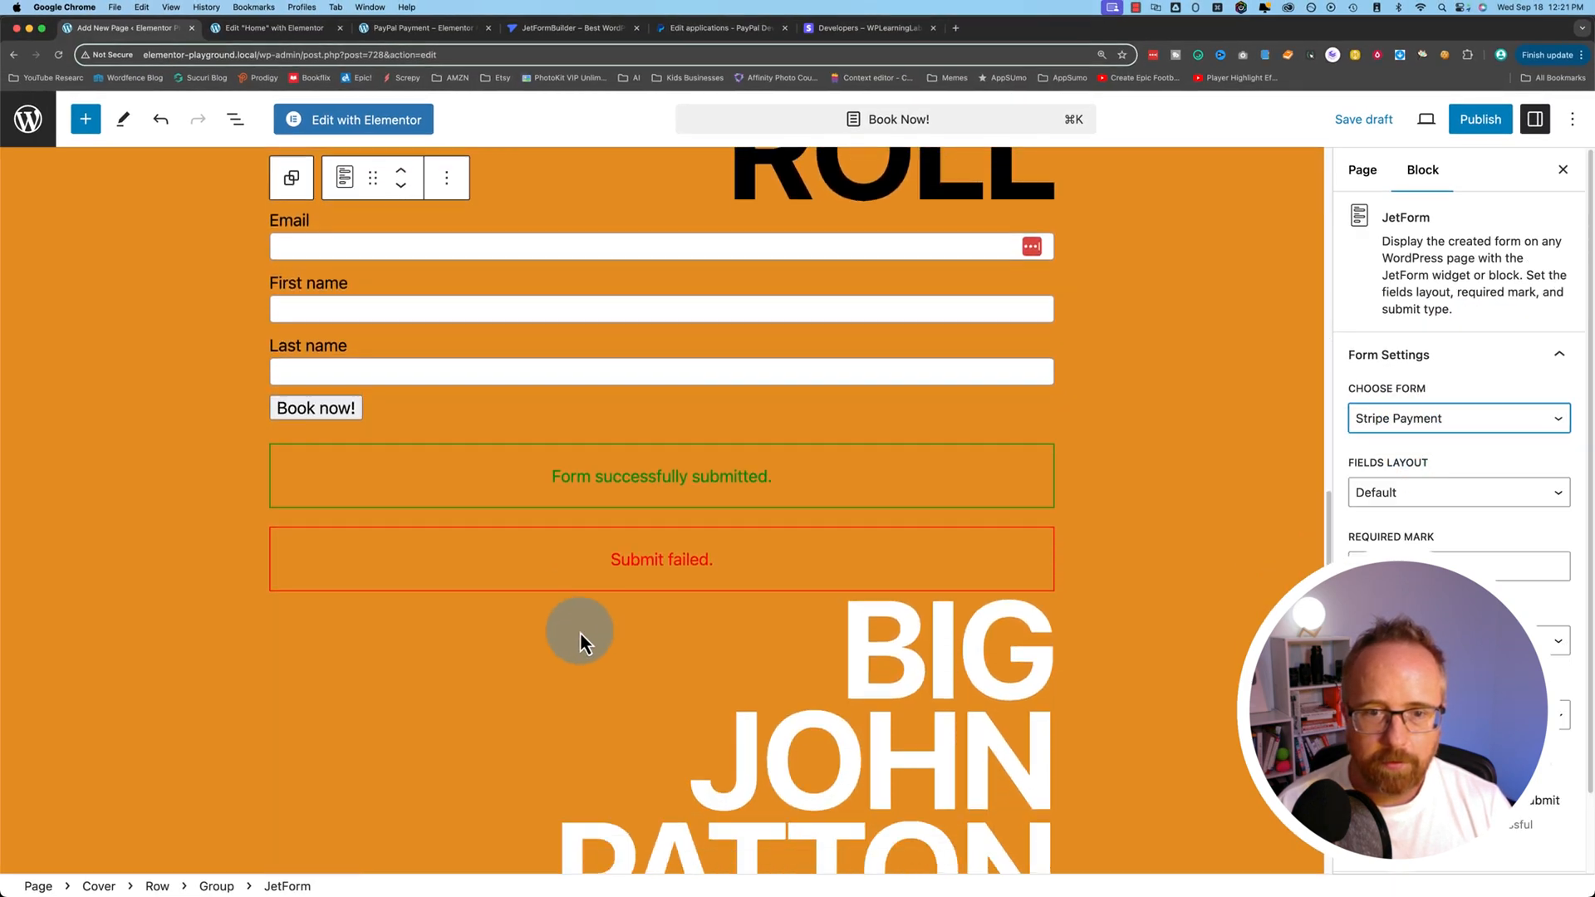
pyautogui.scroll(3)
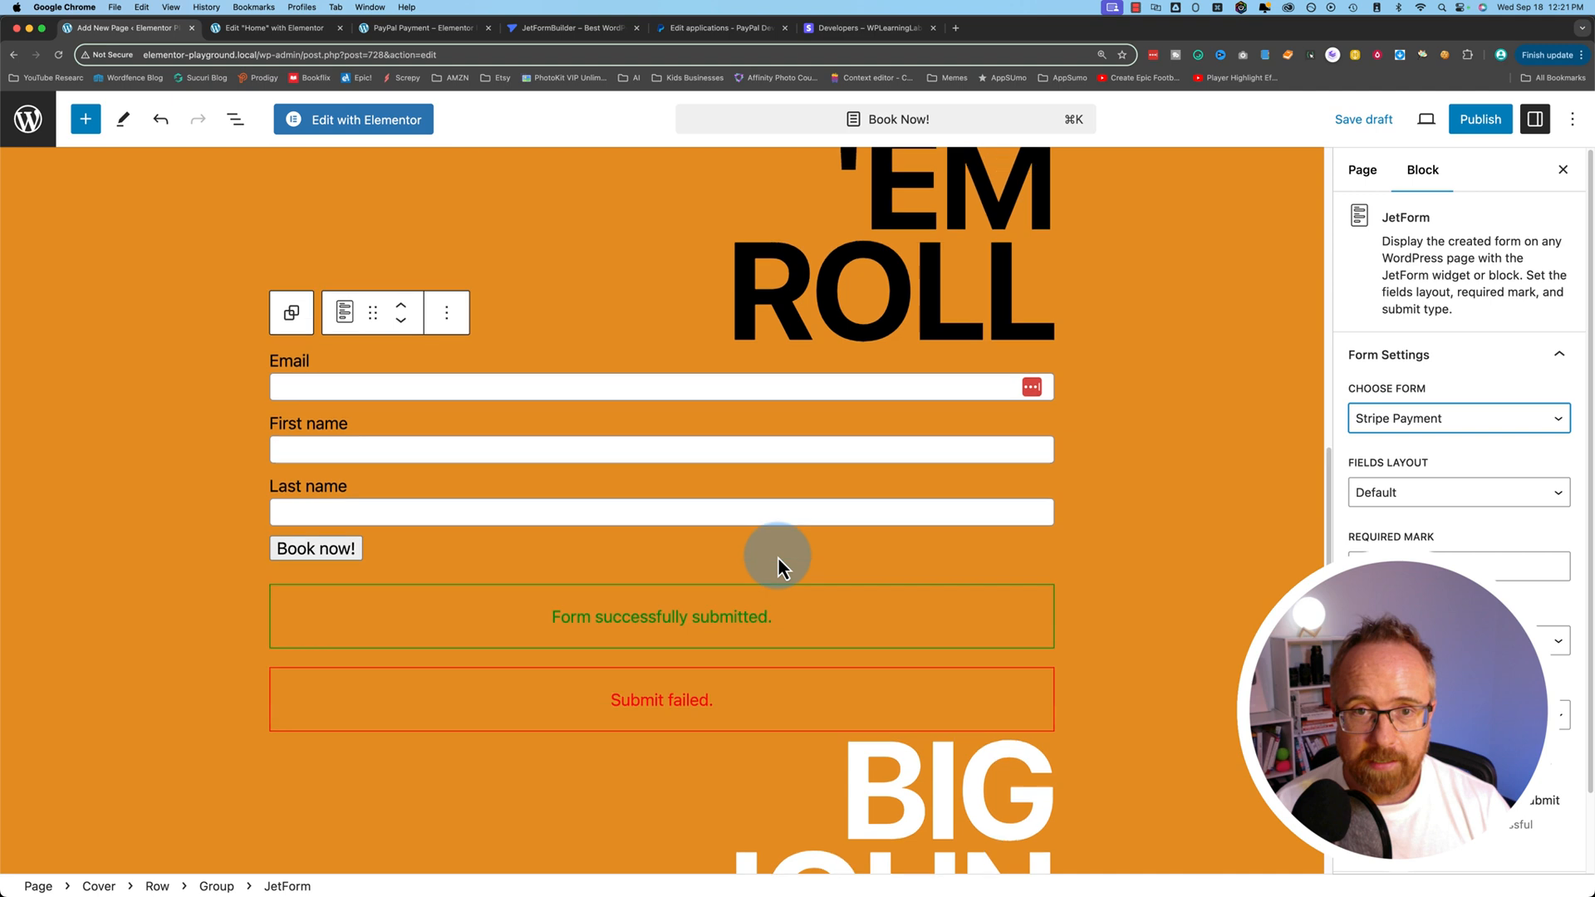
pyautogui.scroll(-3)
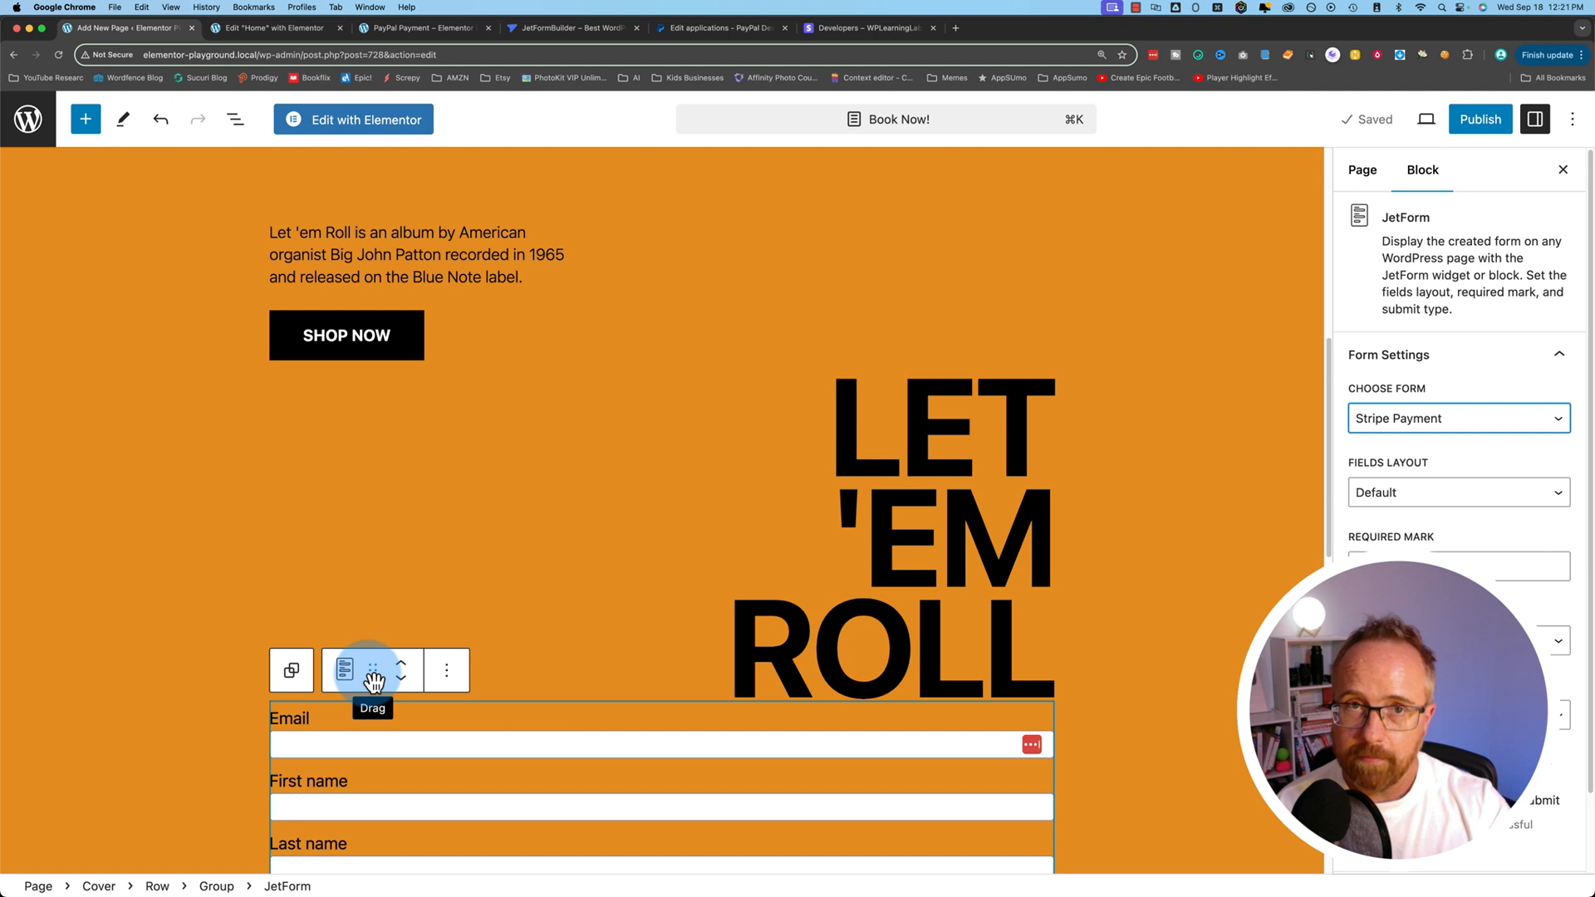
pyautogui.scroll(-3)
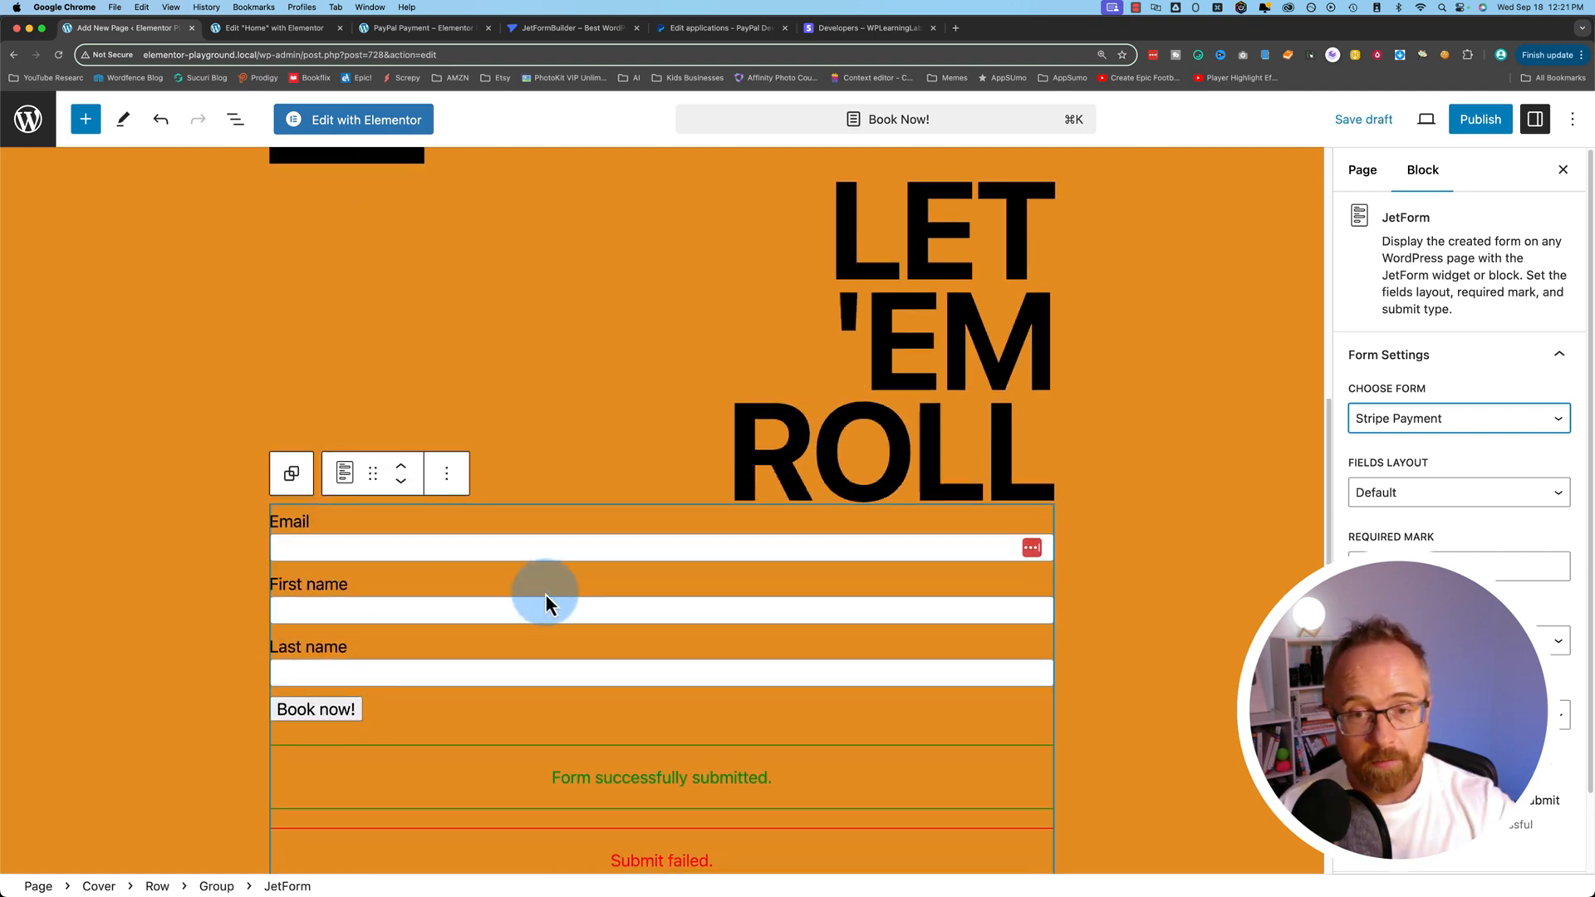
pyautogui.moveTo(1168, 480)
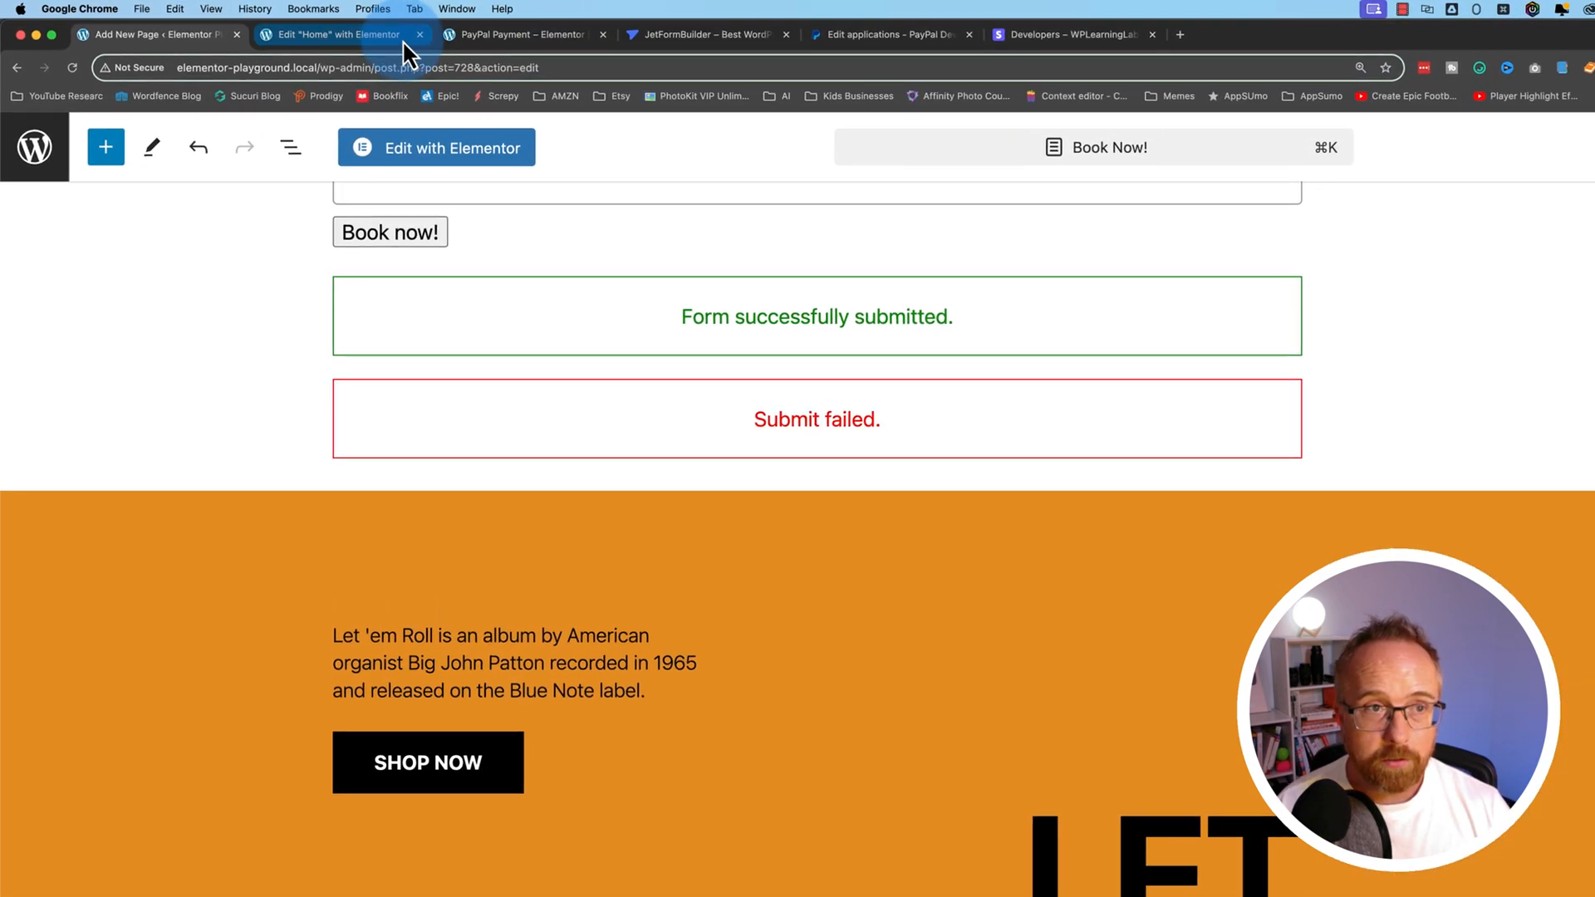
pyautogui.click(435, 148)
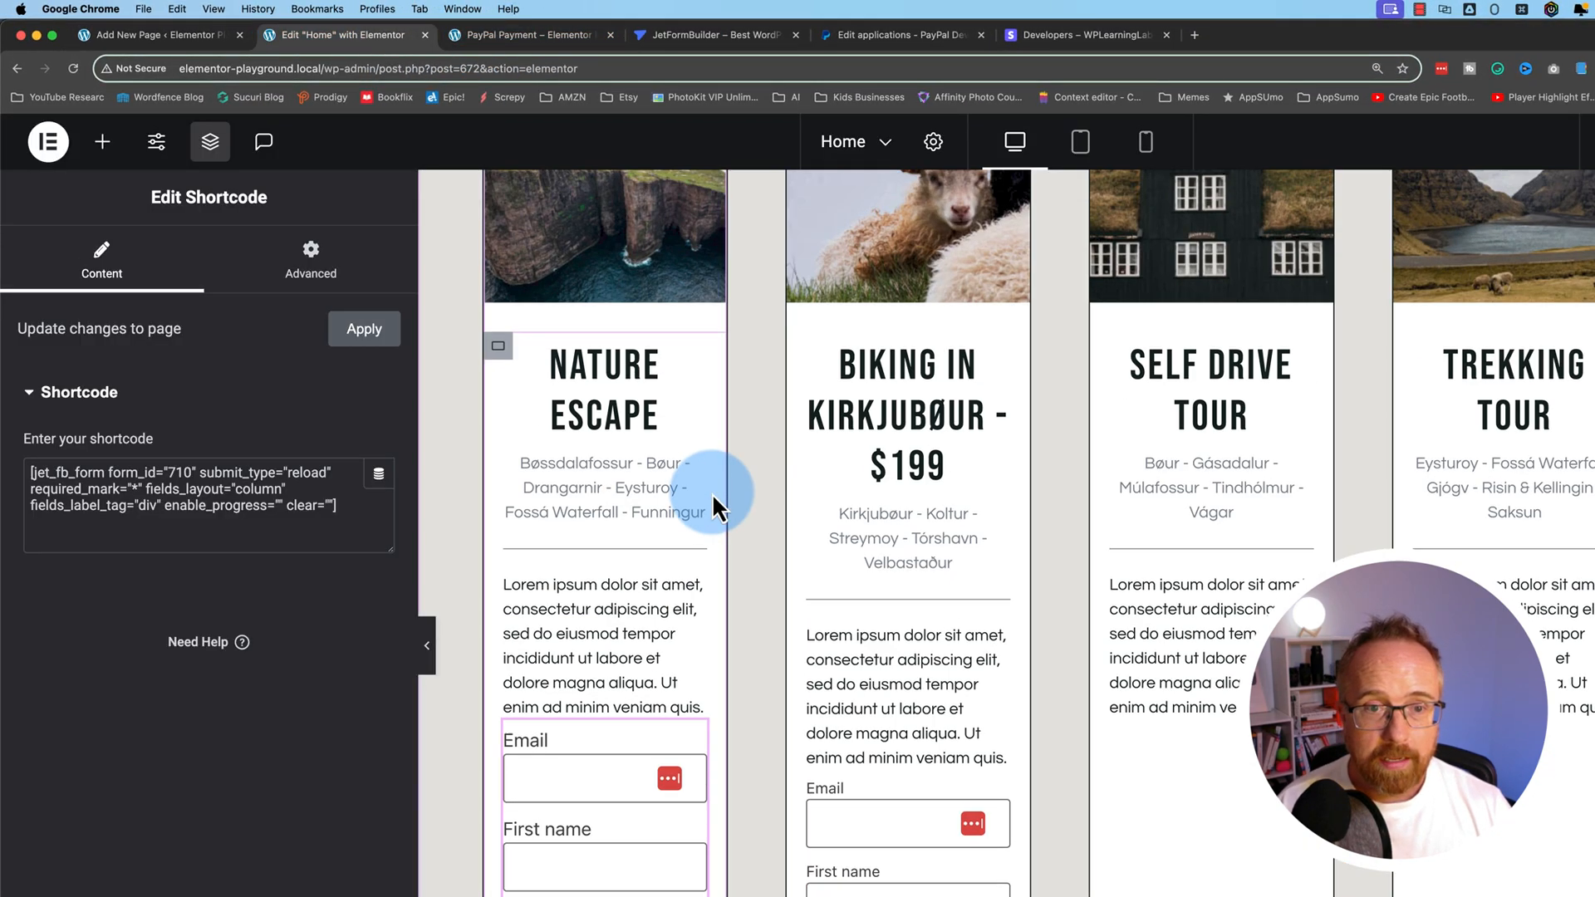
pyautogui.scroll(-3)
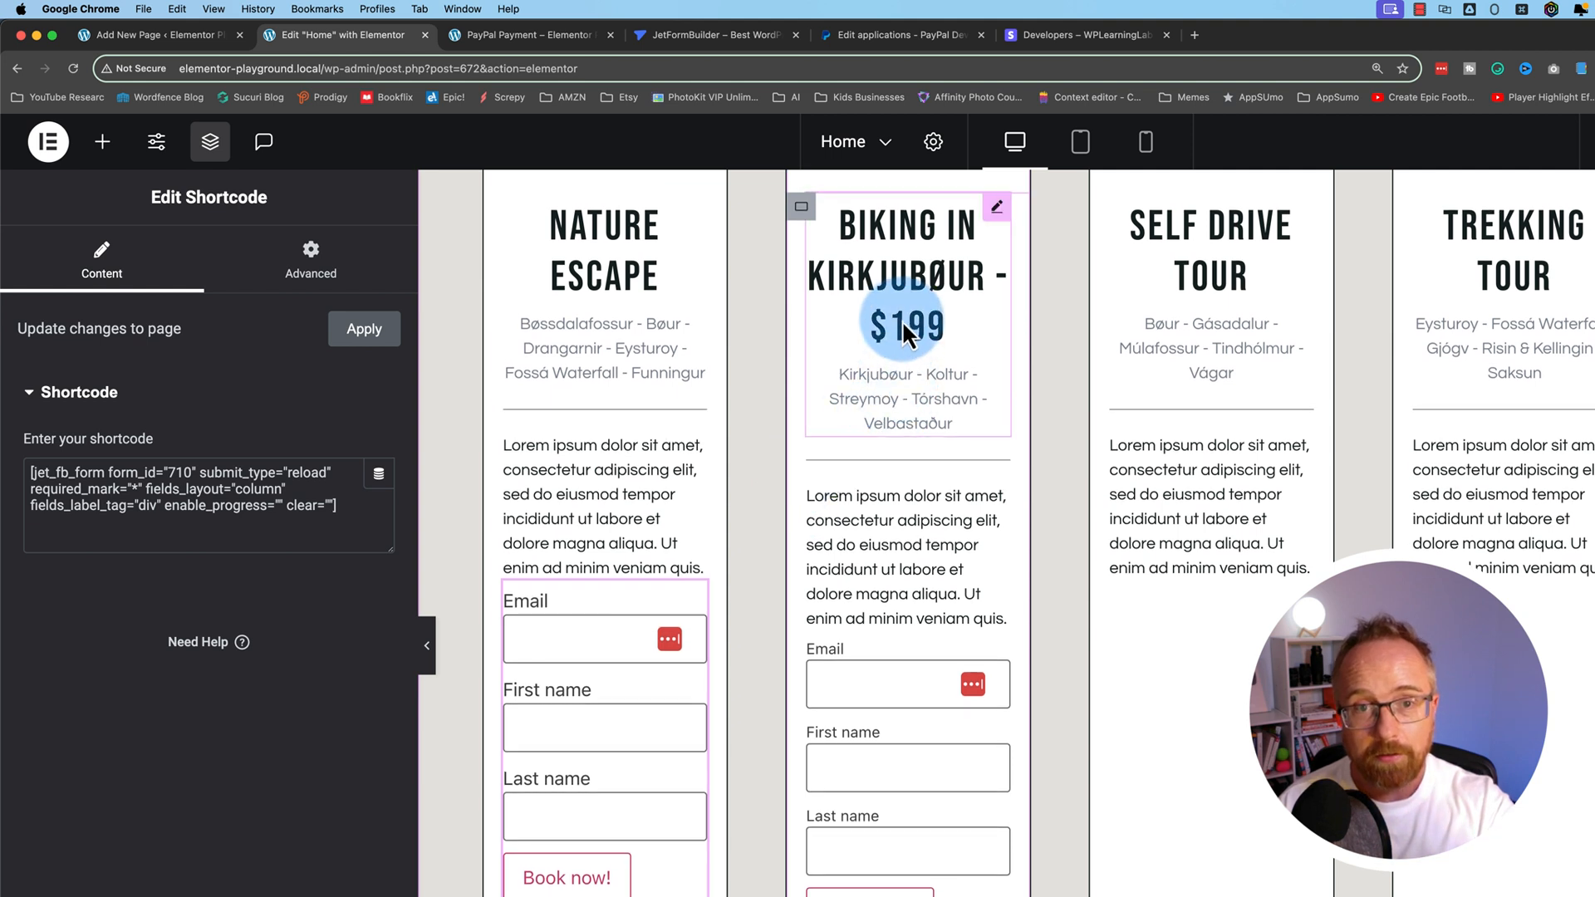
pyautogui.moveTo(903, 339)
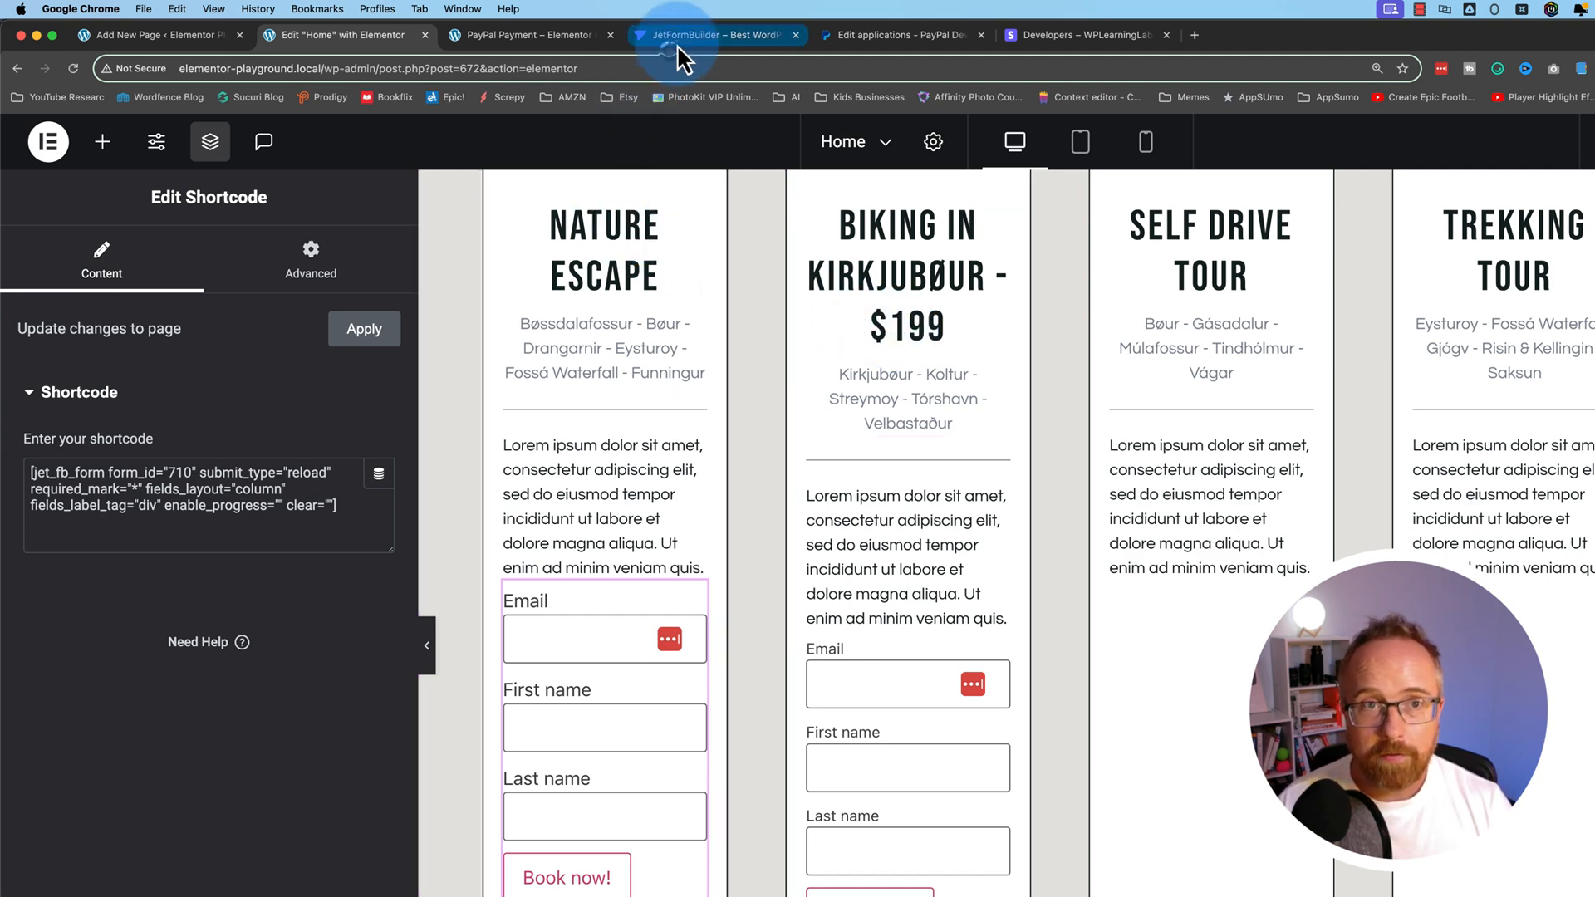
# Scroll the JetFormBuilder website to the 'Build Every Possible Form Type' section.
pyautogui.click(713, 35)
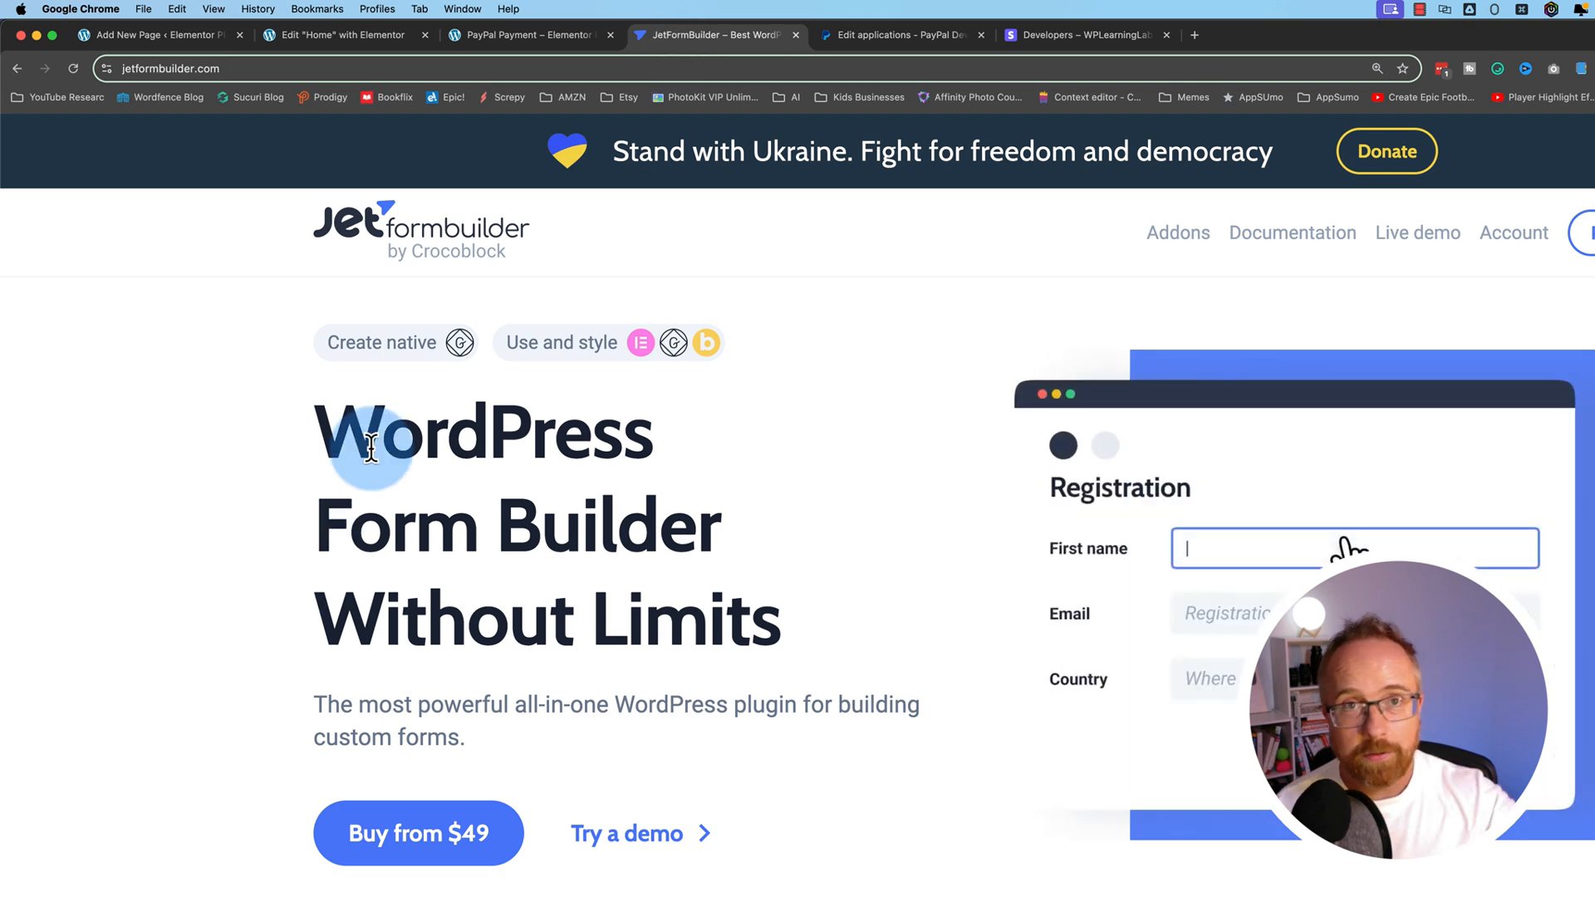
pyautogui.scroll(-3)
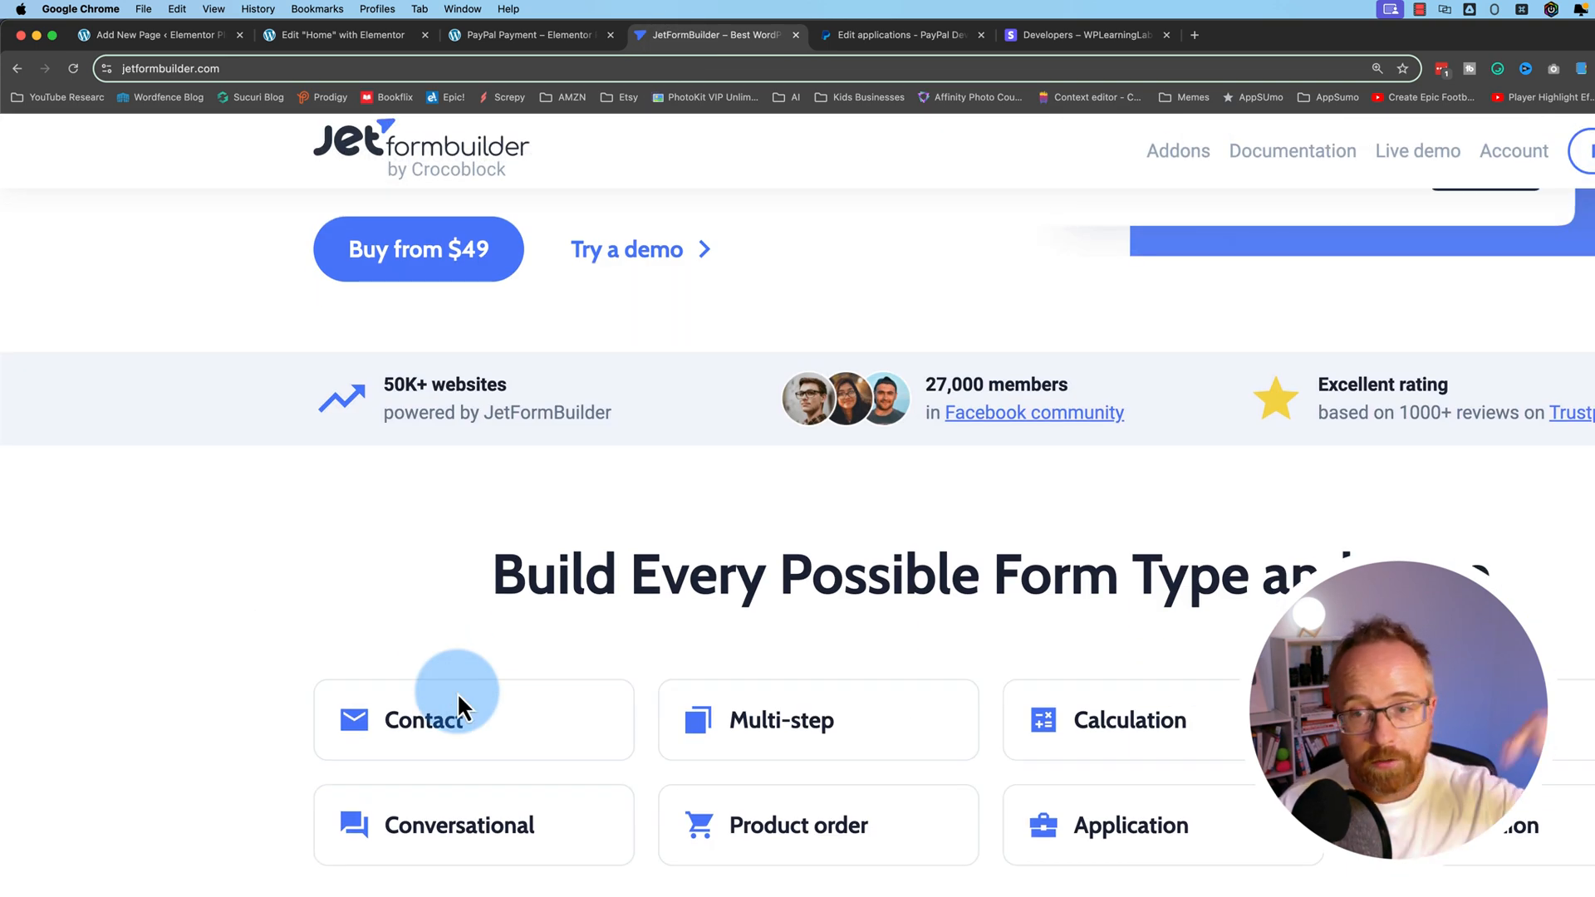
pyautogui.scroll(-3)
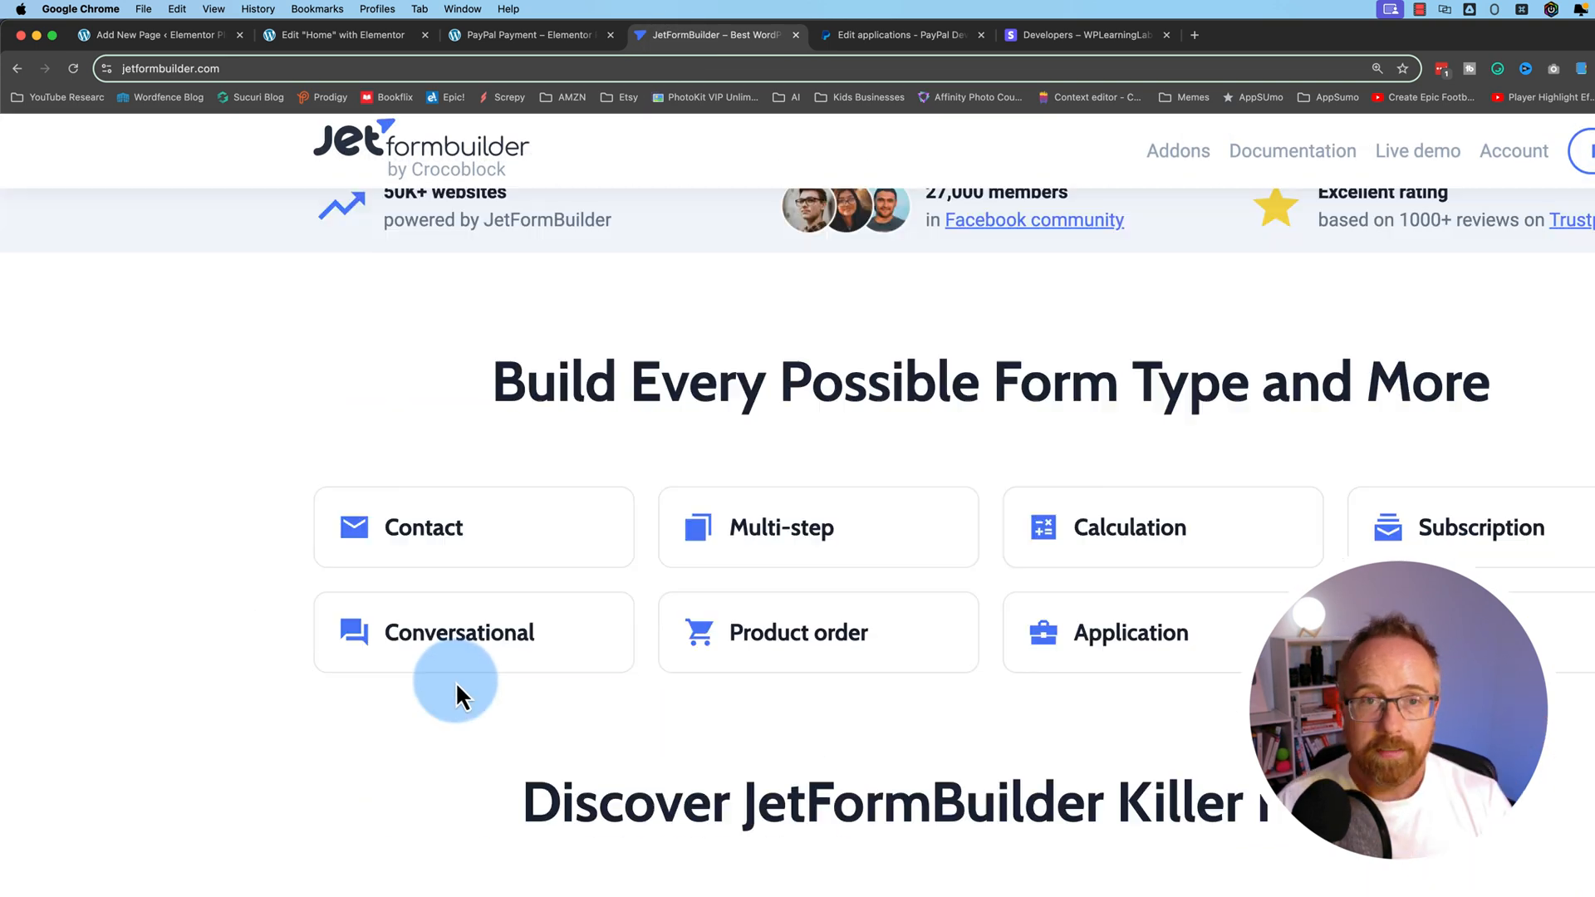